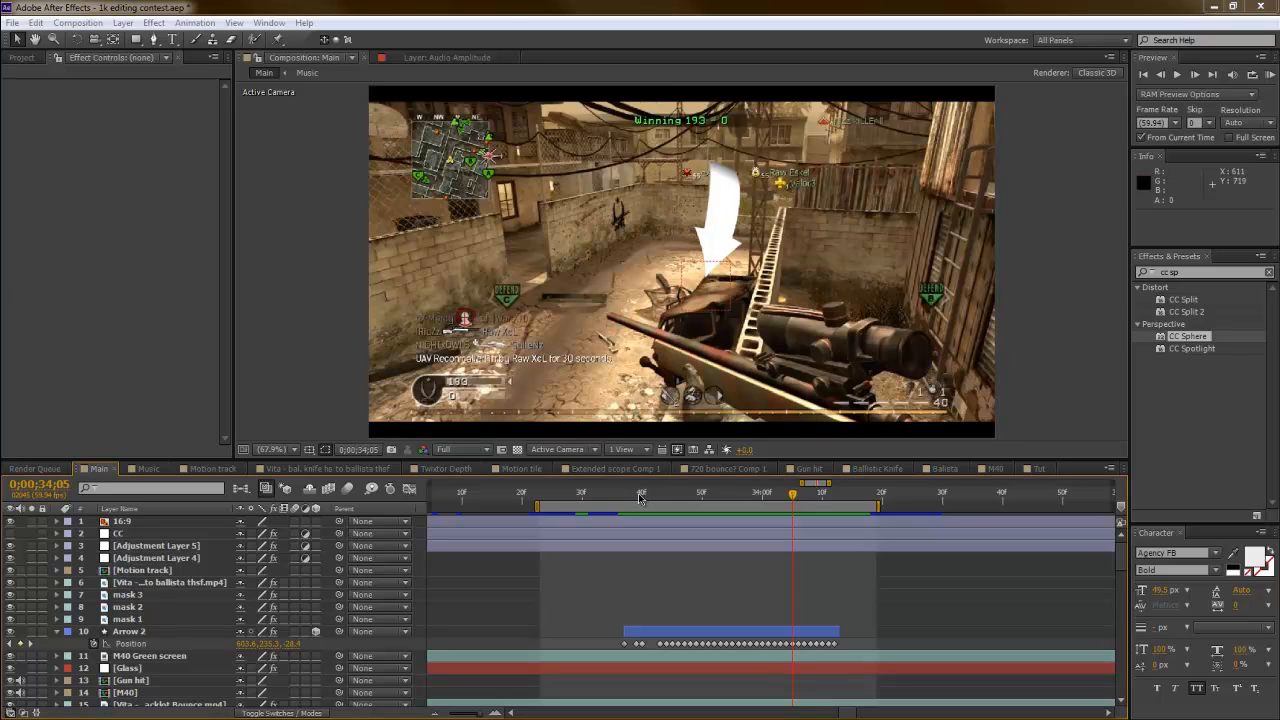
# - Scrub the Main composition to preview the downward arrow curving over the gameplay
pyautogui.moveTo(790, 492); pyautogui.dragTo(684, 492)
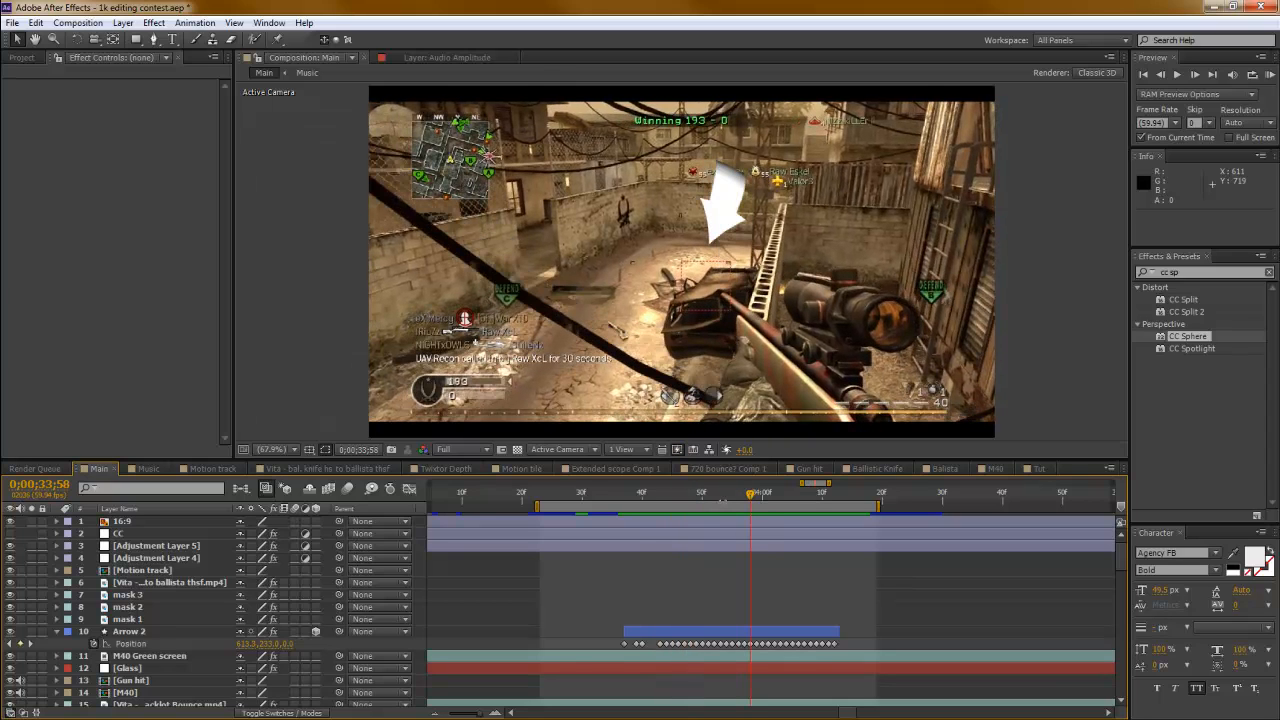
pyautogui.moveTo(224, 250)
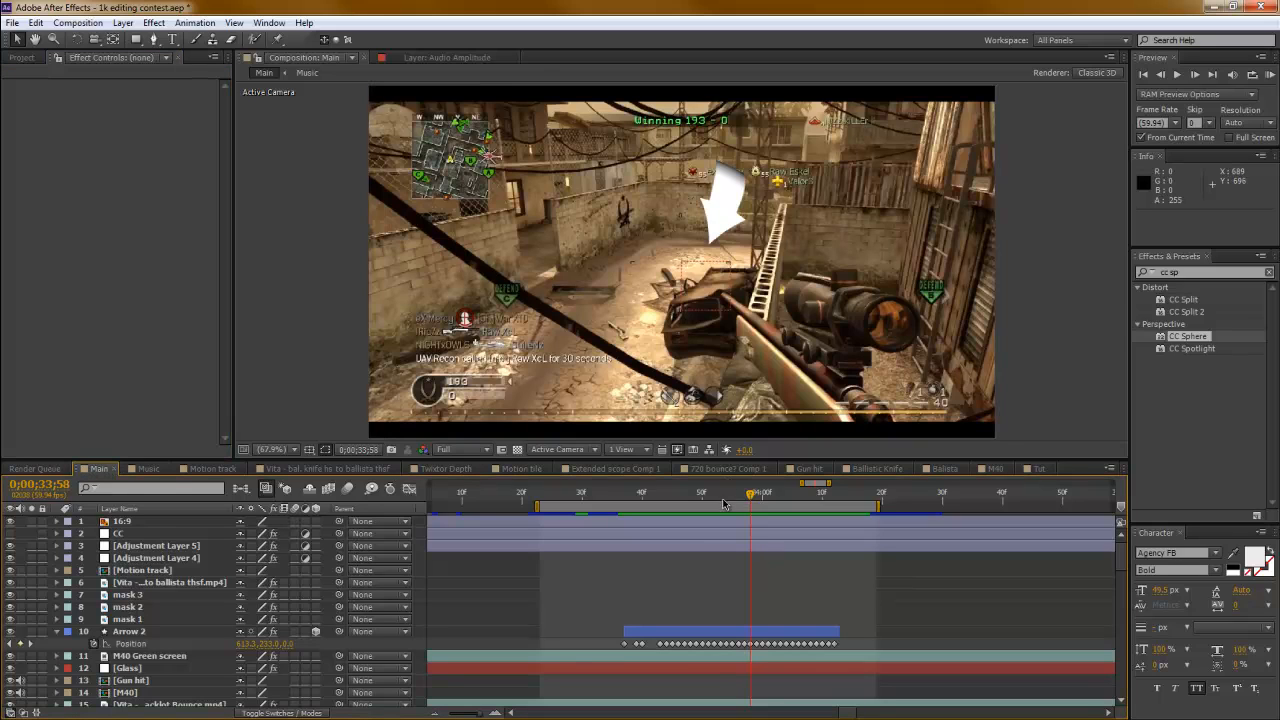
pyautogui.moveTo(724, 500)
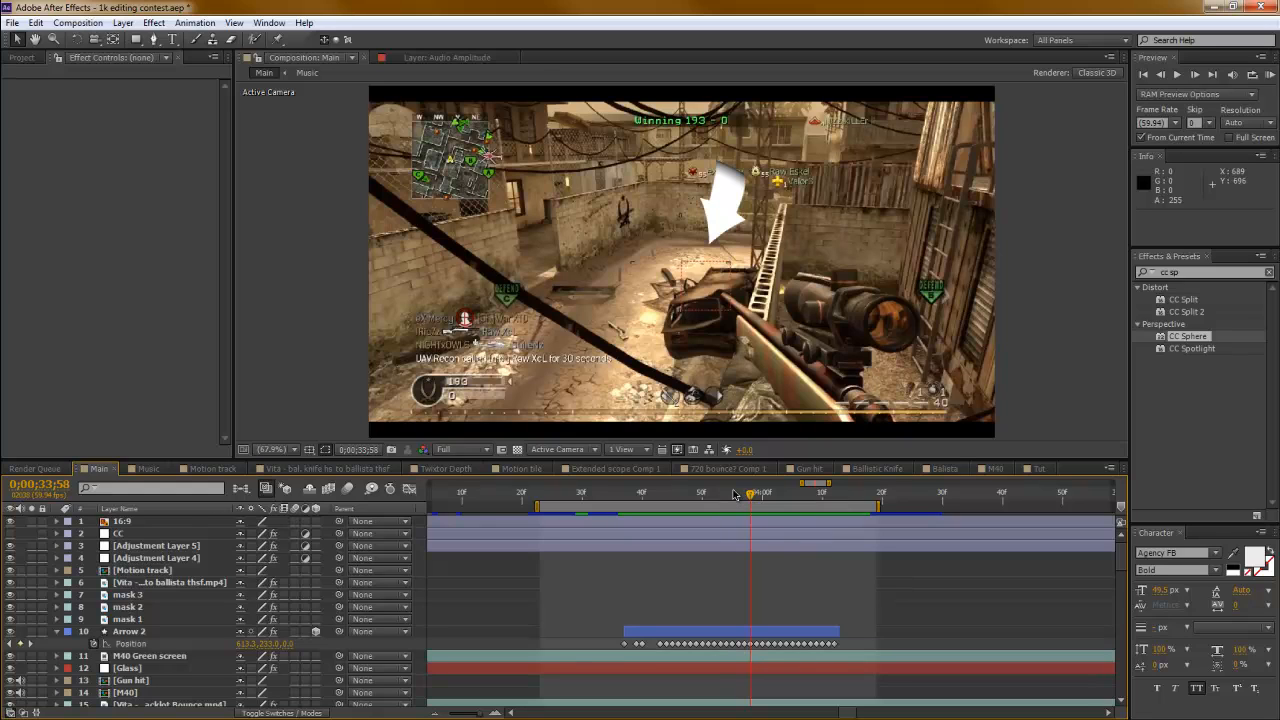
pyautogui.click(660, 516)
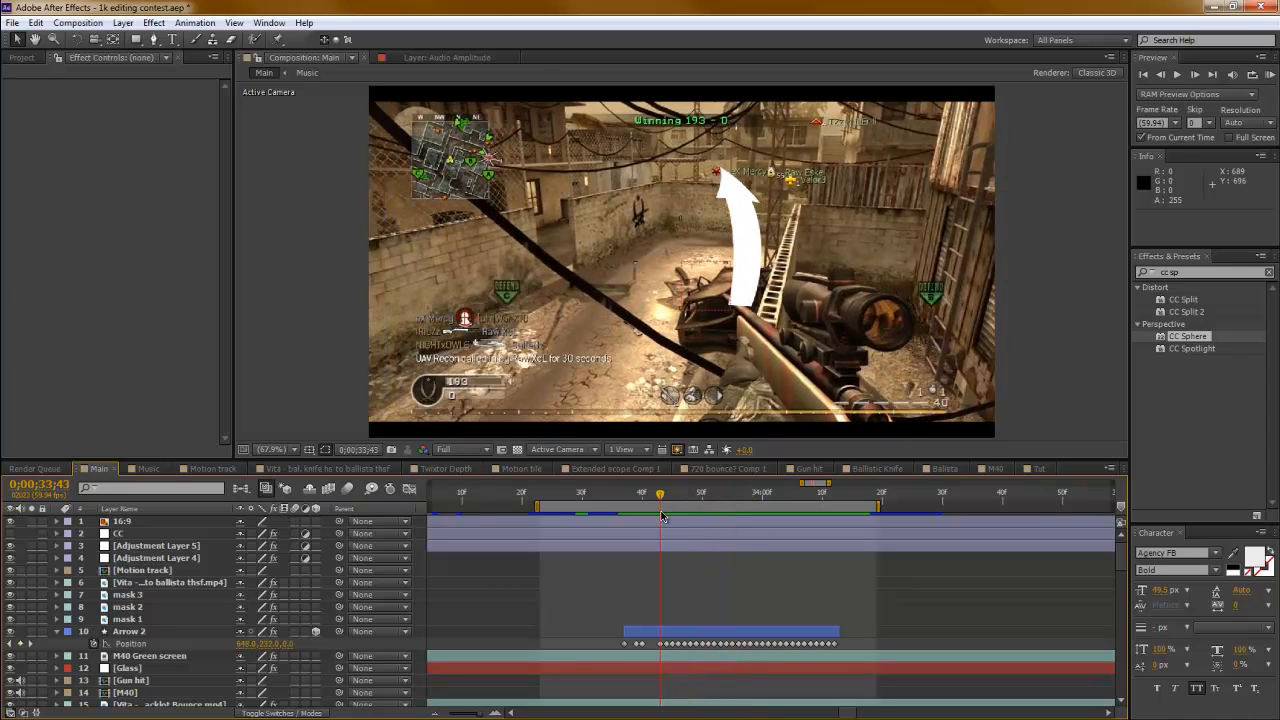
pyautogui.moveTo(662, 512)
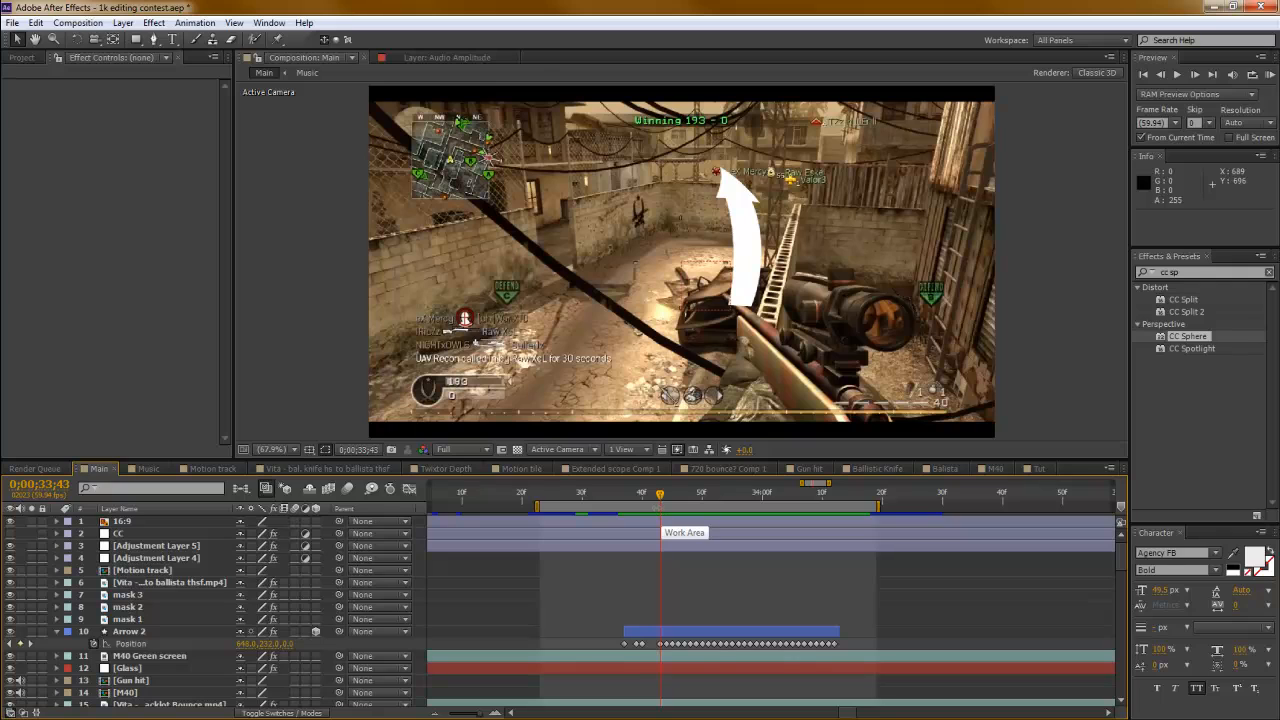
pyautogui.moveTo(658, 498)
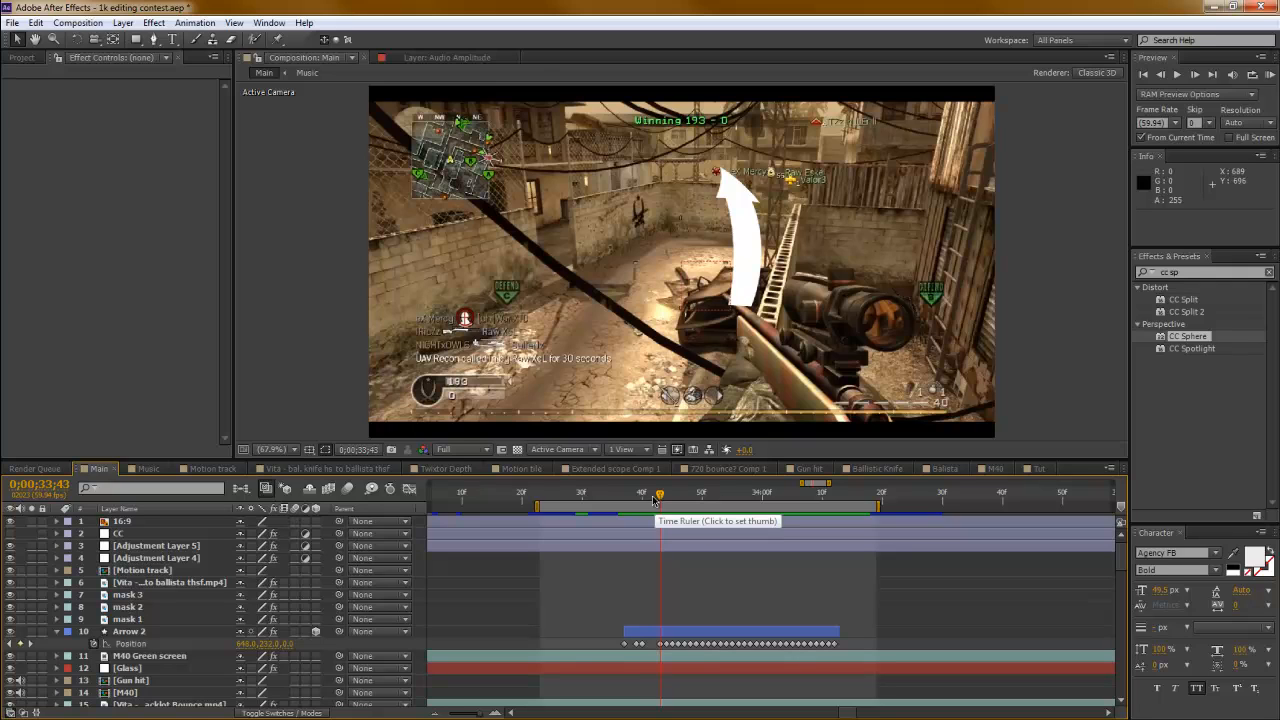
pyautogui.moveTo(698, 496)
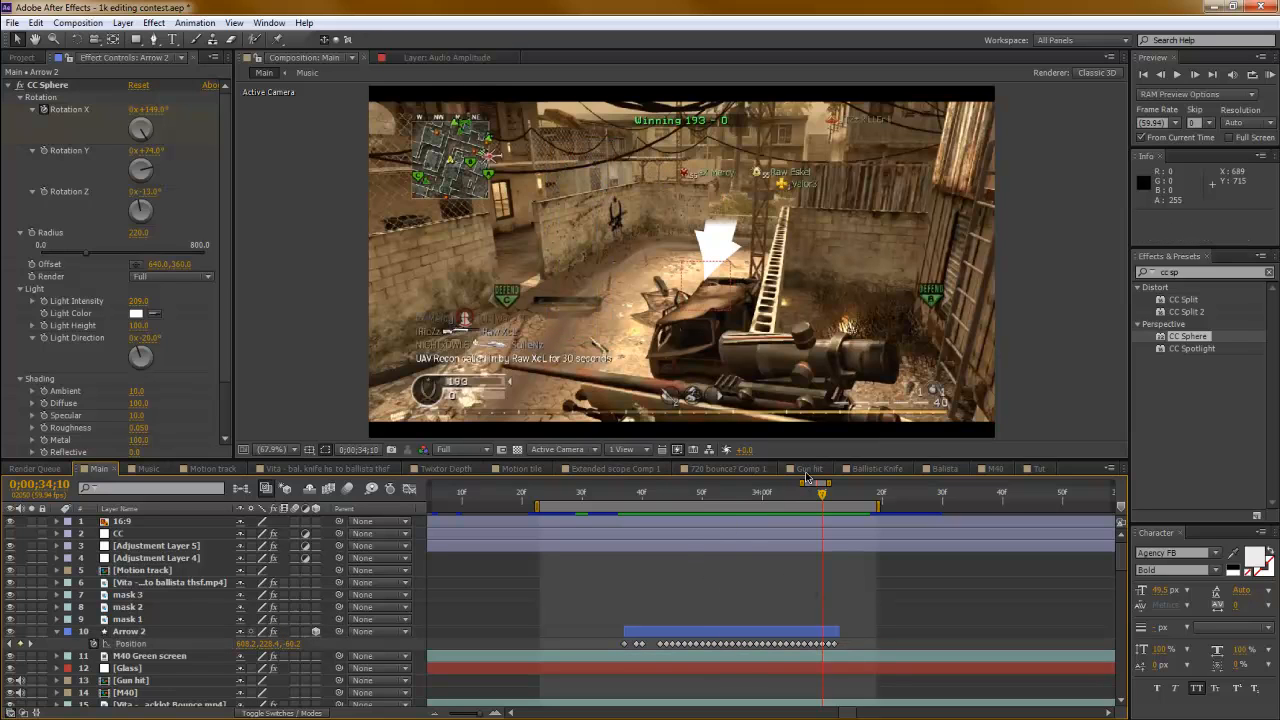
pyautogui.click(768, 496)
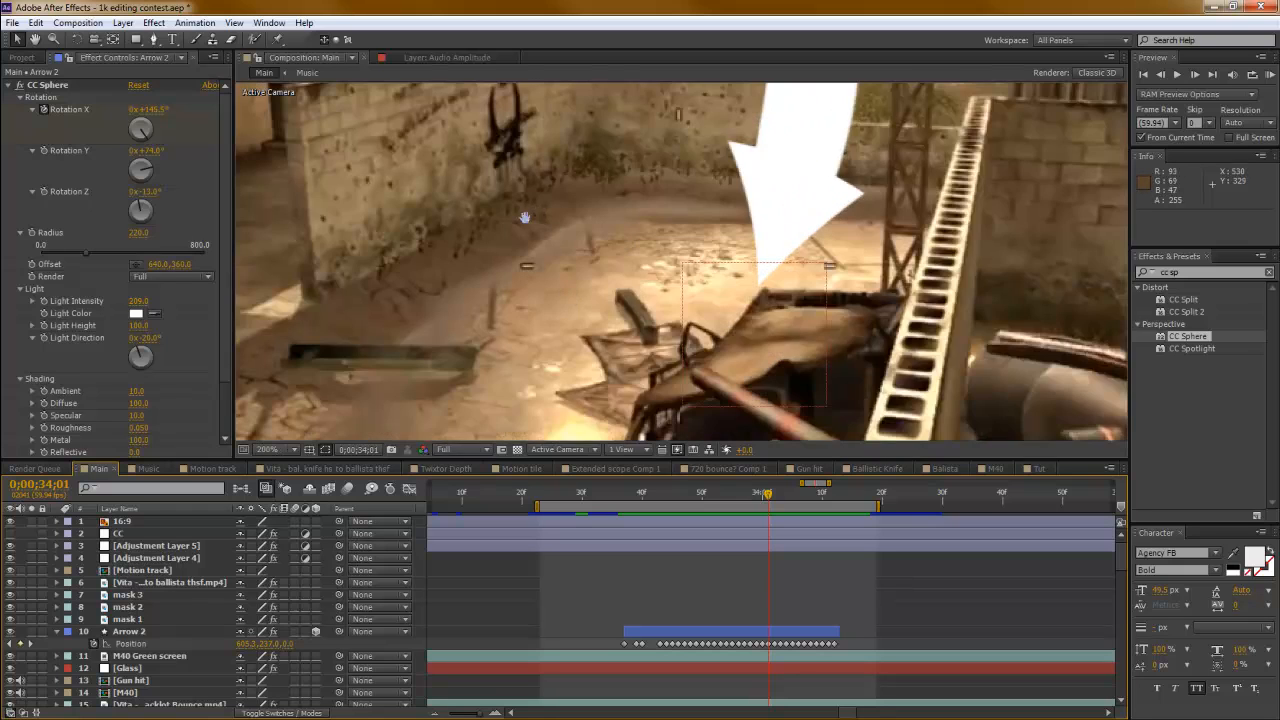
pyautogui.click(276, 448)
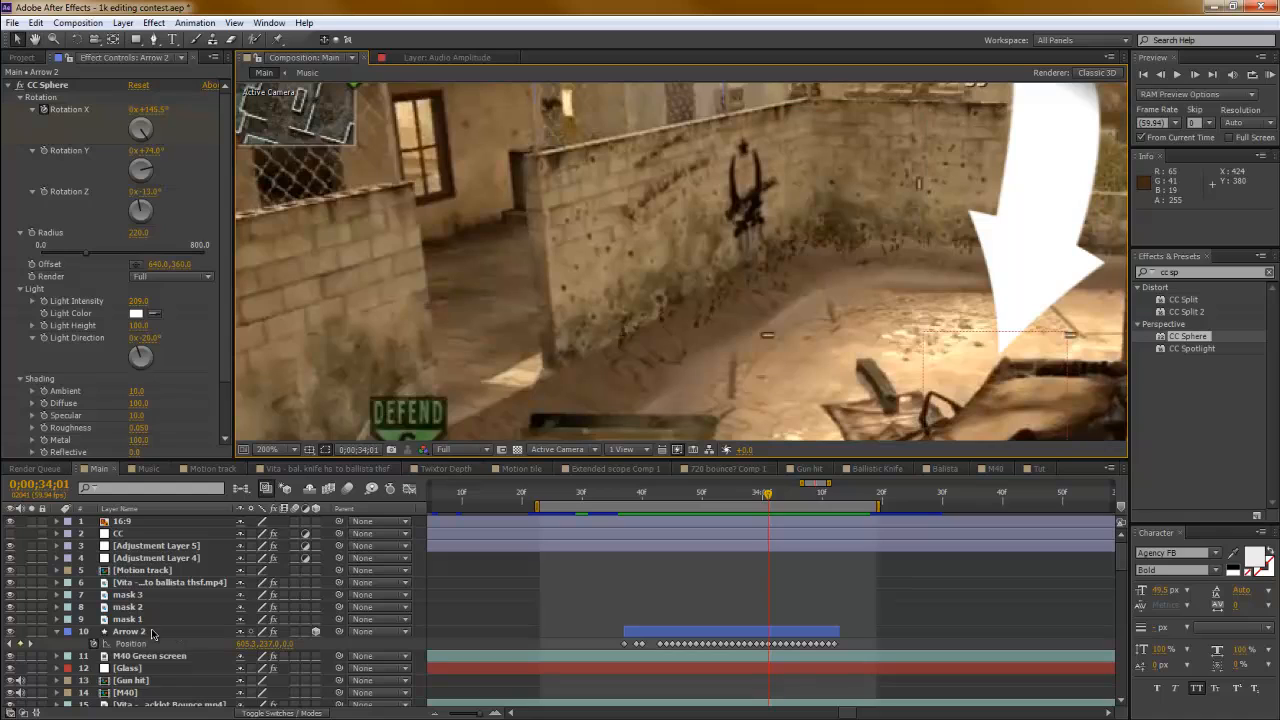
pyautogui.click(130, 632)
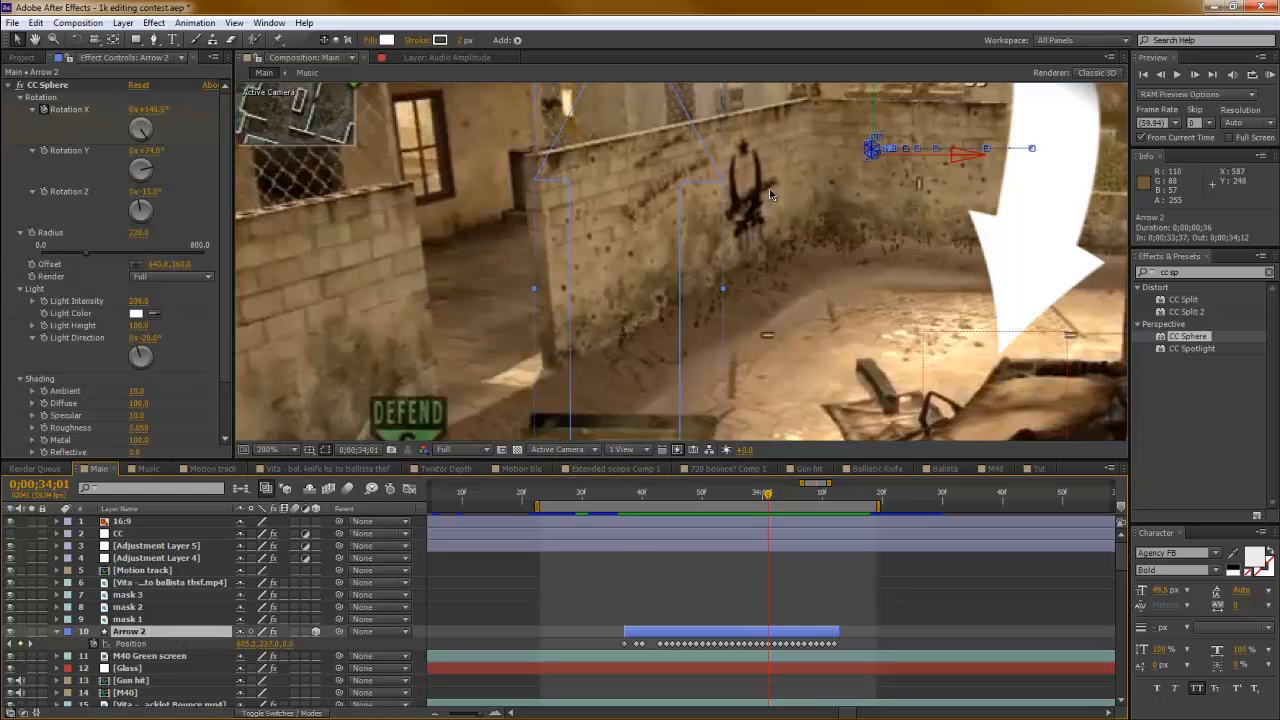
pyautogui.moveTo(736, 498)
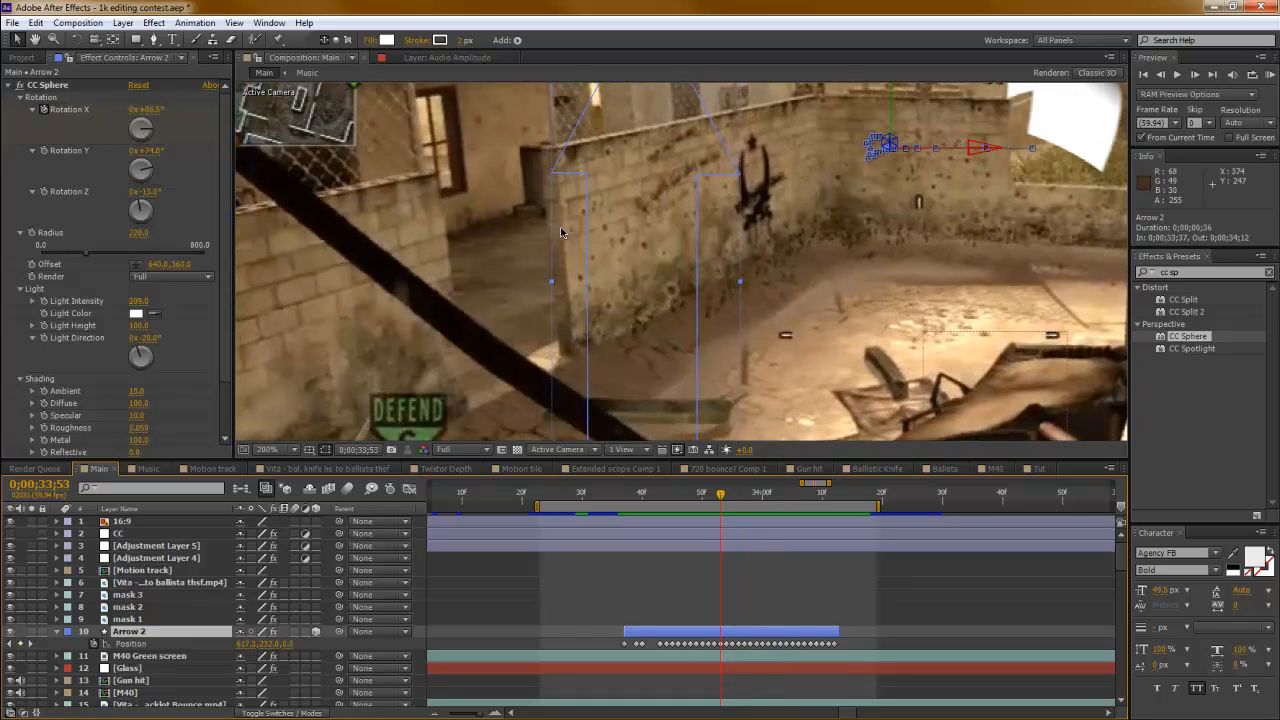
pyautogui.moveTo(752, 220)
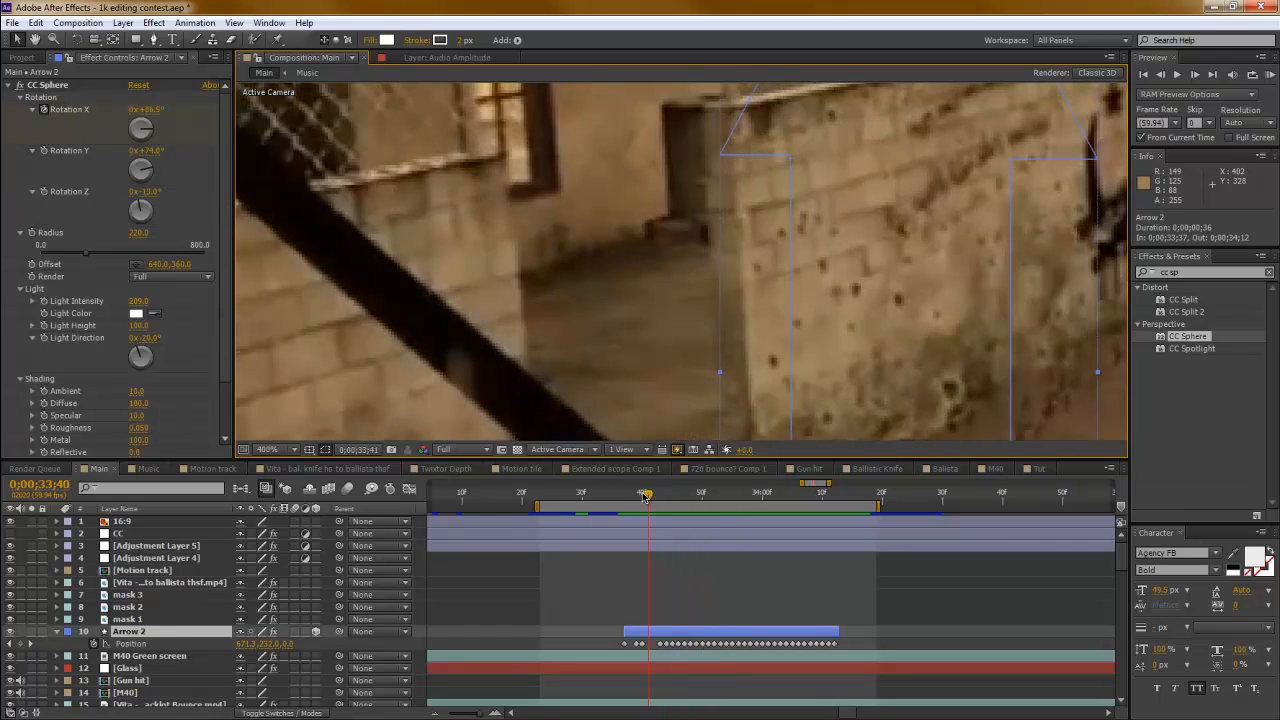
pyautogui.click(668, 494)
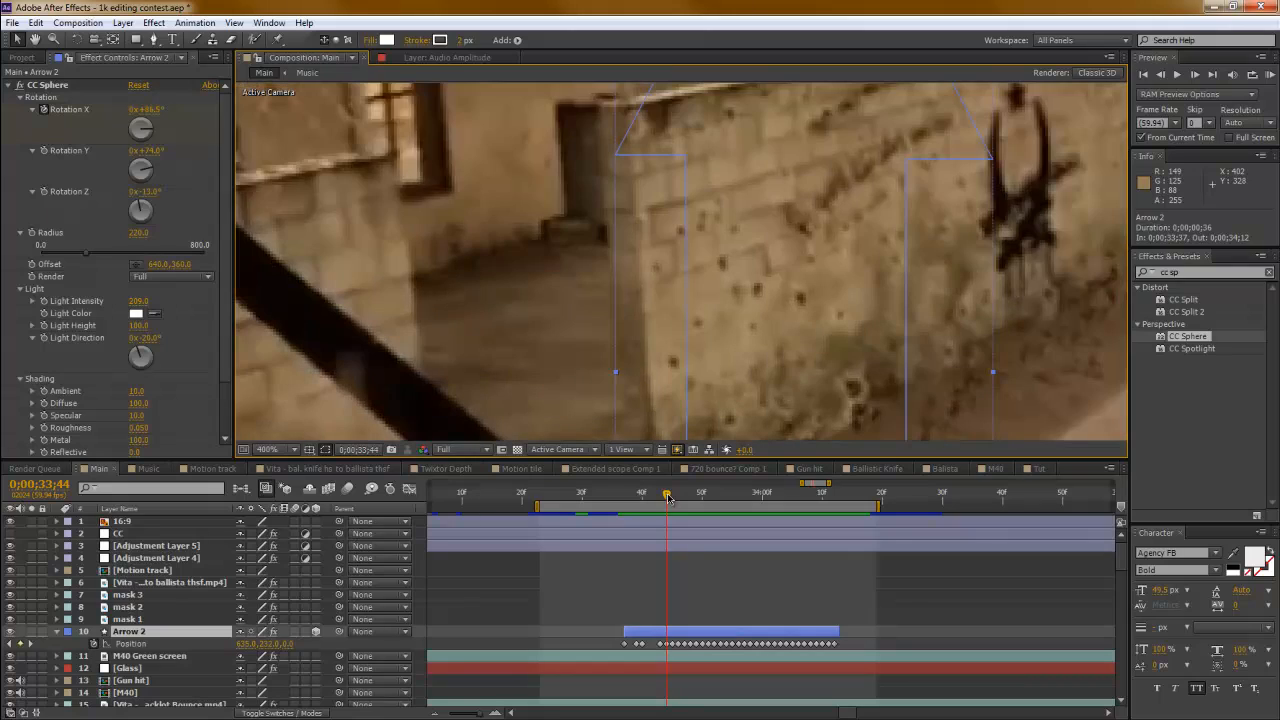
pyautogui.moveTo(664, 492); pyautogui.dragTo(710, 492)
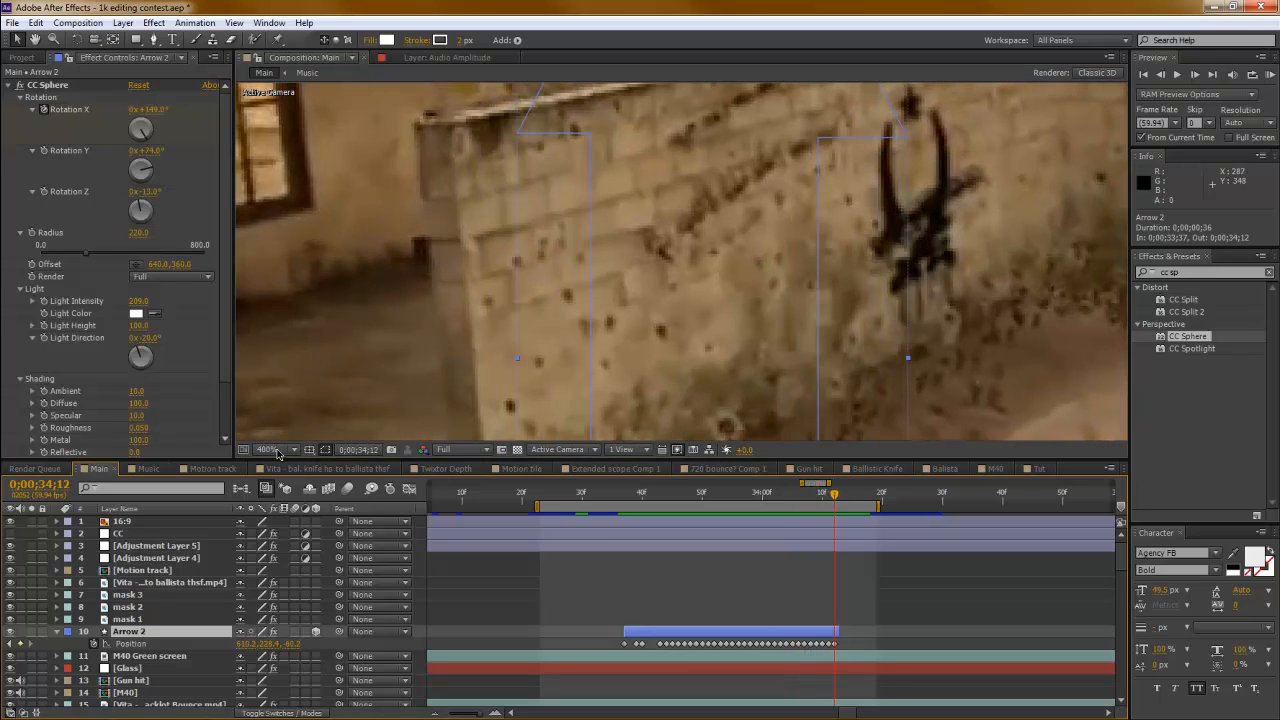
pyautogui.click(270, 448)
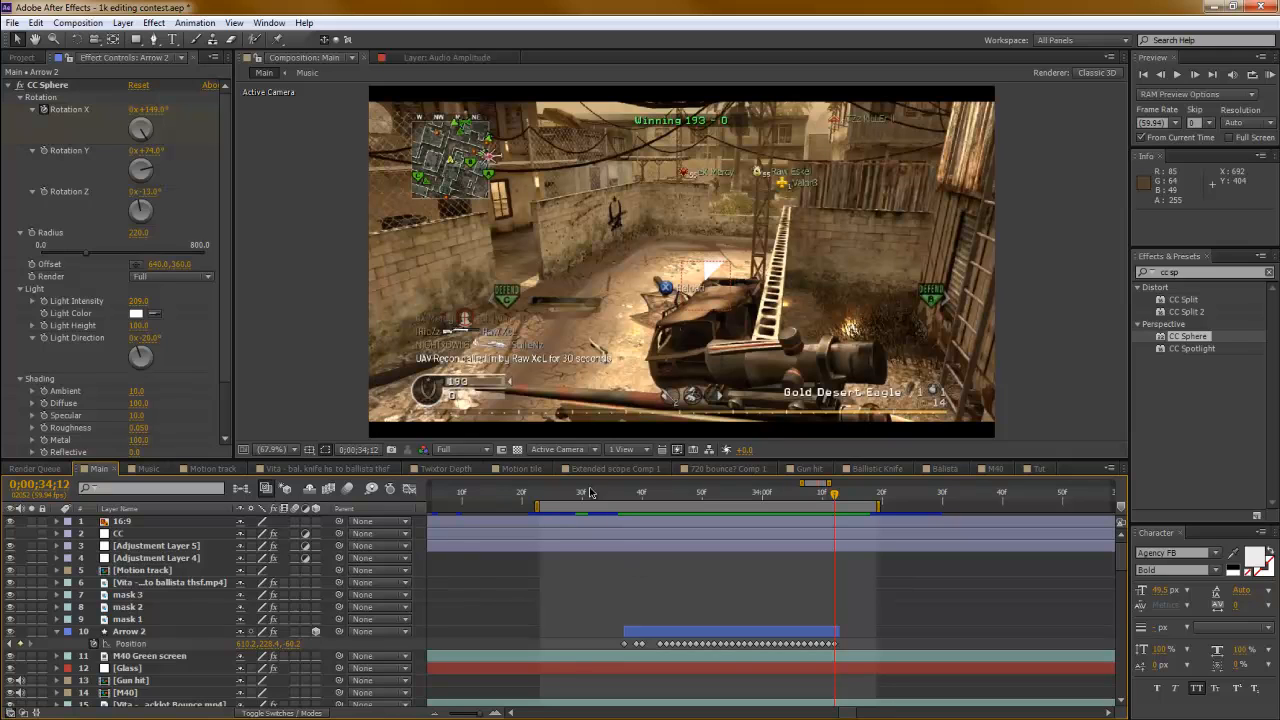
# - Switch to the Tut composition and move the time indicator past the arrow's appearance
pyautogui.click(1040, 468)
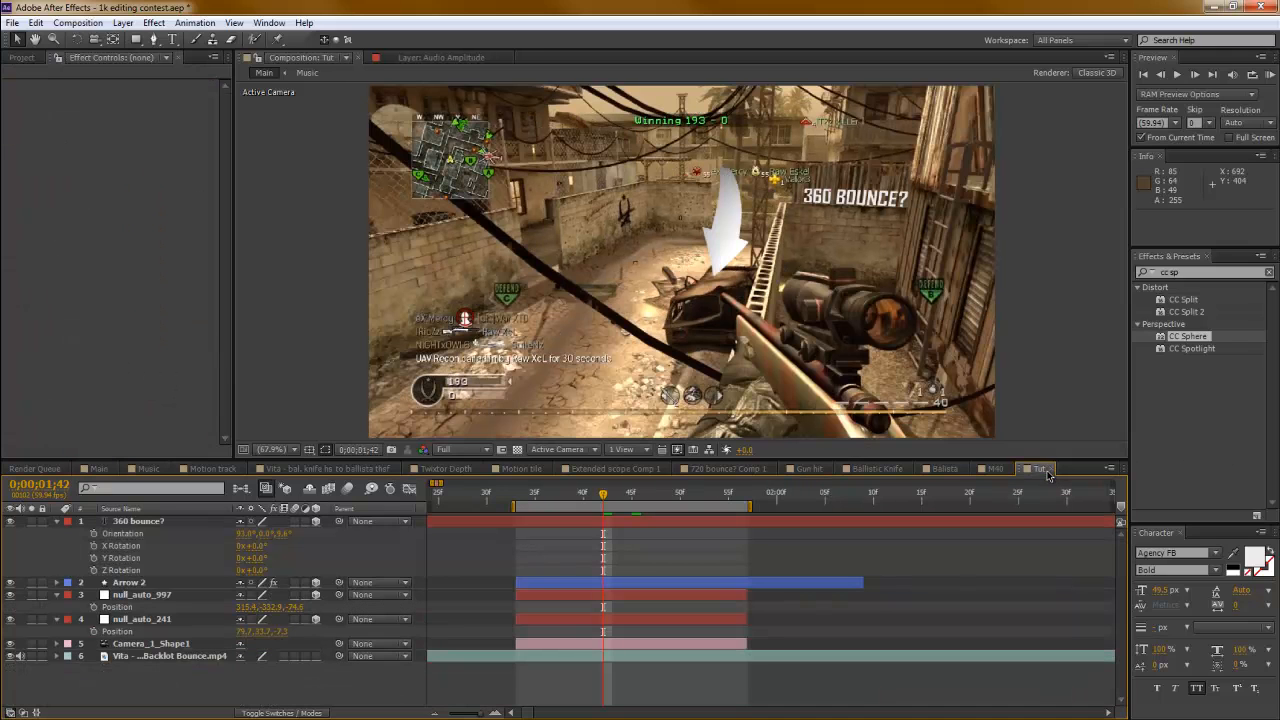
pyautogui.click(1040, 468)
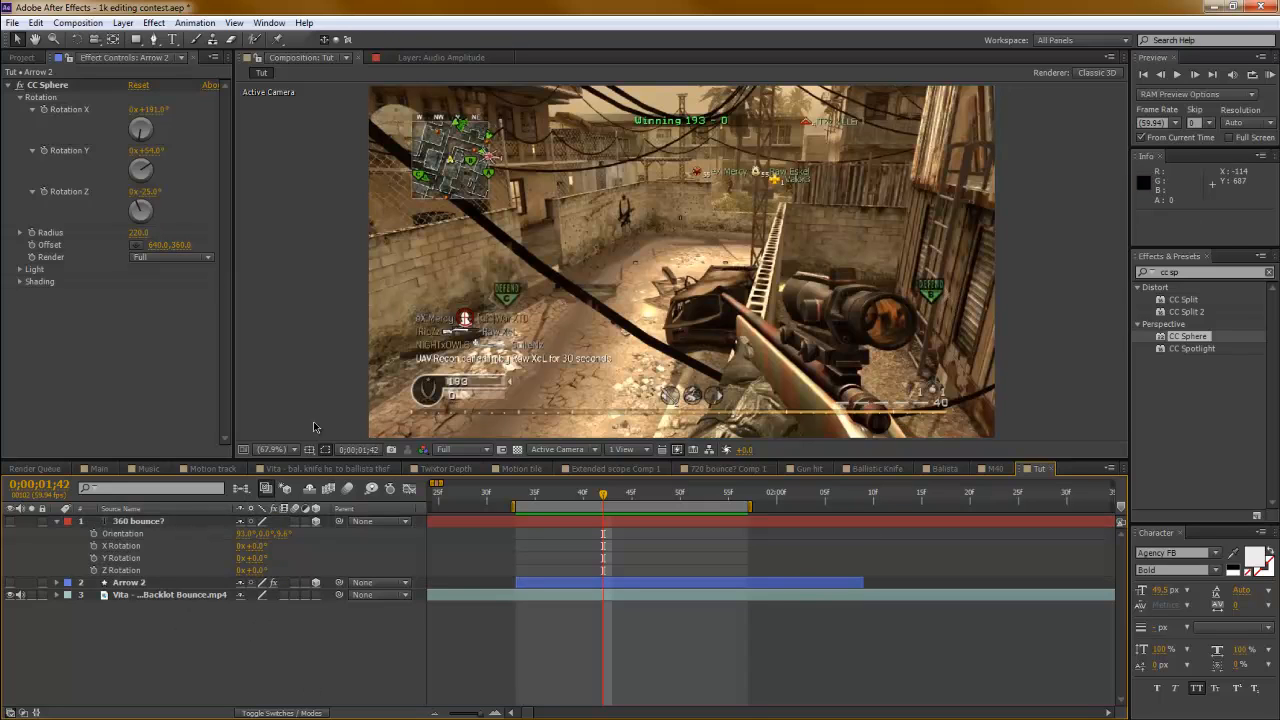
pyautogui.moveTo(550, 498)
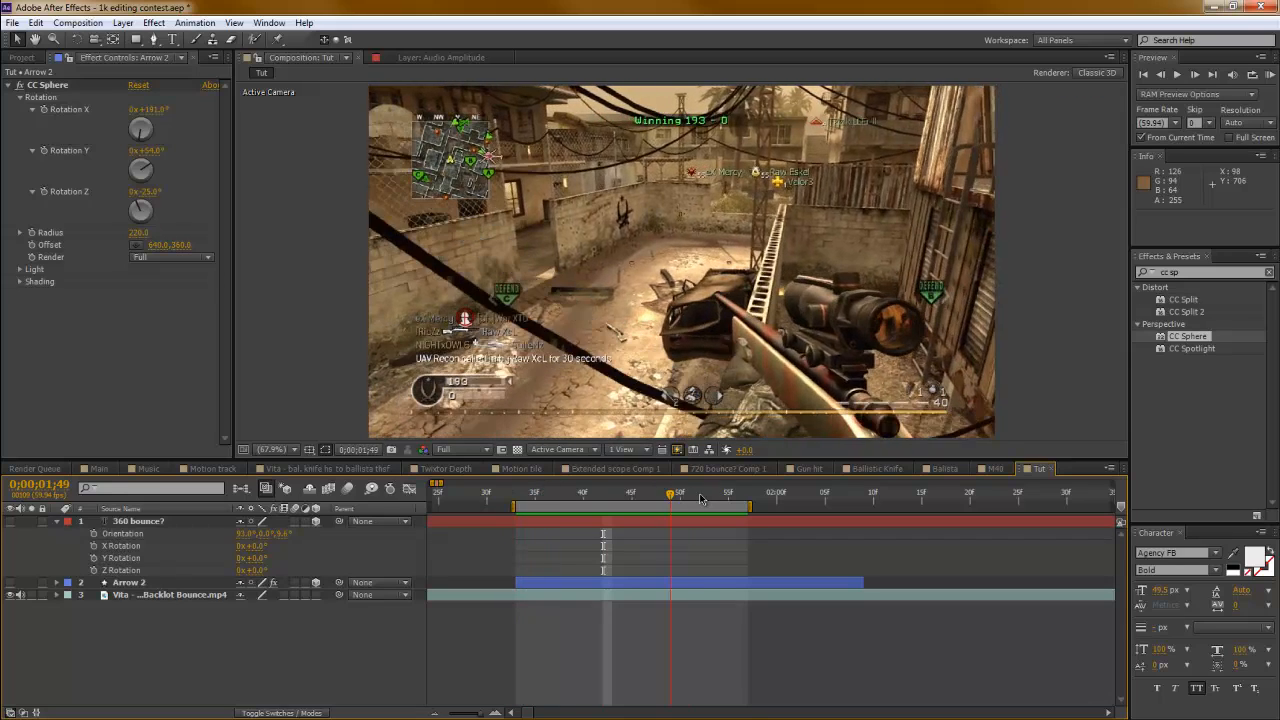
pyautogui.click(728, 492)
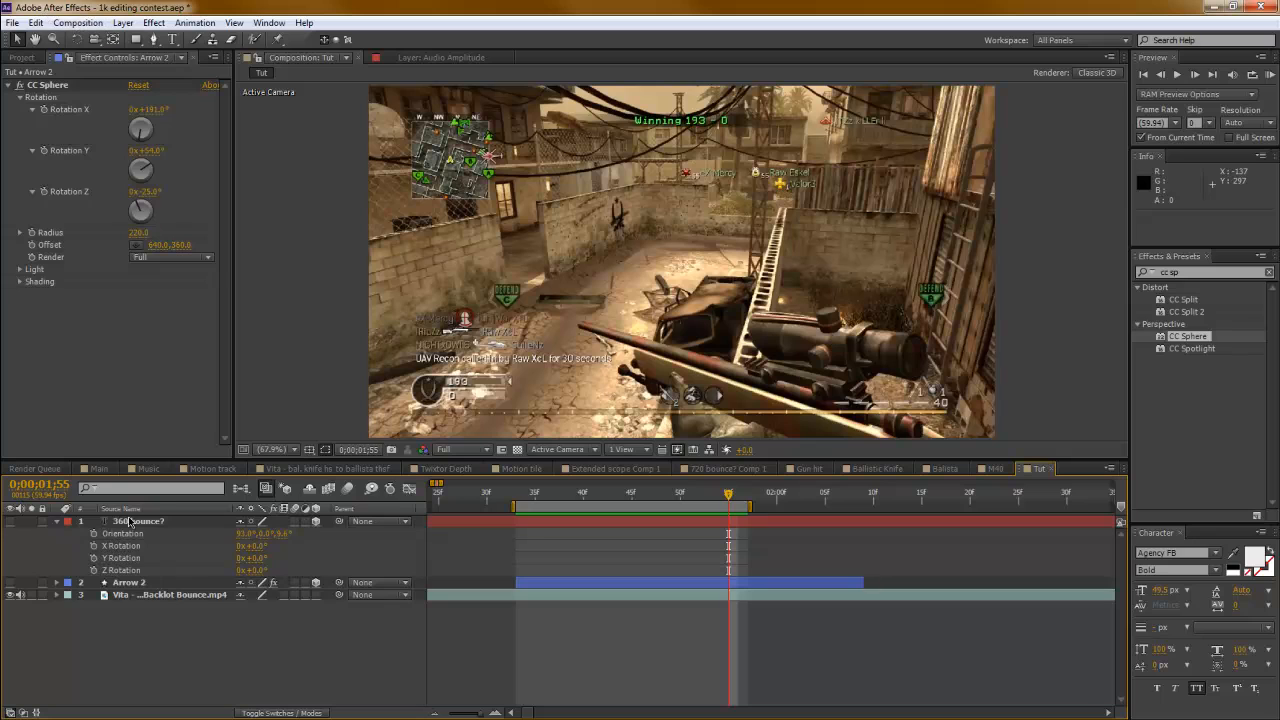
pyautogui.click(34, 468)
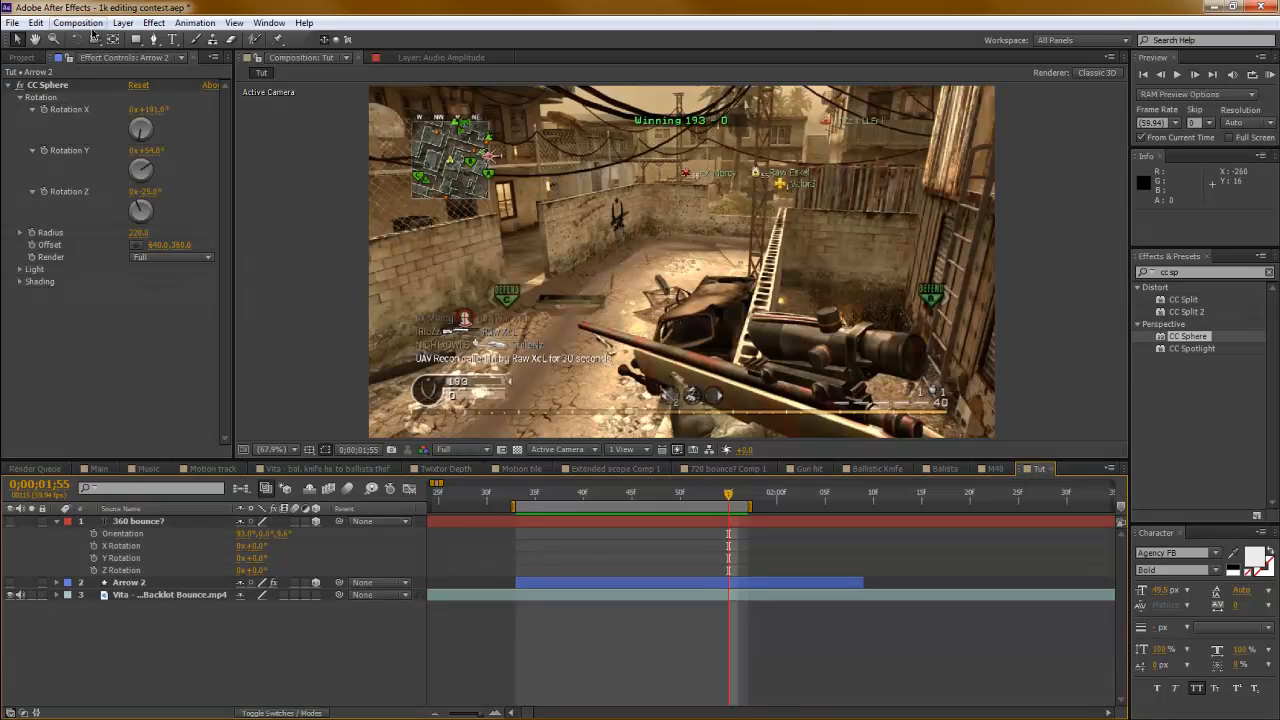
# - Add the Tut composition to the Render Queue and accept its render settings
pyautogui.click(36, 468)
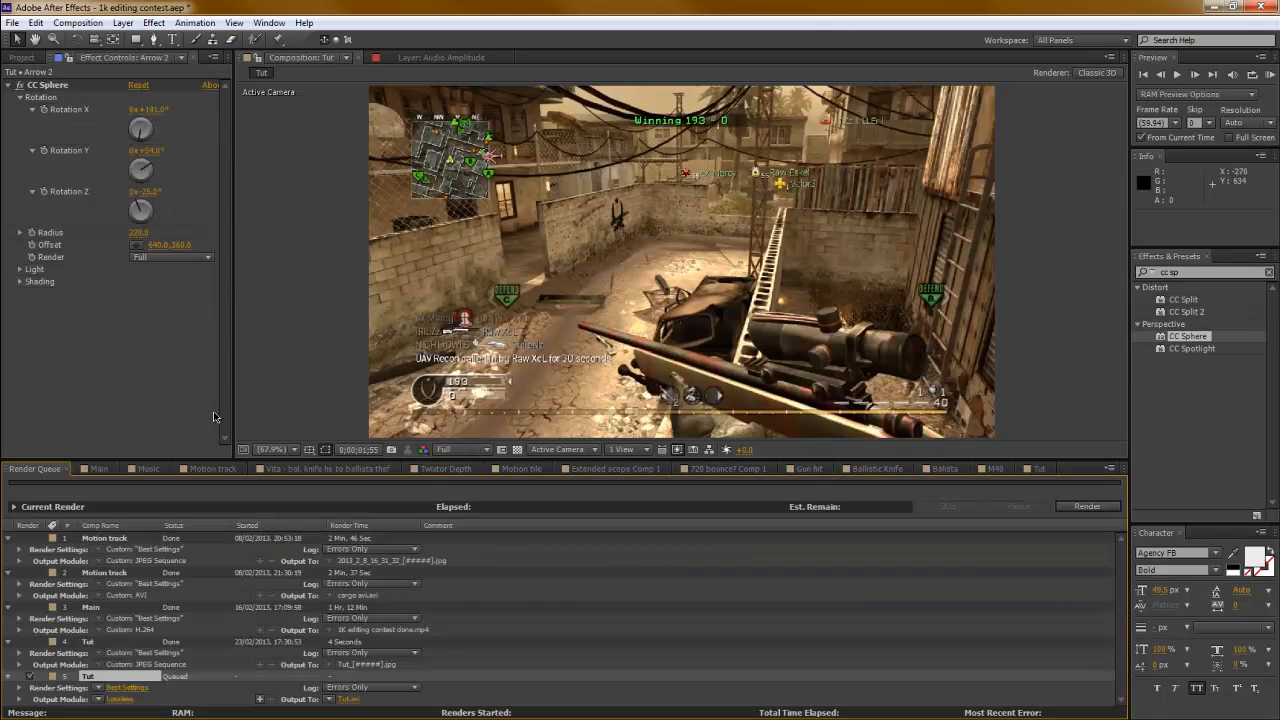
pyautogui.click(128, 688)
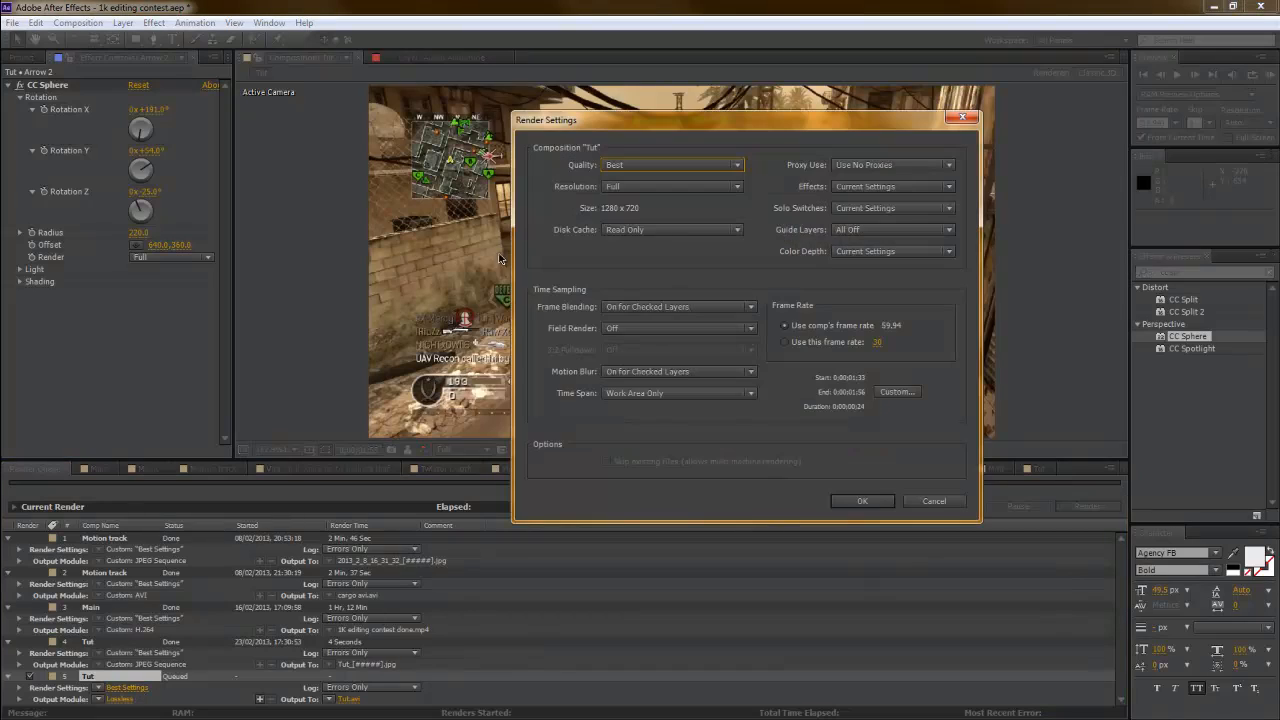
pyautogui.click(862, 500)
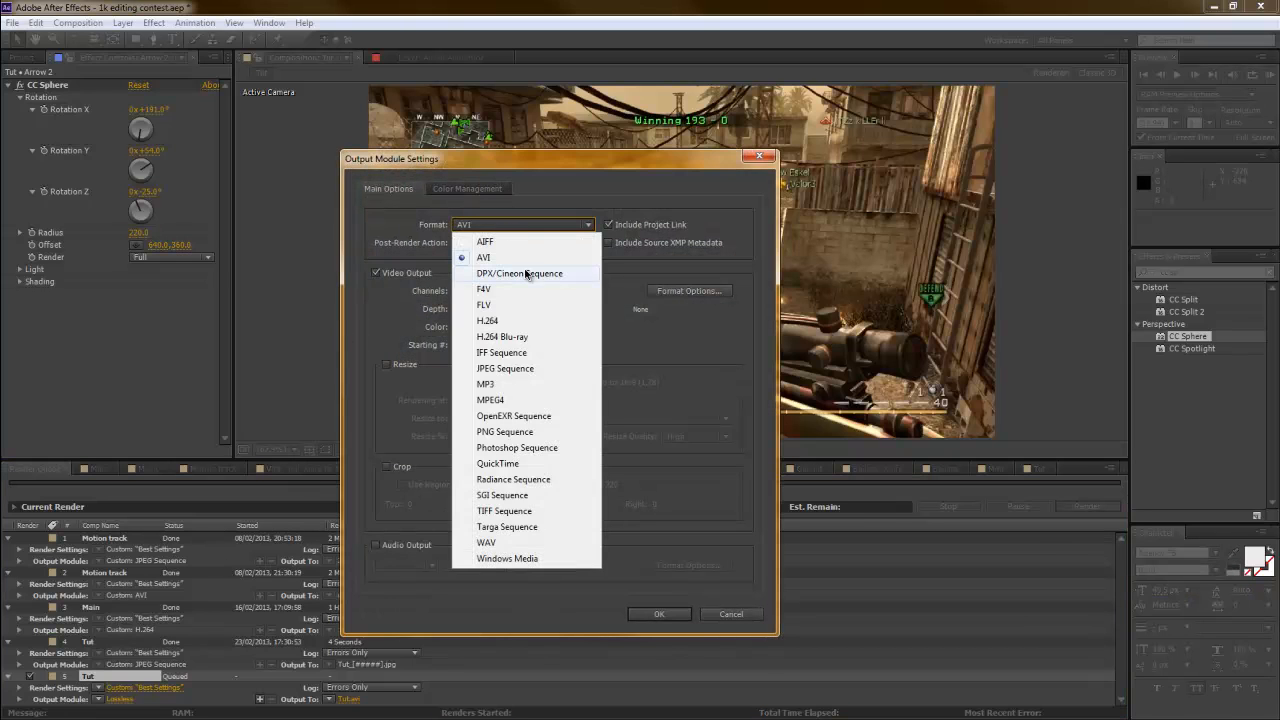
# - Set the output module to a JPEG Sequence at maximum quality and choose where frames are saved
pyautogui.click(504, 368)
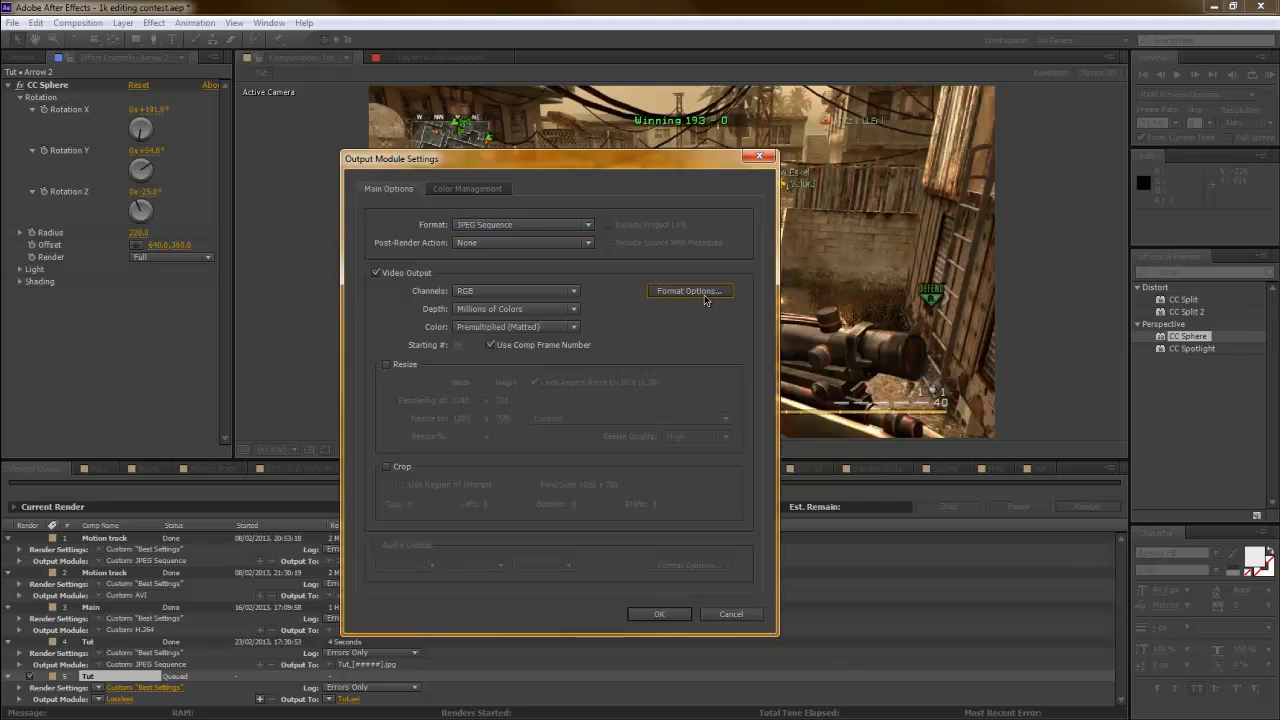
pyautogui.click(688, 292)
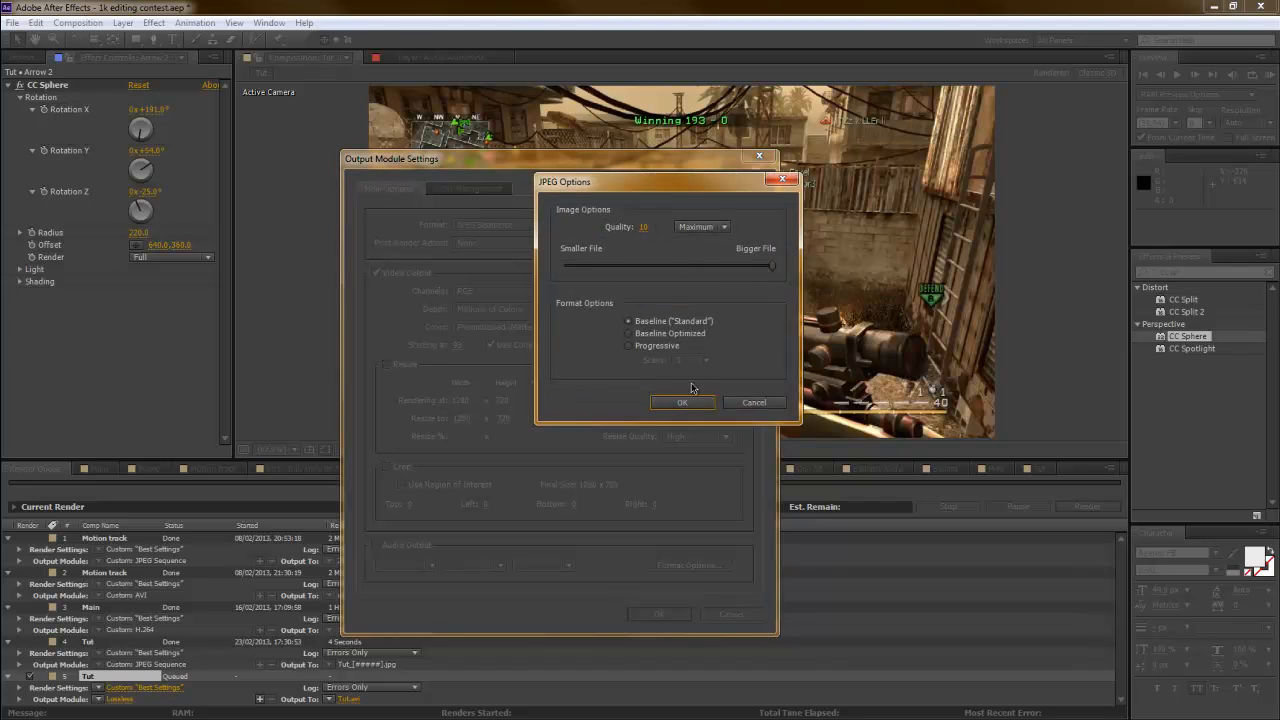
pyautogui.click(682, 400)
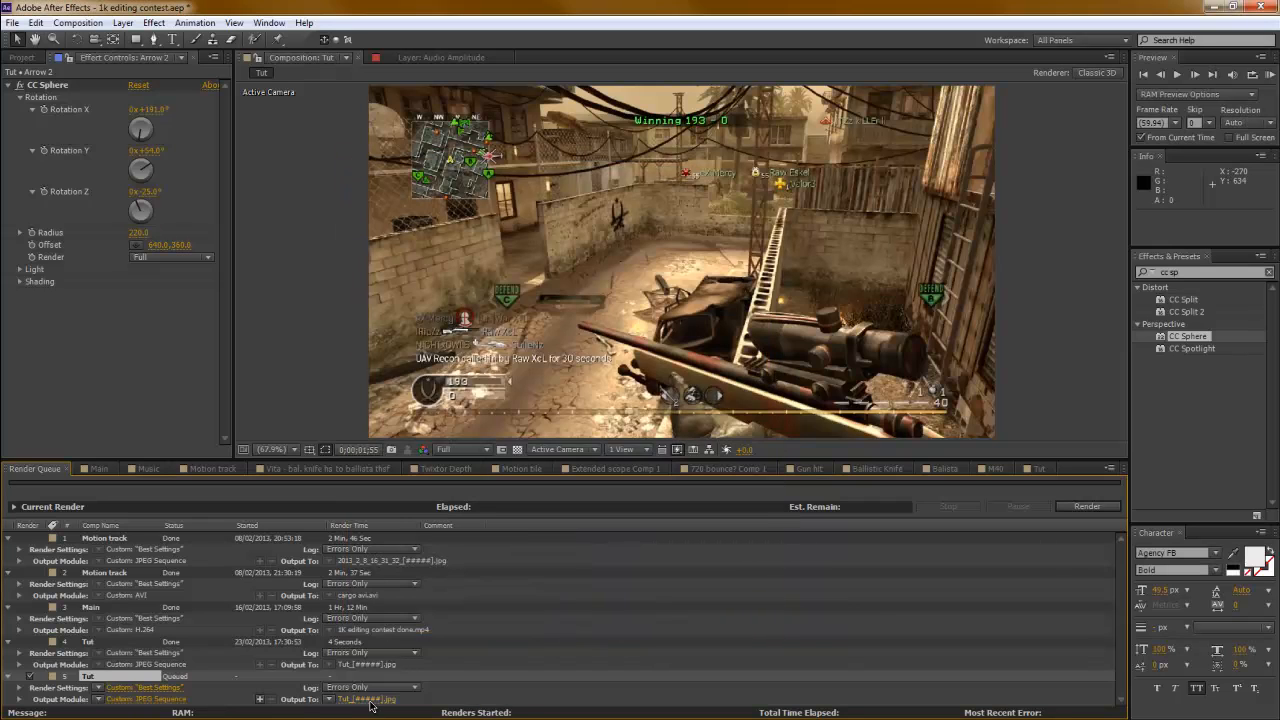
pyautogui.click(368, 700)
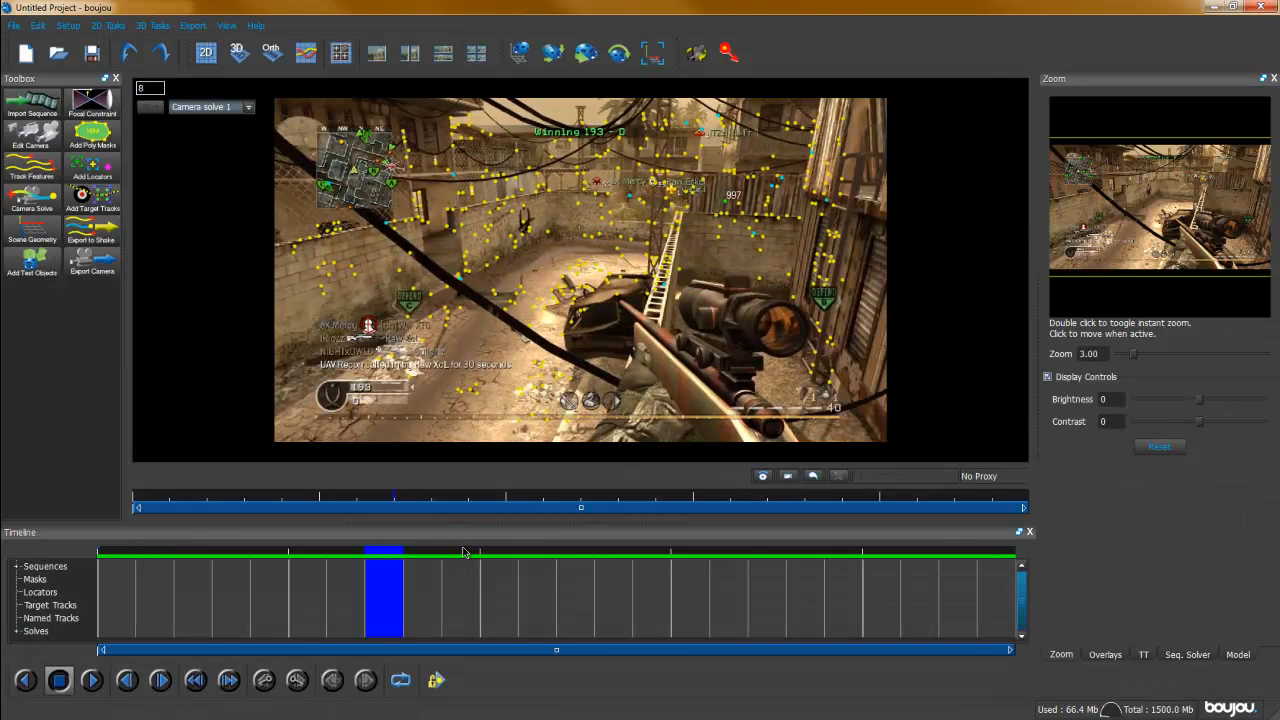
# - Start a new boujou project, closing the previously tracked one without saving
pyautogui.click(14, 24)
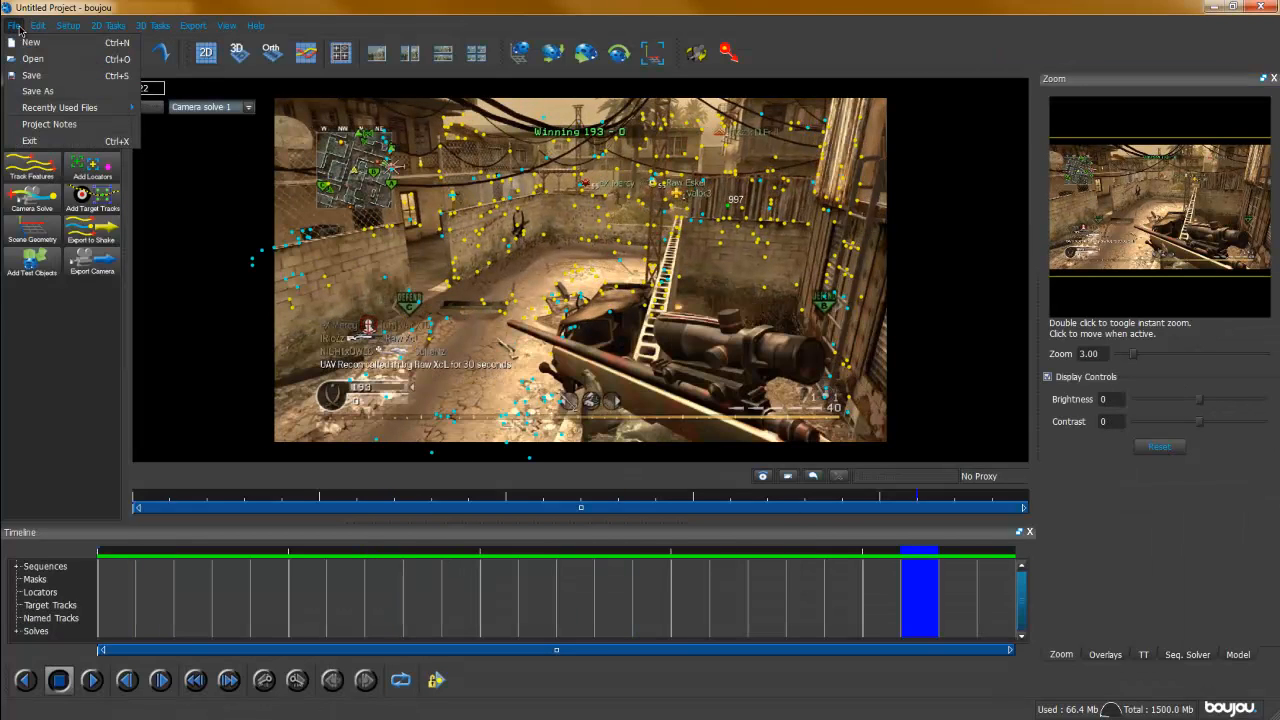
pyautogui.click(32, 42)
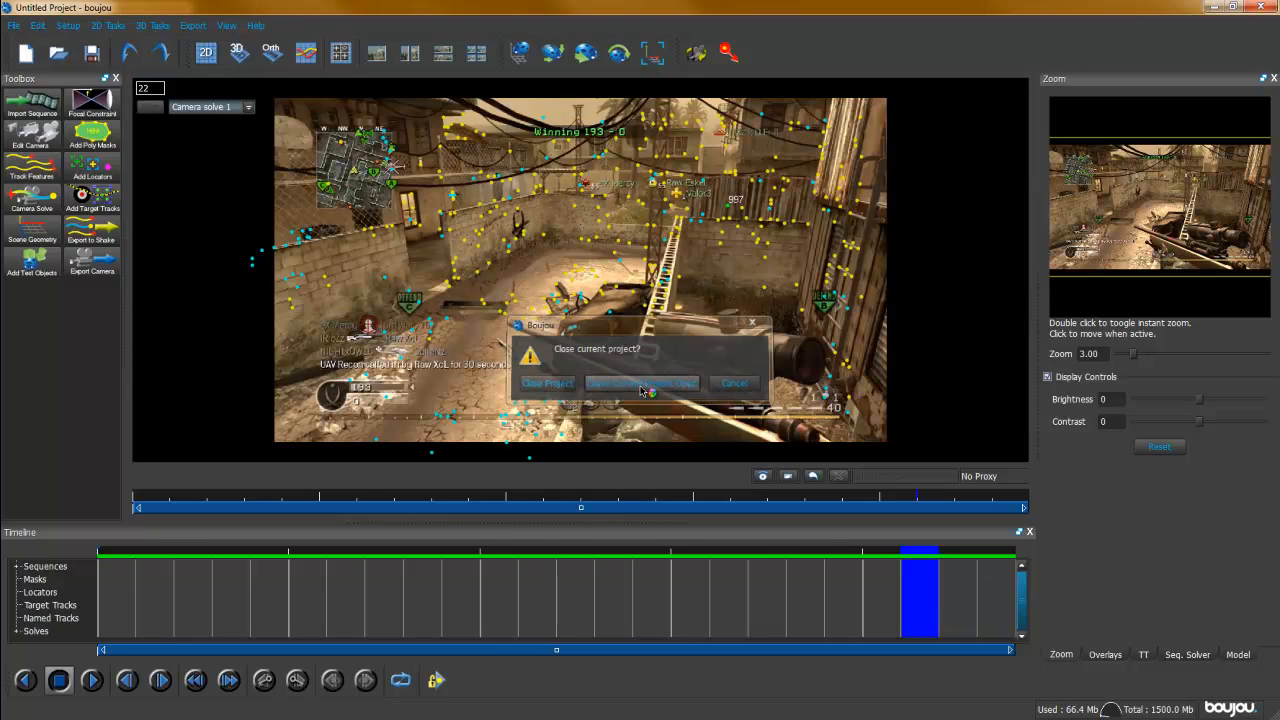
pyautogui.click(732, 384)
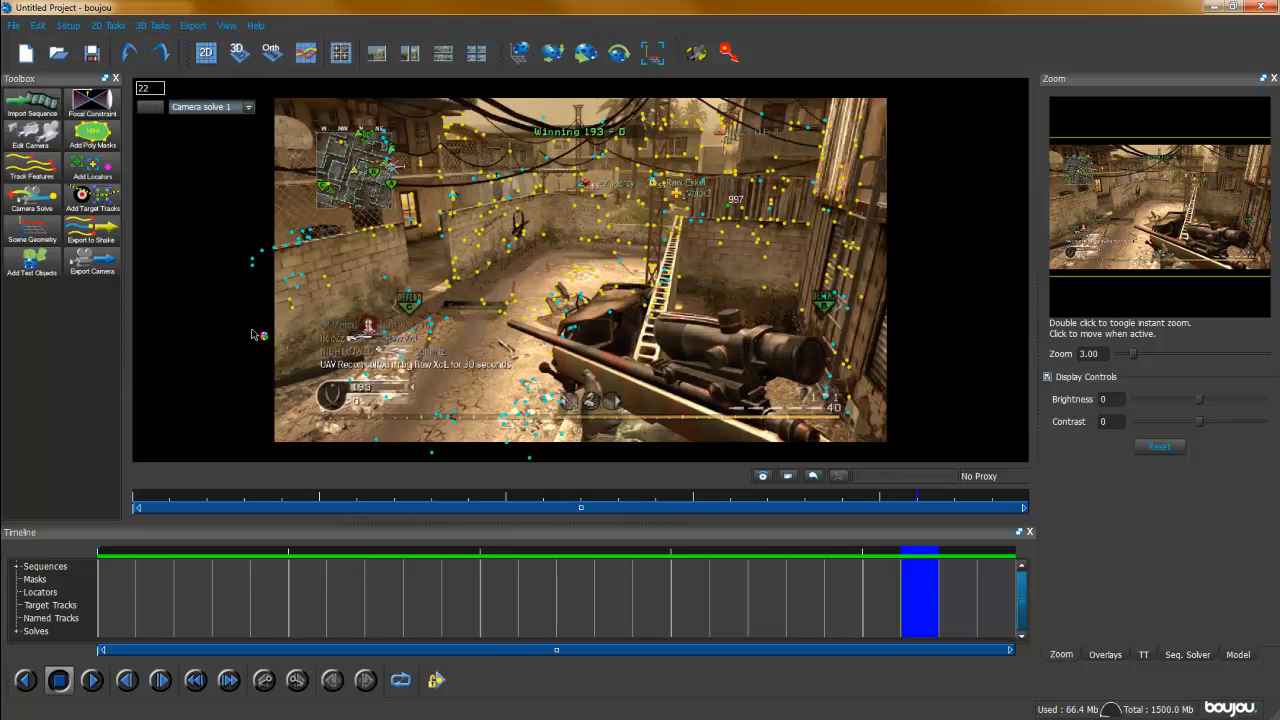
pyautogui.moveTo(92, 136)
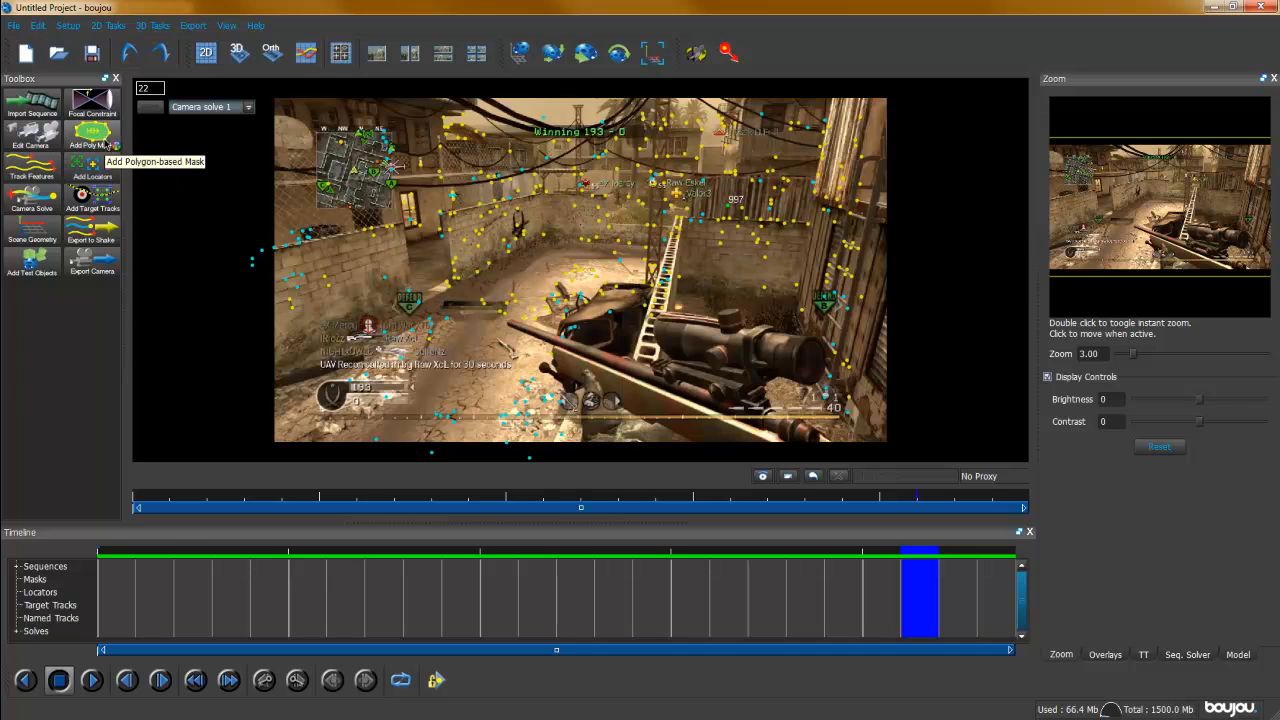
pyautogui.click(24, 52)
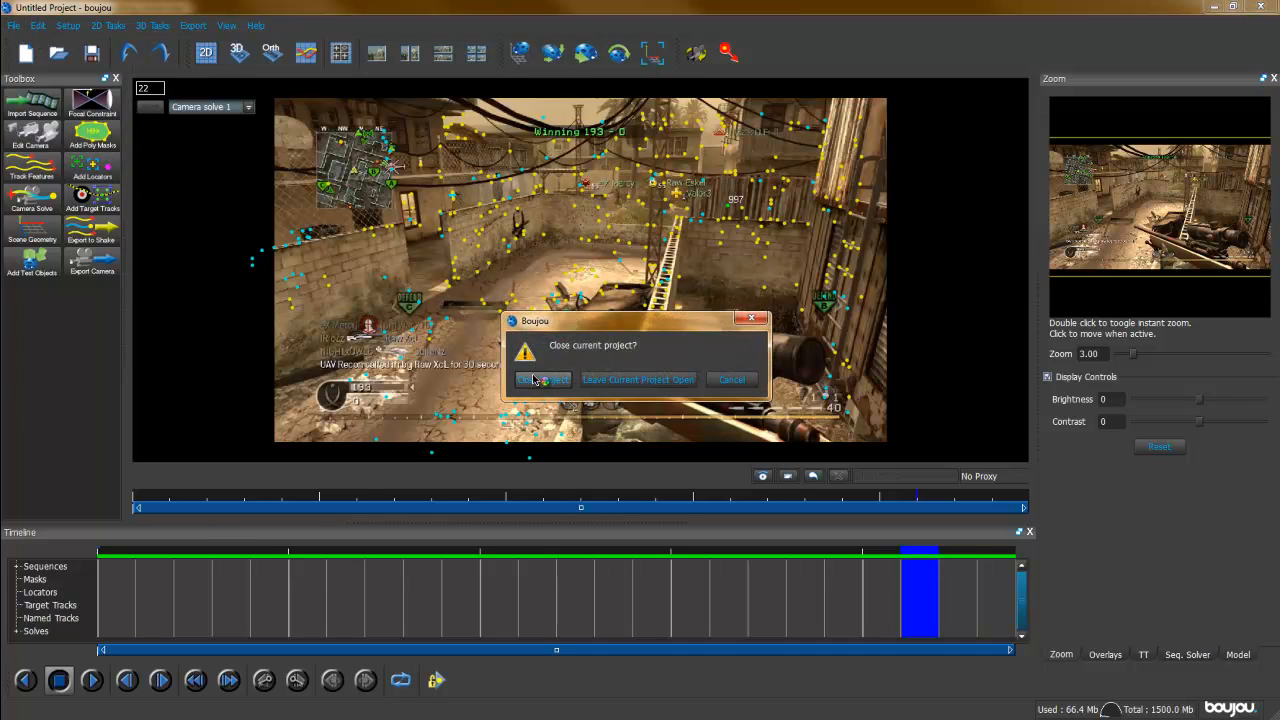
pyautogui.click(544, 380)
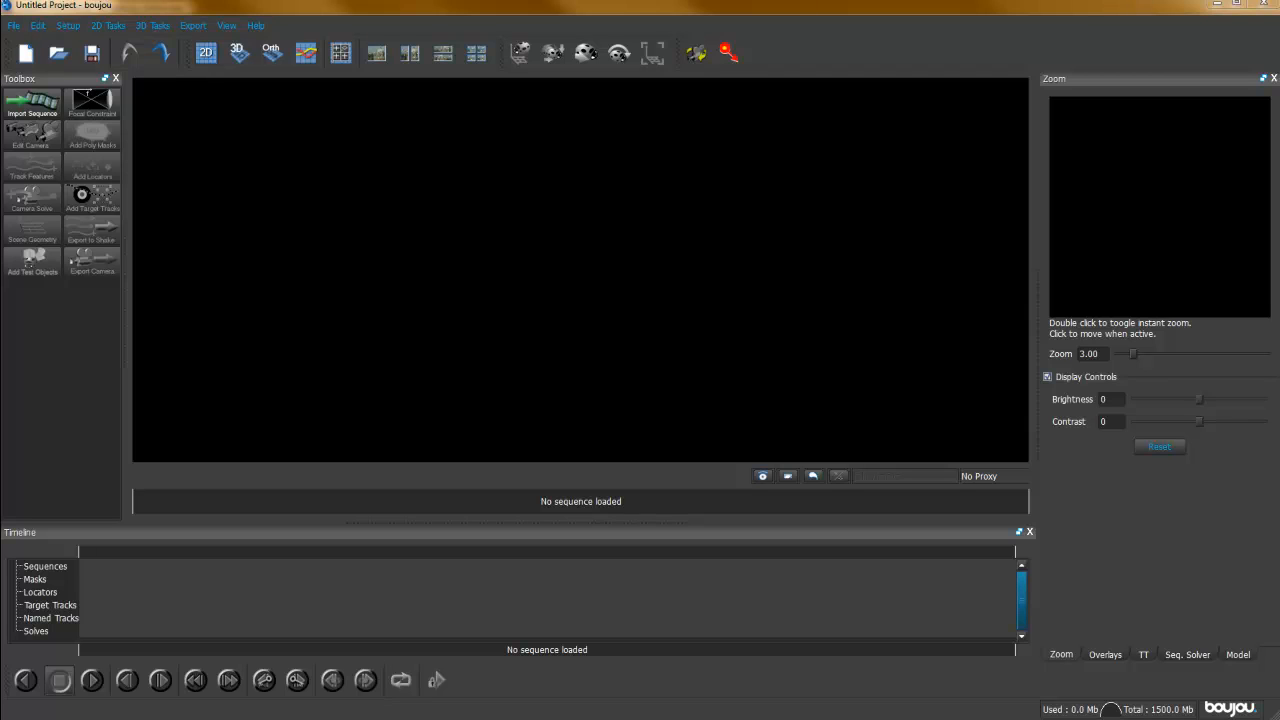
# - Begin importing a sequence and browse to the Desktop/3D/Tut folder of rendered frames
pyautogui.click(32, 100)
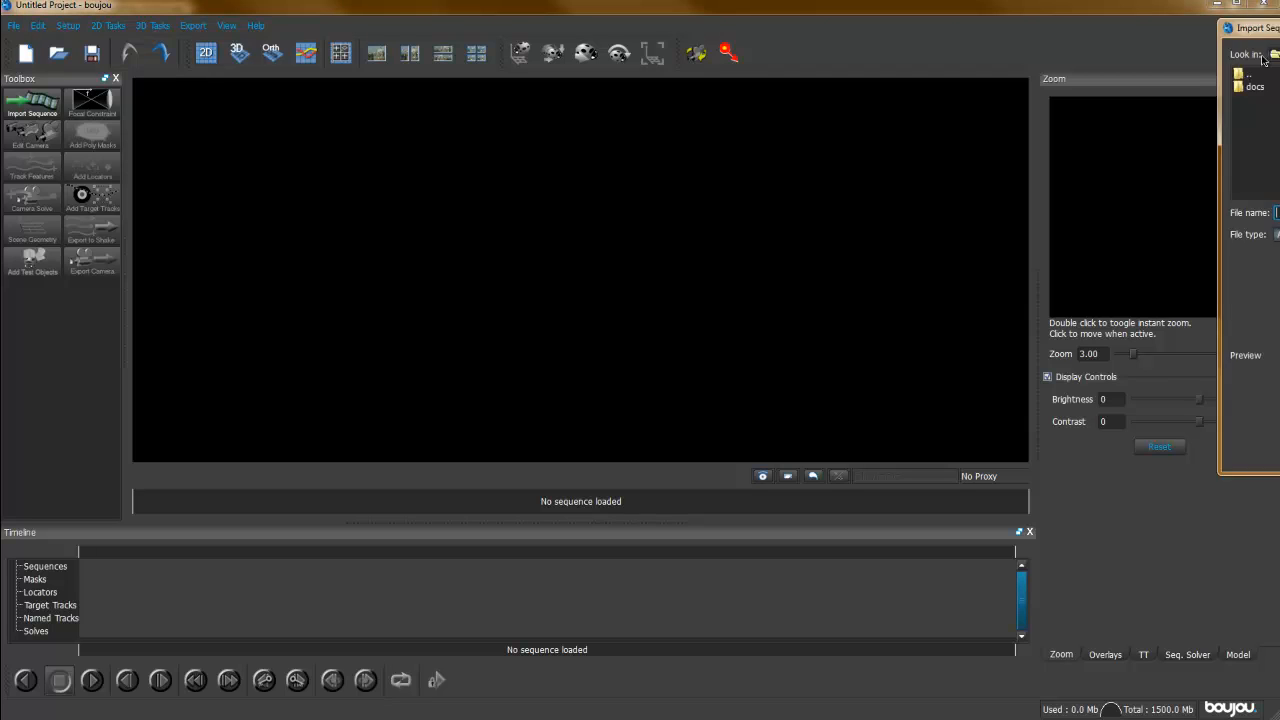
pyautogui.click(418, 196)
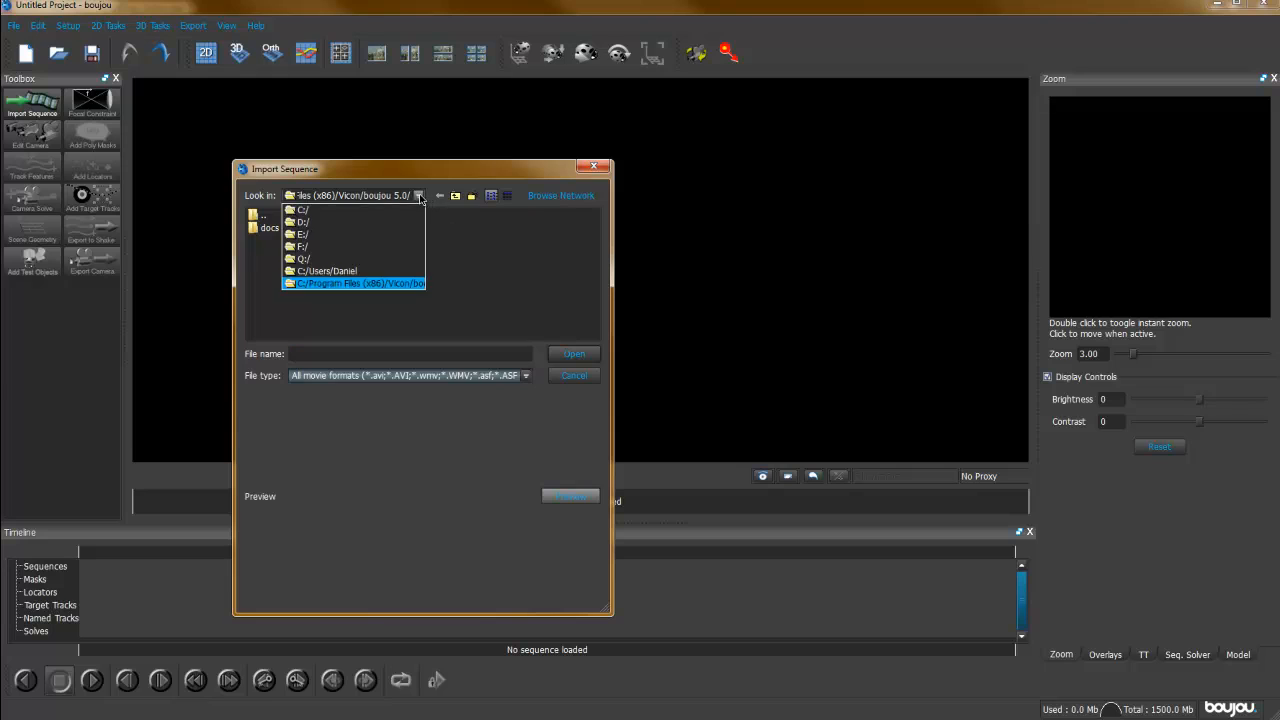
pyautogui.click(328, 270)
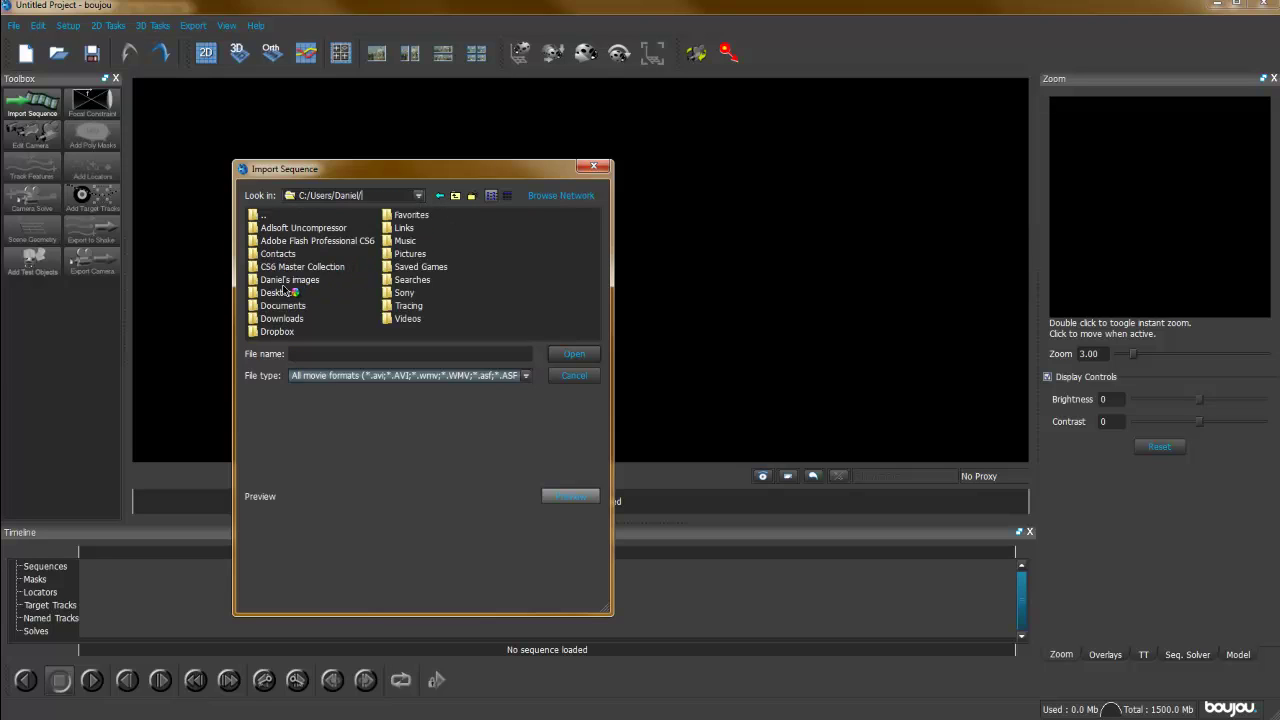
pyautogui.click(276, 292)
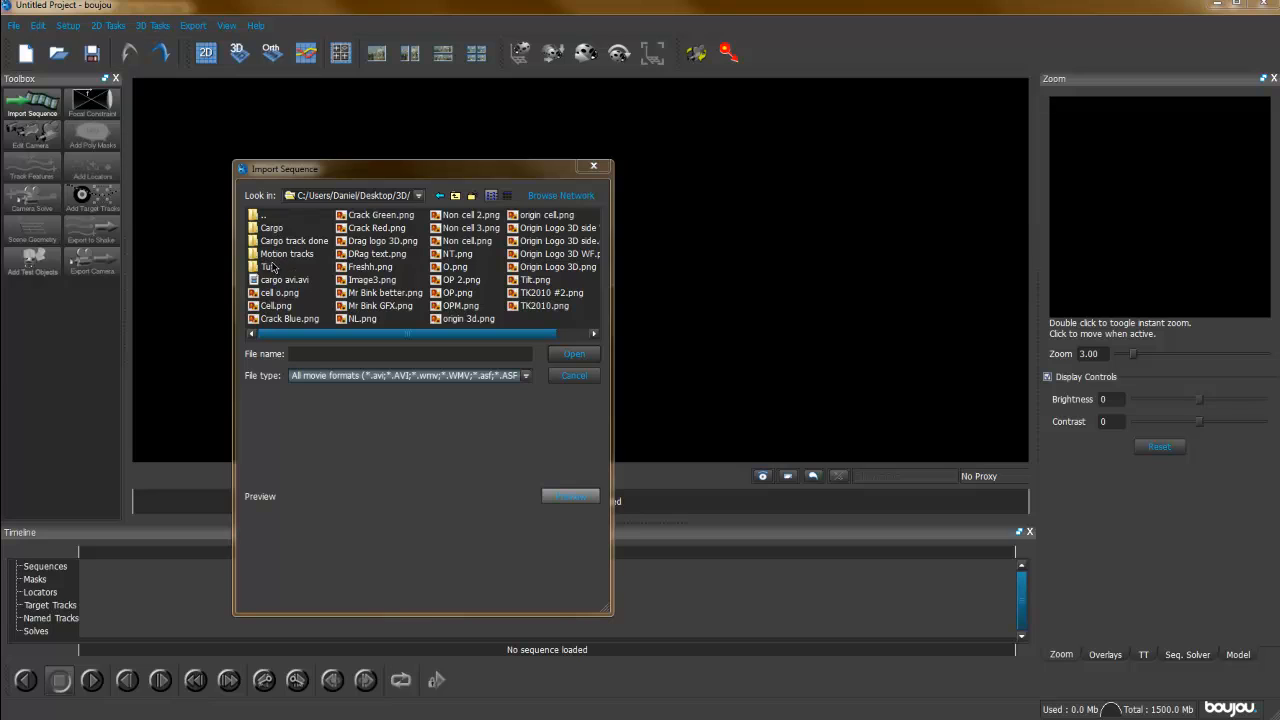
pyautogui.doubleClick(268, 266)
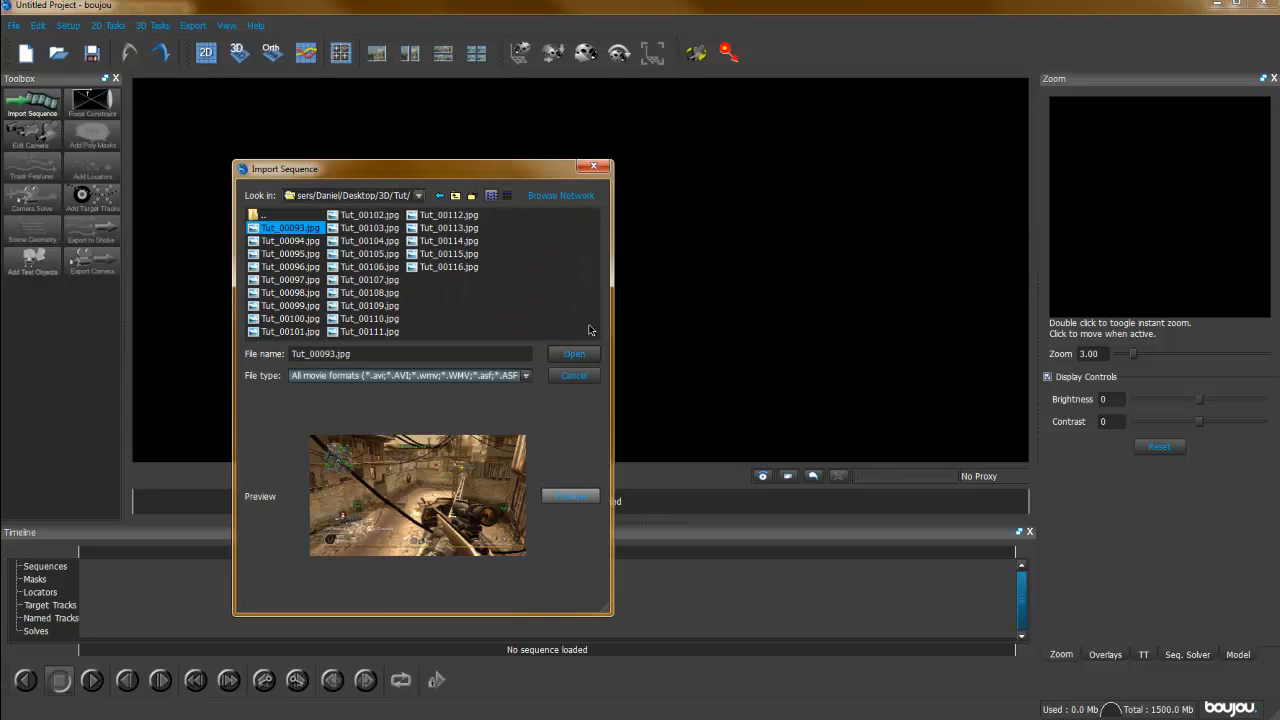
# - Load the Tut frames as a sequence with the chosen frame rate so the gameplay footage appears
pyautogui.click(572, 376)
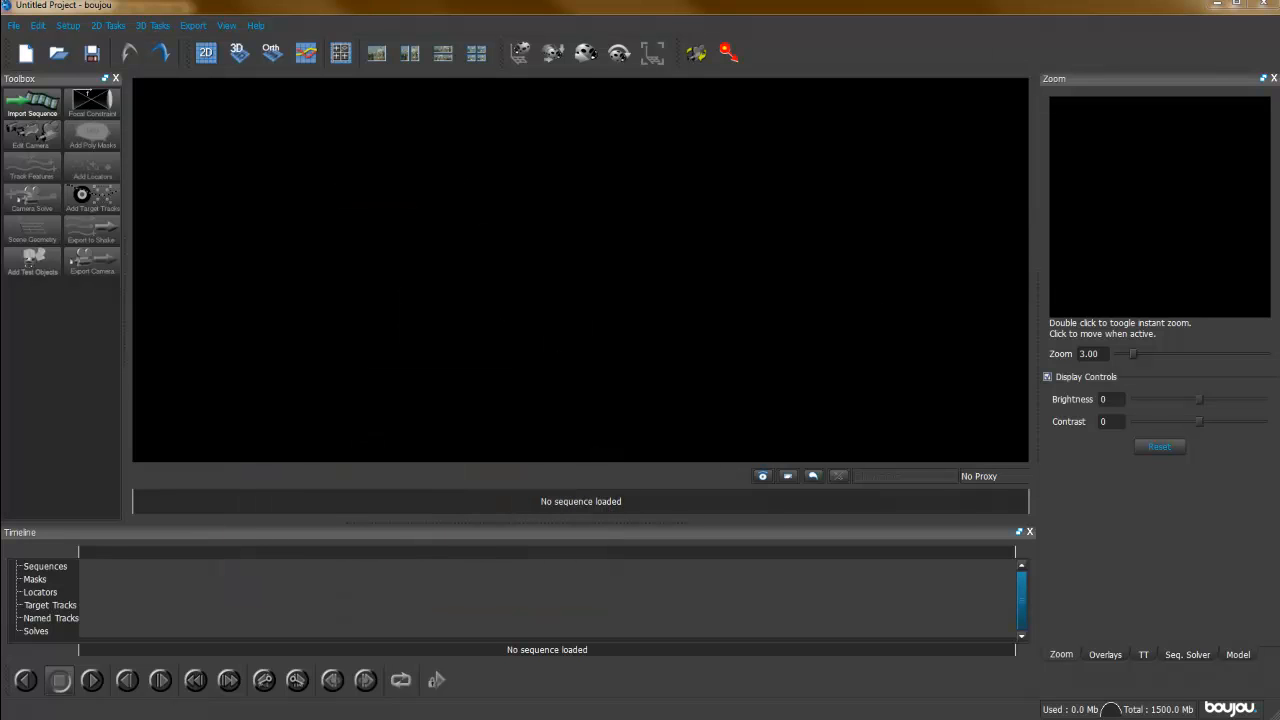
pyautogui.click(32, 104)
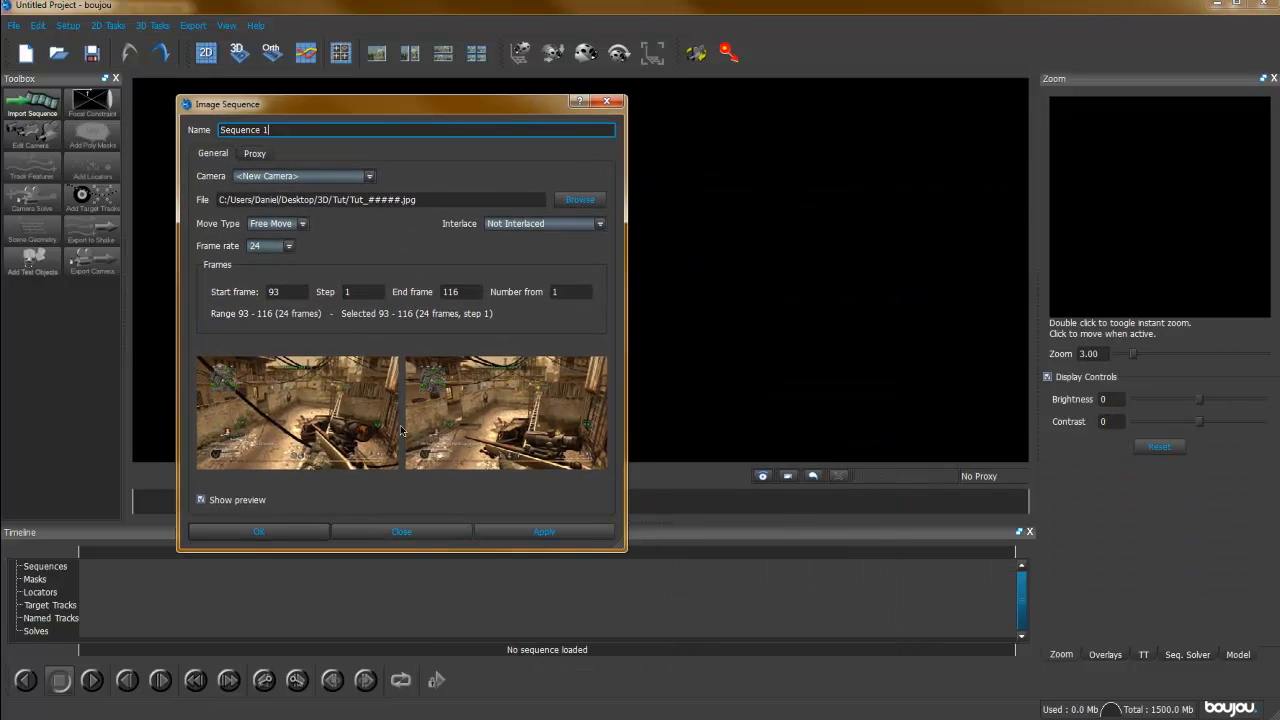
pyautogui.click(288, 246)
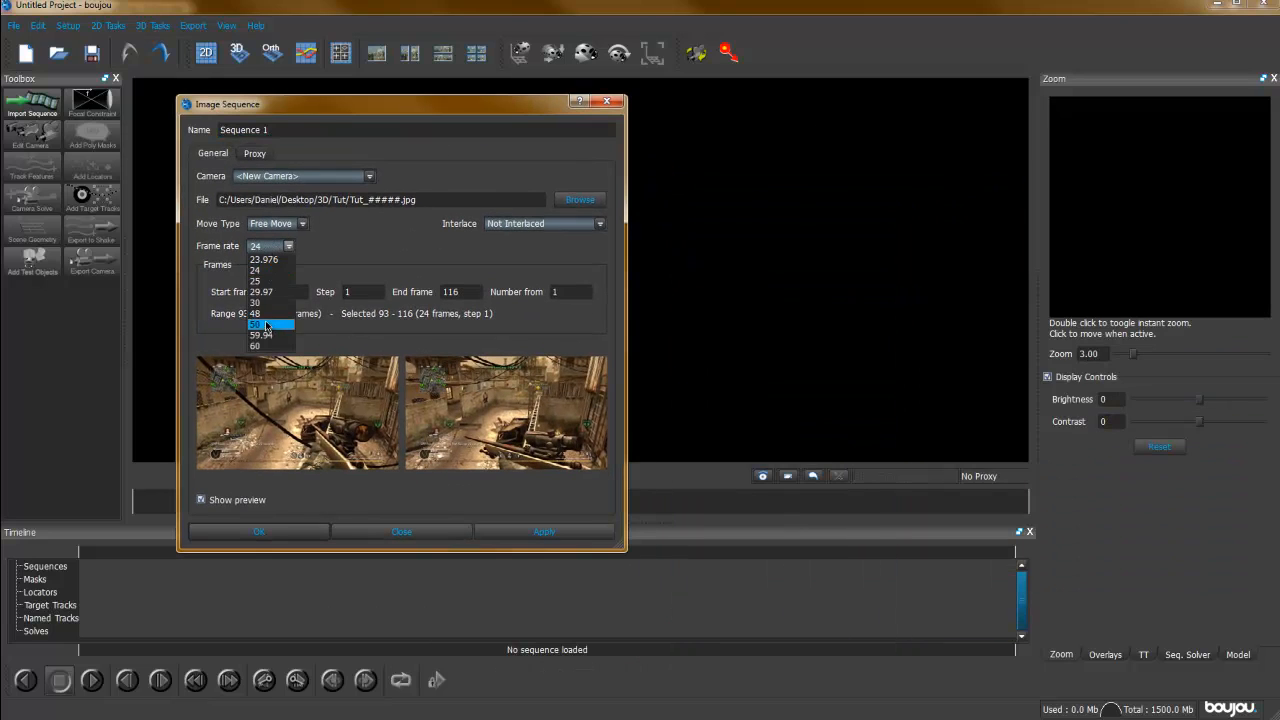
pyautogui.click(262, 334)
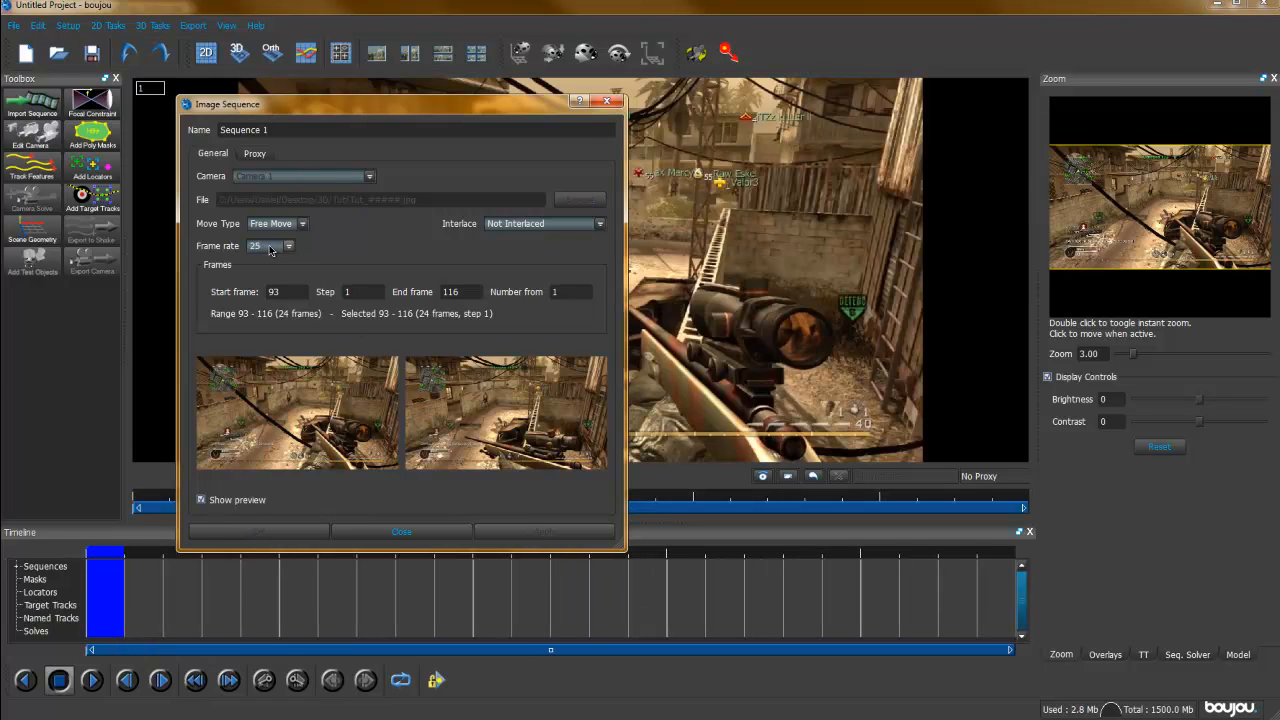
pyautogui.click(288, 246)
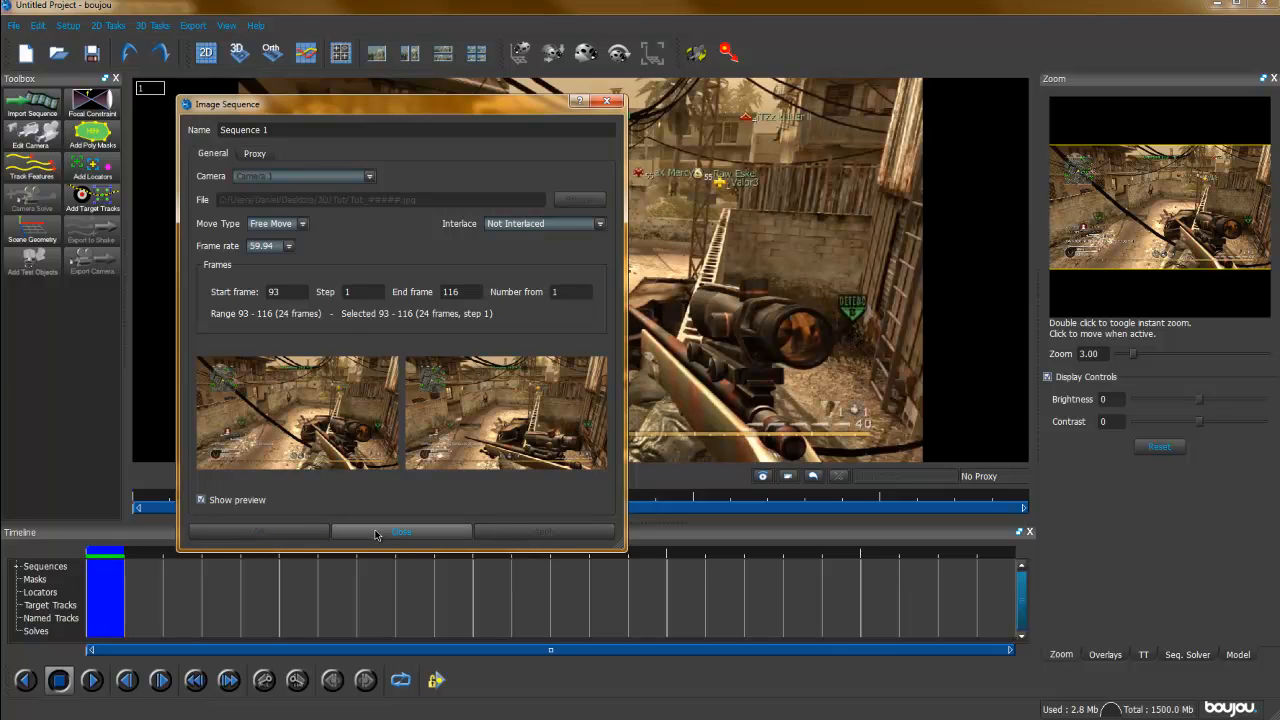
pyautogui.click(400, 532)
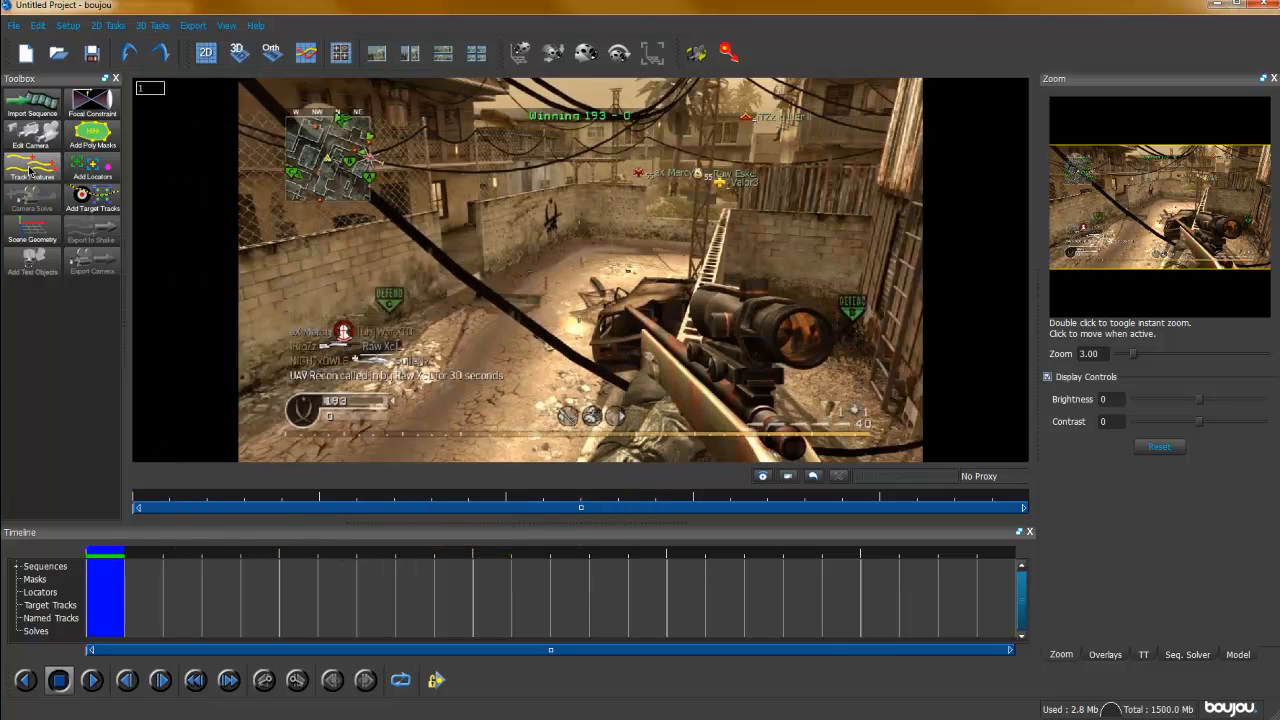
# - Run Track Features with the advanced tracking properties reviewed, covering the footage with tracked points
pyautogui.click(32, 164)
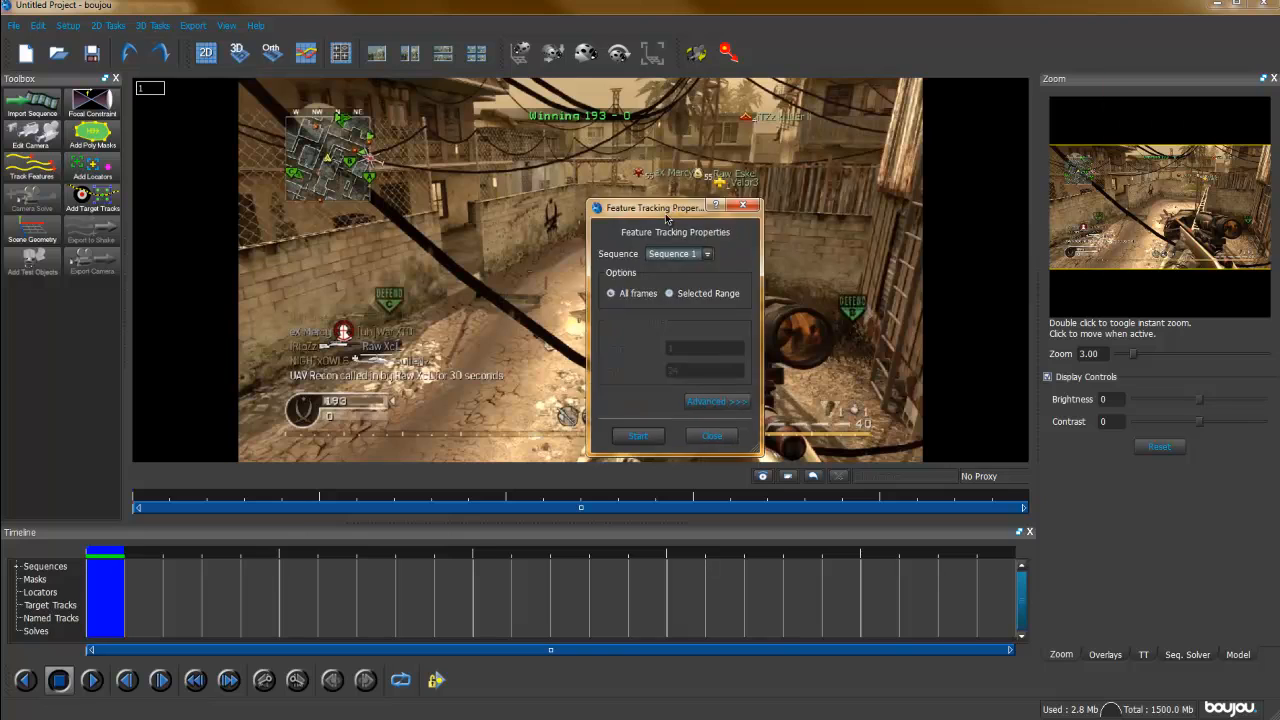
pyautogui.click(716, 400)
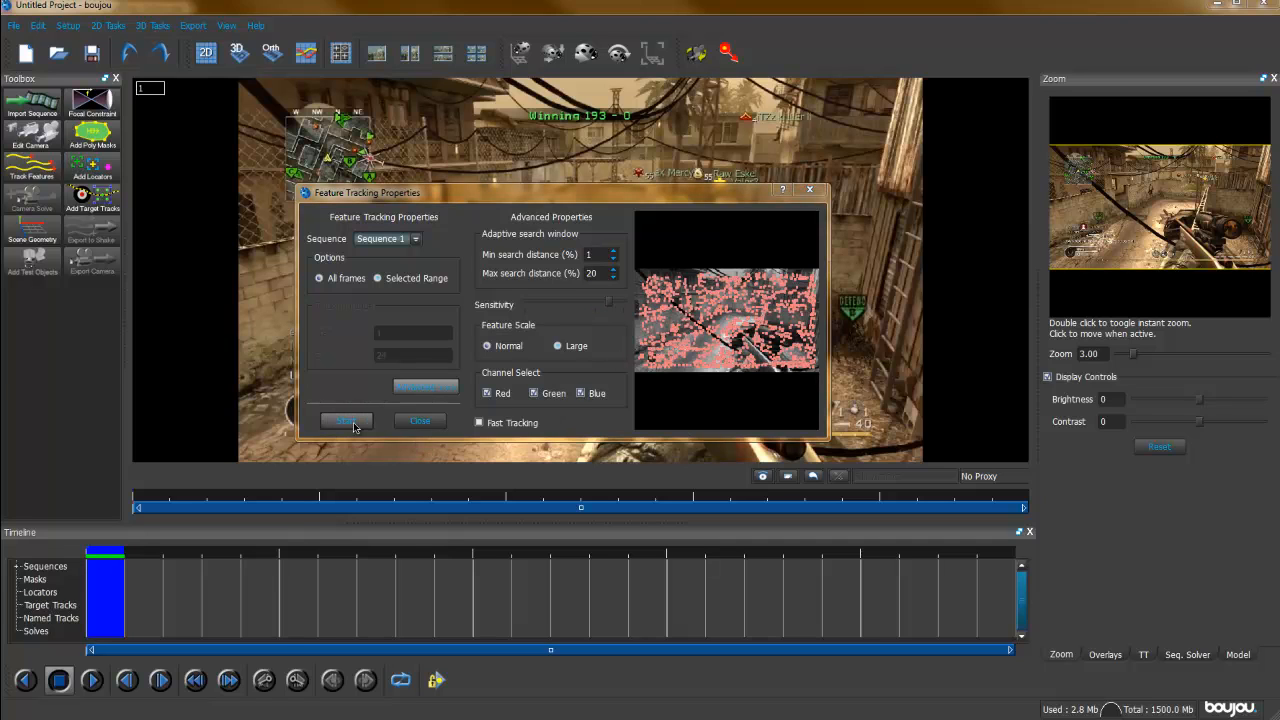
pyautogui.click(346, 420)
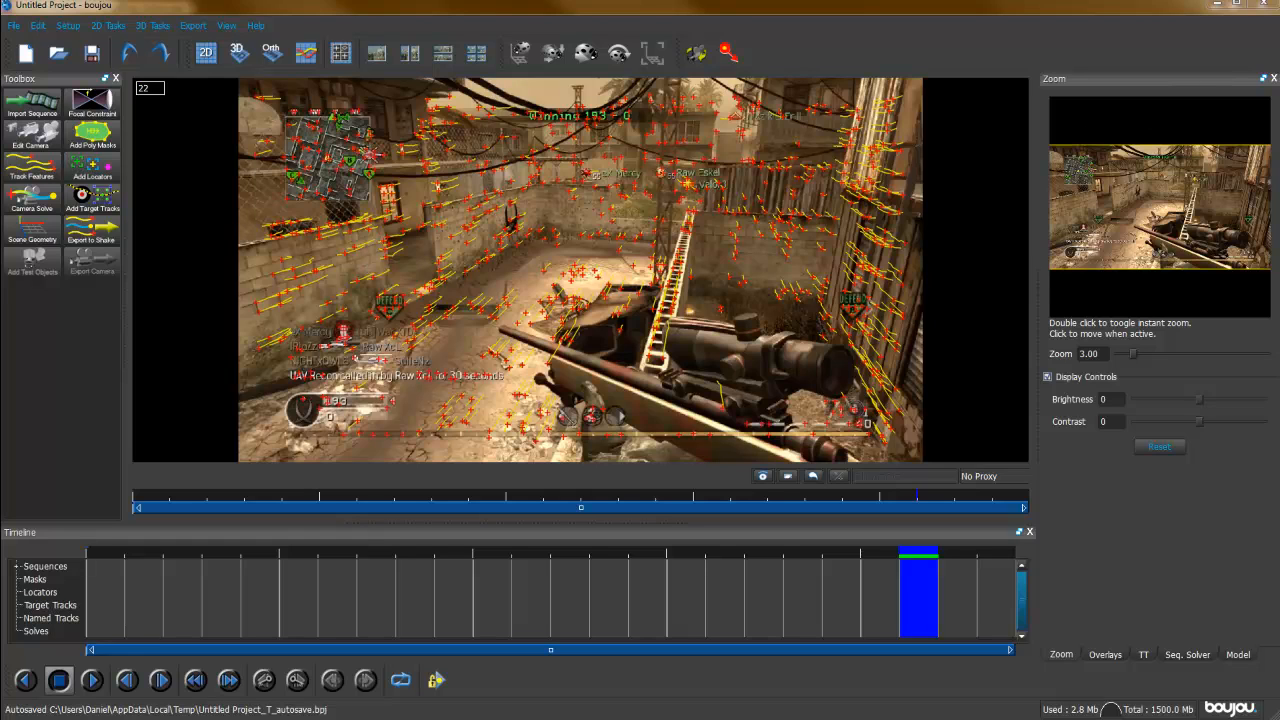
# - Start a camera solve with radial distortion and camera path smoothness optimisation enabled
pyautogui.click(32, 198)
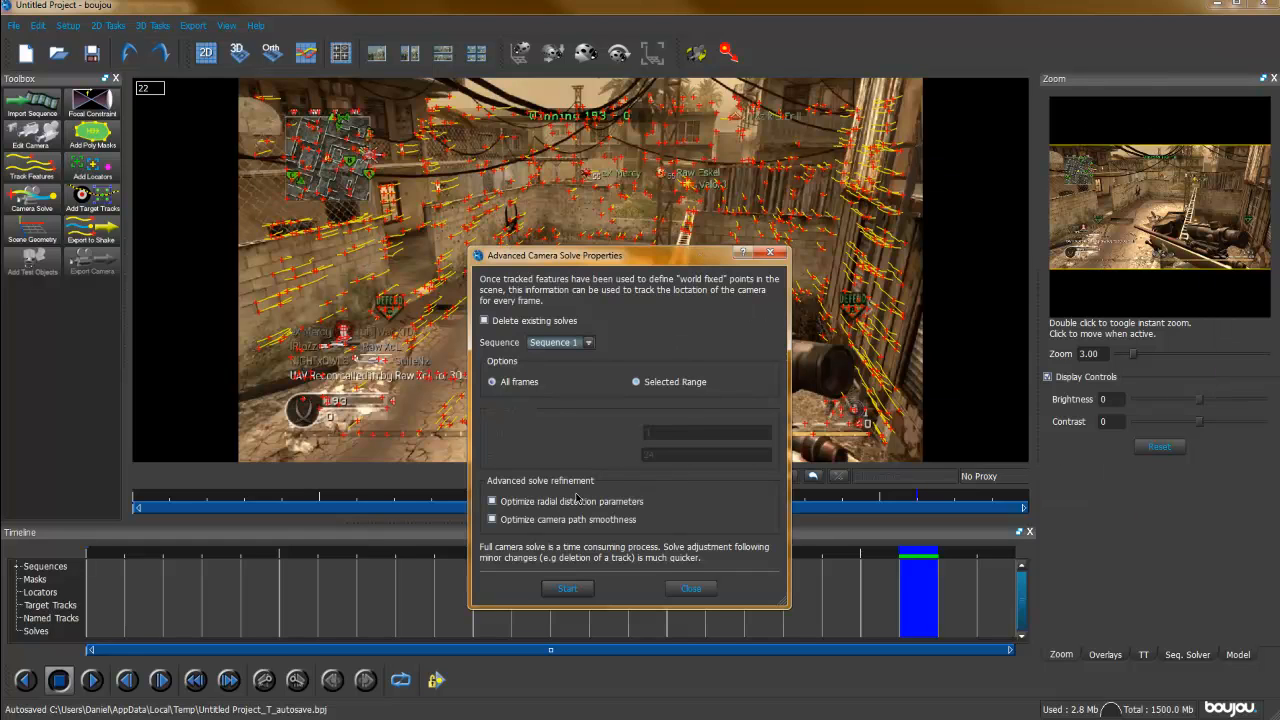
pyautogui.moveTo(298, 298)
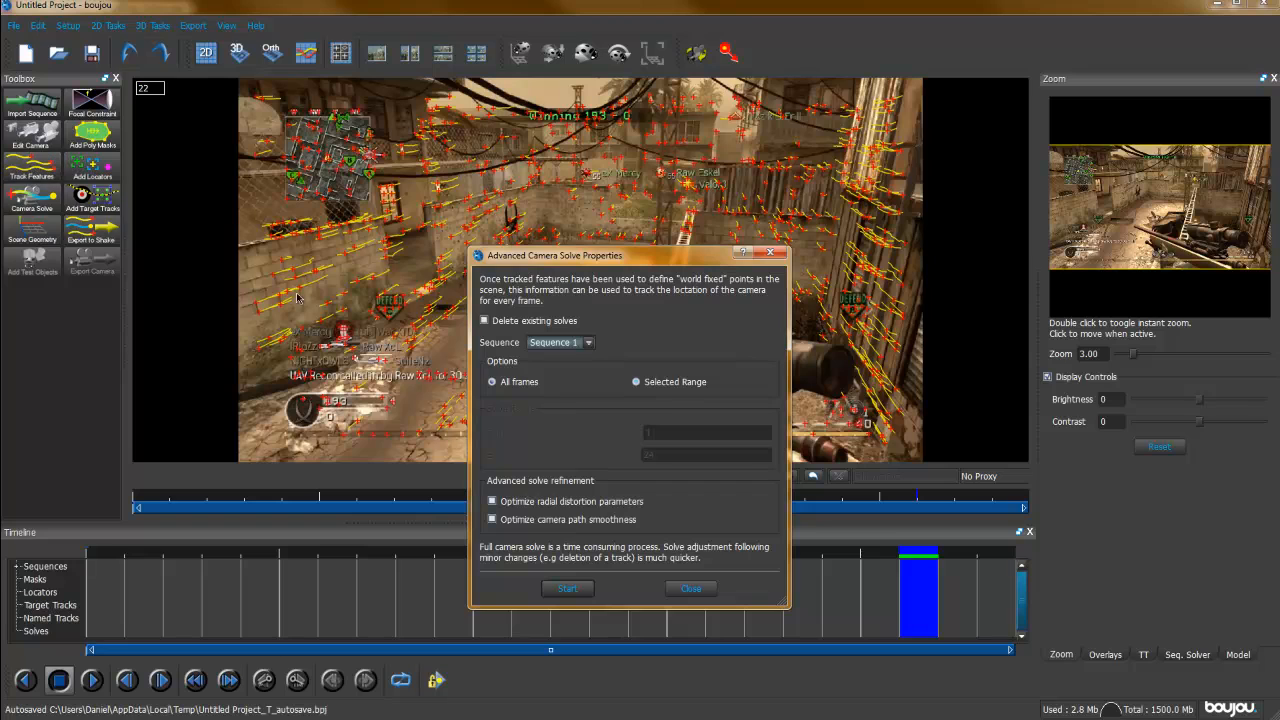
pyautogui.click(492, 500)
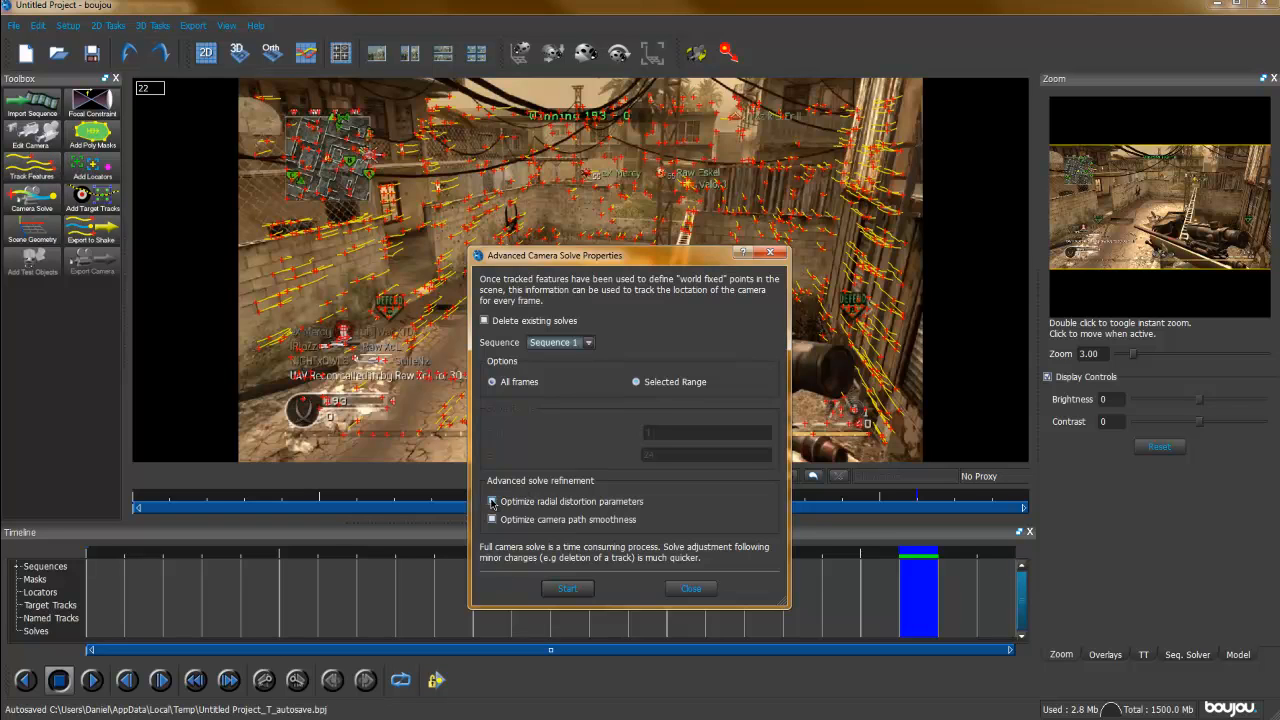
pyautogui.click(492, 500)
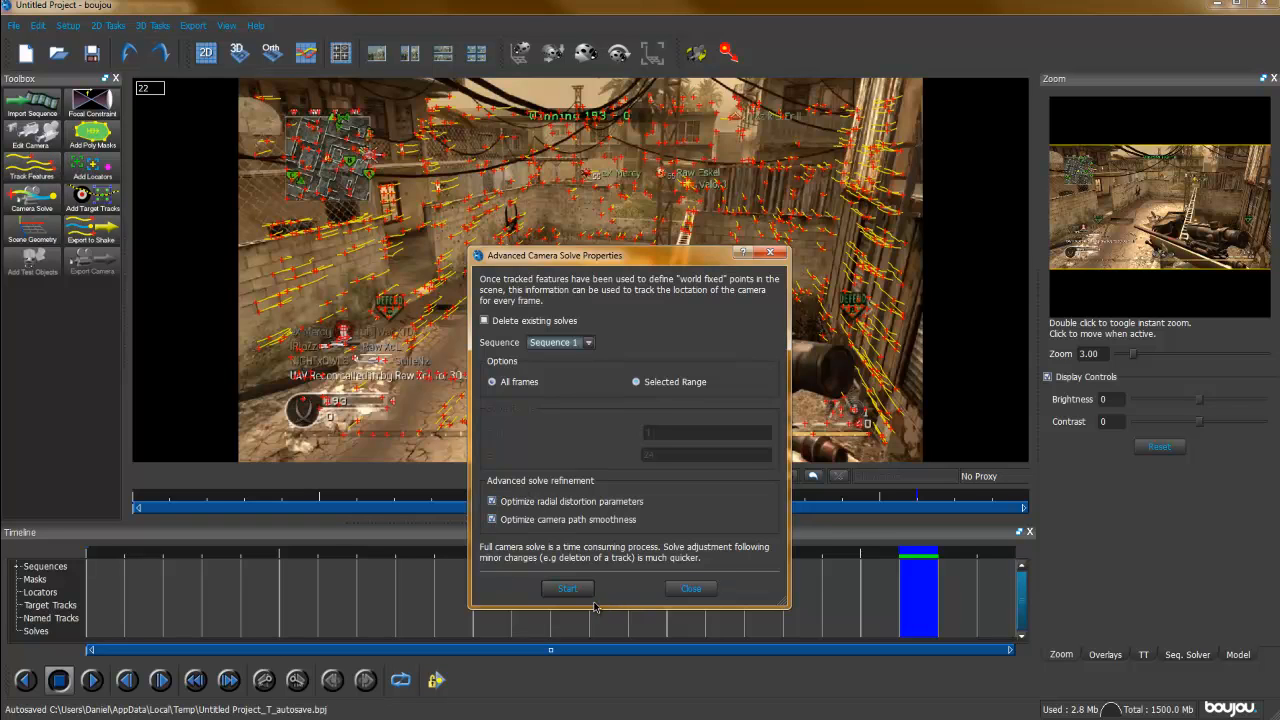
pyautogui.click(568, 588)
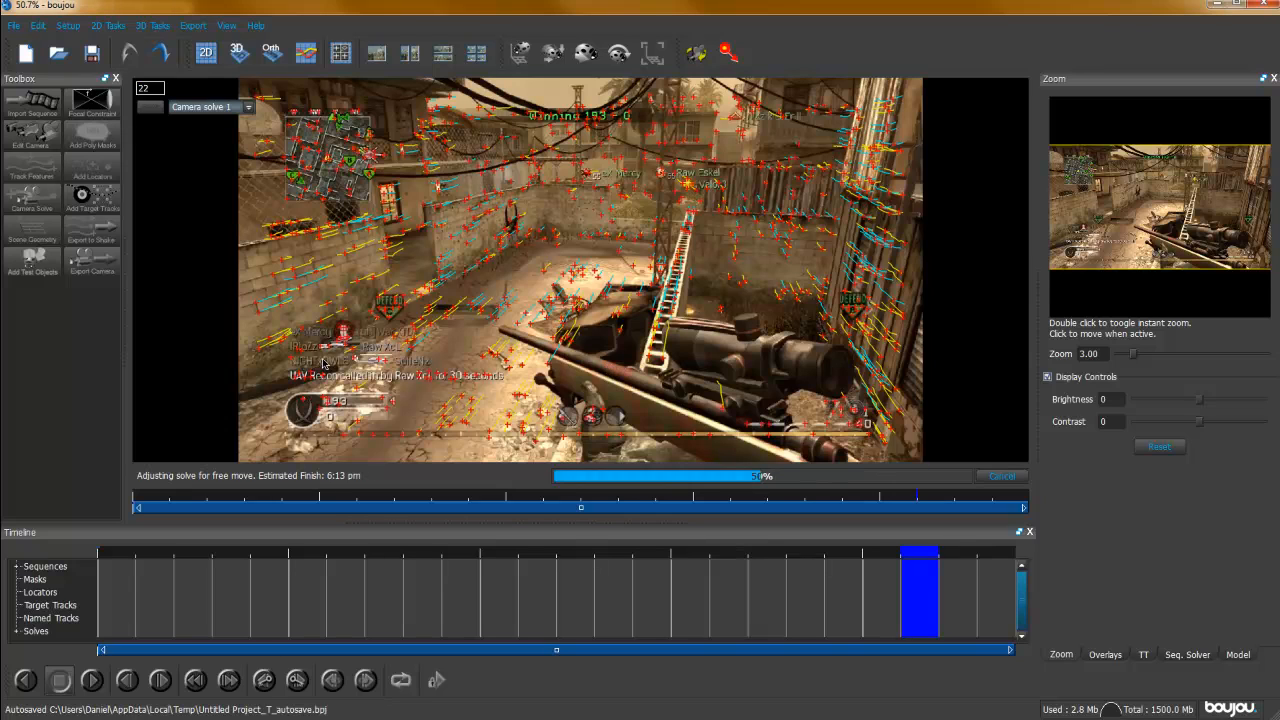
pyautogui.moveTo(1064, 506)
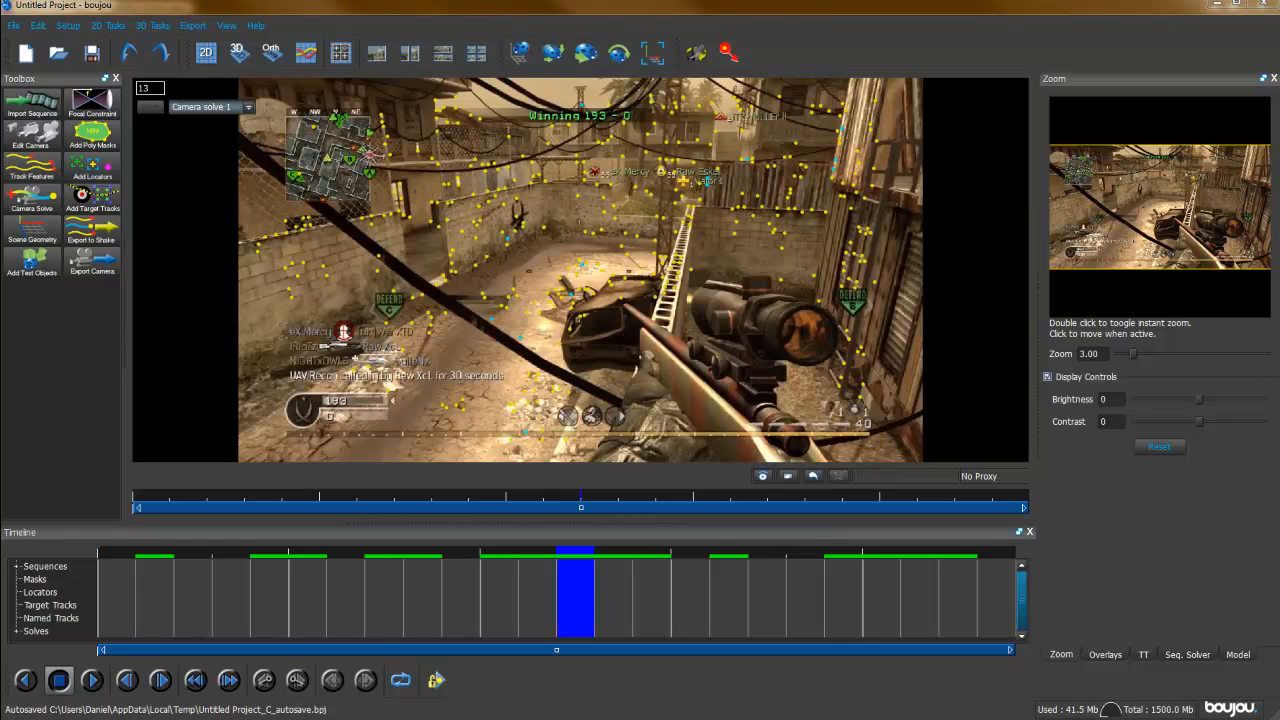
# - In Scene Geometry add an axis coordinate frame hint and view the solved 3D point cloud
pyautogui.click(32, 238)
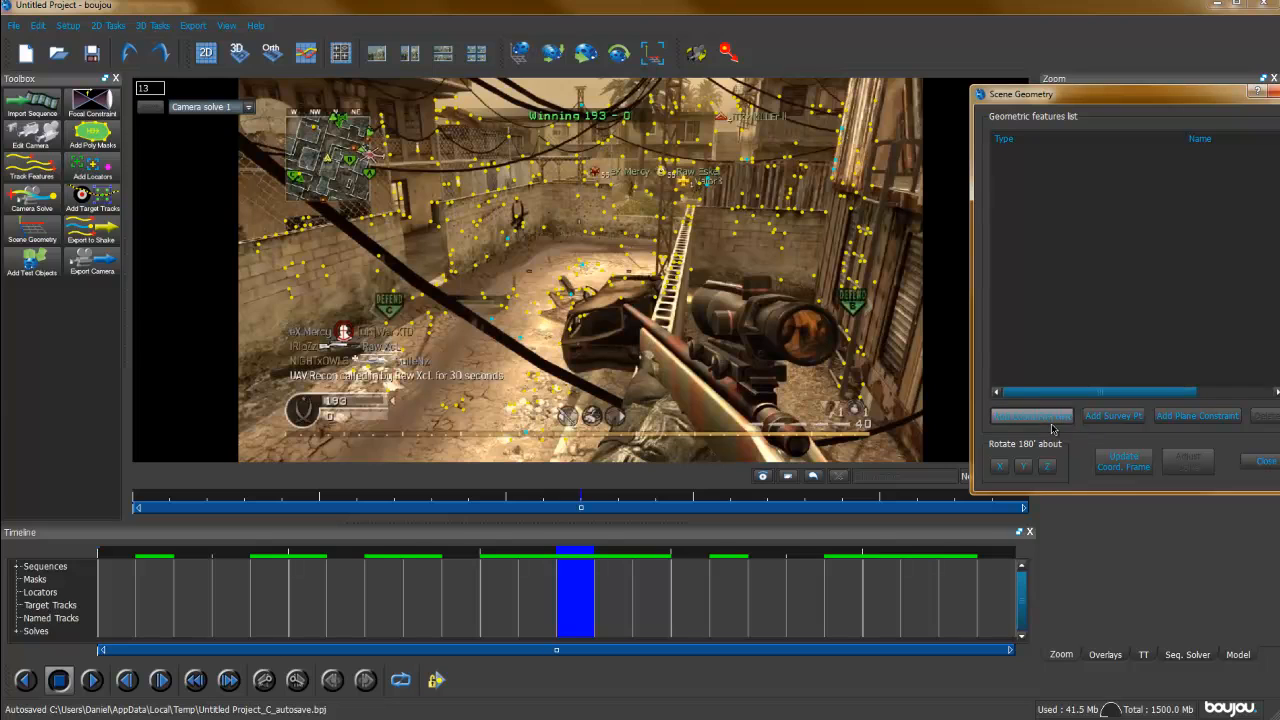
pyautogui.click(1032, 414)
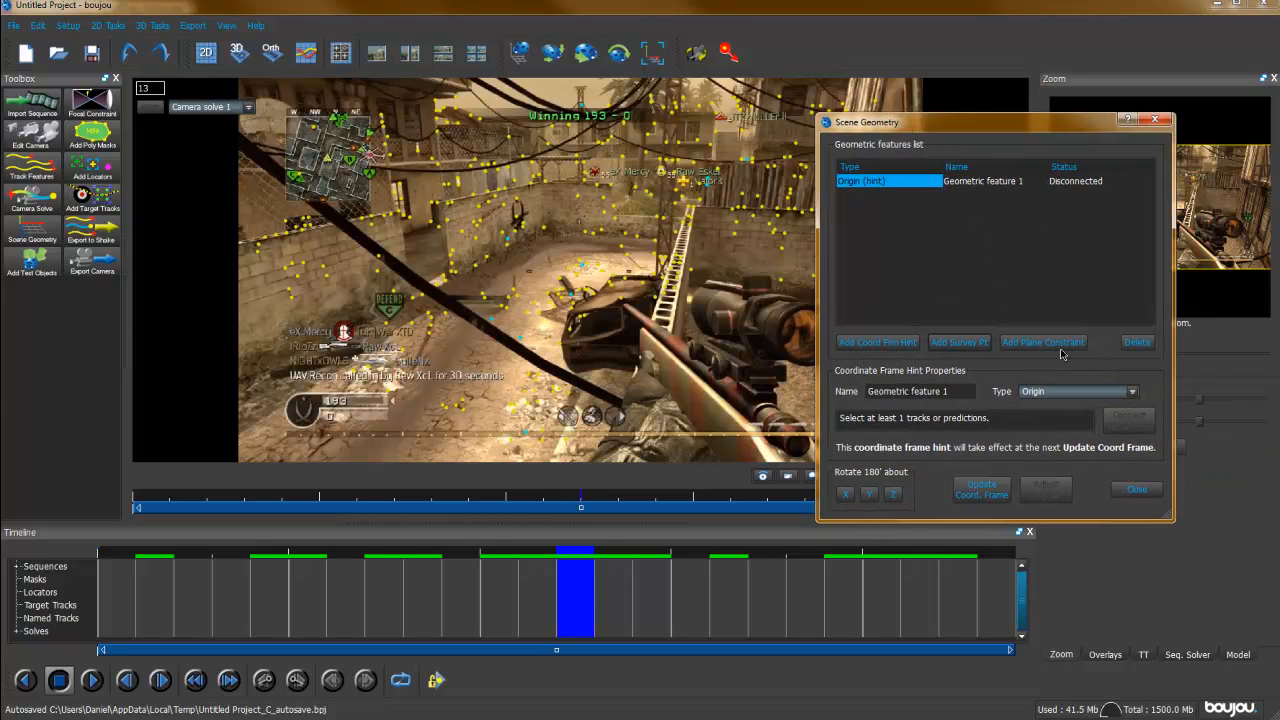
pyautogui.click(1132, 390)
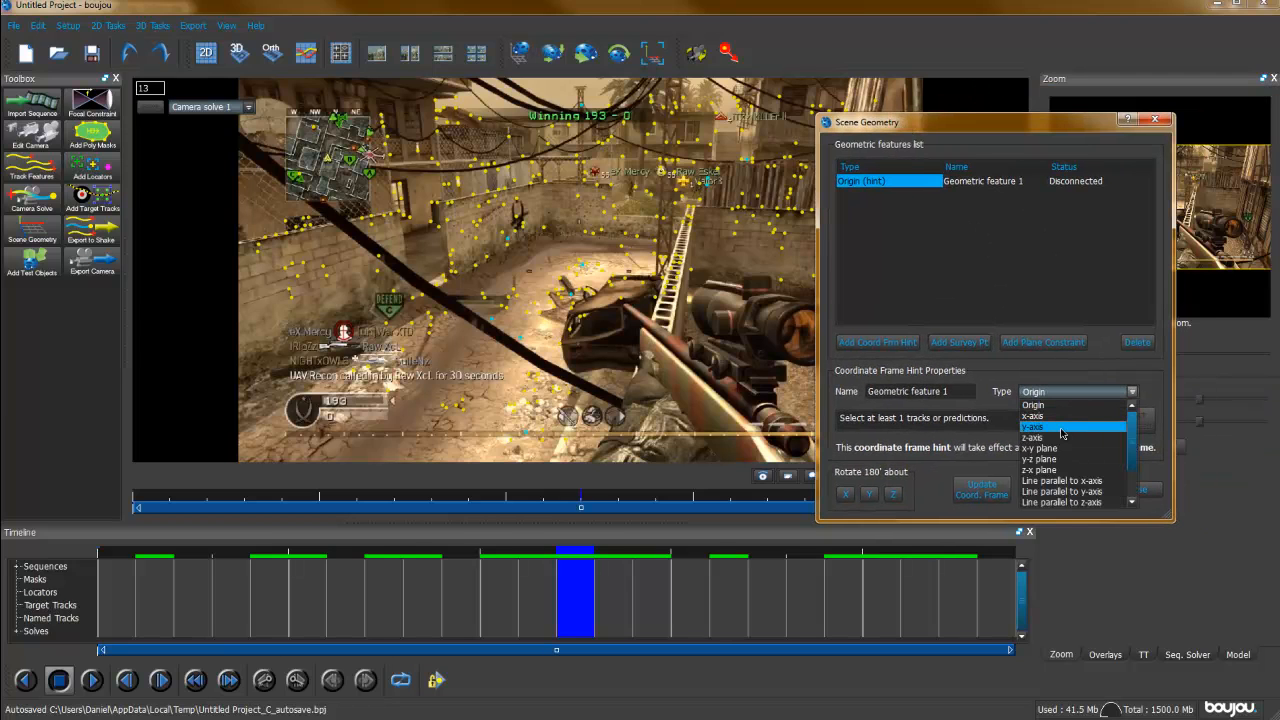
pyautogui.click(1036, 428)
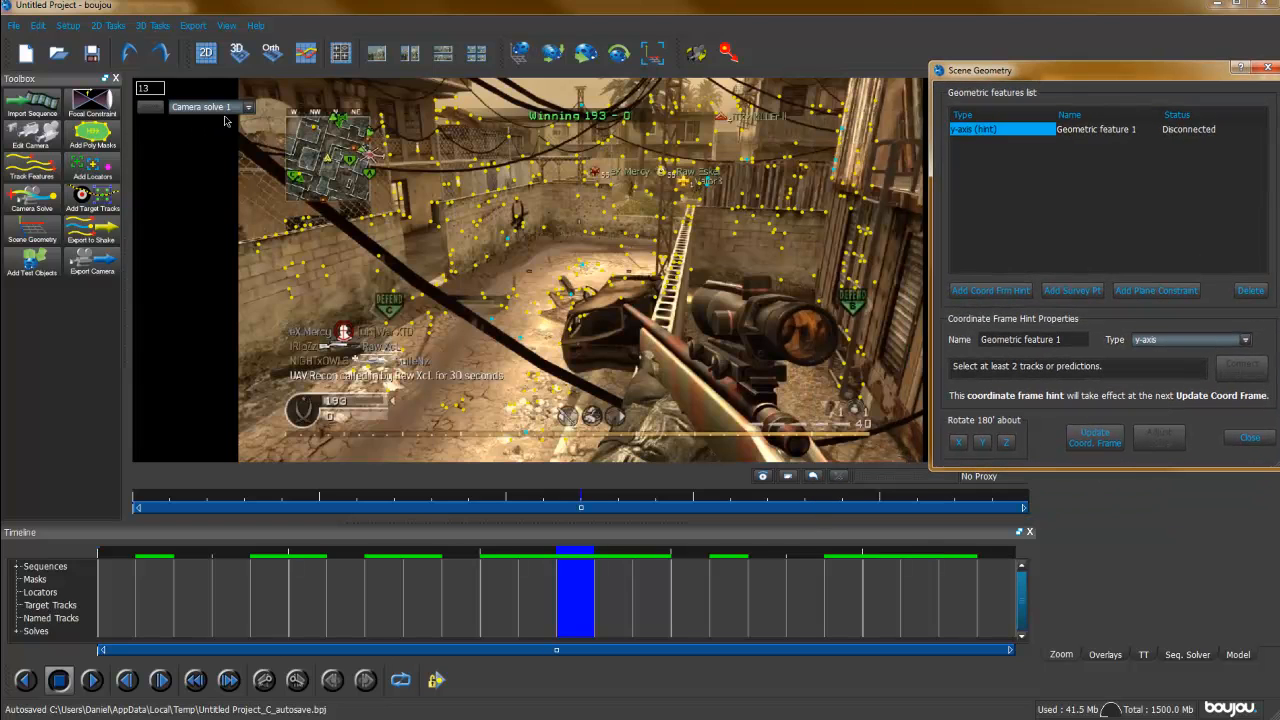
pyautogui.click(236, 52)
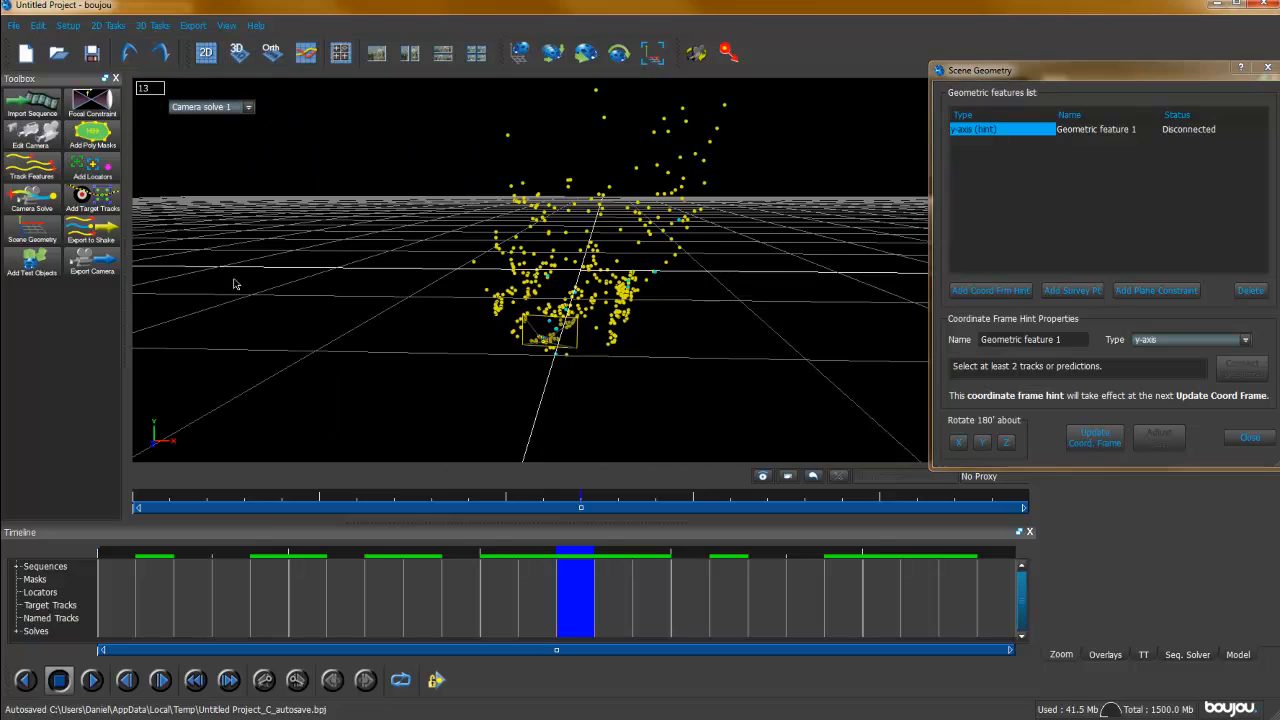
pyautogui.moveTo(556, 352)
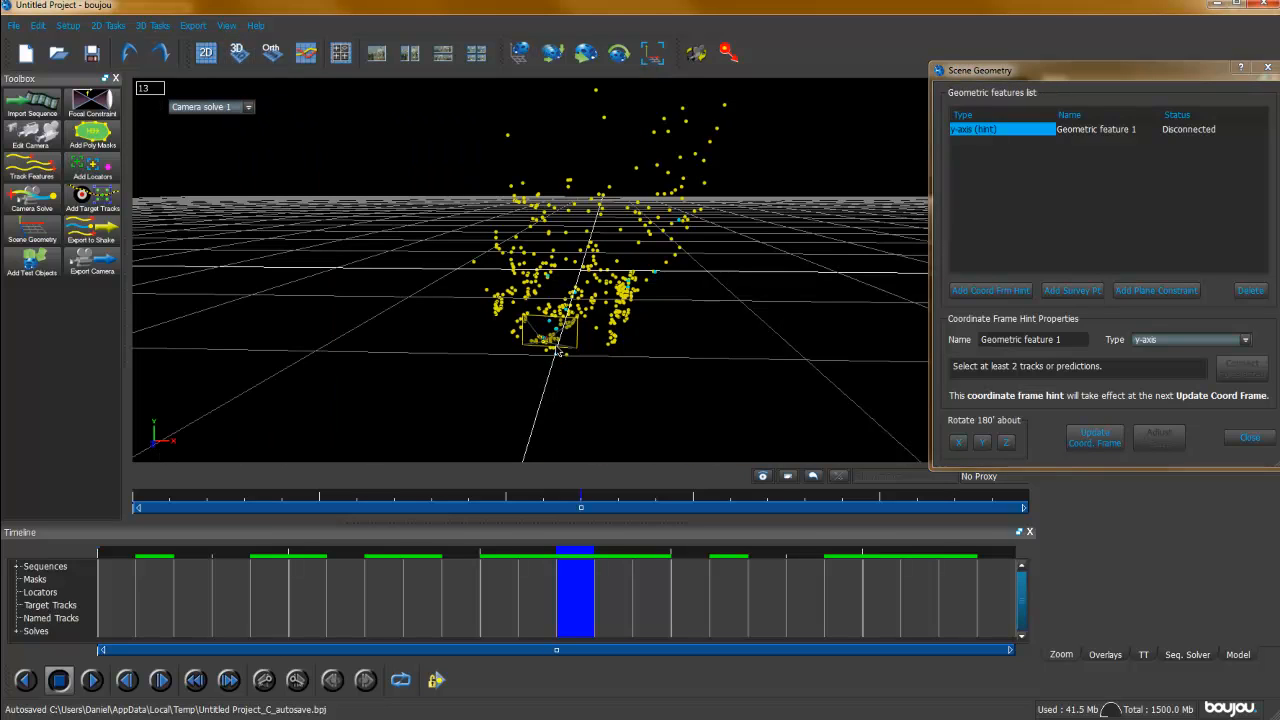
pyautogui.moveTo(676, 300)
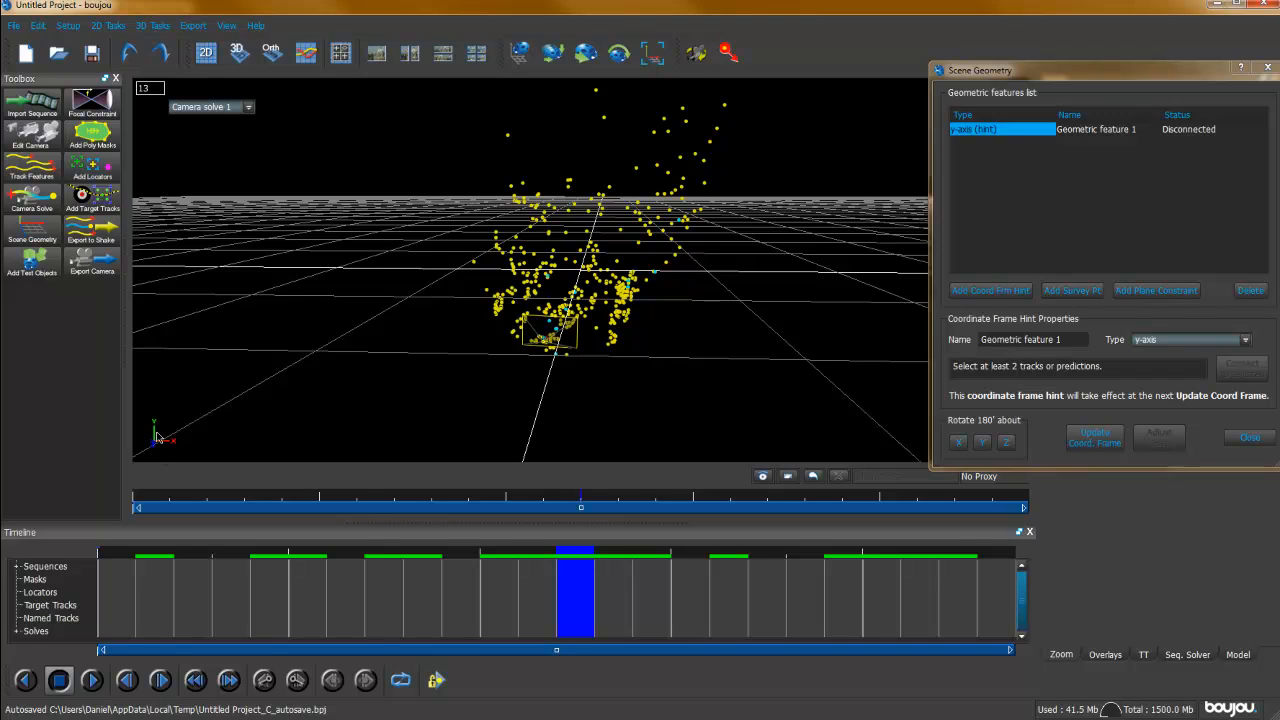
pyautogui.moveTo(156, 438)
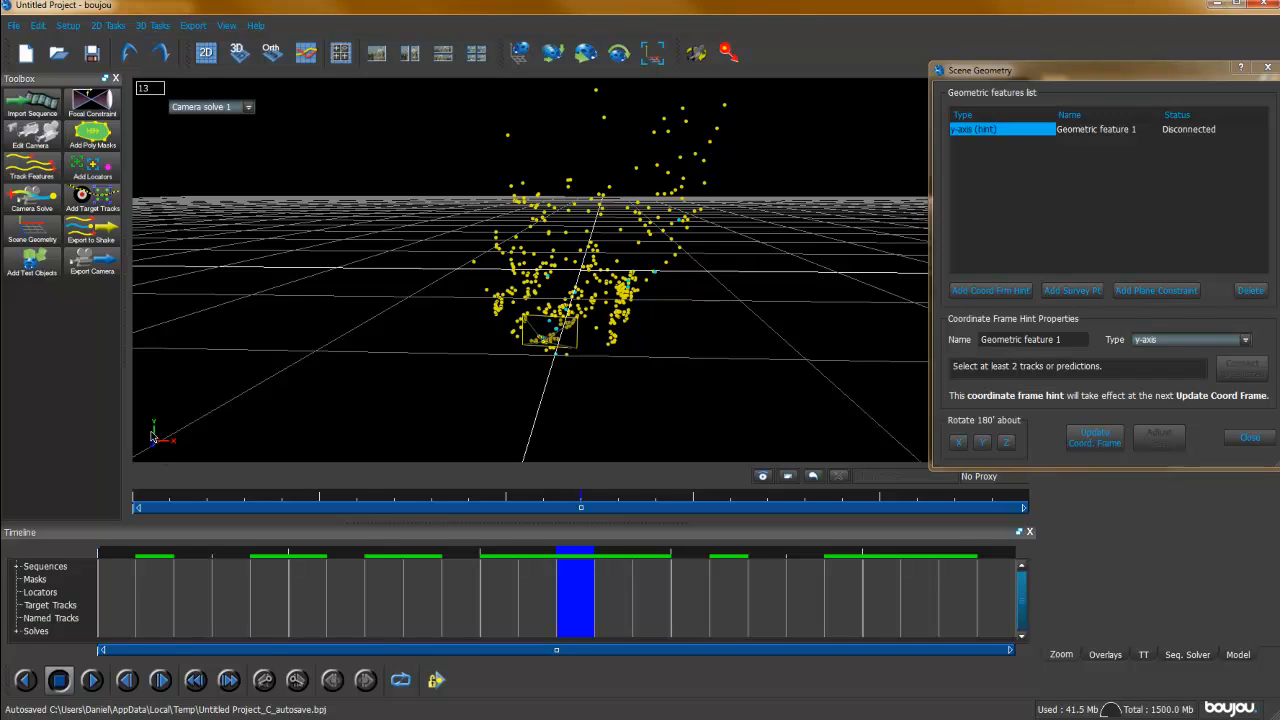
pyautogui.moveTo(208, 32)
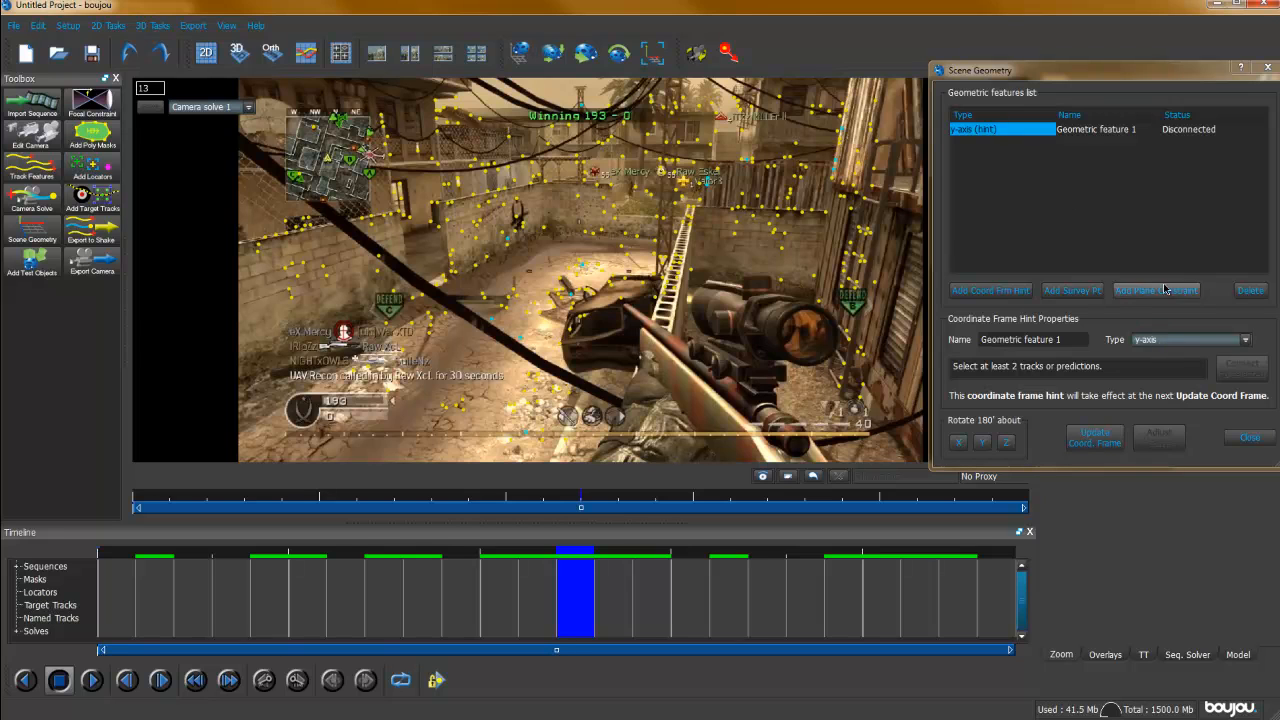
pyautogui.moveTo(668, 256)
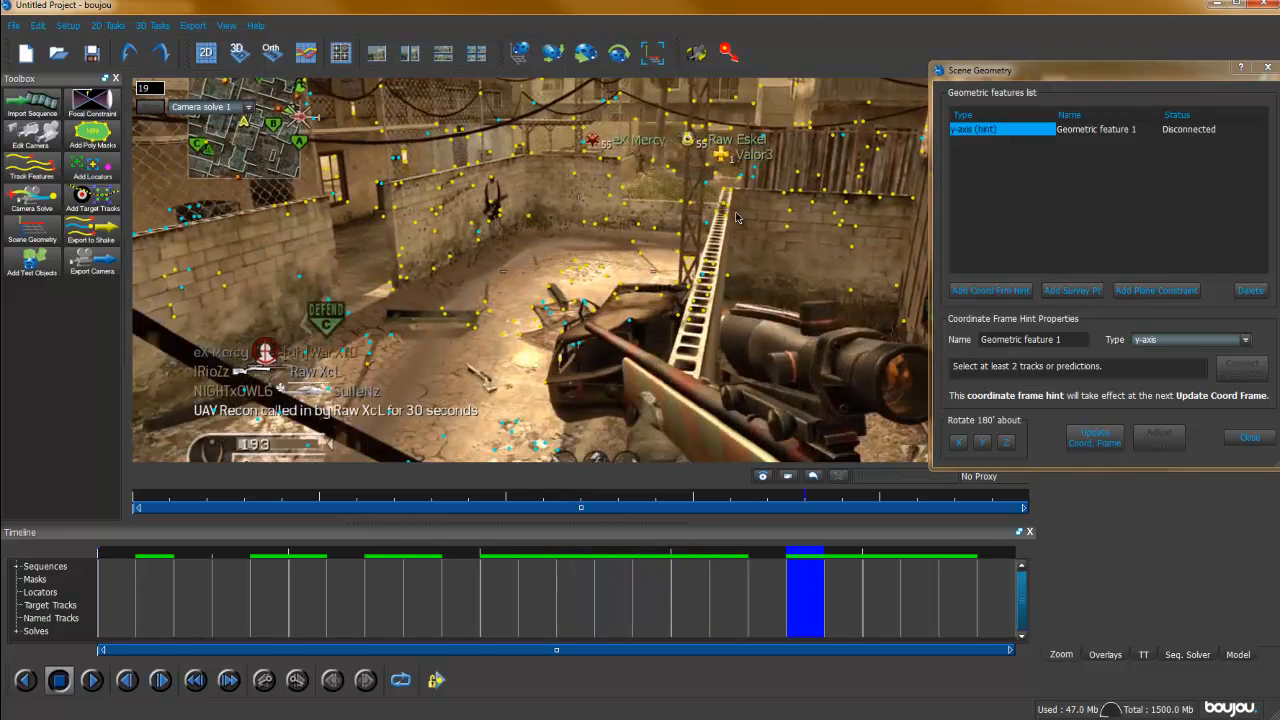
pyautogui.moveTo(678, 132)
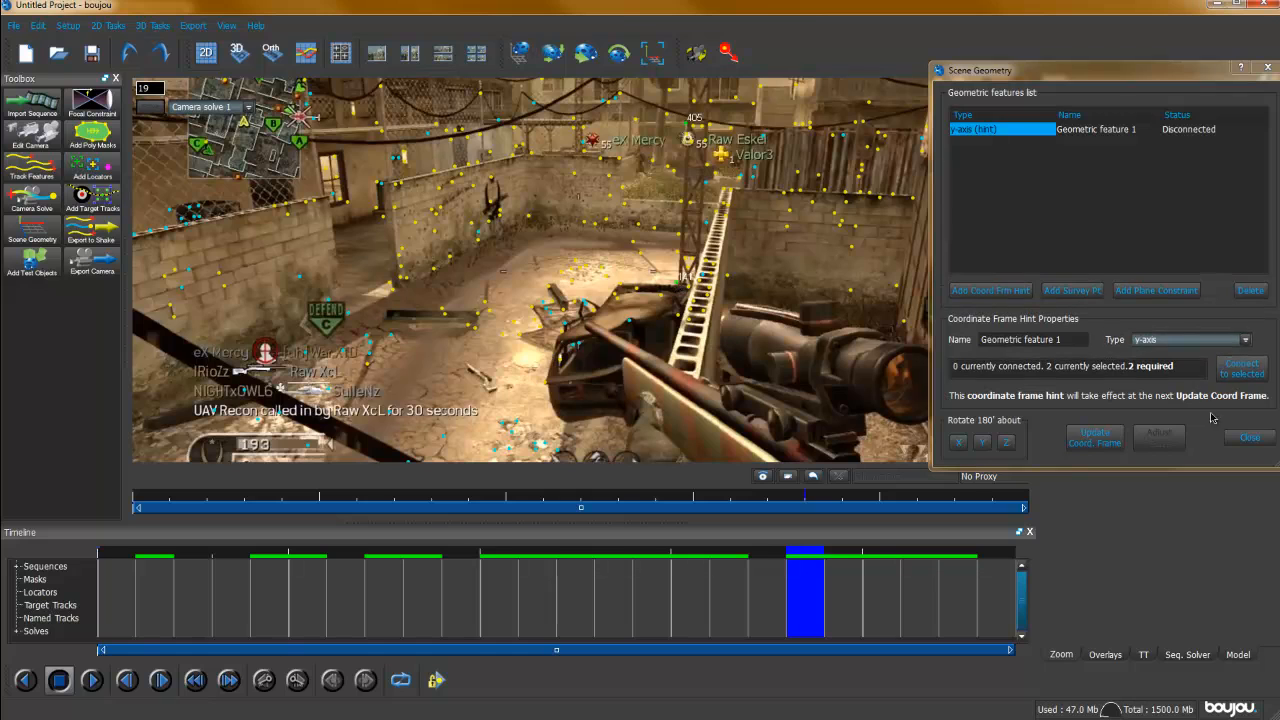
# - Connect the two selected tracks to the axis hint and add a second coordinate frame hint for the other axis
pyautogui.click(1242, 368)
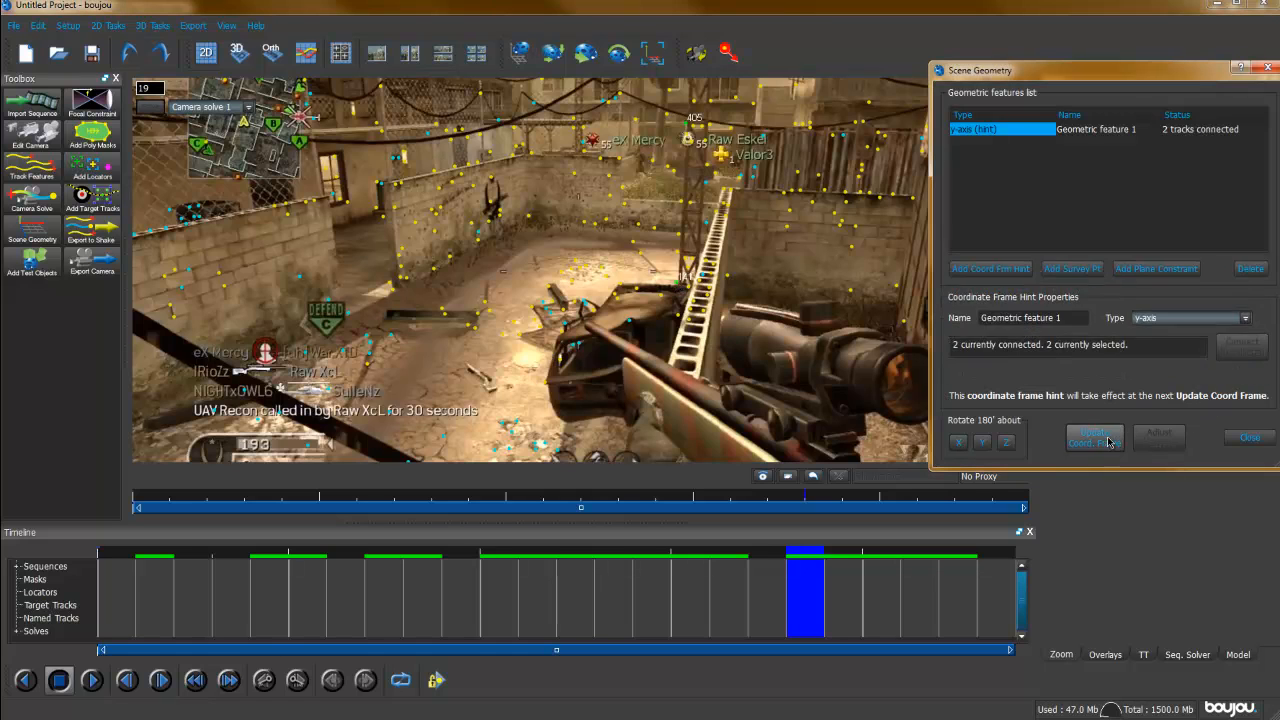
pyautogui.click(988, 268)
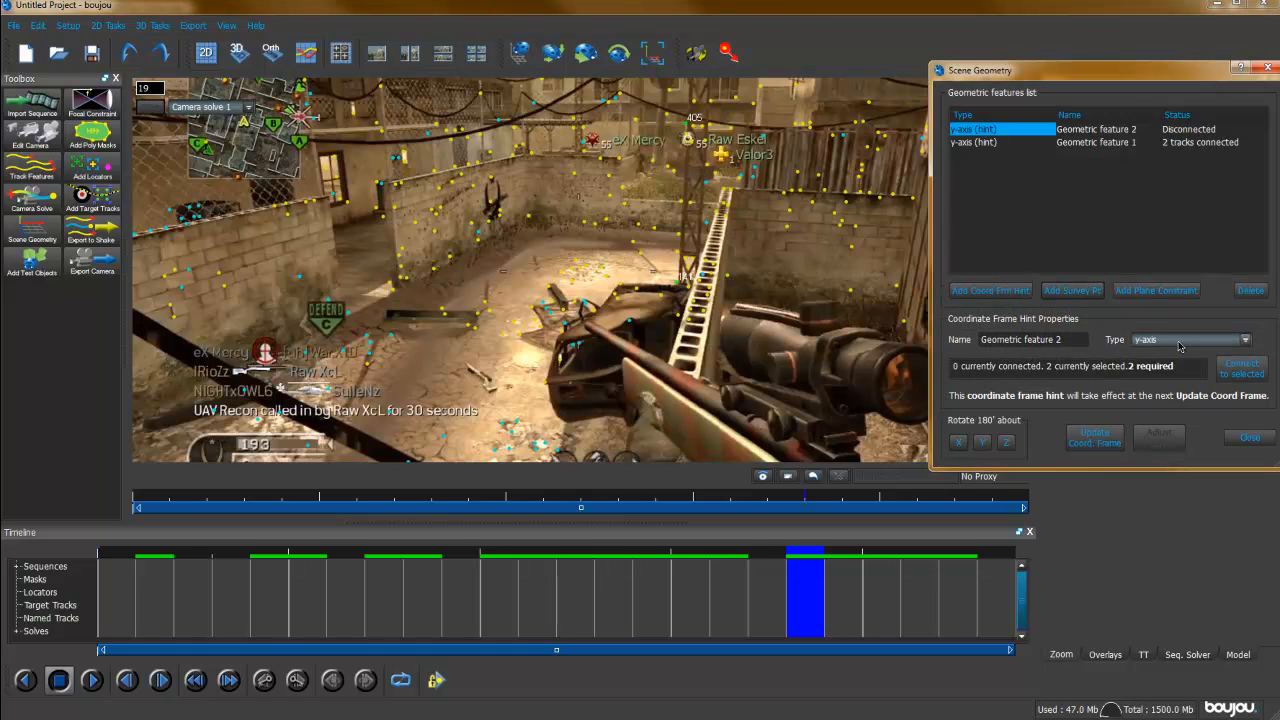
pyautogui.click(1190, 340)
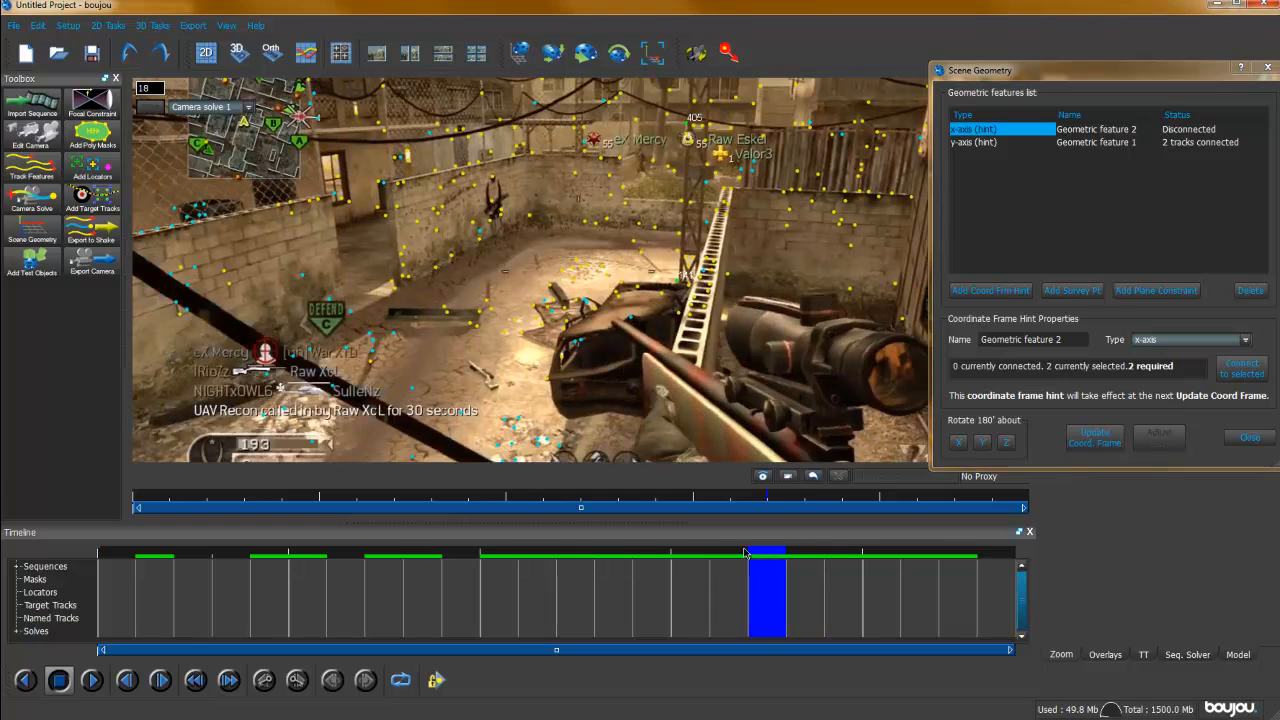
pyautogui.moveTo(768, 596); pyautogui.dragTo(500, 596)
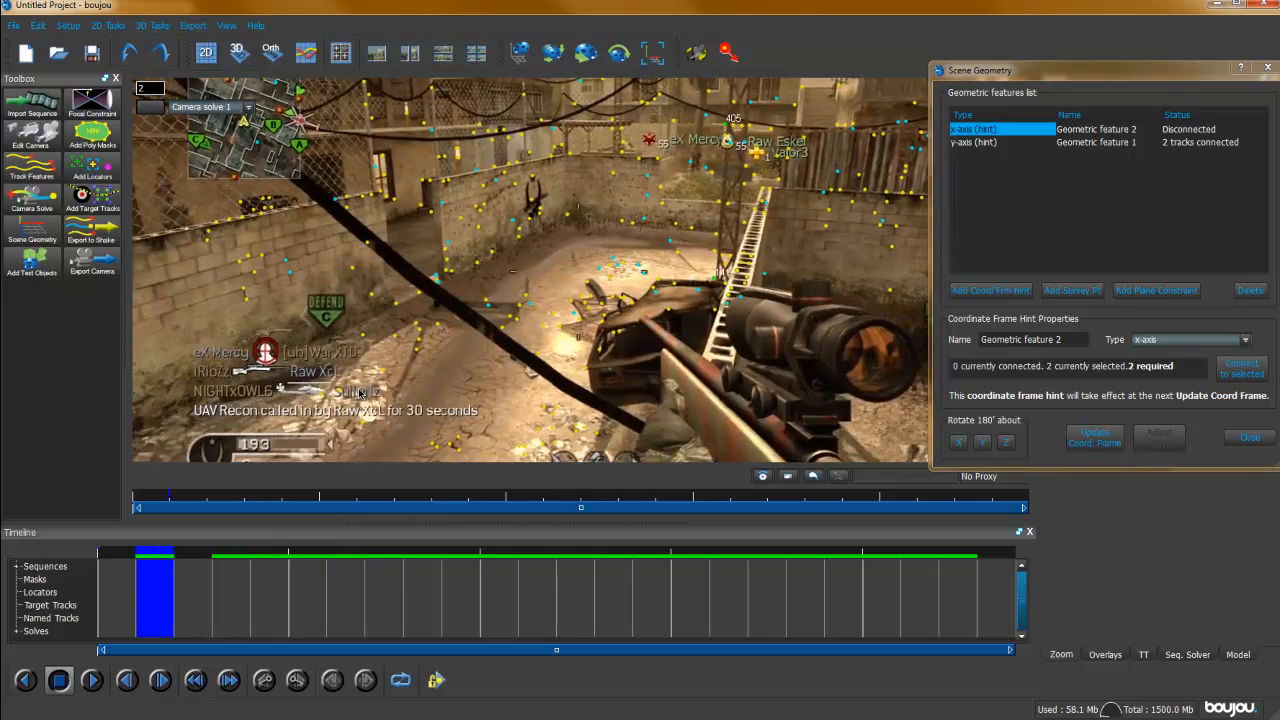
pyautogui.moveTo(384, 374)
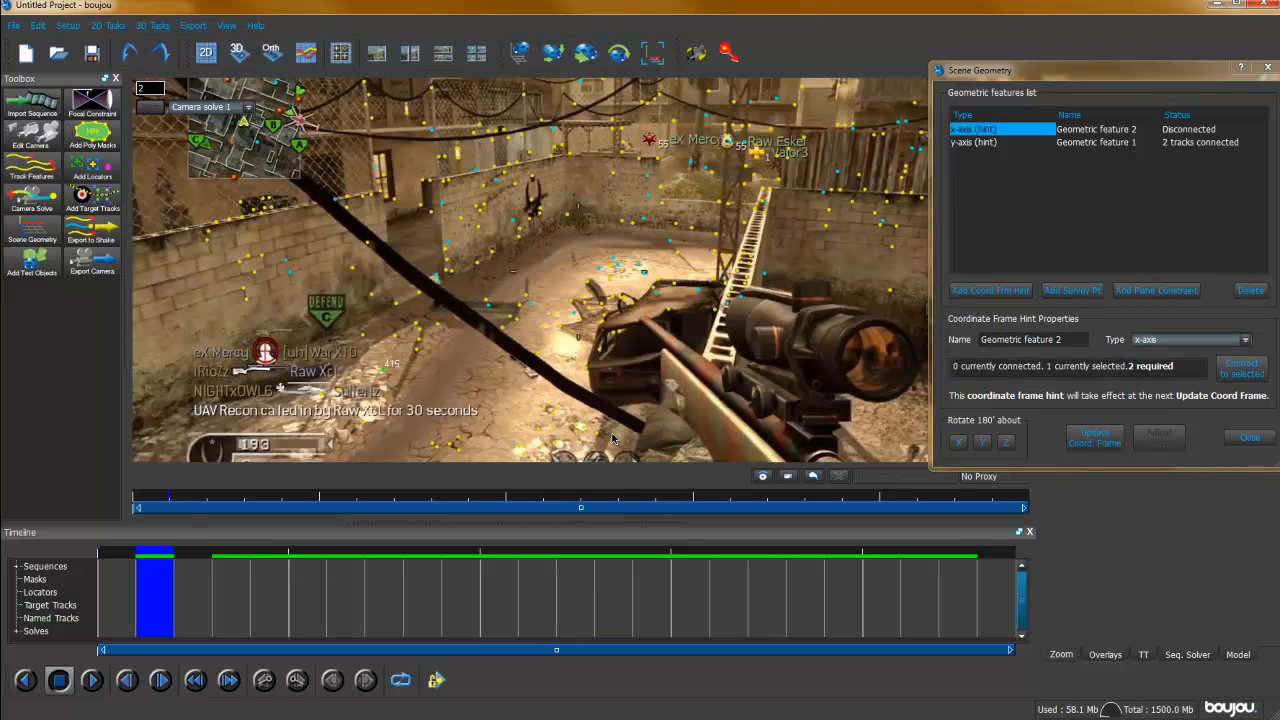
pyautogui.moveTo(556, 418)
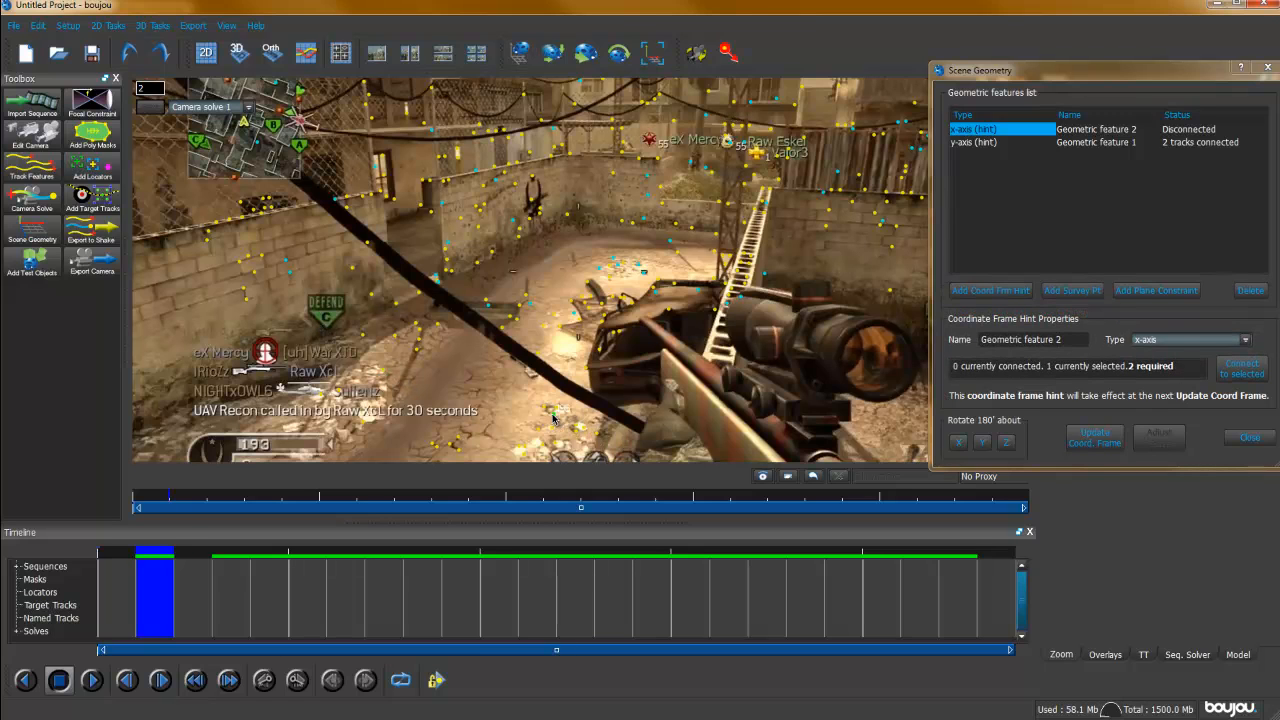
pyautogui.moveTo(380, 374)
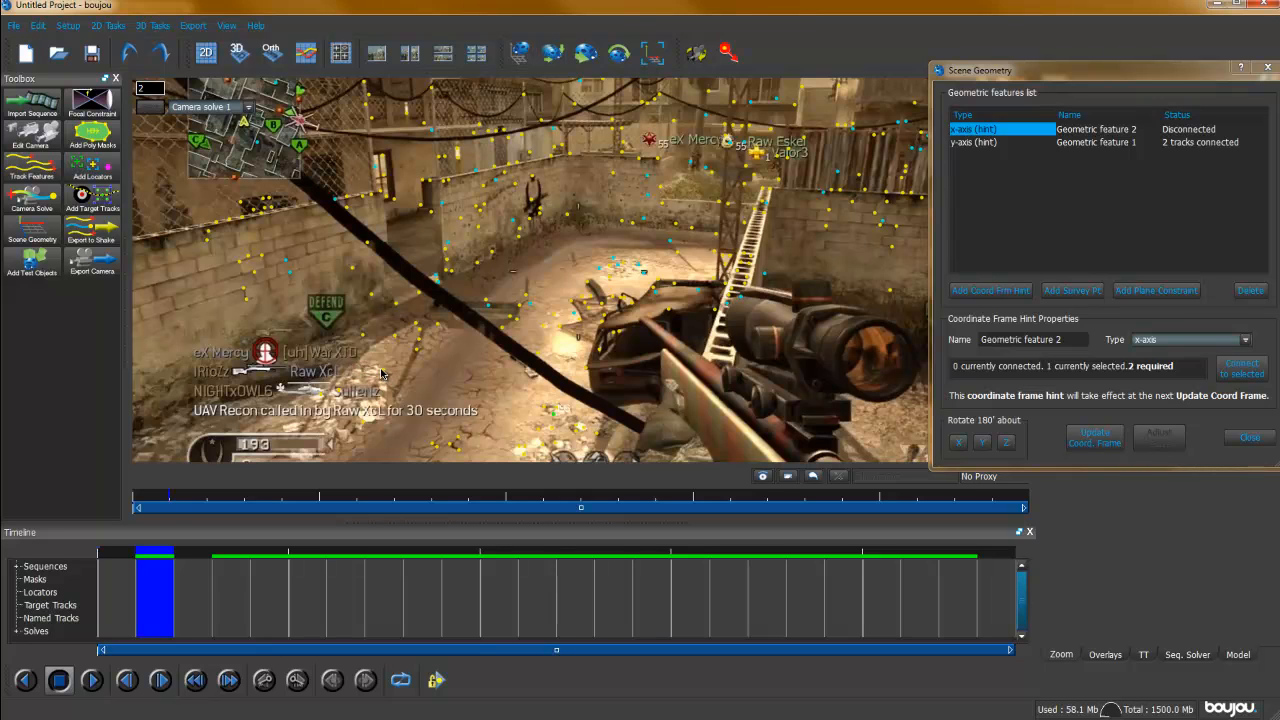
# - Attach tracks to the x-axis hint, add a third hint set to Origin, and update the coordinate frame
pyautogui.click(1242, 368)
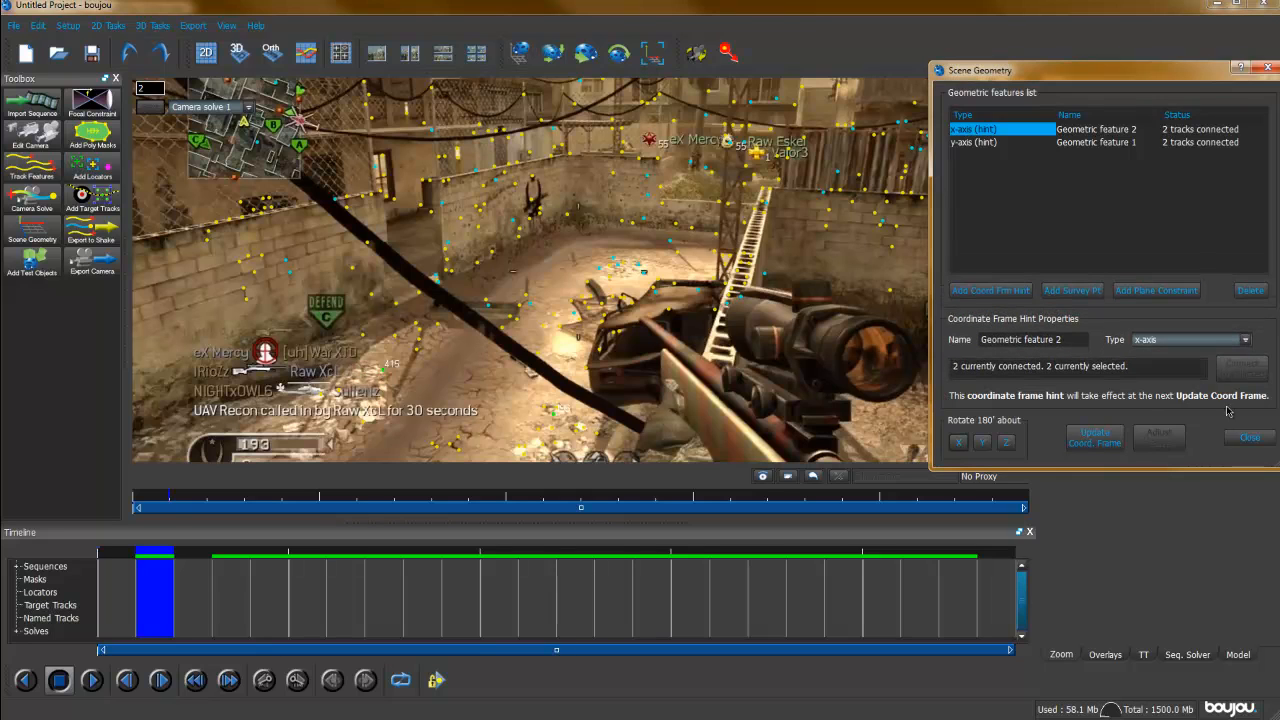
pyautogui.click(988, 290)
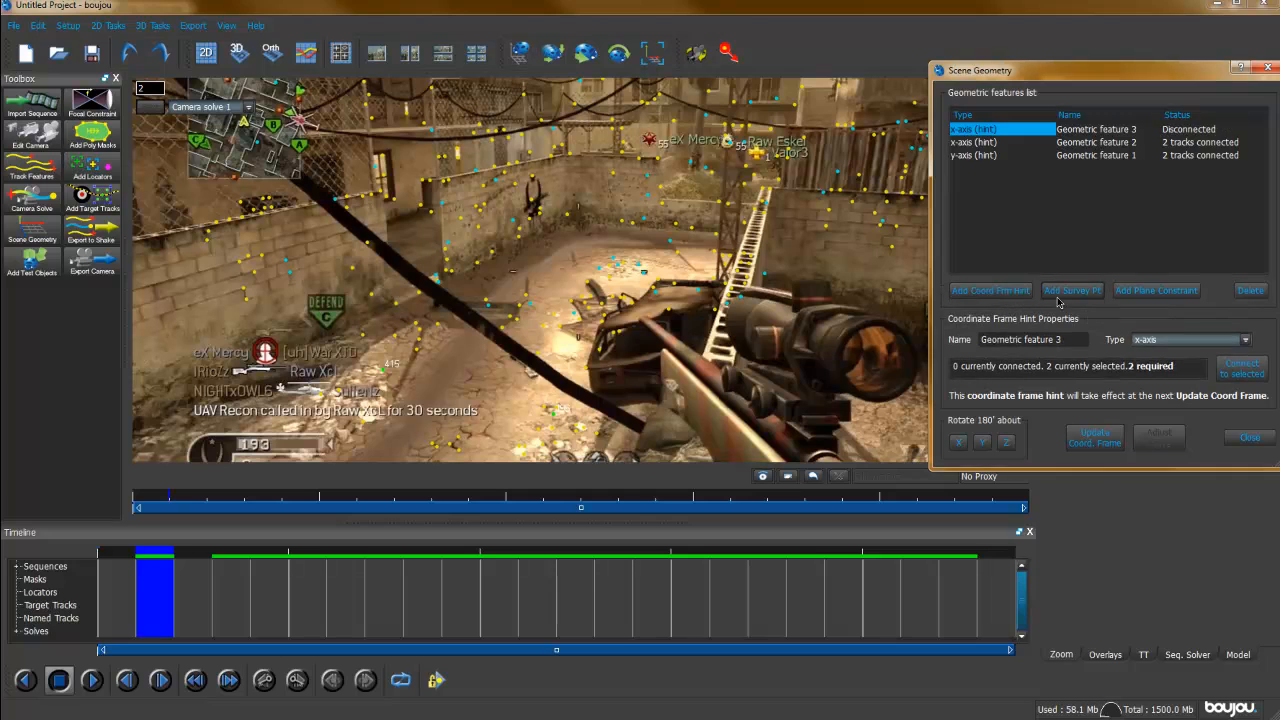
pyautogui.click(1190, 340)
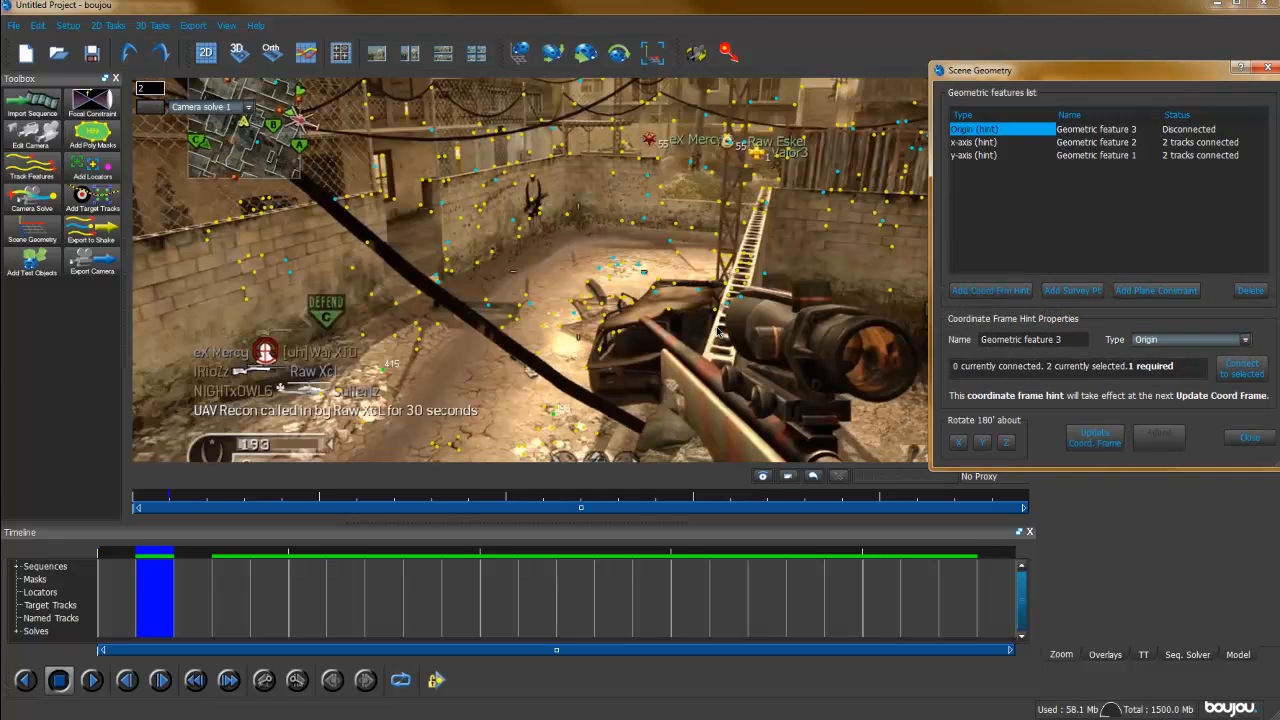
pyautogui.moveTo(656, 292)
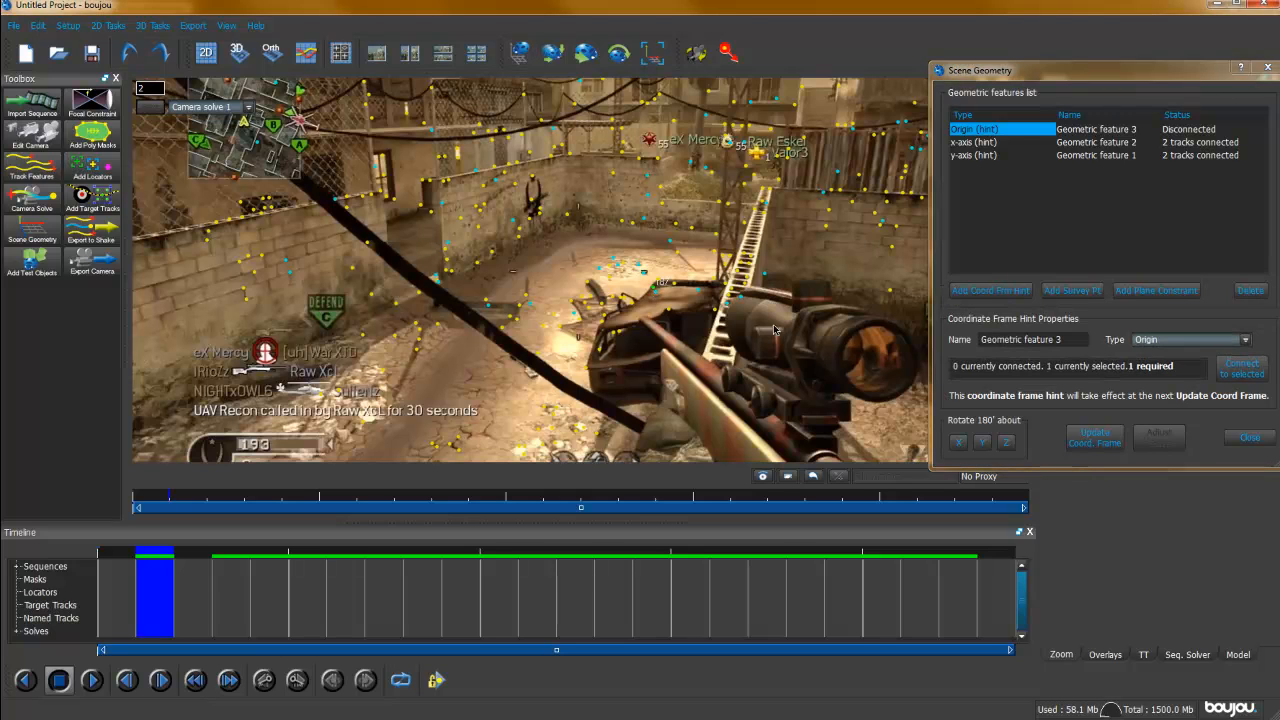
pyautogui.moveTo(668, 312)
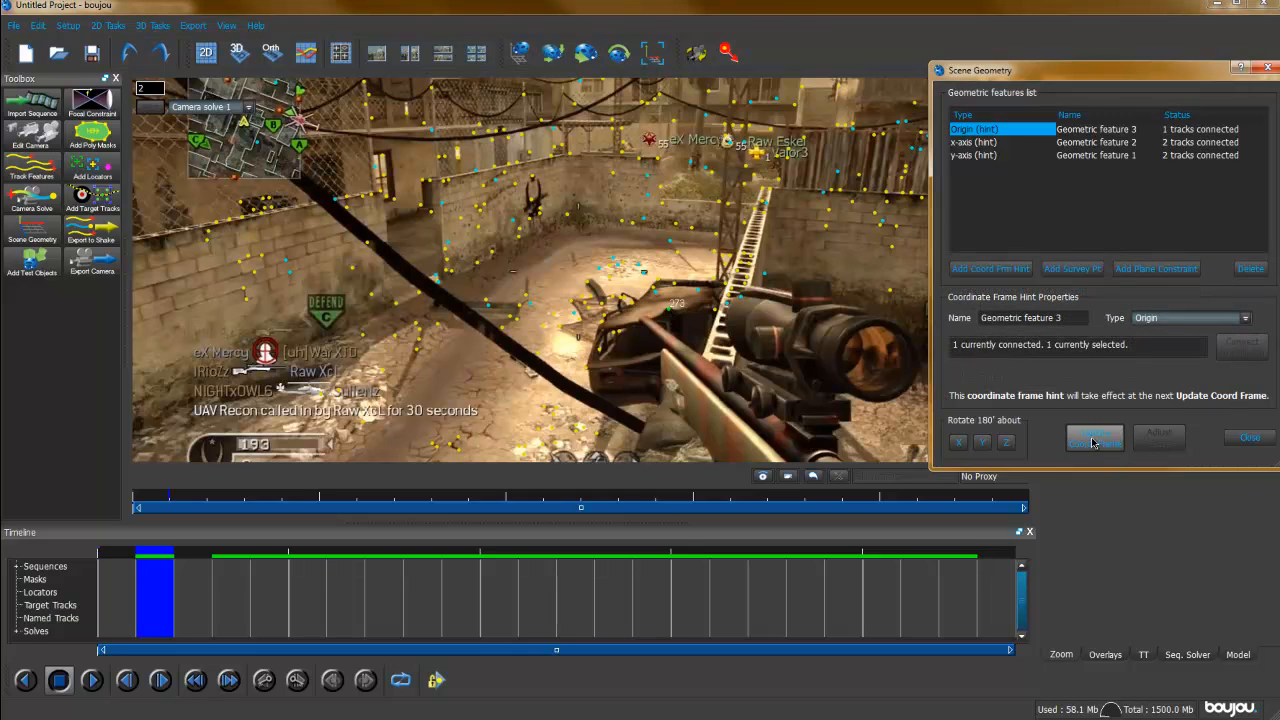
pyautogui.click(1060, 654)
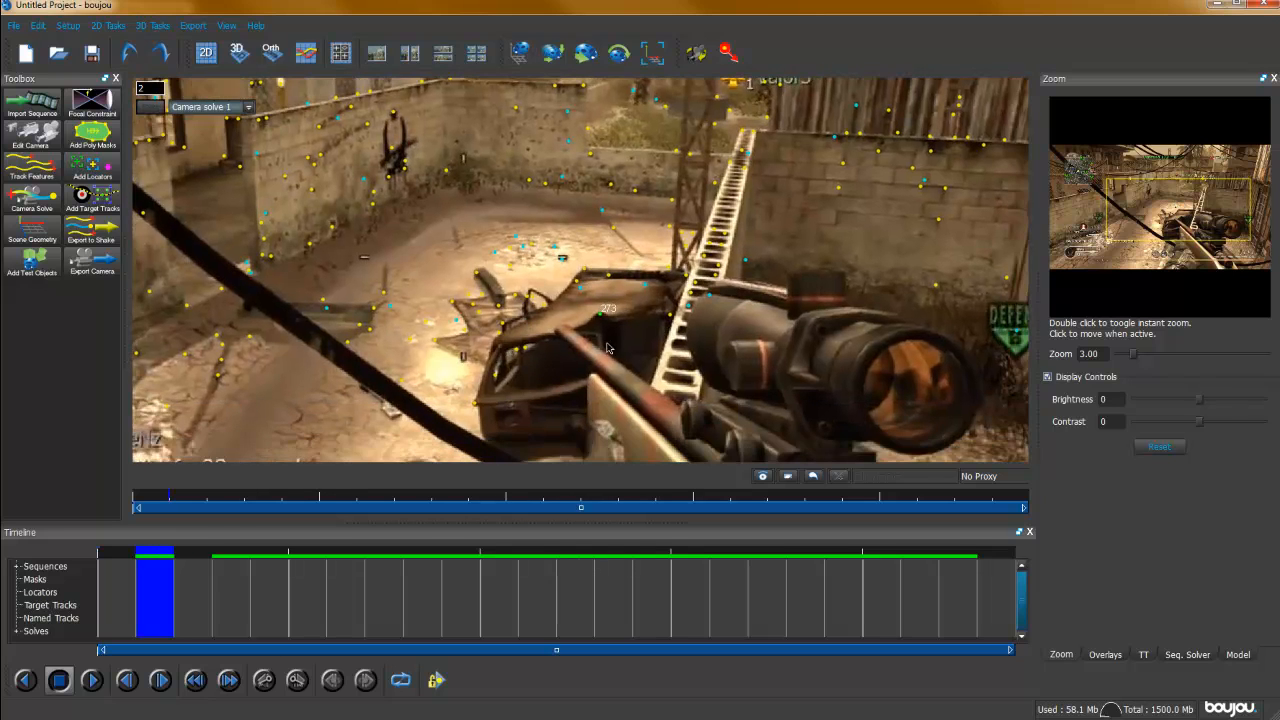
pyautogui.moveTo(604, 318)
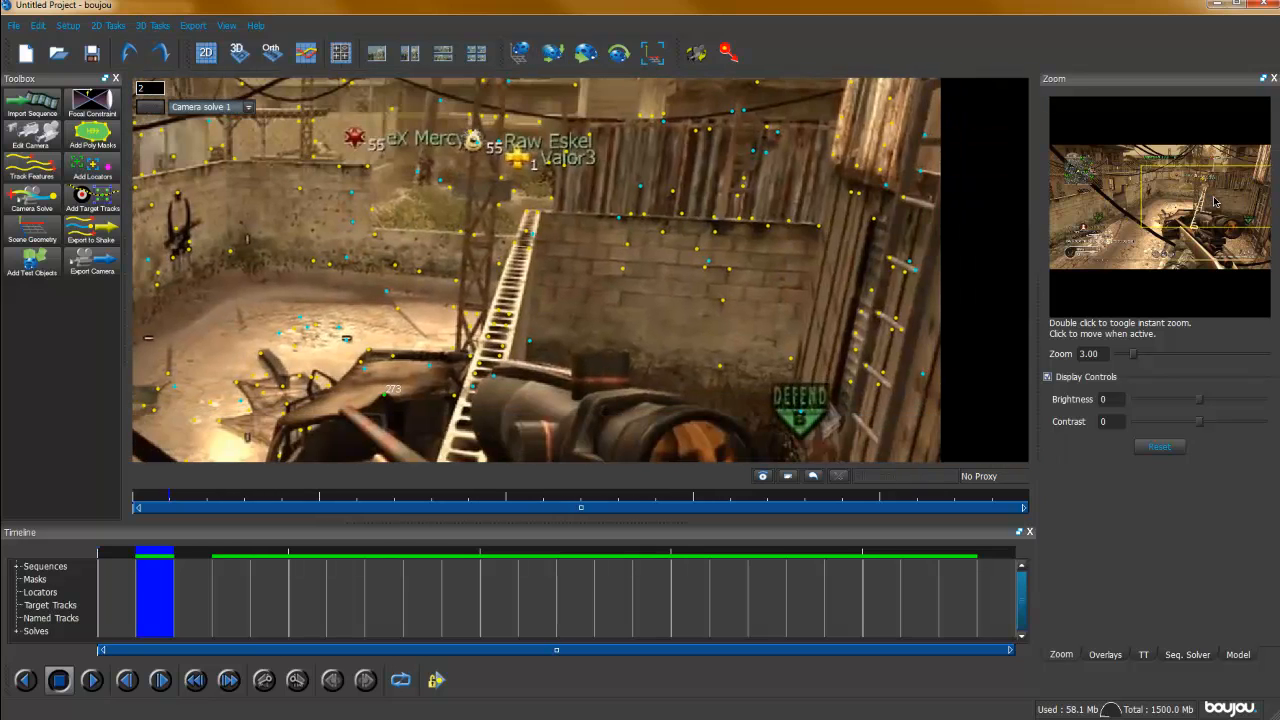
pyautogui.moveTo(688, 560)
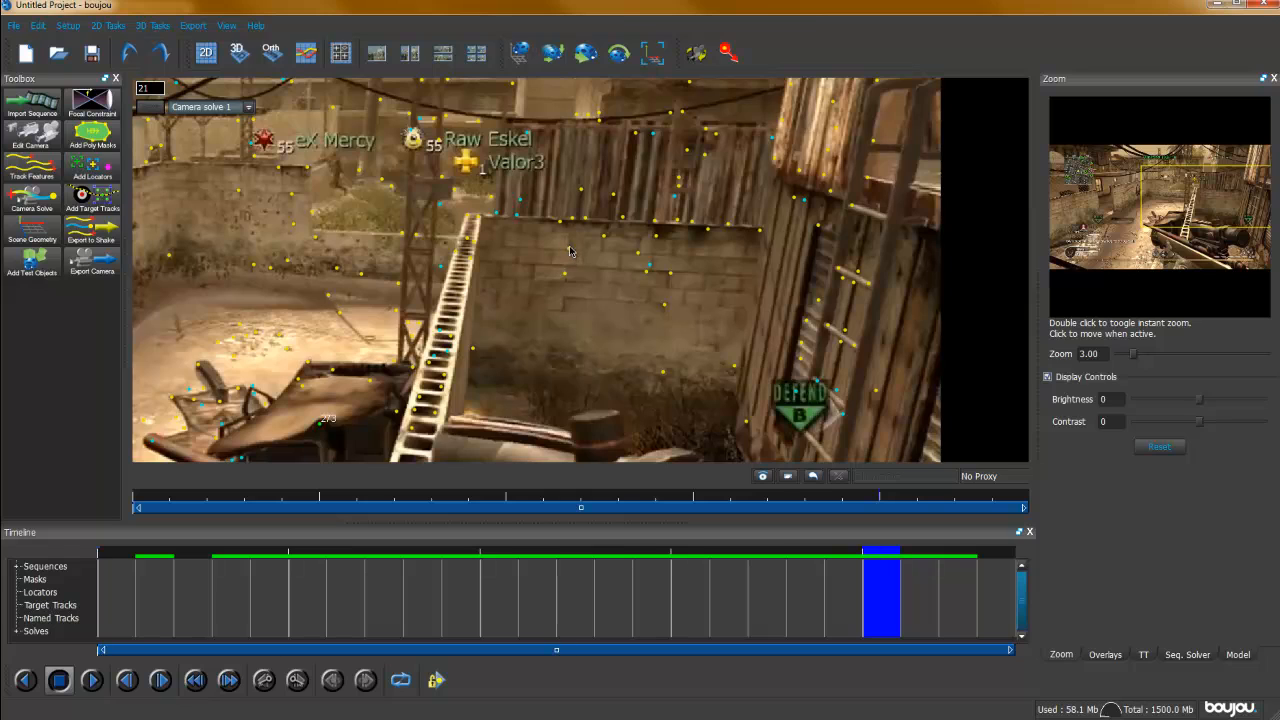
pyautogui.moveTo(578, 240)
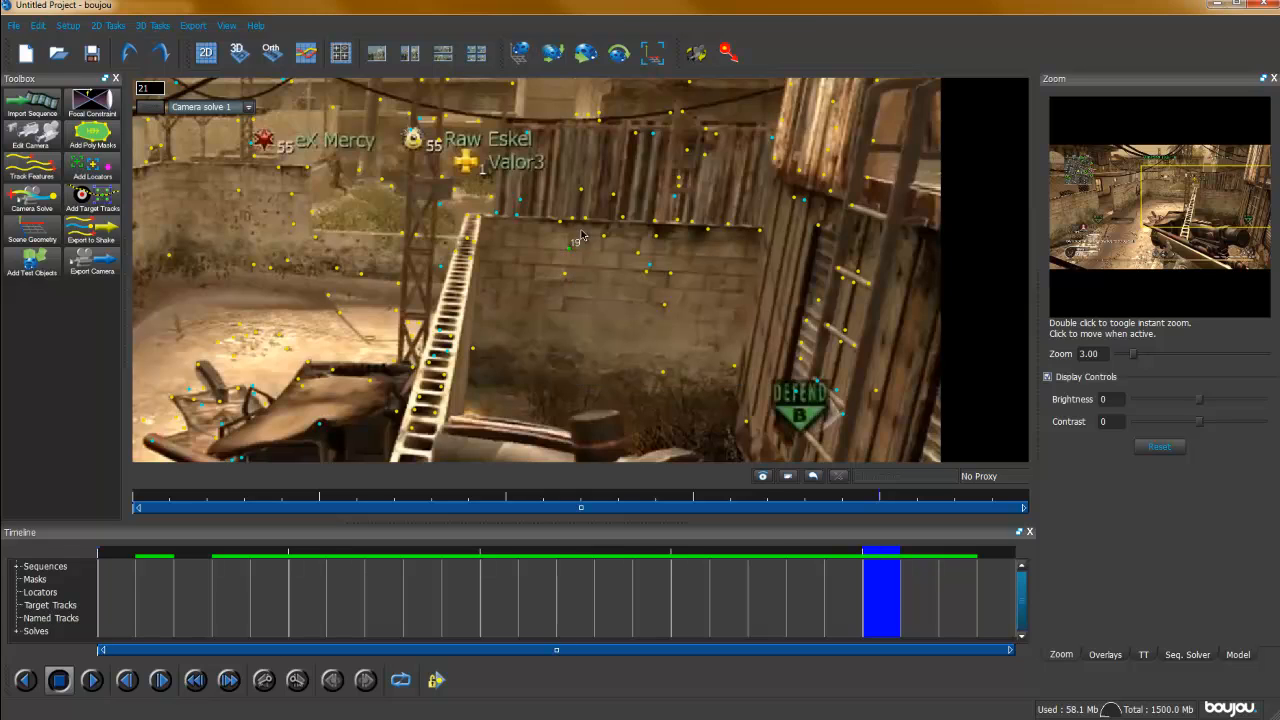
pyautogui.moveTo(986, 392)
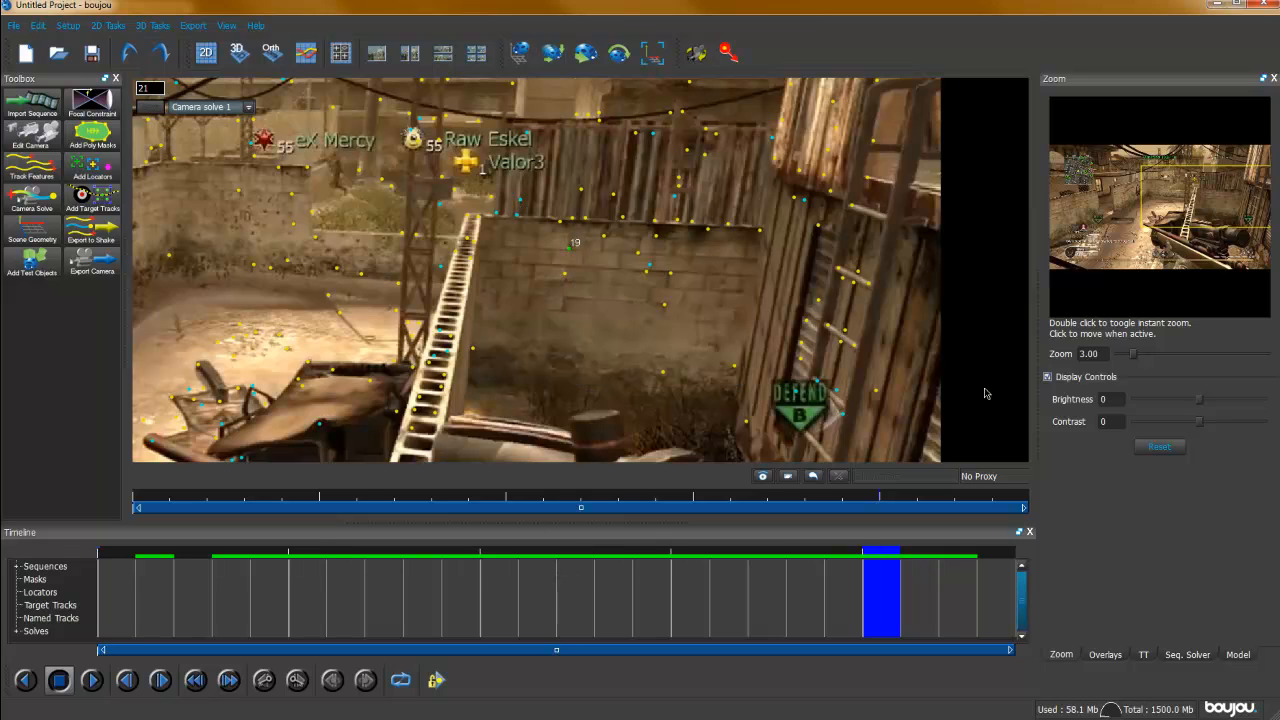
pyautogui.click(192, 24)
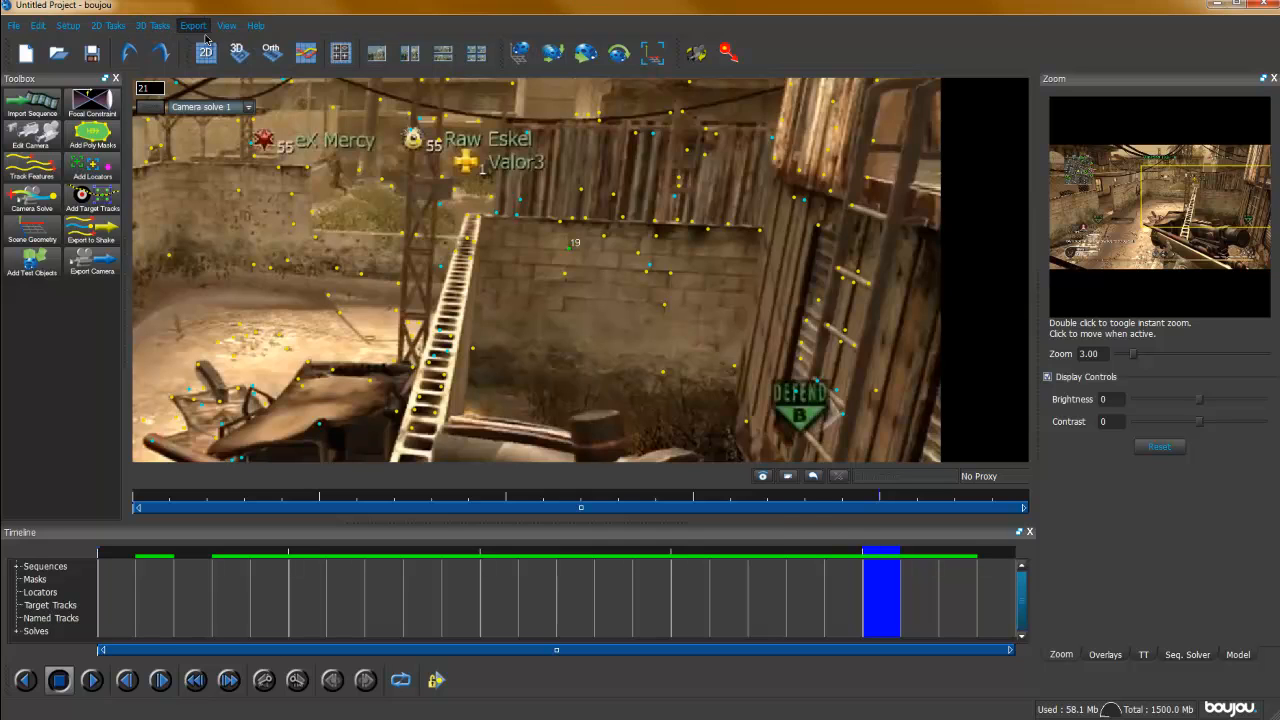
# - Start Export Camera and browse the save location to Desktop/3D/Tut
pyautogui.click(92, 272)
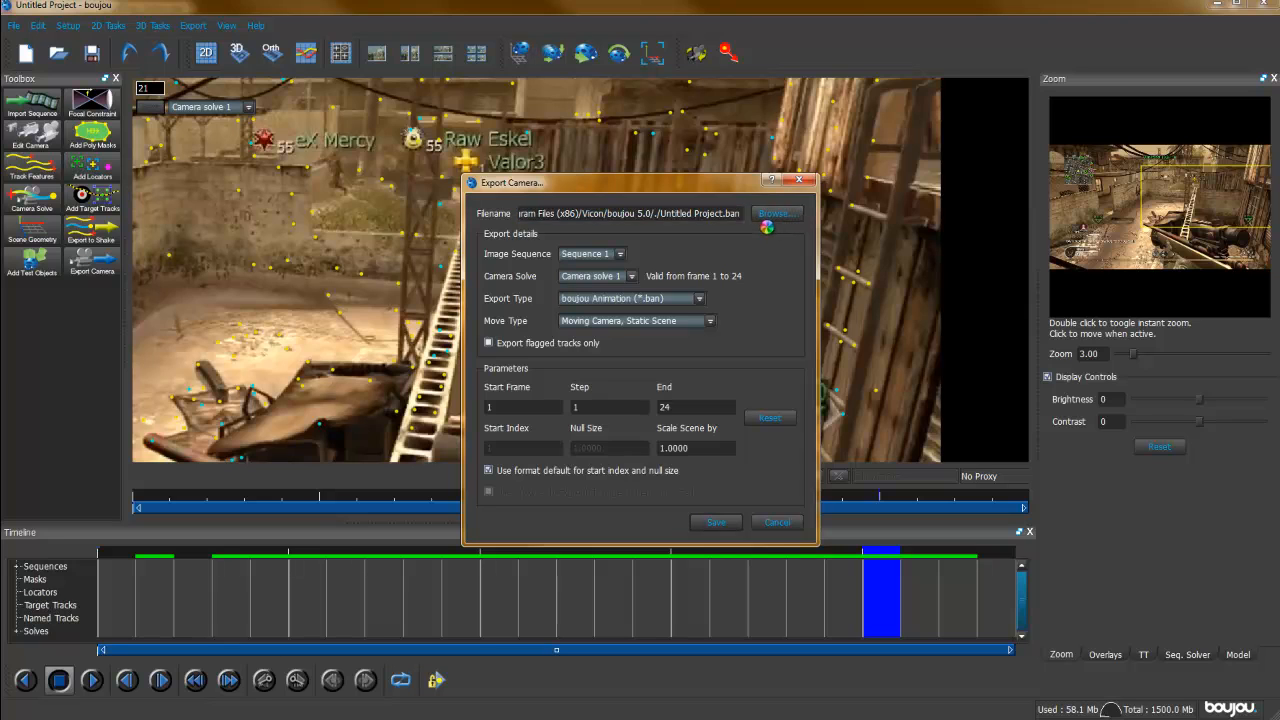
pyautogui.click(776, 212)
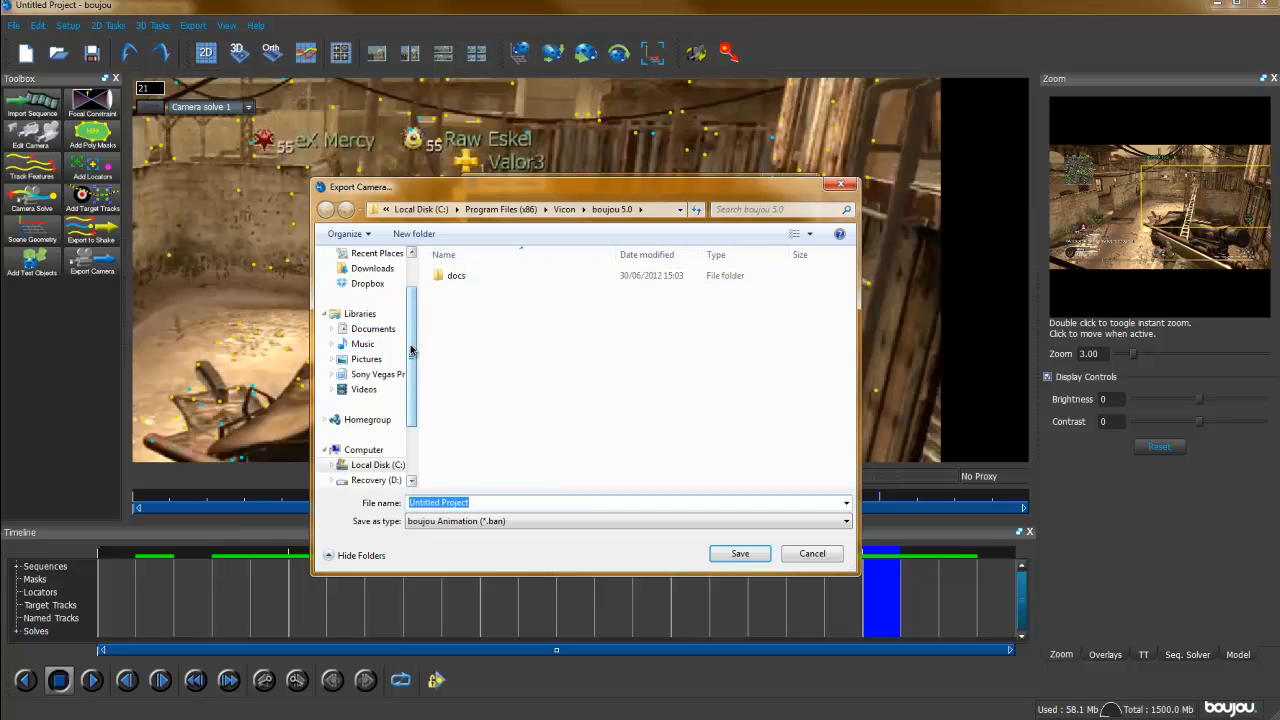
pyautogui.click(366, 274)
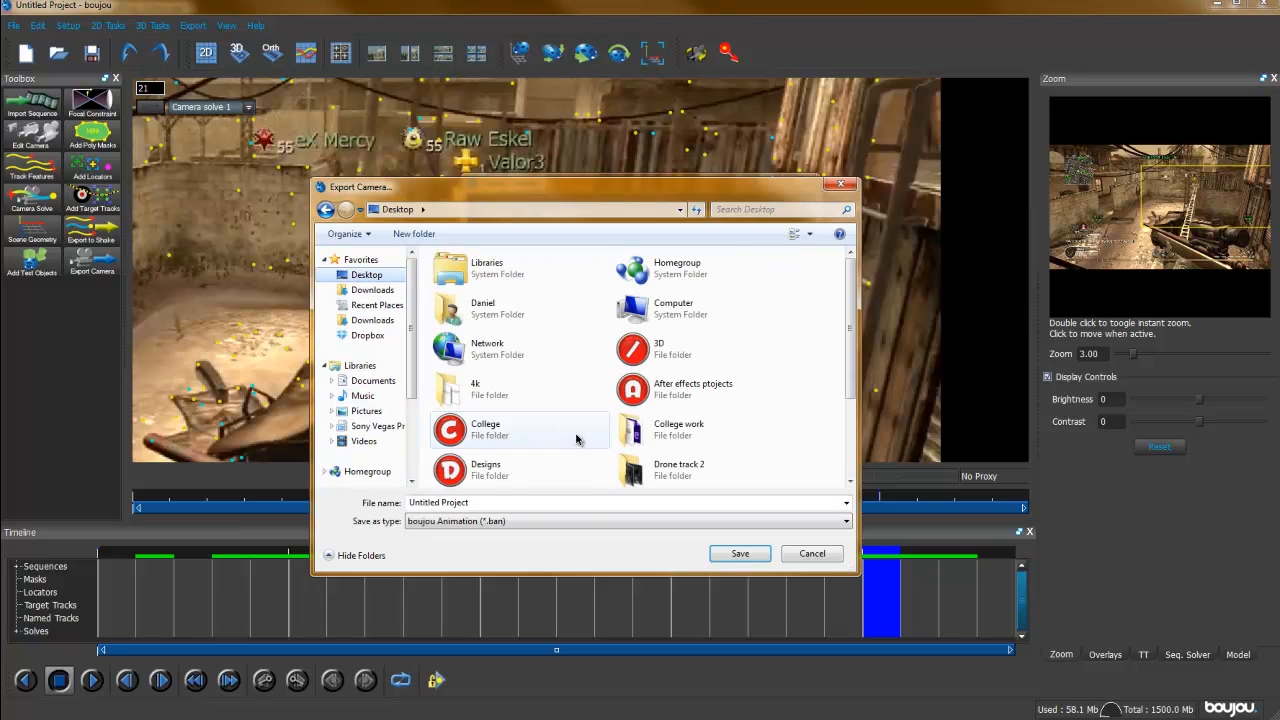
pyautogui.doubleClick(658, 348)
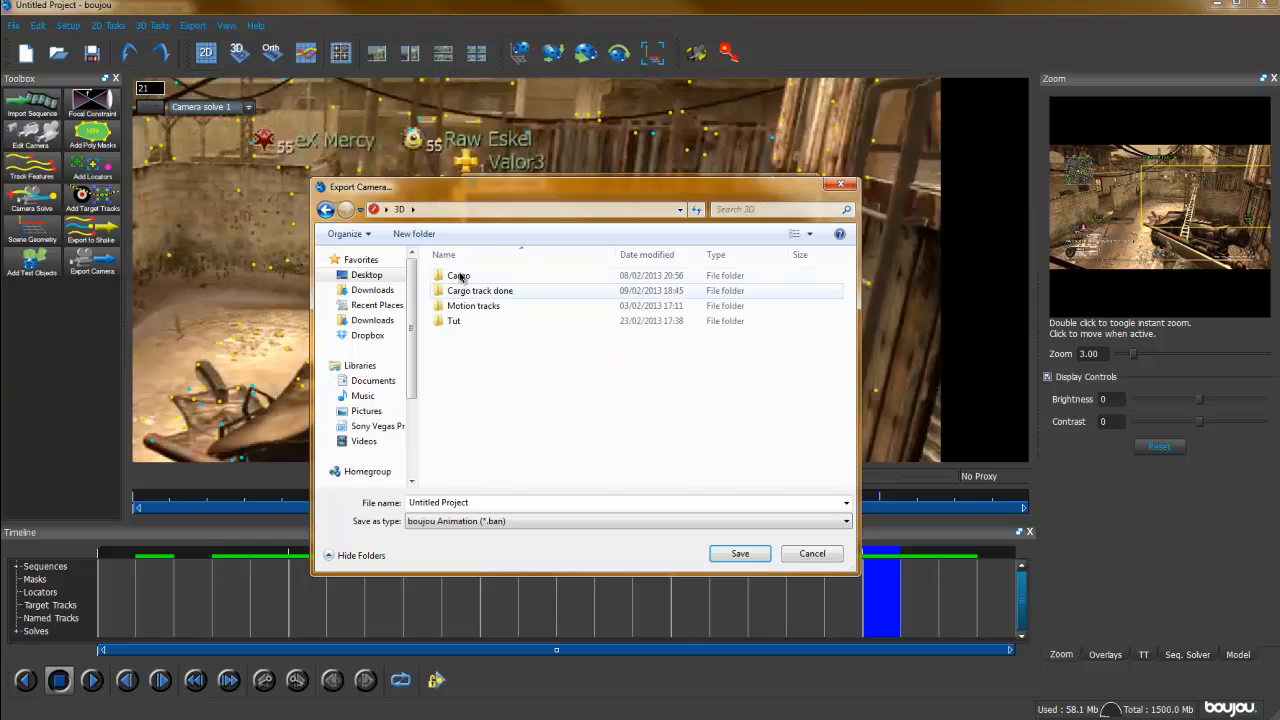
pyautogui.doubleClick(454, 320)
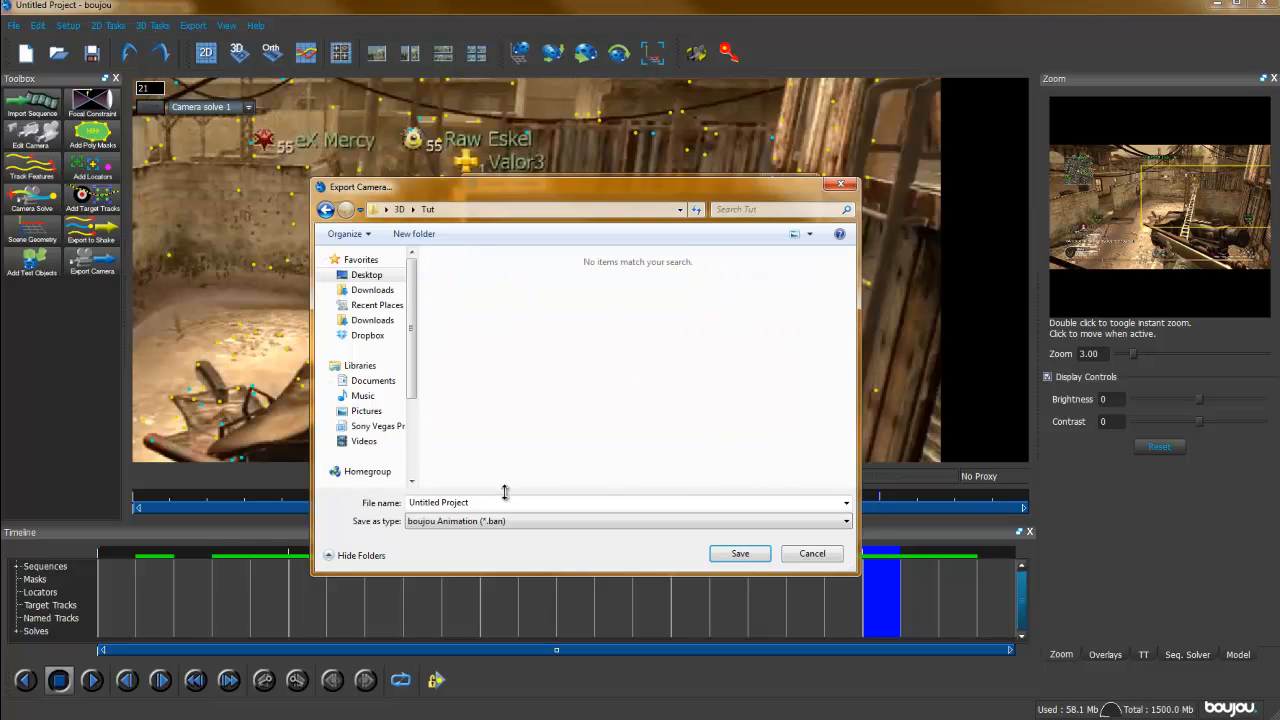
# - Export as After Effects (Maya) .ma with Scale Scene by 1000, overwriting the existing file
pyautogui.click(844, 520)
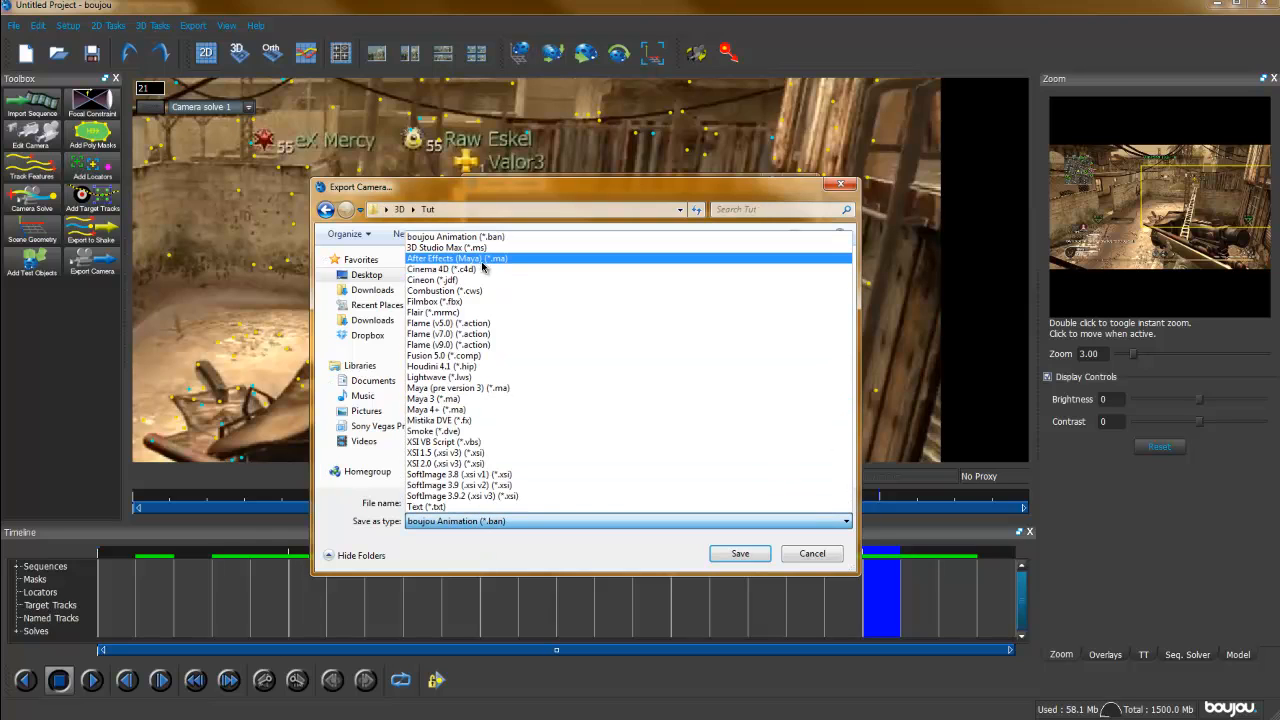
pyautogui.click(456, 258)
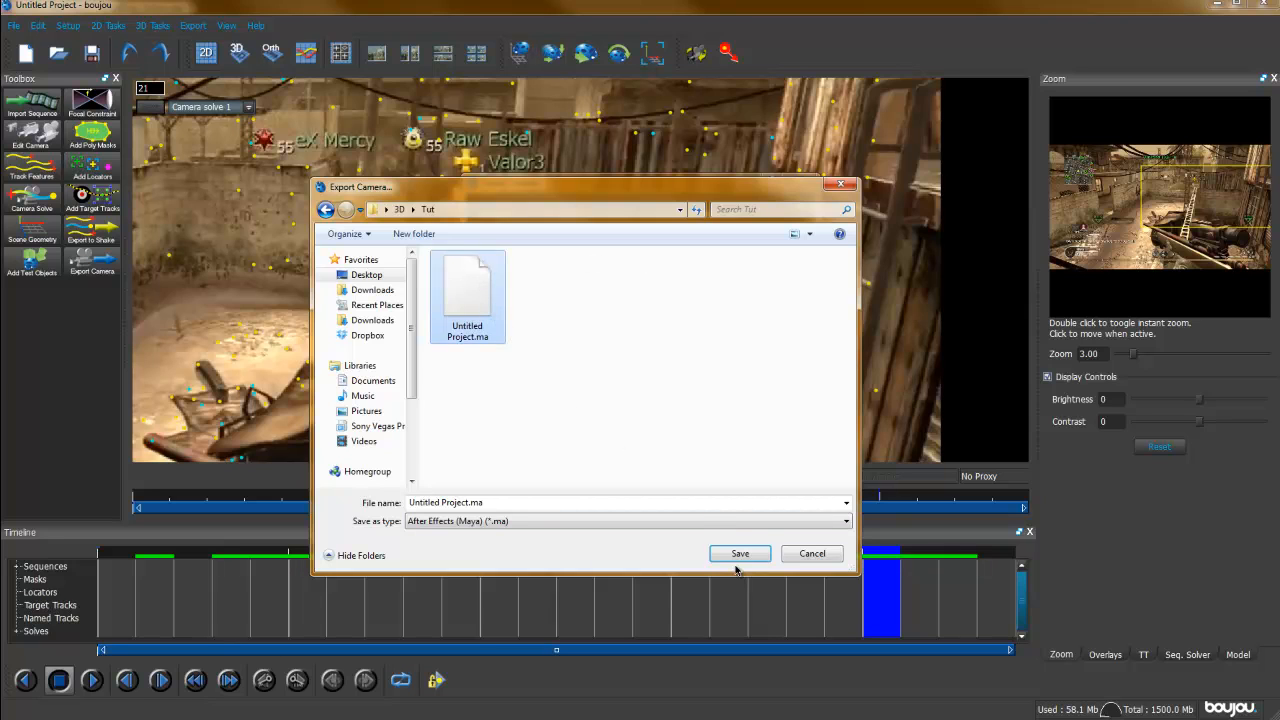
pyautogui.click(740, 552)
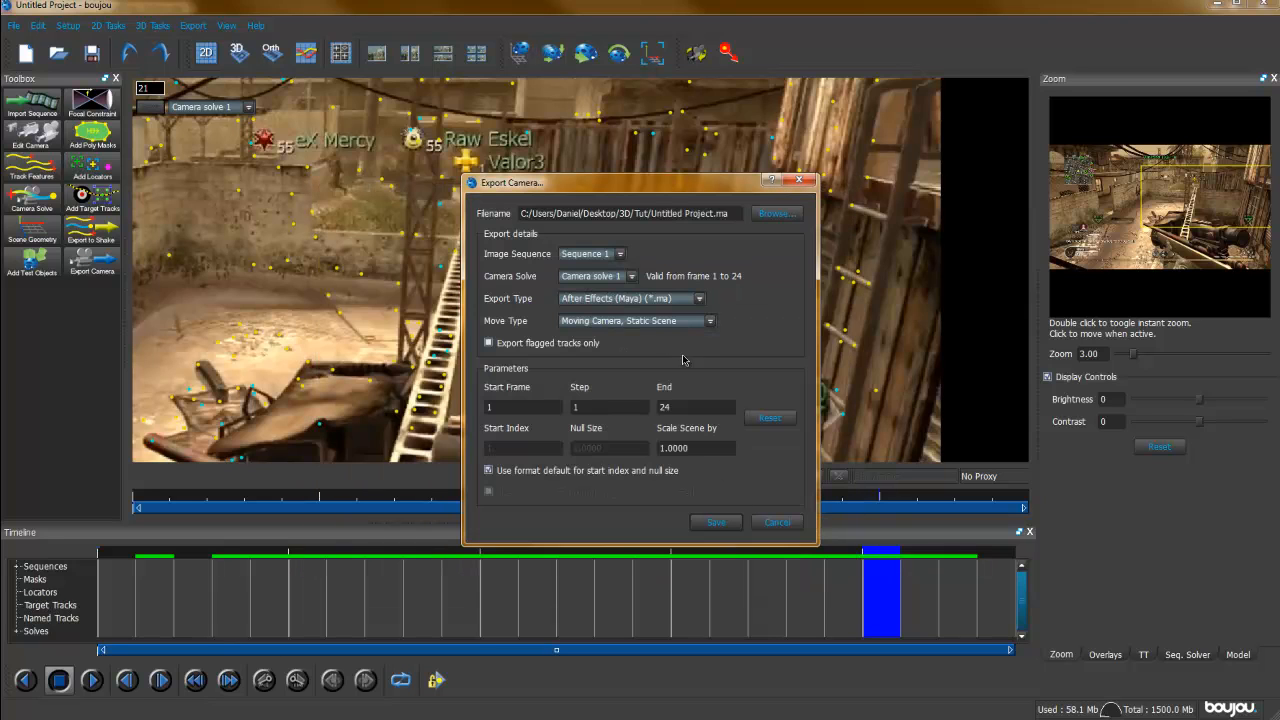
pyautogui.doubleClick(696, 448)
pyautogui.write('1000')
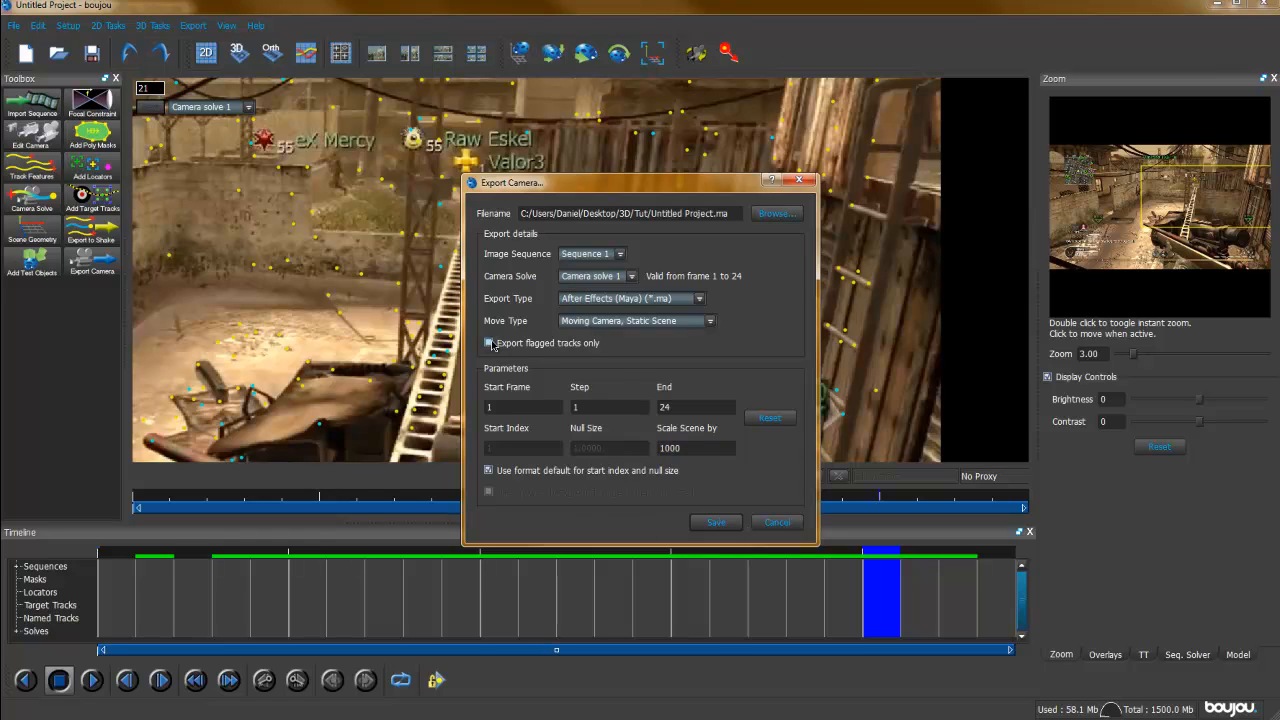
pyautogui.click(716, 520)
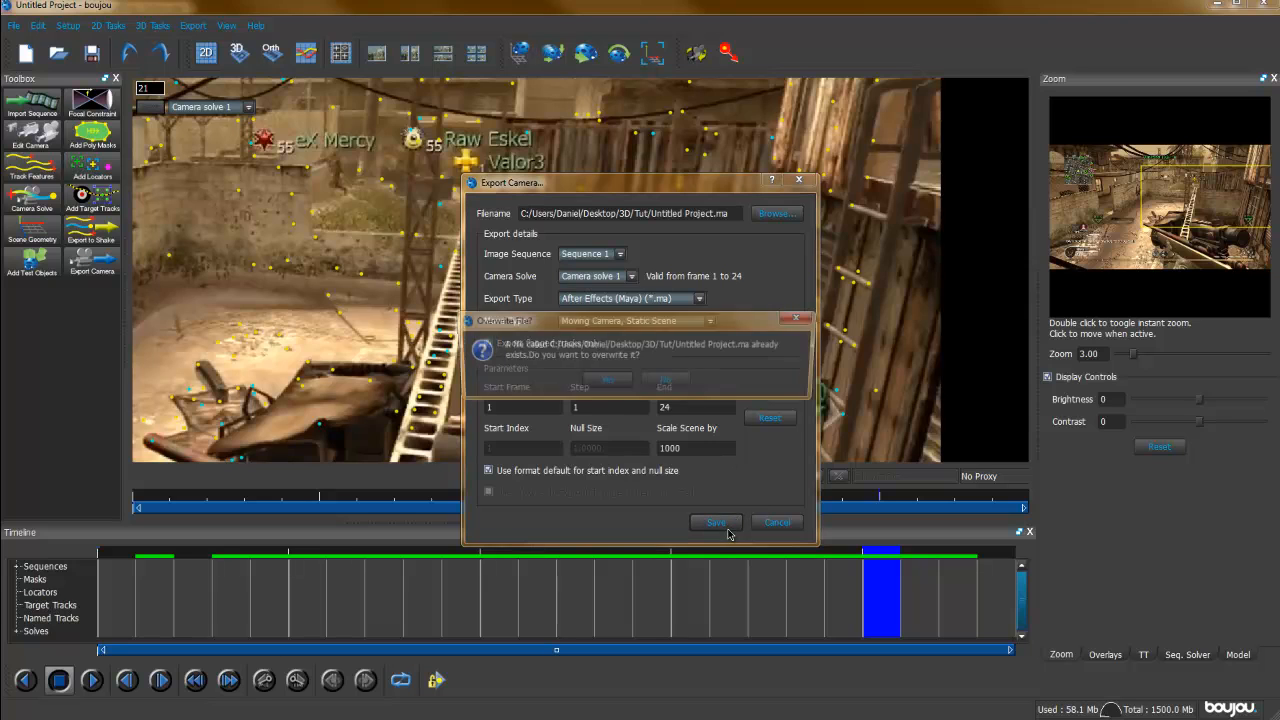
pyautogui.click(716, 522)
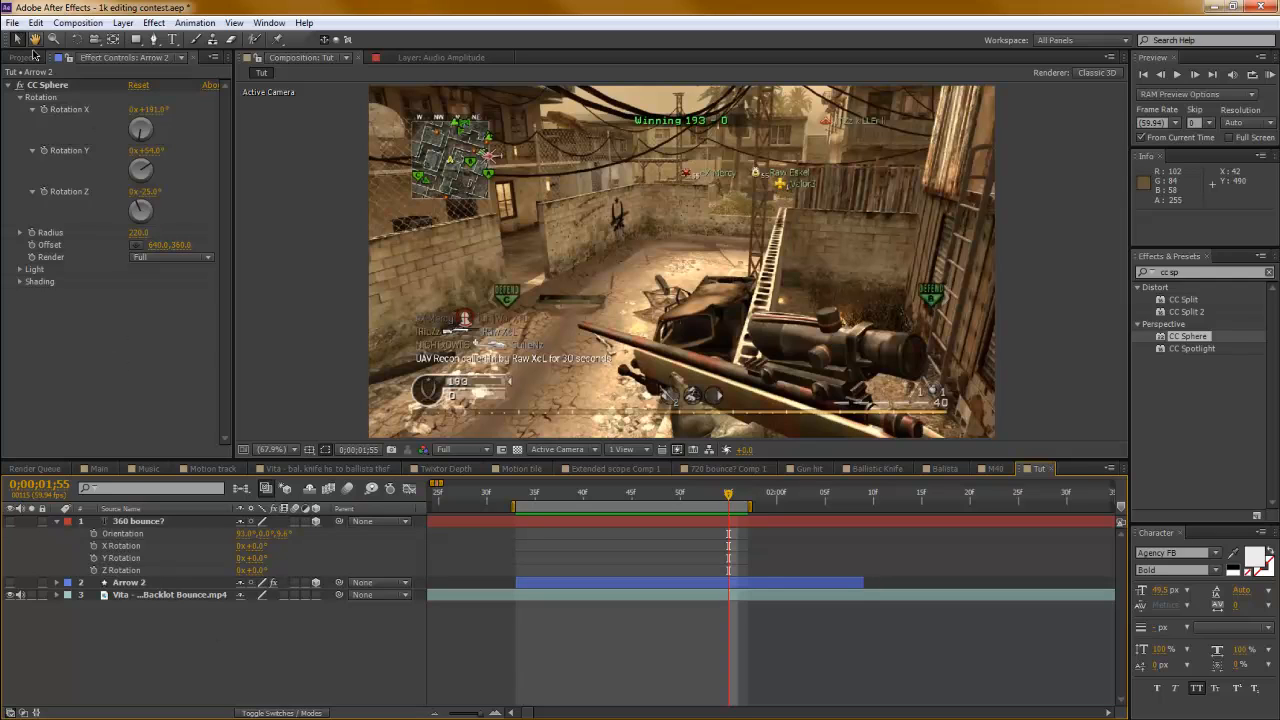
# - Import the boujou .ma camera export and select the resulting Untitled Project in the Project panel
pyautogui.rightClick(48, 308)
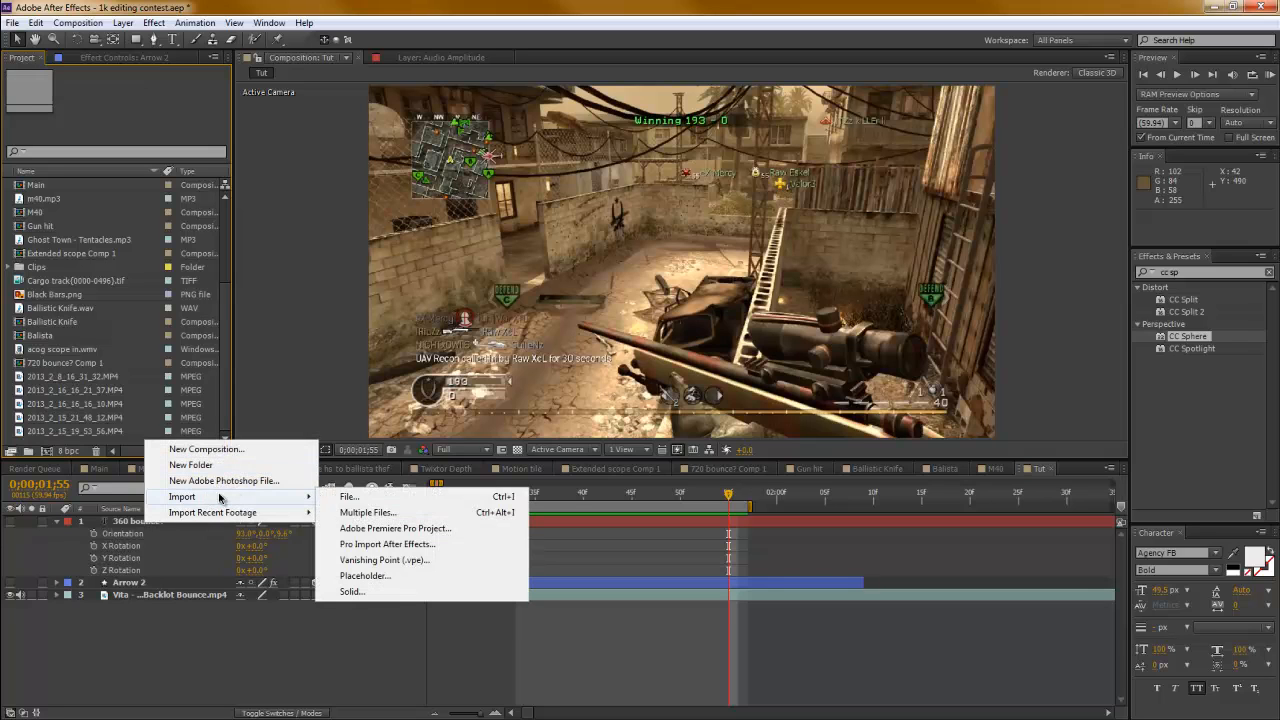
pyautogui.click(348, 496)
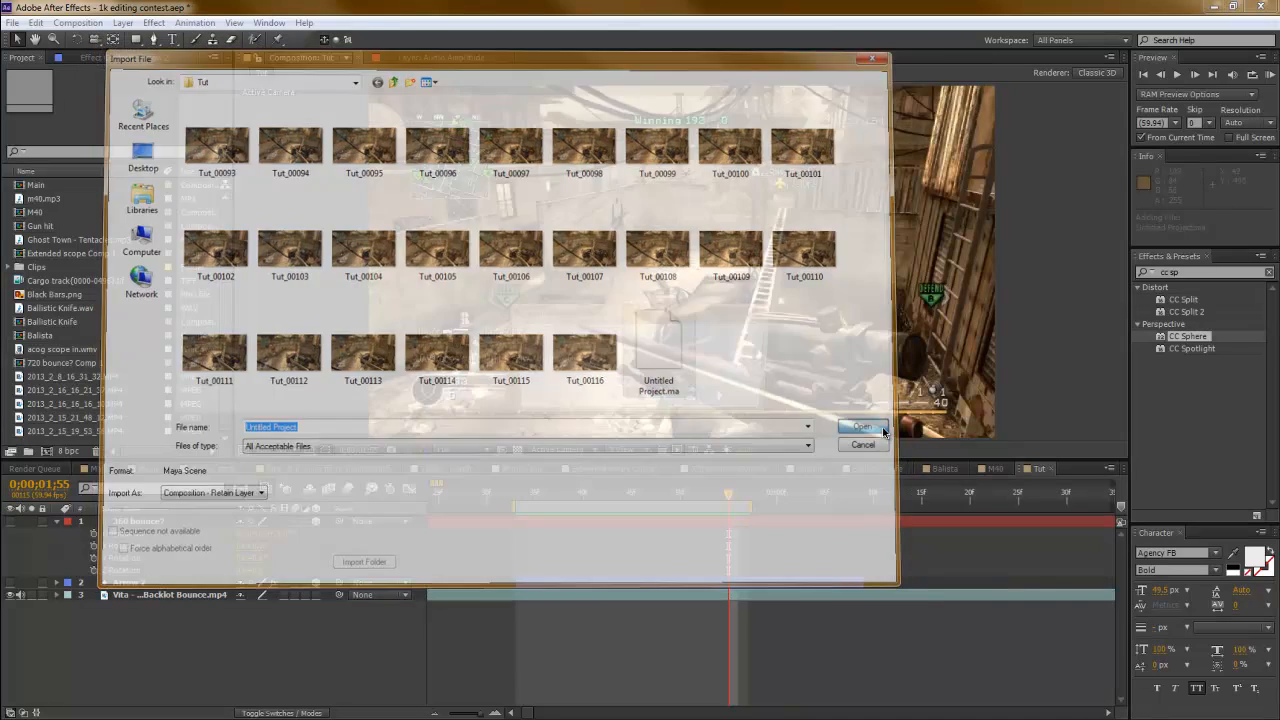
pyautogui.click(862, 444)
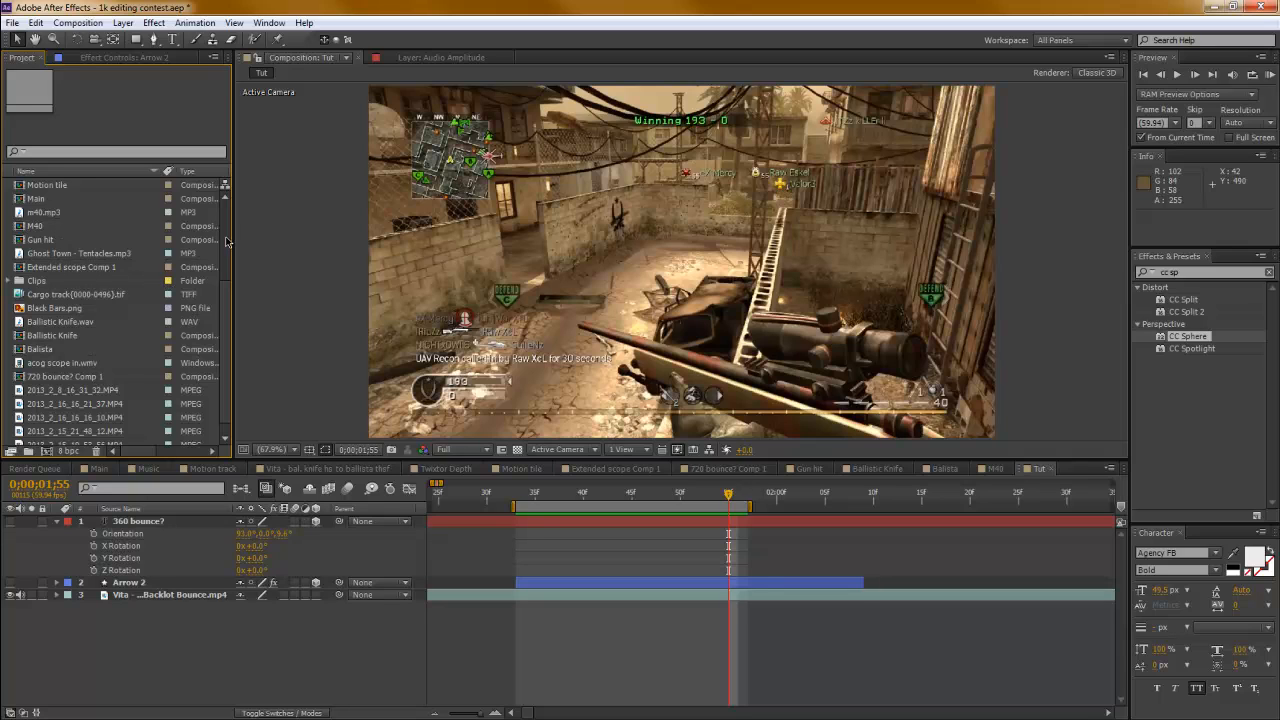
pyautogui.scroll(3)
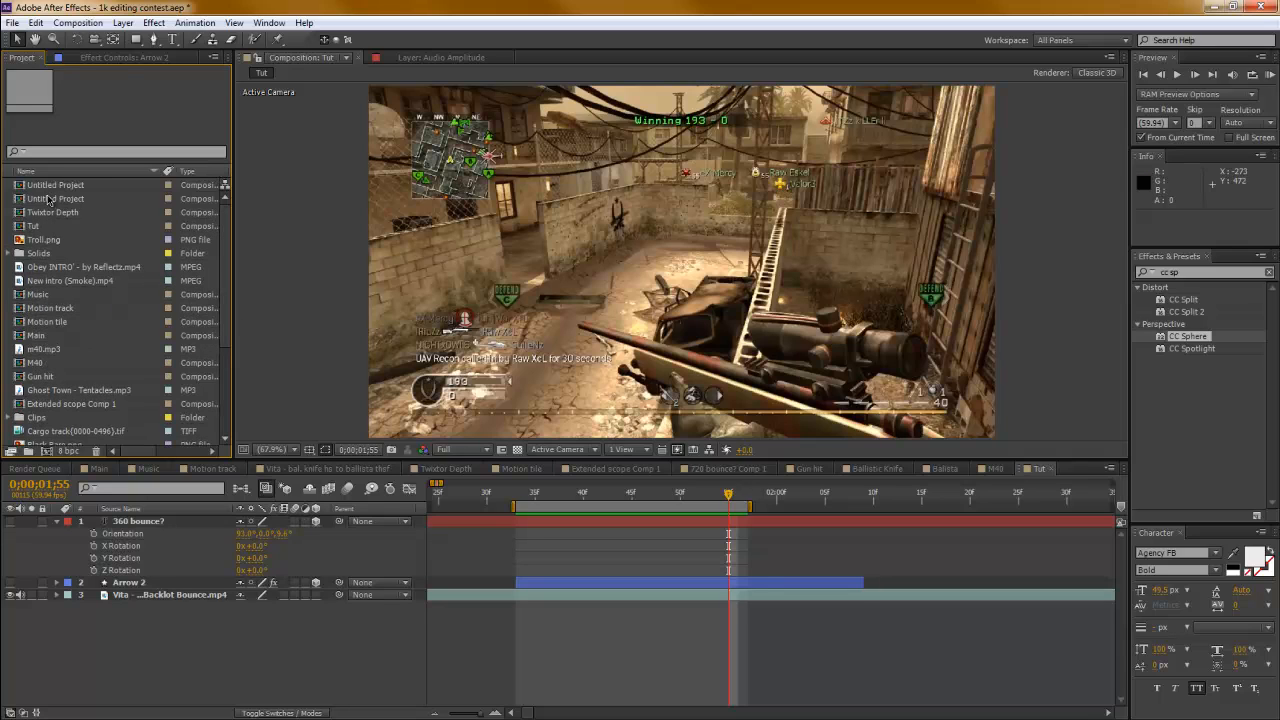
pyautogui.click(56, 198)
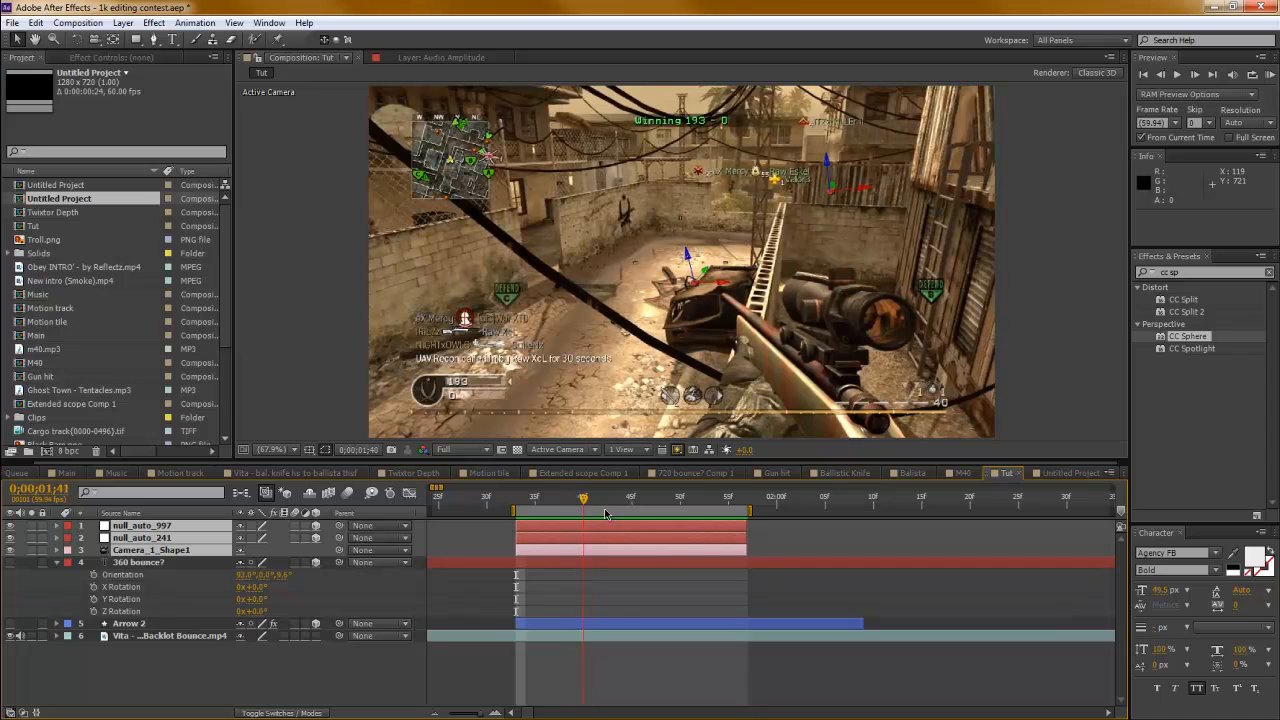
# - Preview the tracked camera, then paste the copied camera and nulls into the Tut composition
pyautogui.moveTo(584, 496); pyautogui.dragTo(718, 496)
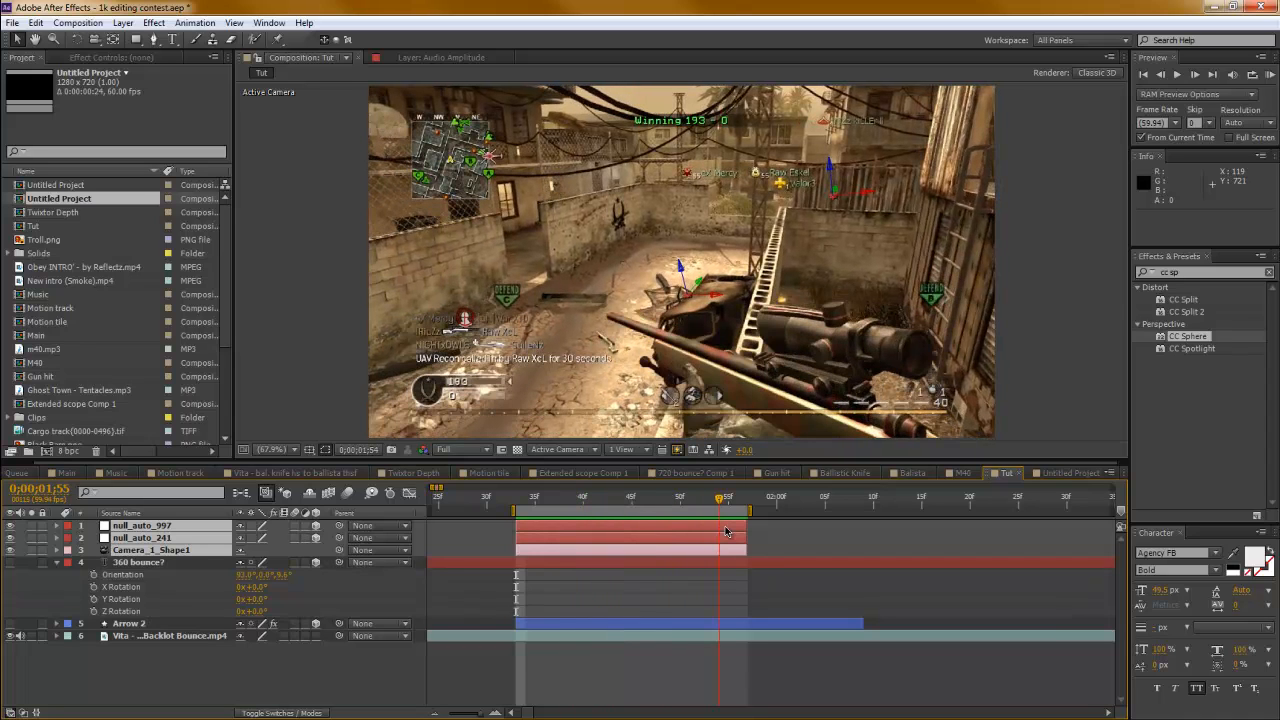
pyautogui.click(728, 496)
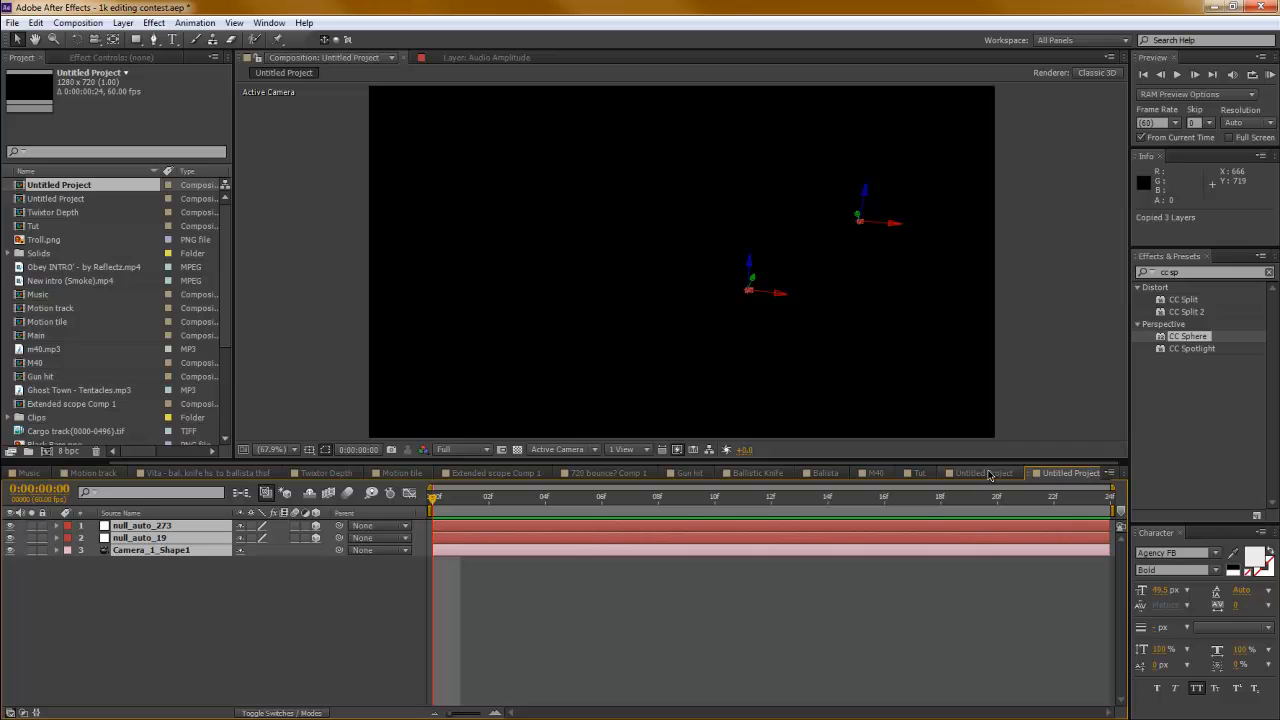
pyautogui.click(916, 472)
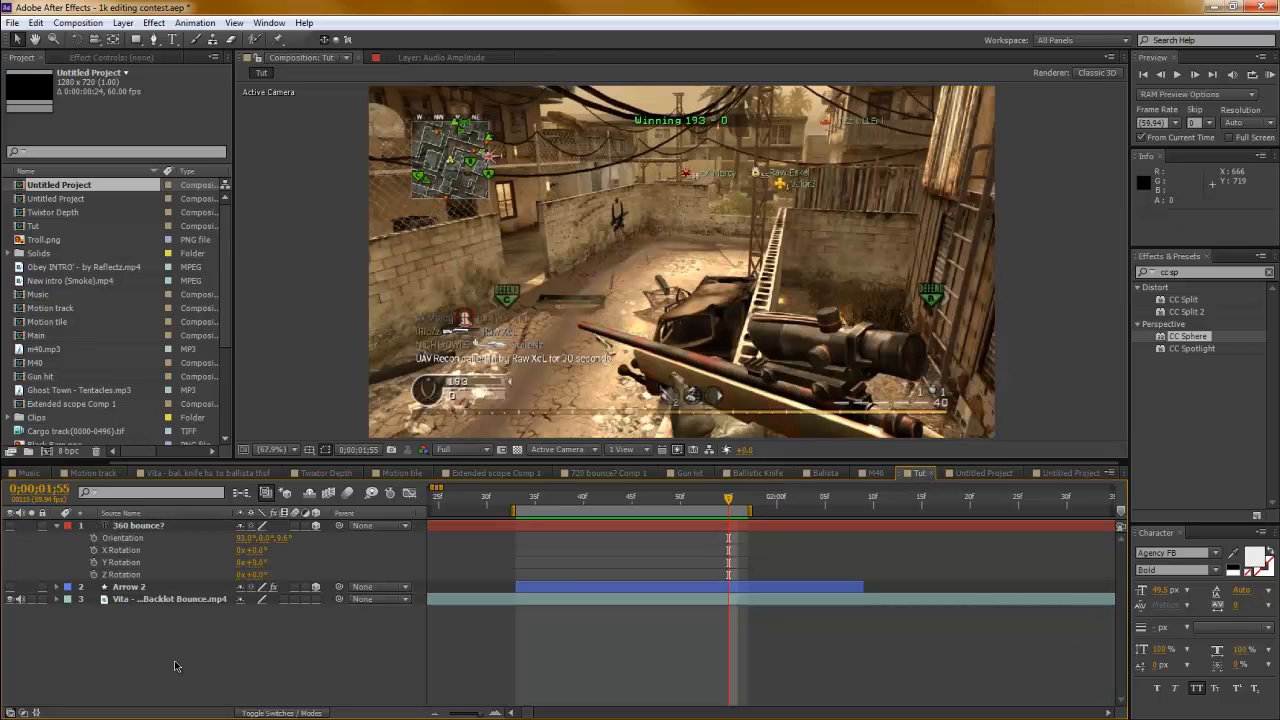
pyautogui.press('ctrl+v')
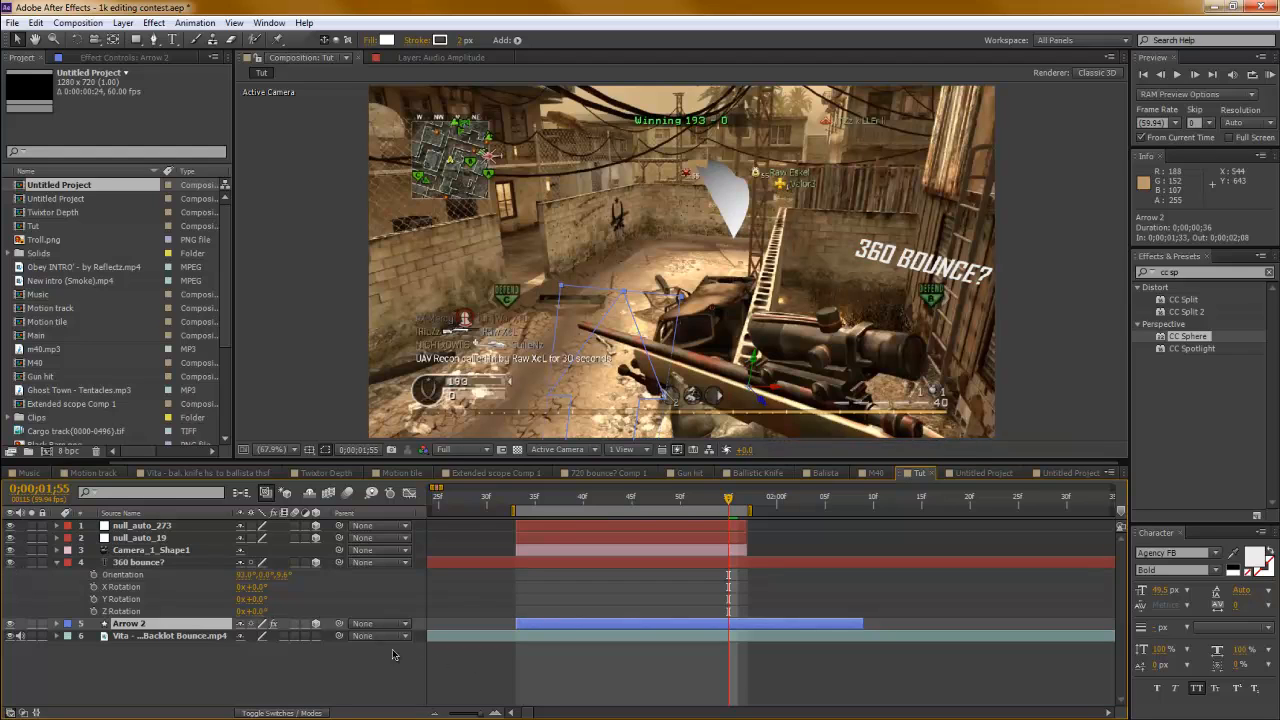
# - Give the 360 bounce? text layer the Position of a tracking null
pyautogui.click(140, 560)
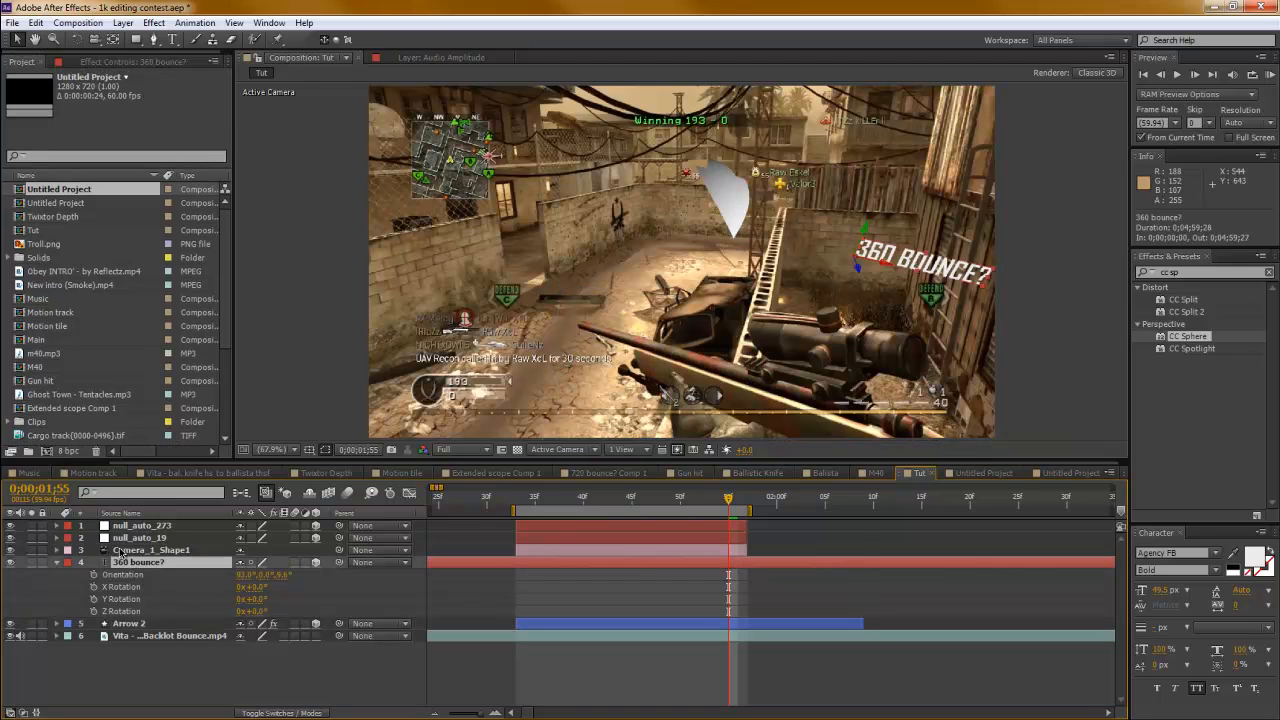
pyautogui.click(56, 548)
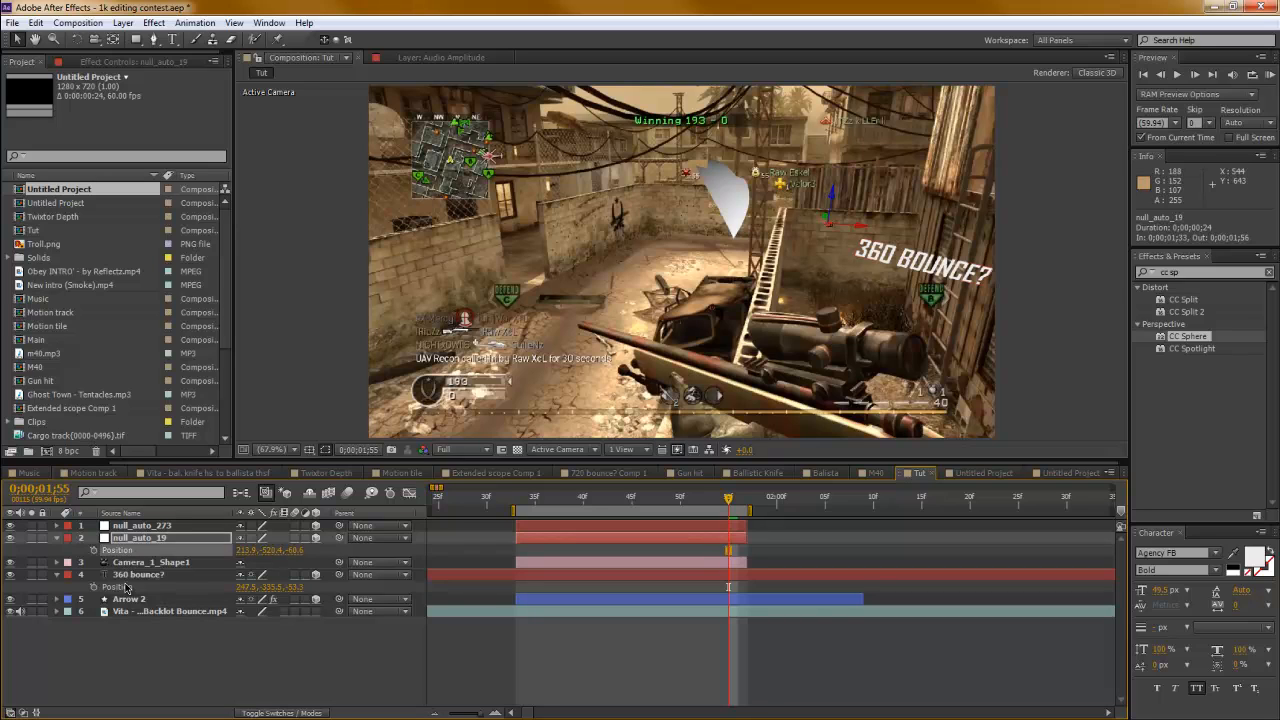
pyautogui.click(140, 574)
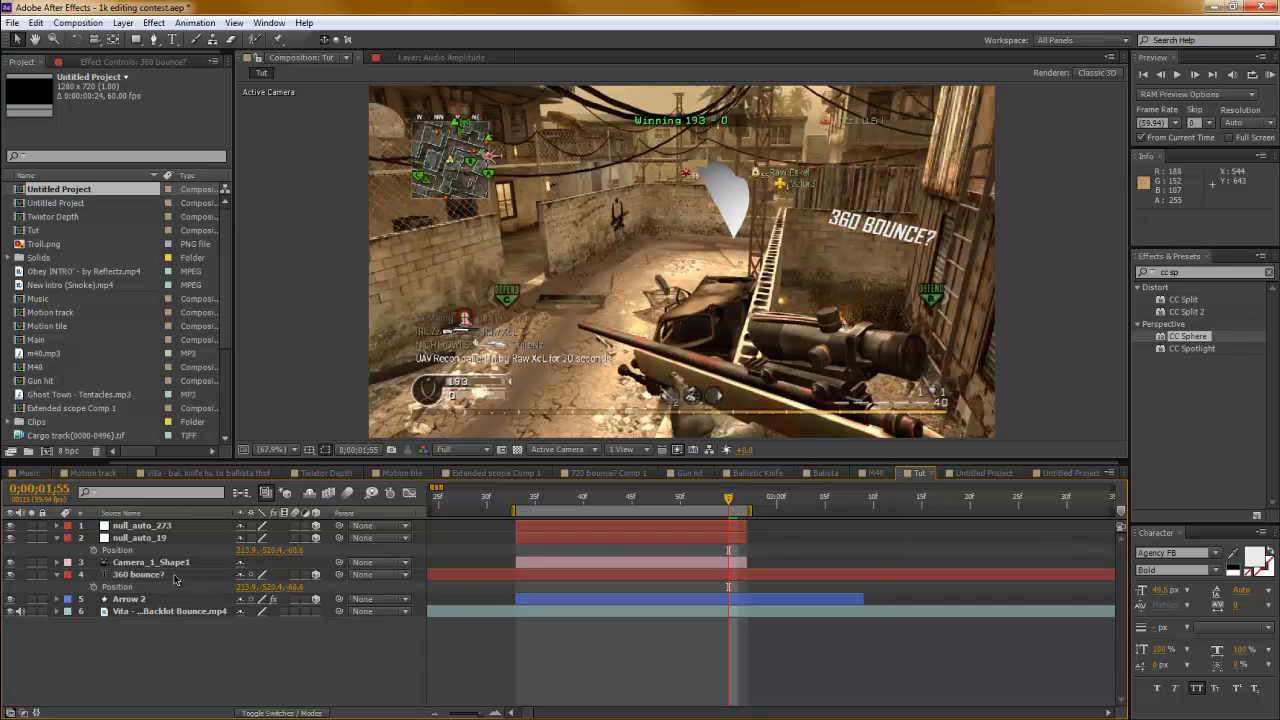
pyautogui.click(56, 576)
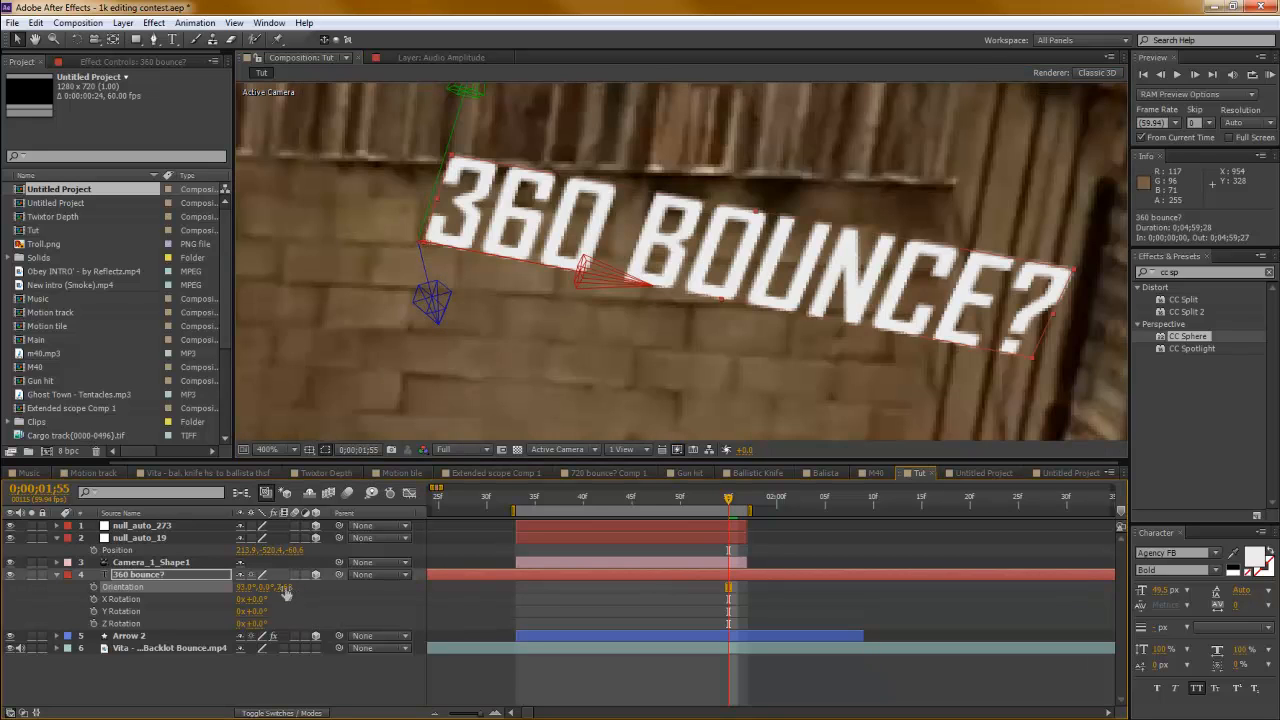
# - Adjust the text's Orientation so it lies flat along the alley wall
pyautogui.moveTo(264, 588); pyautogui.dragTo(284, 588)
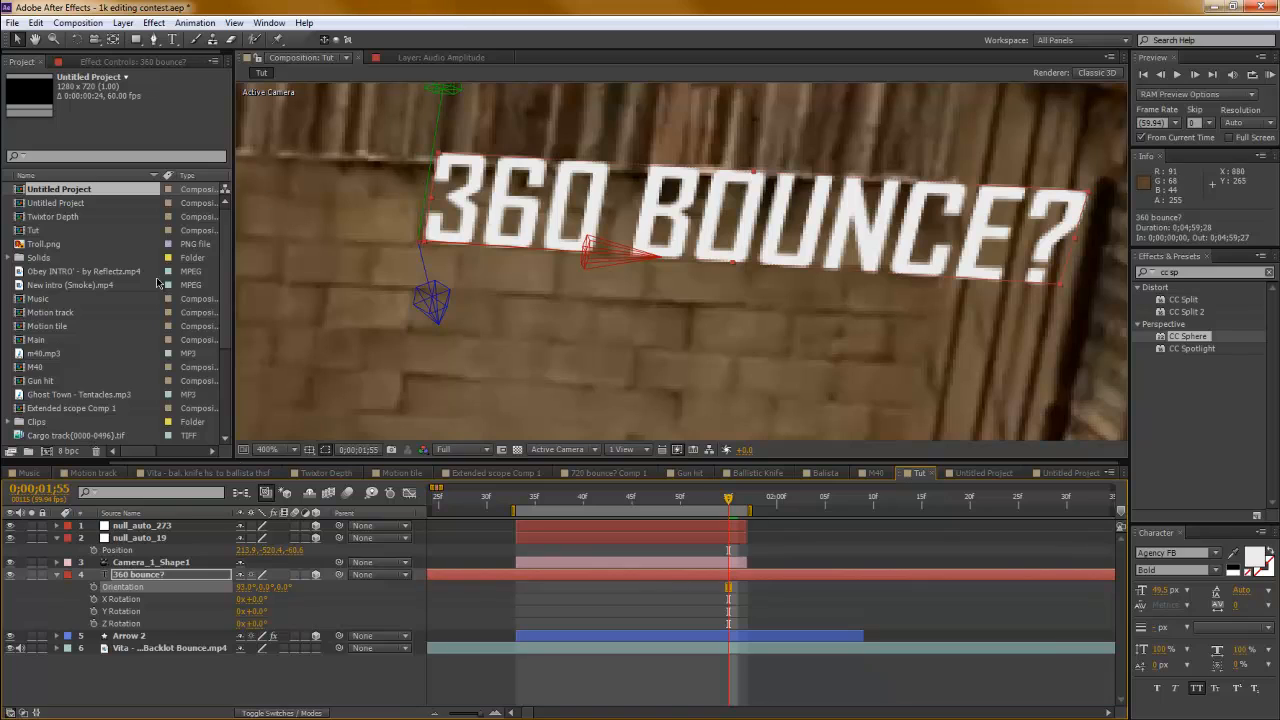
pyautogui.doubleClick(256, 588)
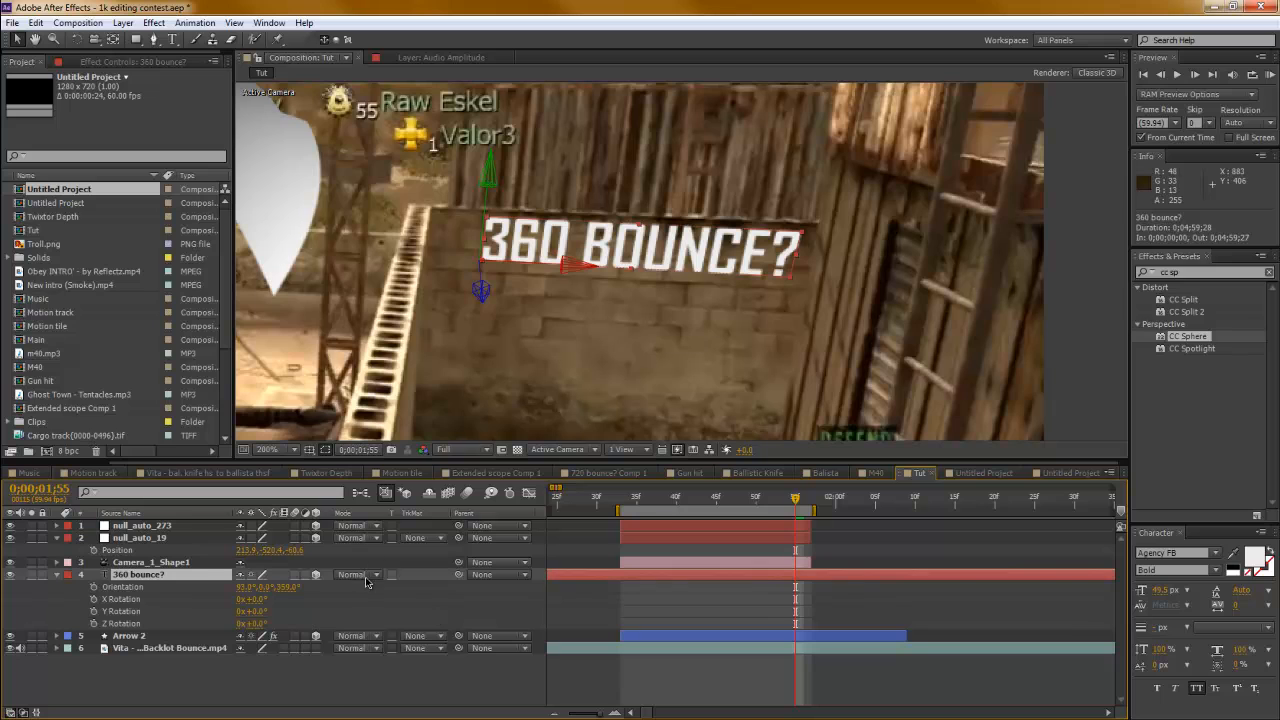
# - Set the 360 bounce? layer to a blend mode like Overlay and collapse its properties
pyautogui.click(356, 574)
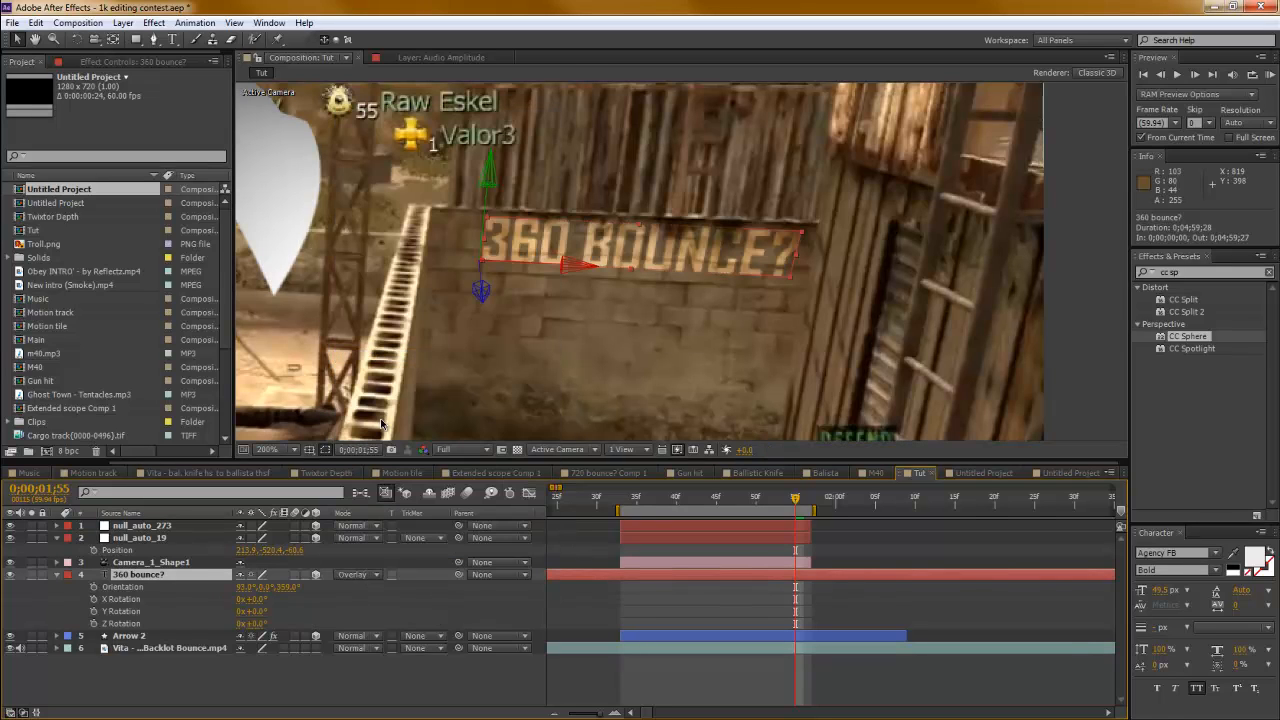
pyautogui.click(358, 574)
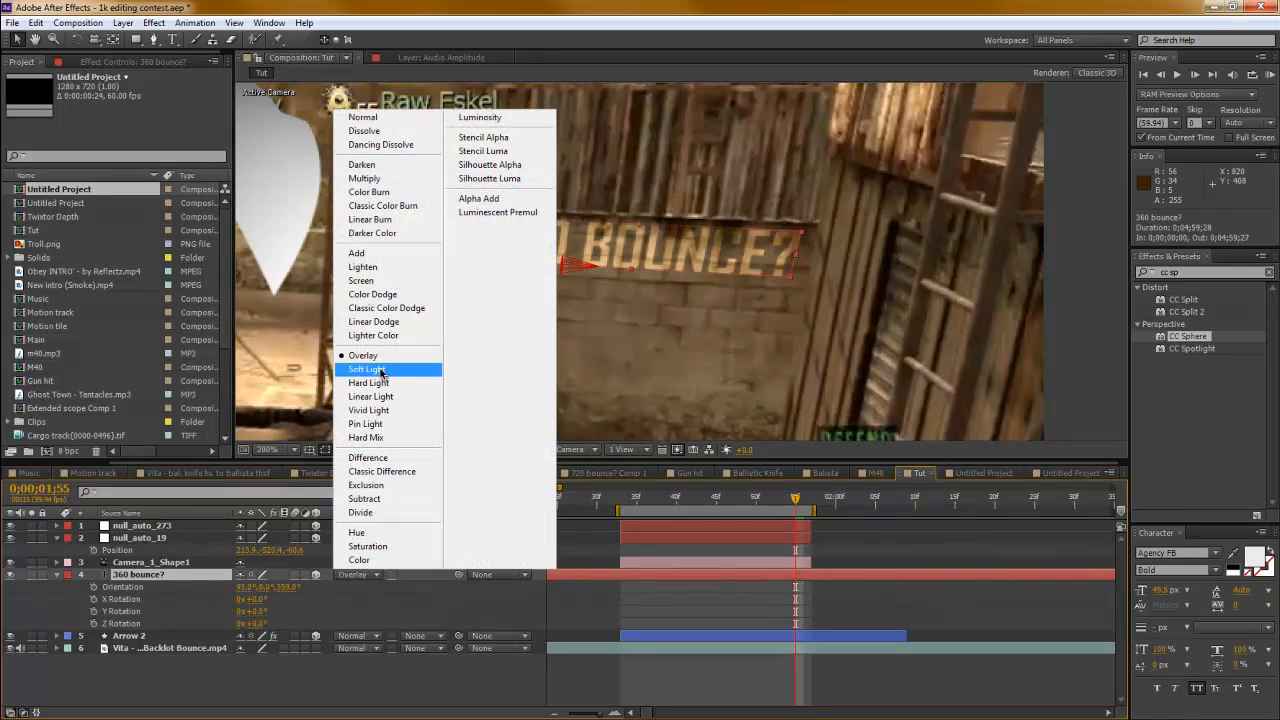
pyautogui.click(368, 368)
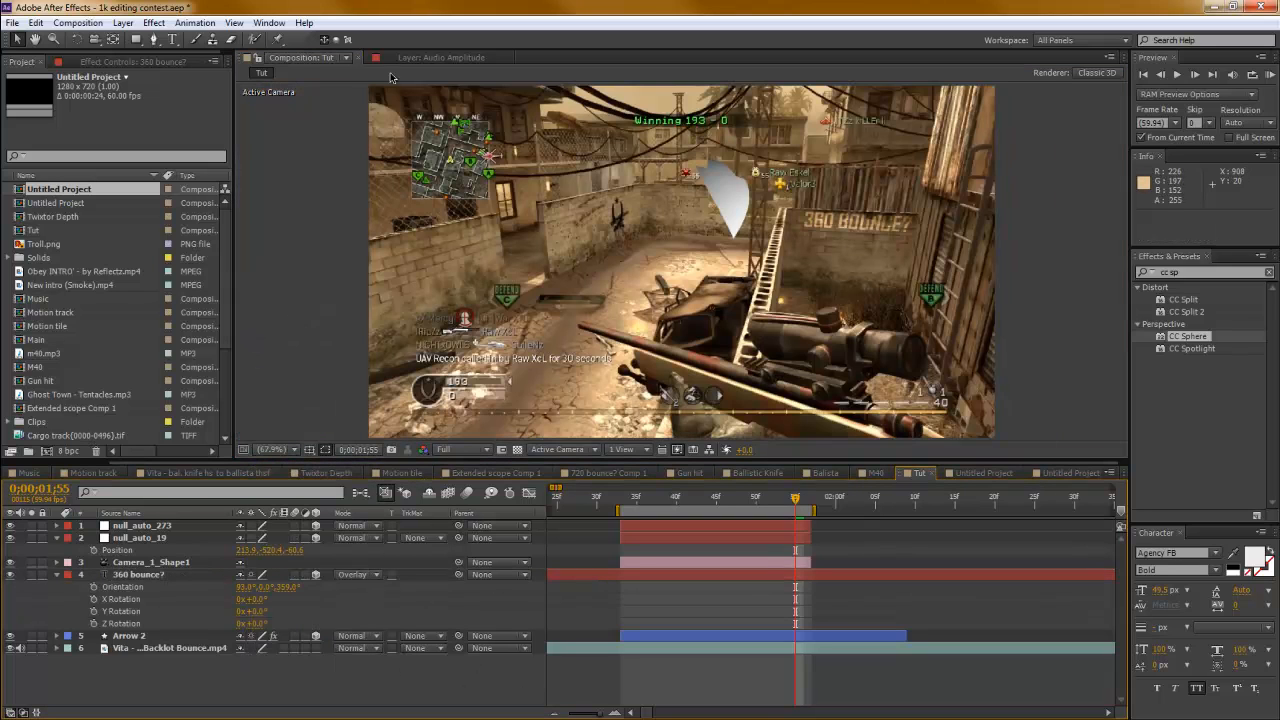
pyautogui.click(56, 574)
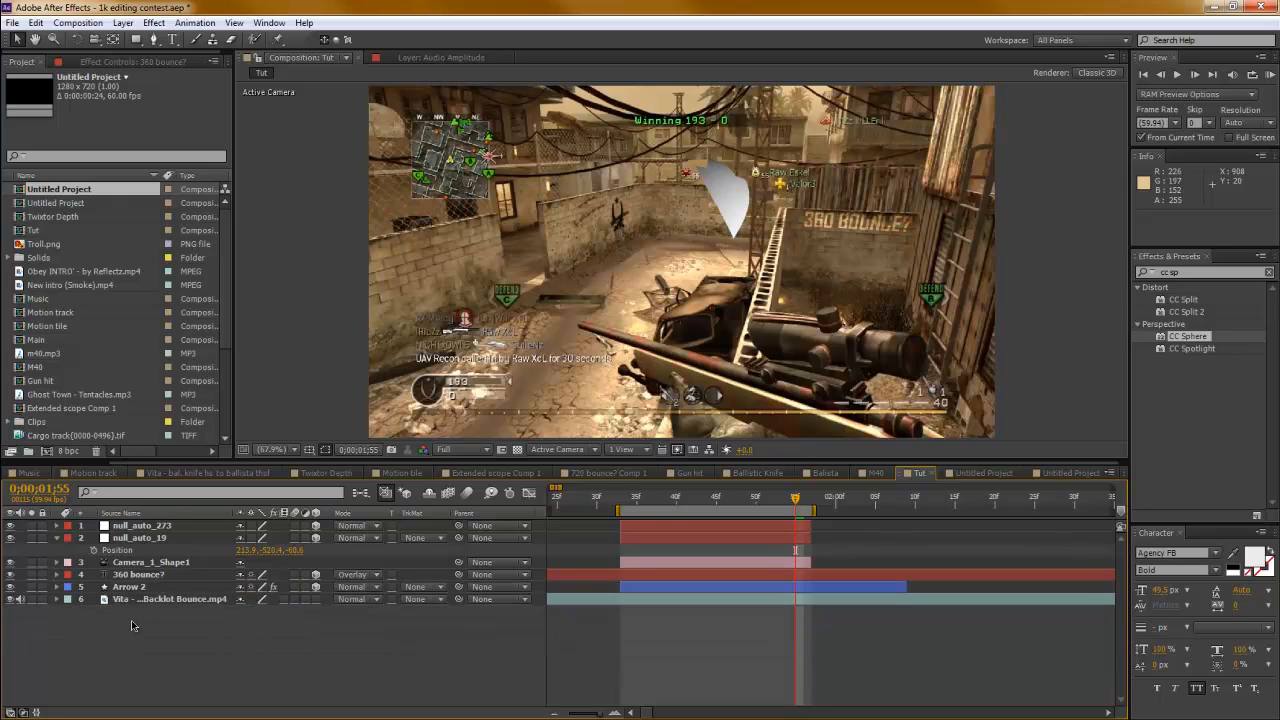
# - Reveal Arrow 2's effects and transform, scrub to the start of its section, and show its rotation settings
pyautogui.click(130, 588)
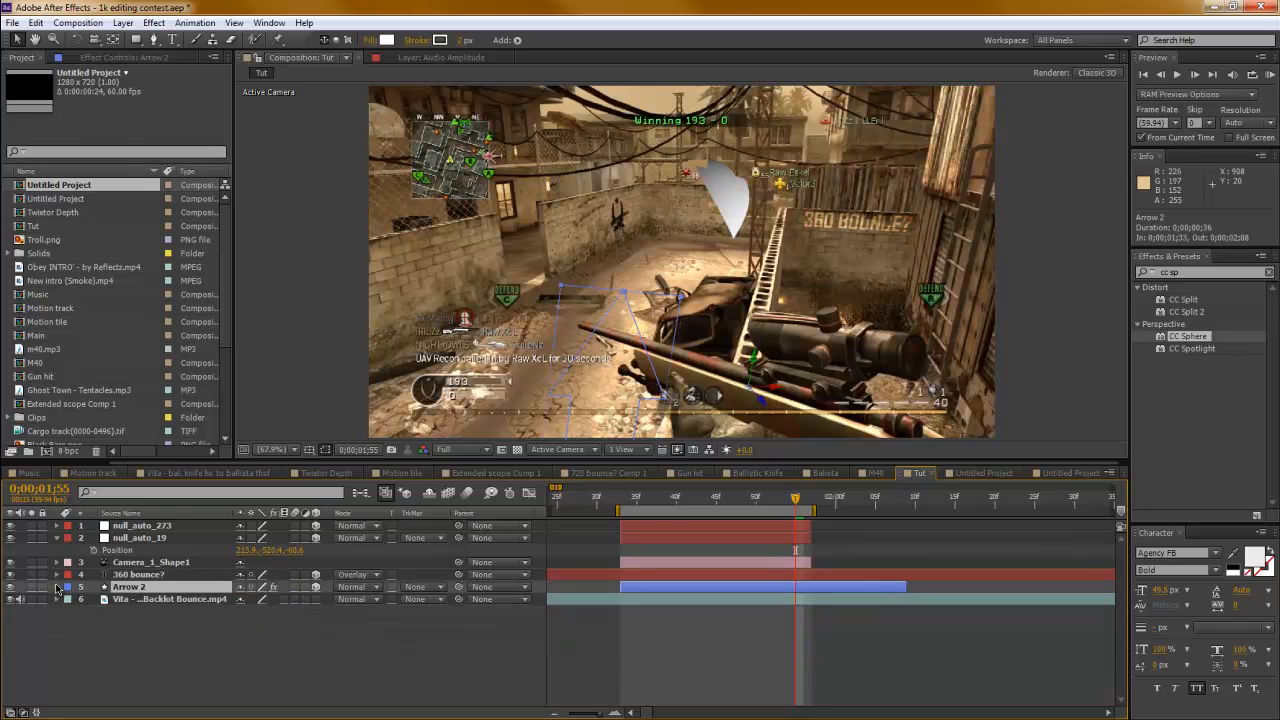
pyautogui.click(56, 588)
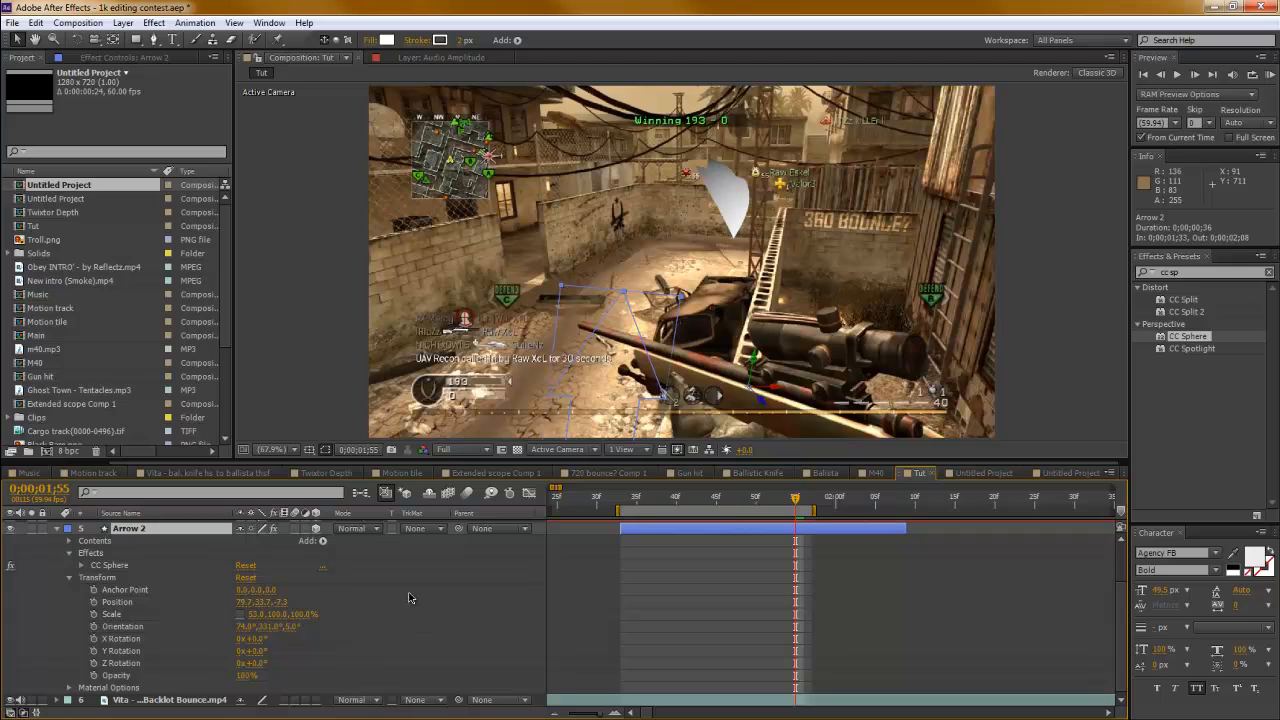
pyautogui.moveTo(624, 370)
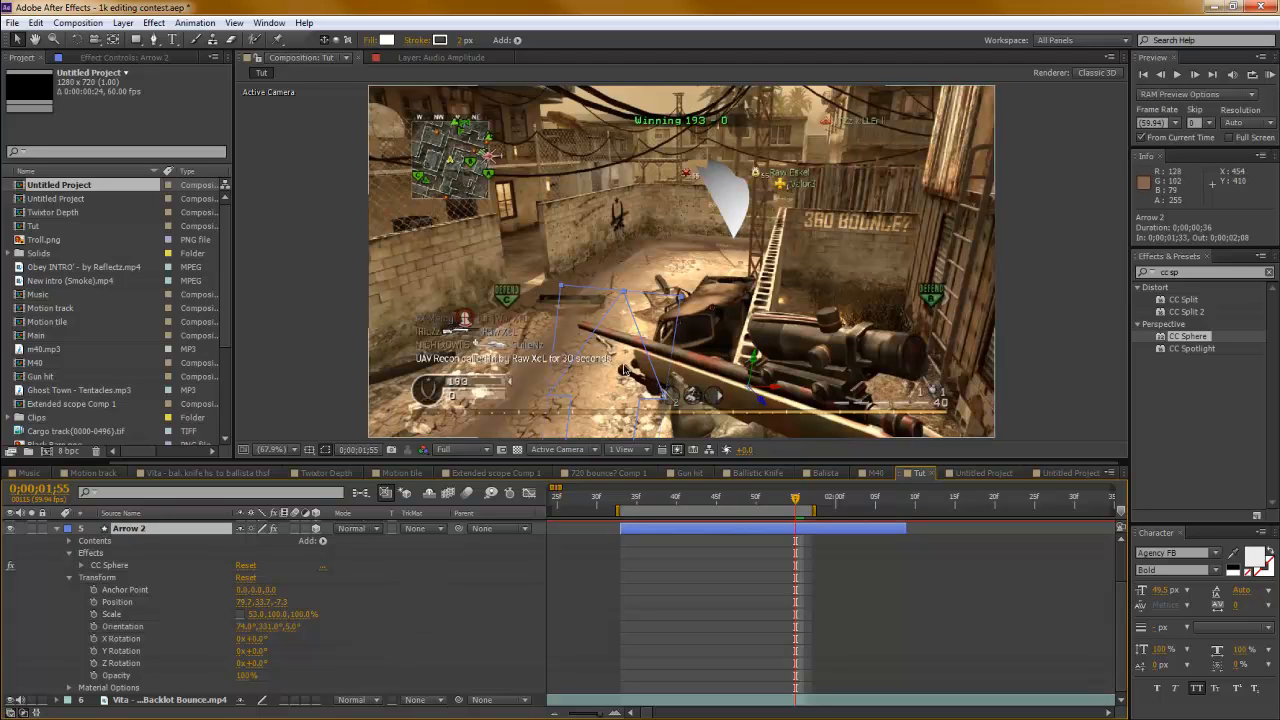
pyautogui.moveTo(570, 204)
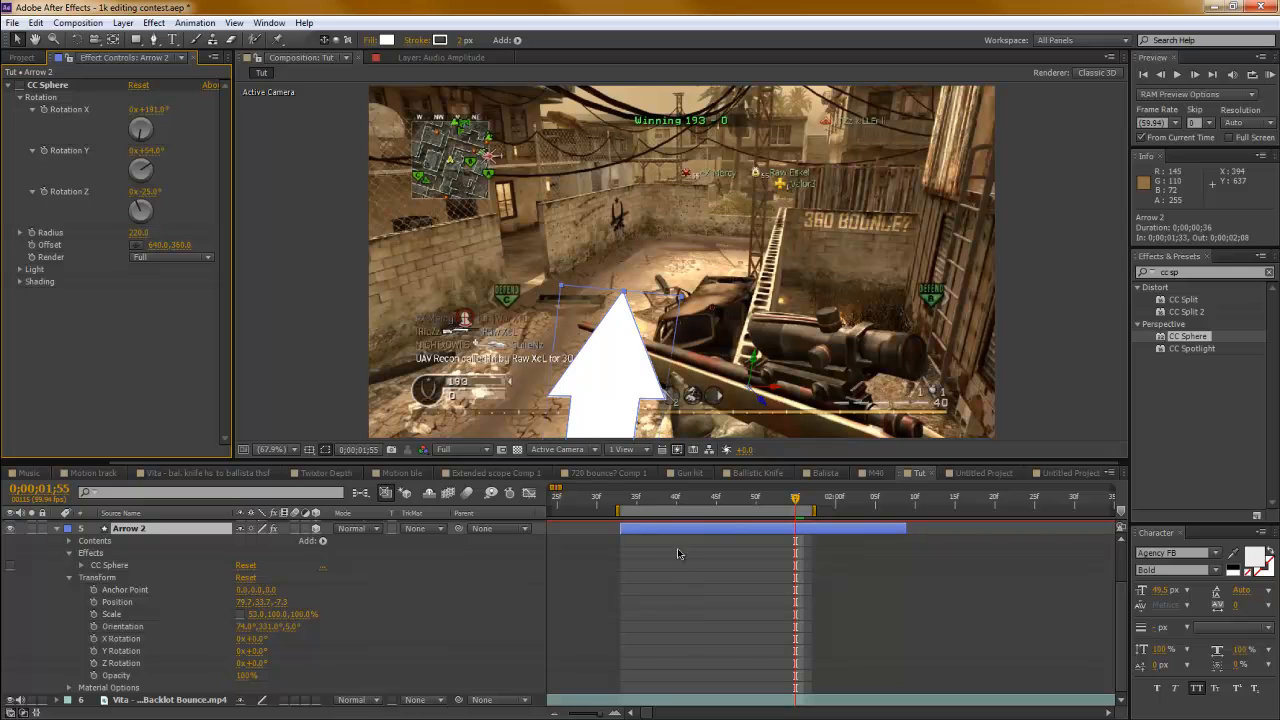
pyautogui.click(660, 496)
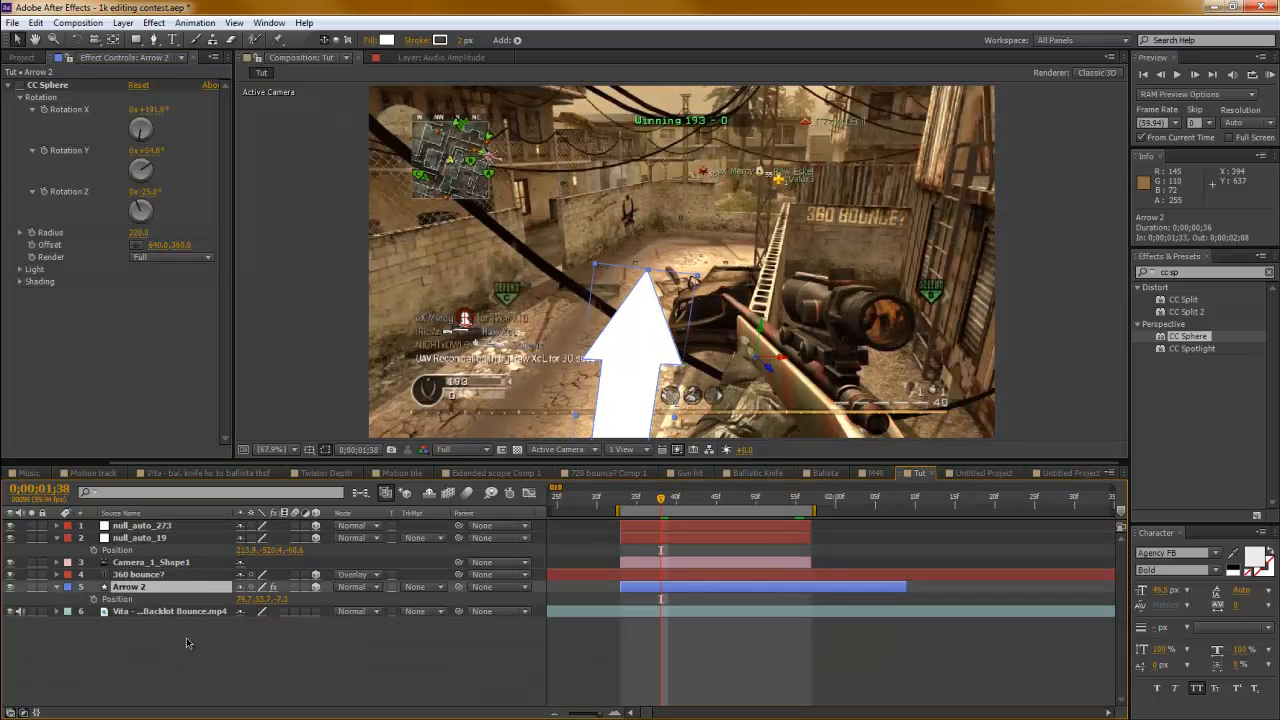
pyautogui.click(140, 524)
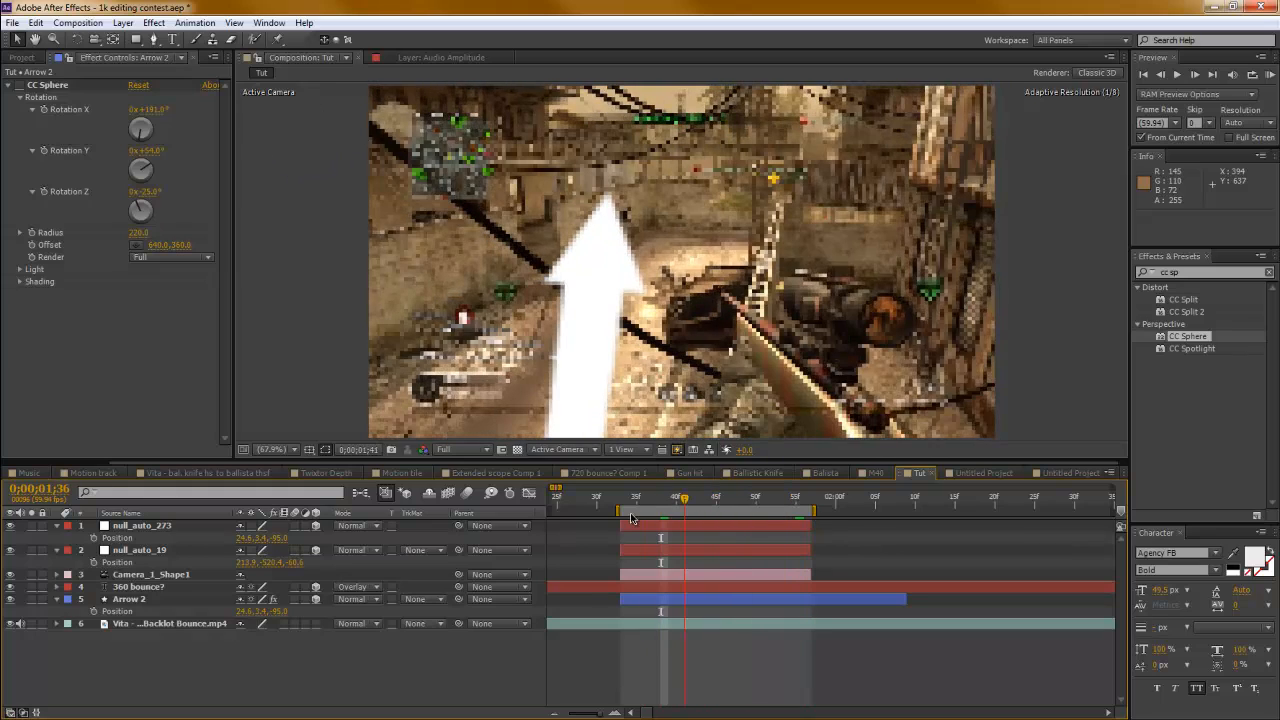
pyautogui.moveTo(684, 496); pyautogui.dragTo(628, 496)
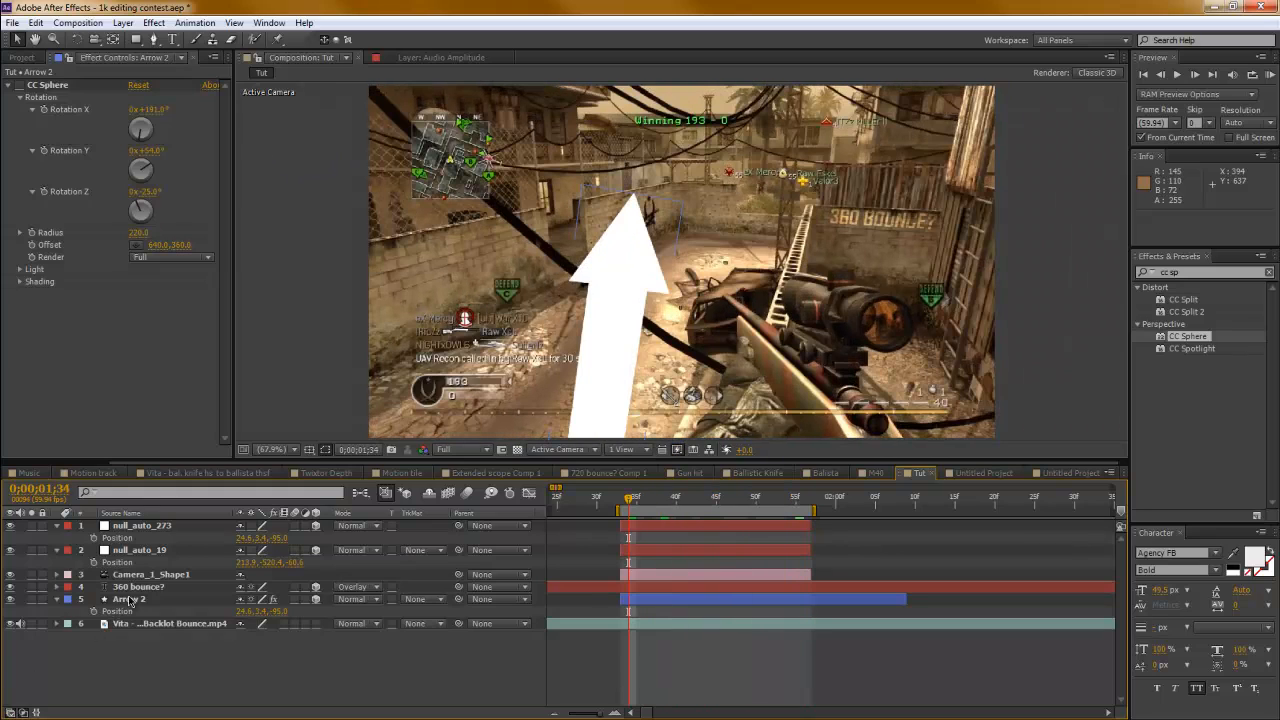
pyautogui.click(56, 600)
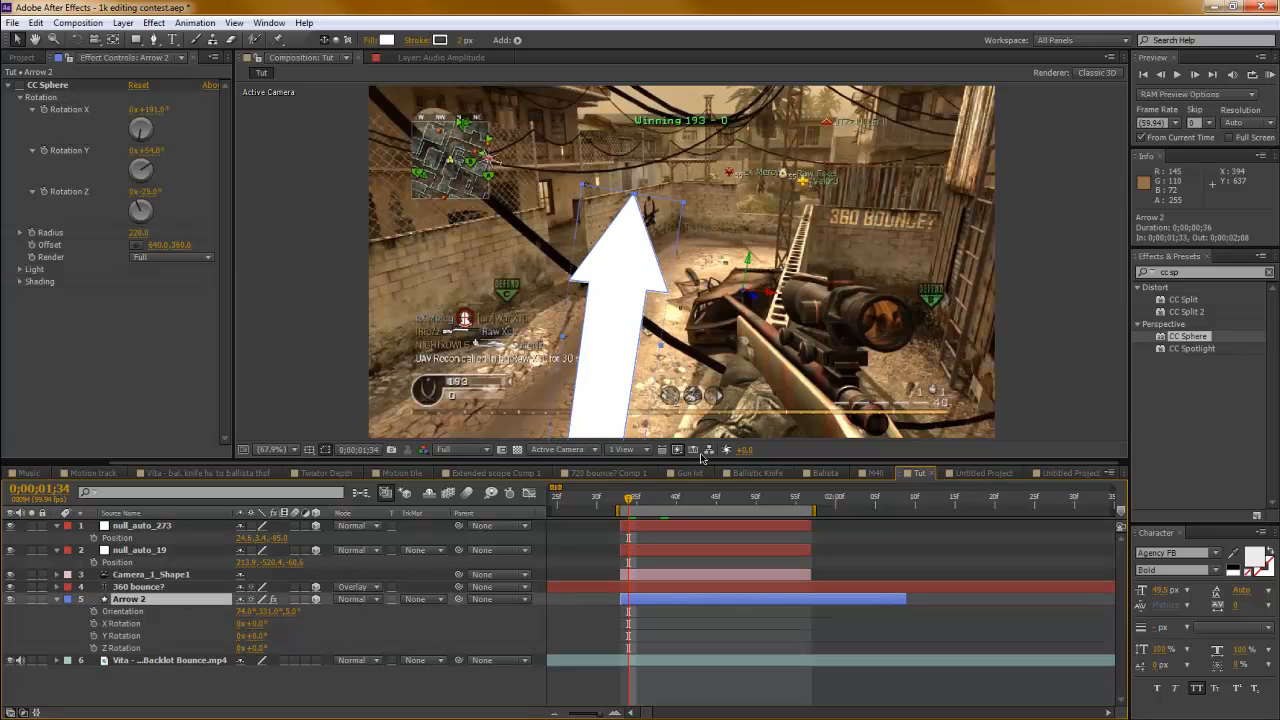
pyautogui.moveTo(716, 176)
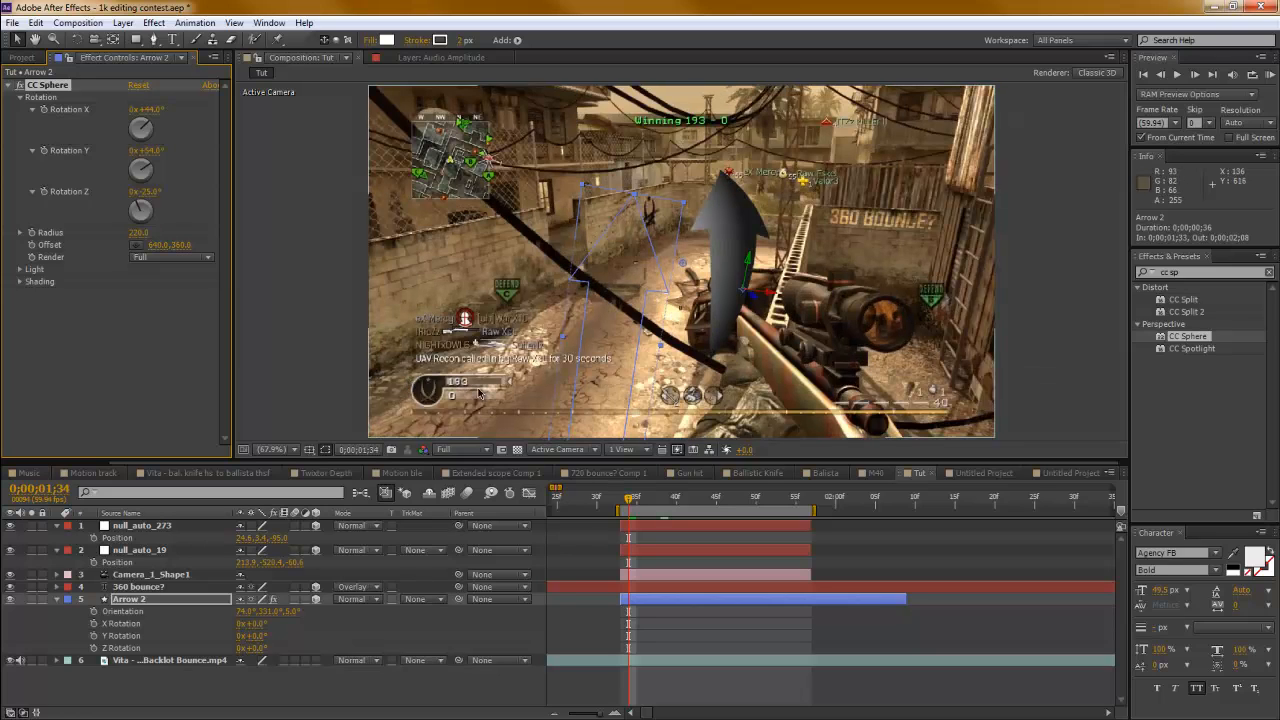
pyautogui.moveTo(160, 160)
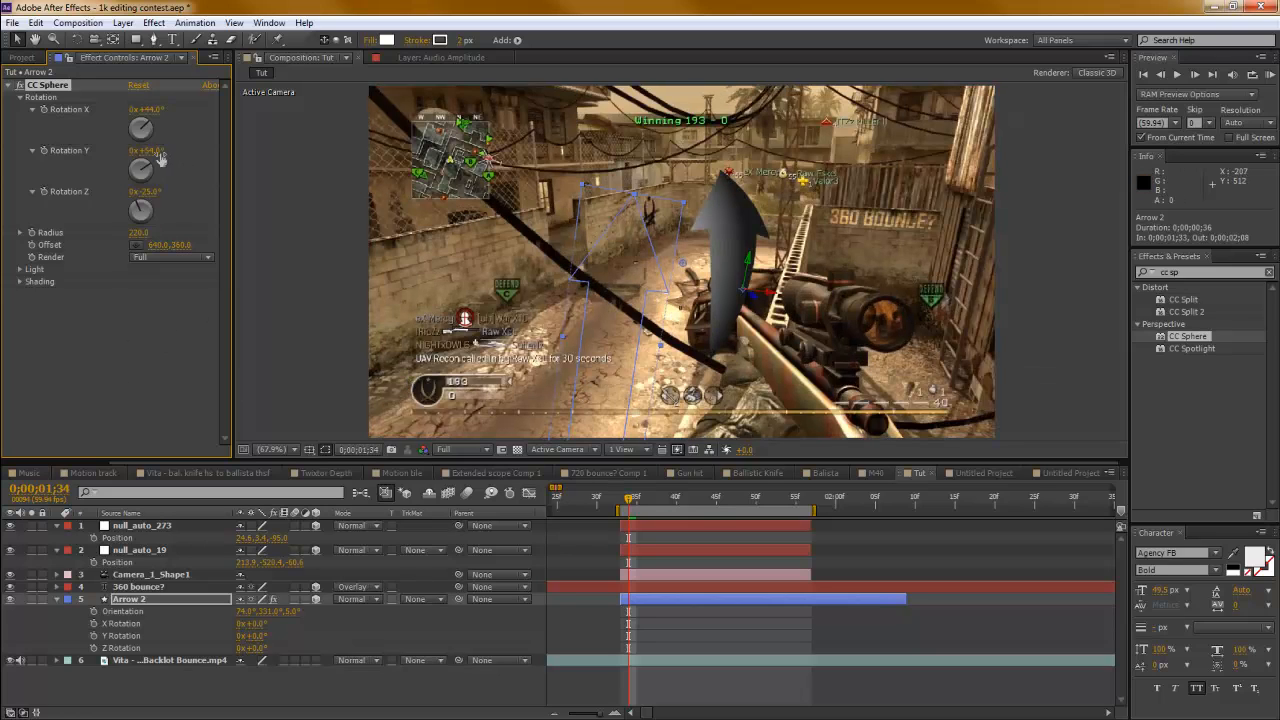
pyautogui.moveTo(936, 424)
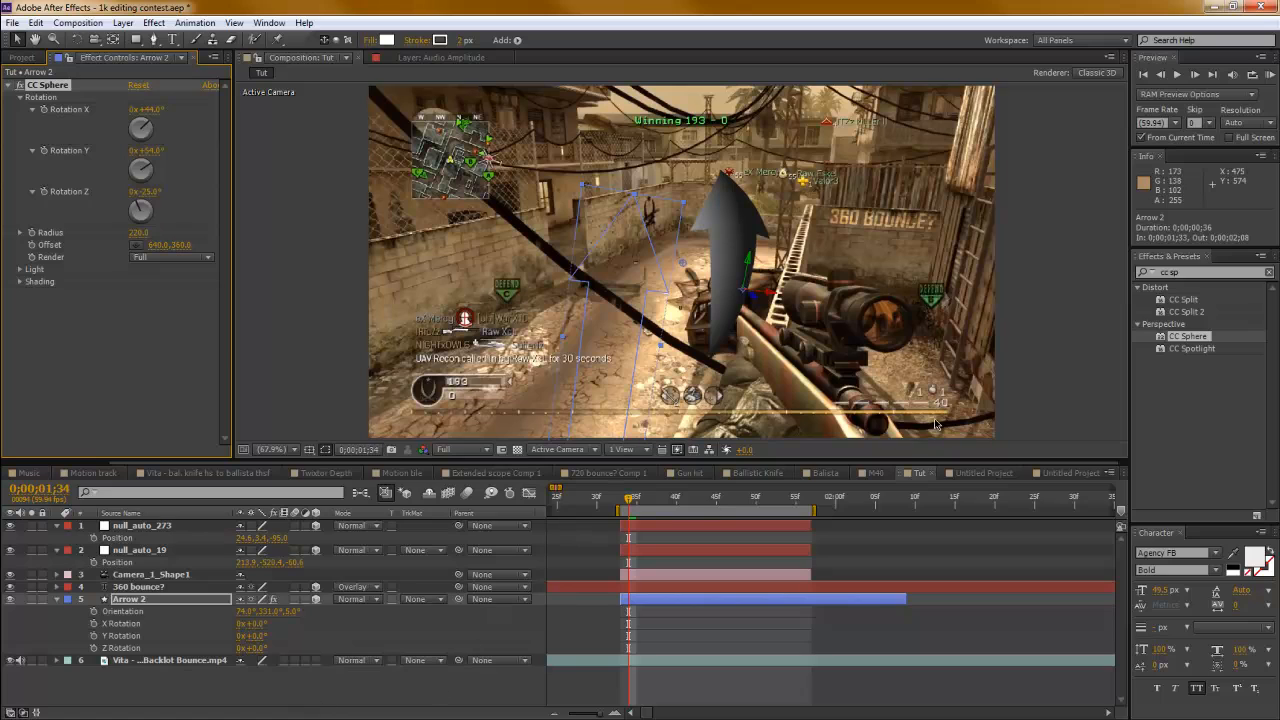
pyautogui.moveTo(1200, 276)
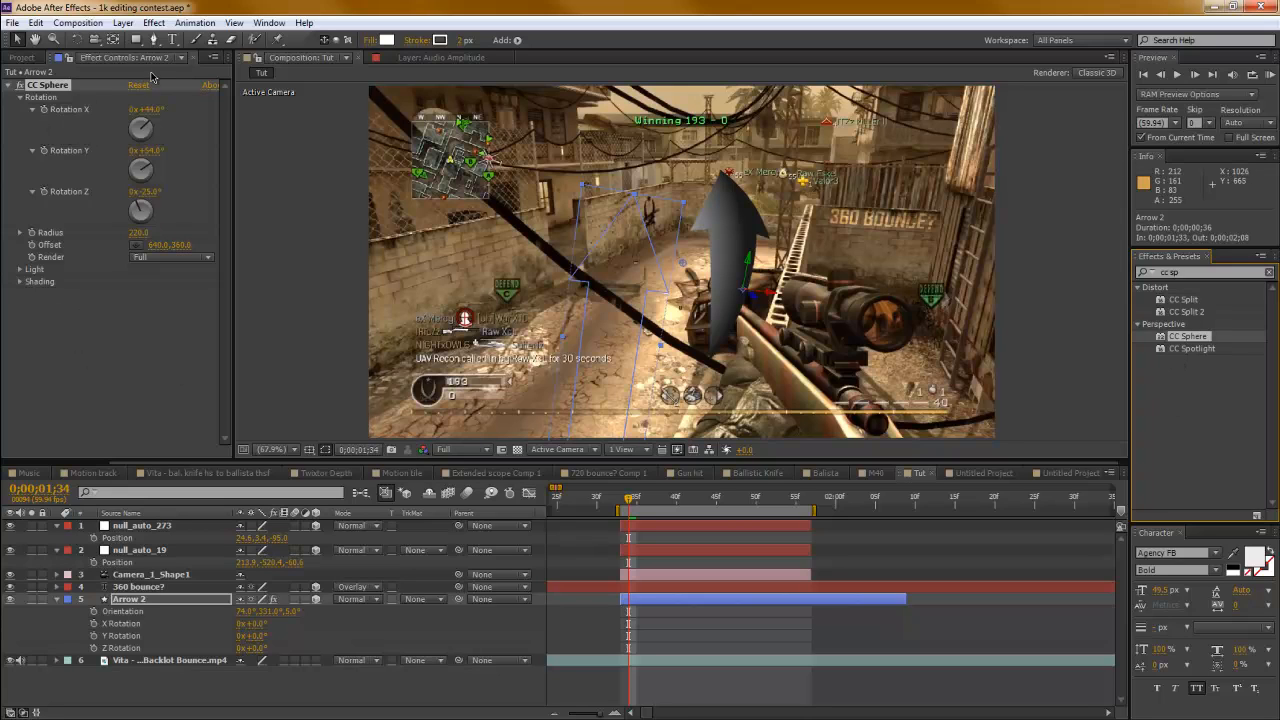
# - Reset CC Sphere on Arrow 2 and adjust Rotation X, Y and Z so the arrow curves and tilts through the scene
pyautogui.click(138, 84)
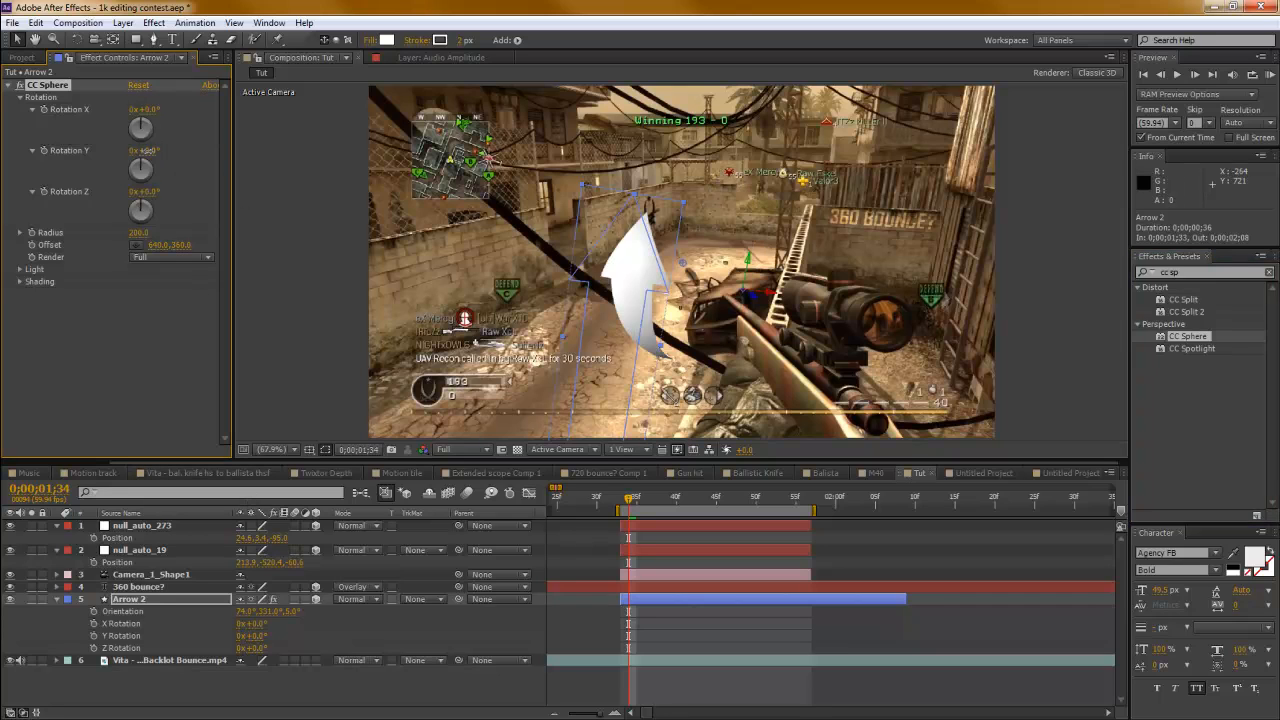
pyautogui.moveTo(140, 168); pyautogui.dragTo(194, 156)
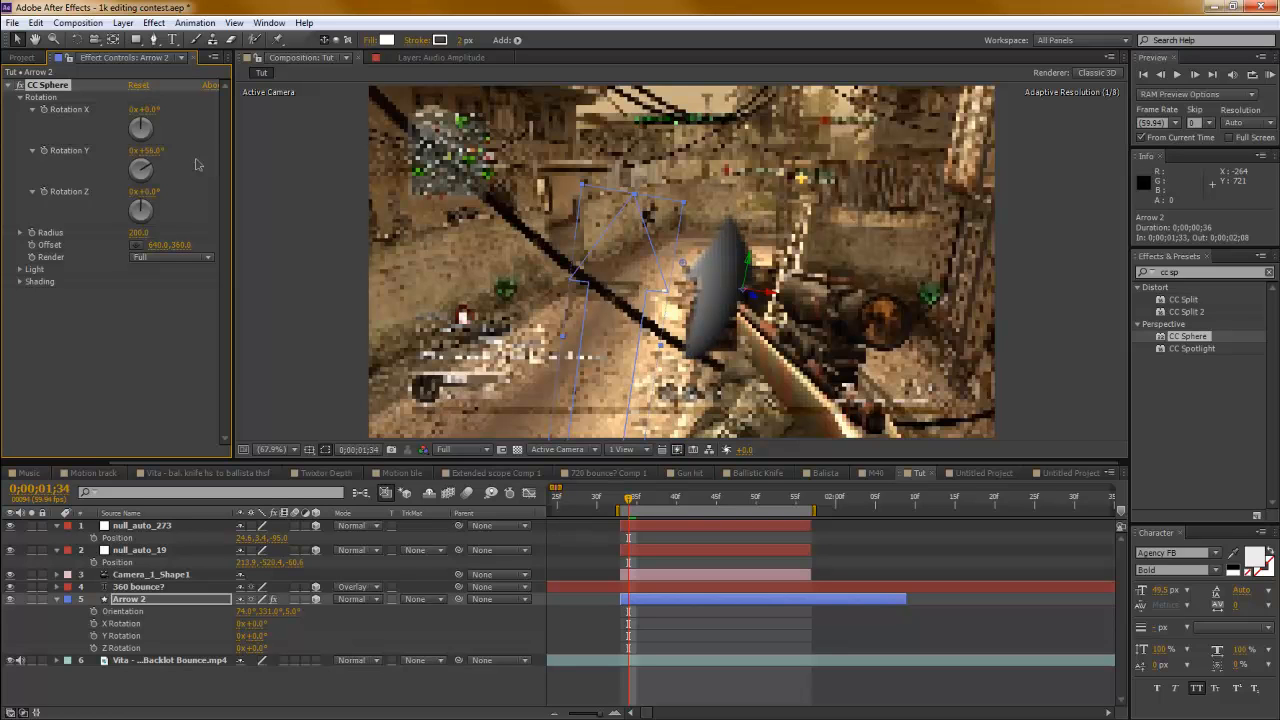
pyautogui.moveTo(144, 192); pyautogui.dragTo(160, 192)
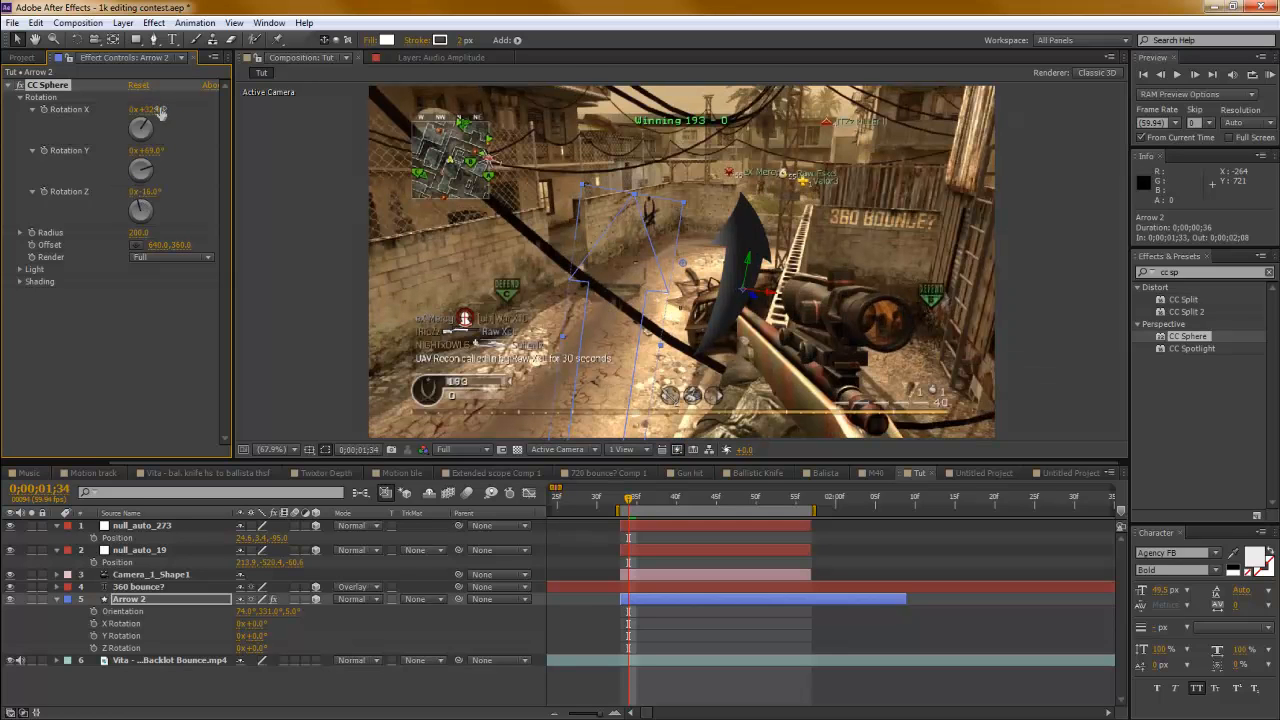
pyautogui.moveTo(144, 128); pyautogui.dragTo(160, 114)
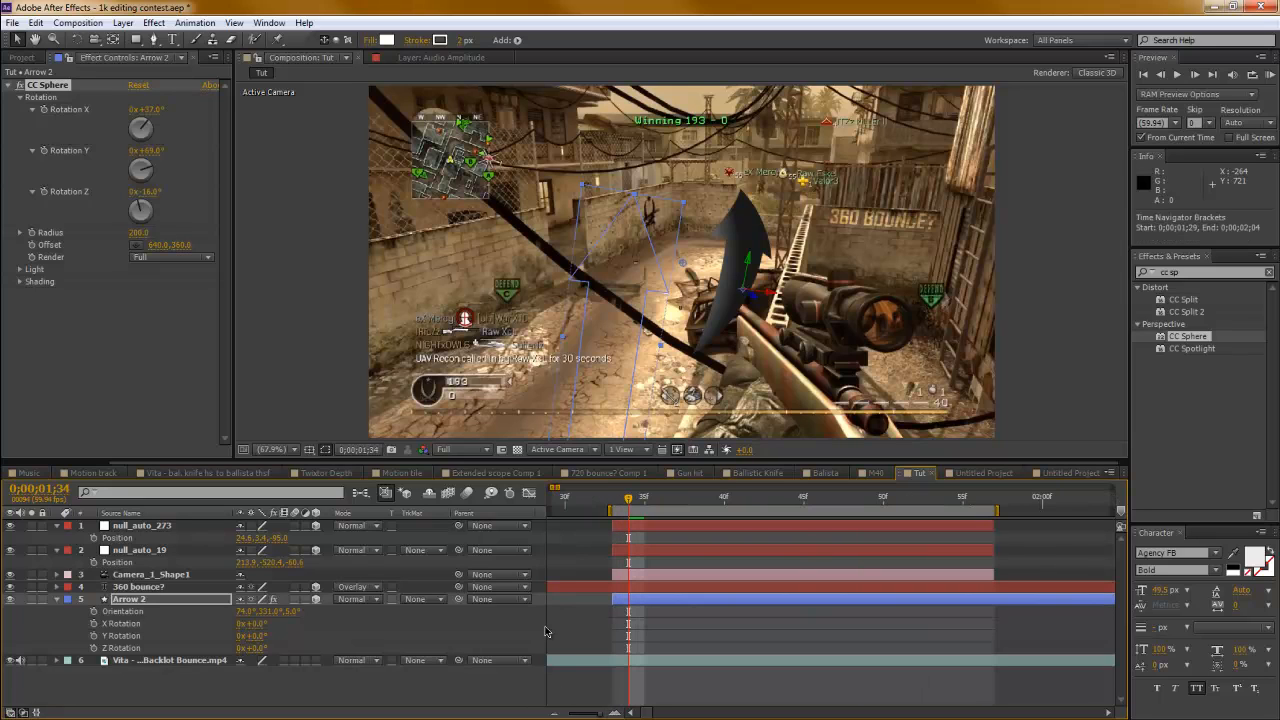
pyautogui.moveTo(790, 688)
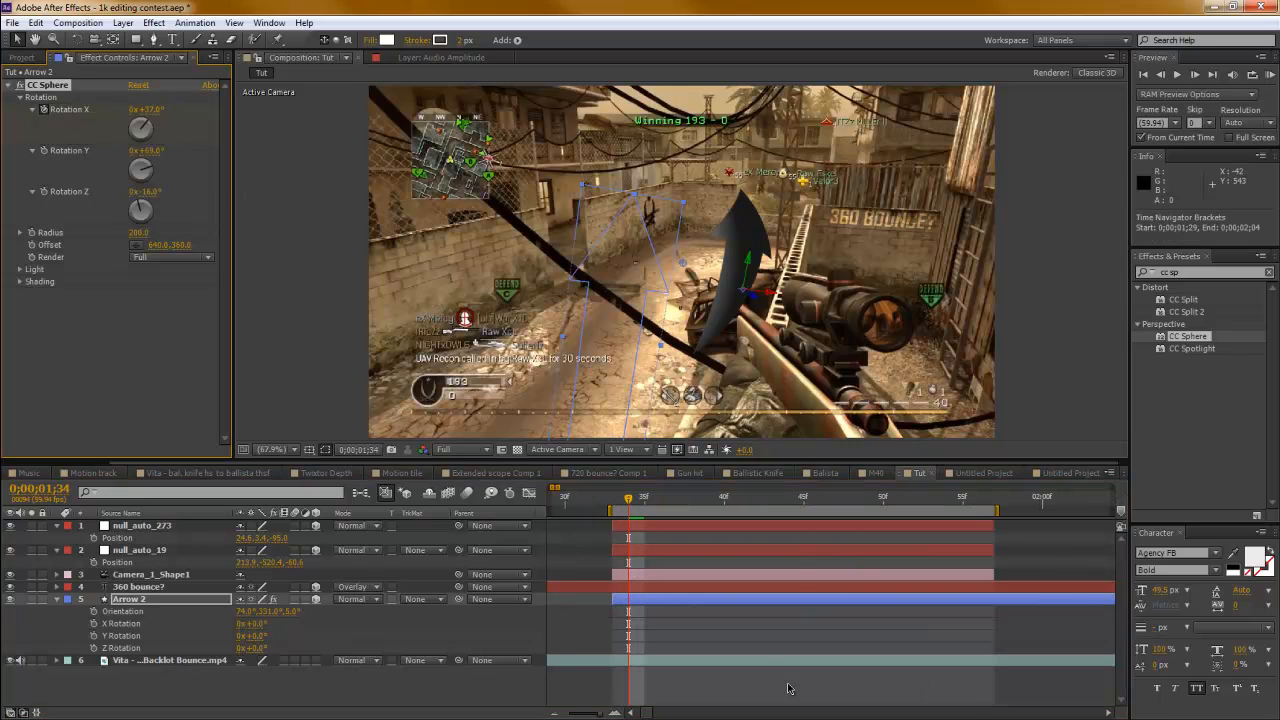
pyautogui.click(898, 496)
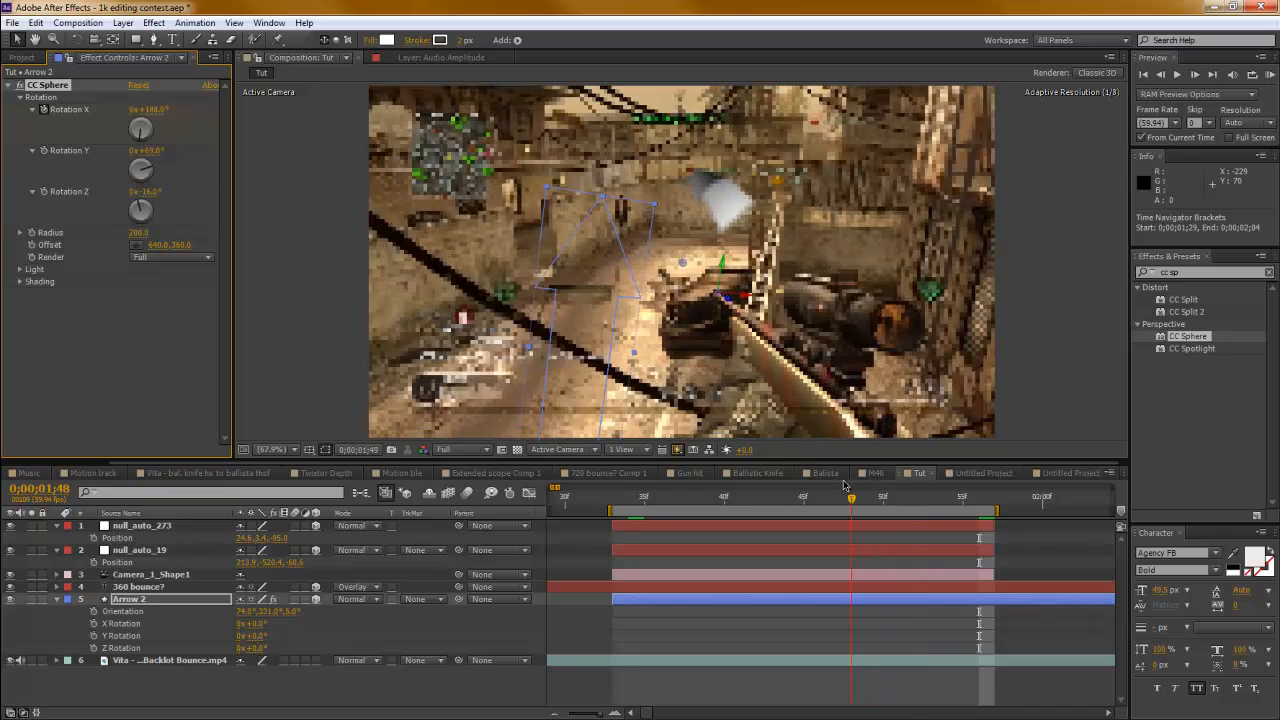
pyautogui.click(724, 496)
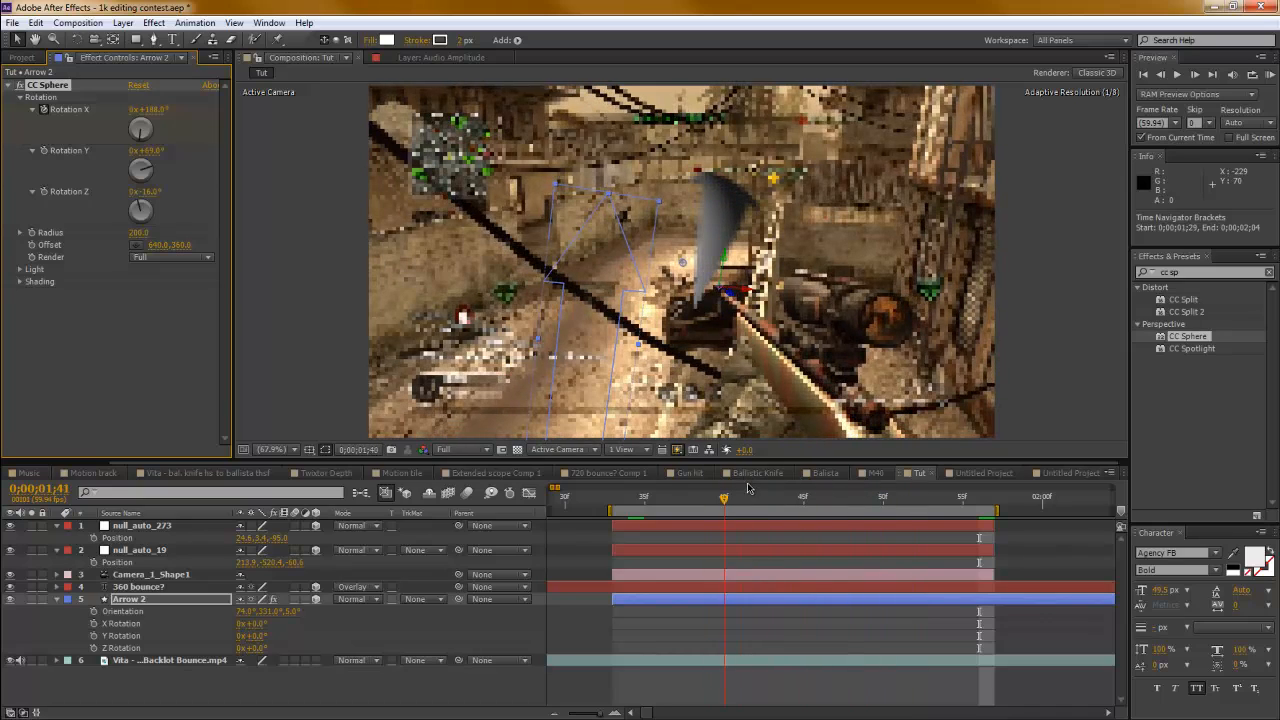
pyautogui.moveTo(724, 496); pyautogui.dragTo(658, 496)
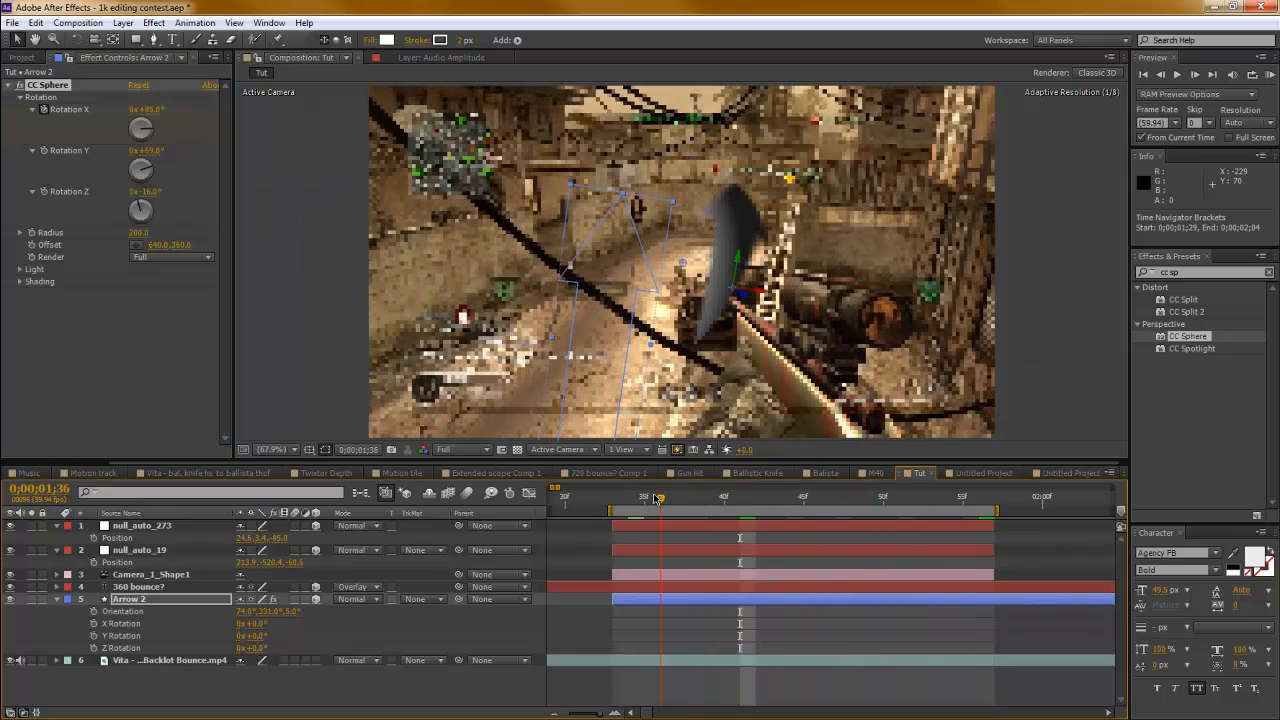
pyautogui.moveTo(660, 496); pyautogui.dragTo(628, 496)
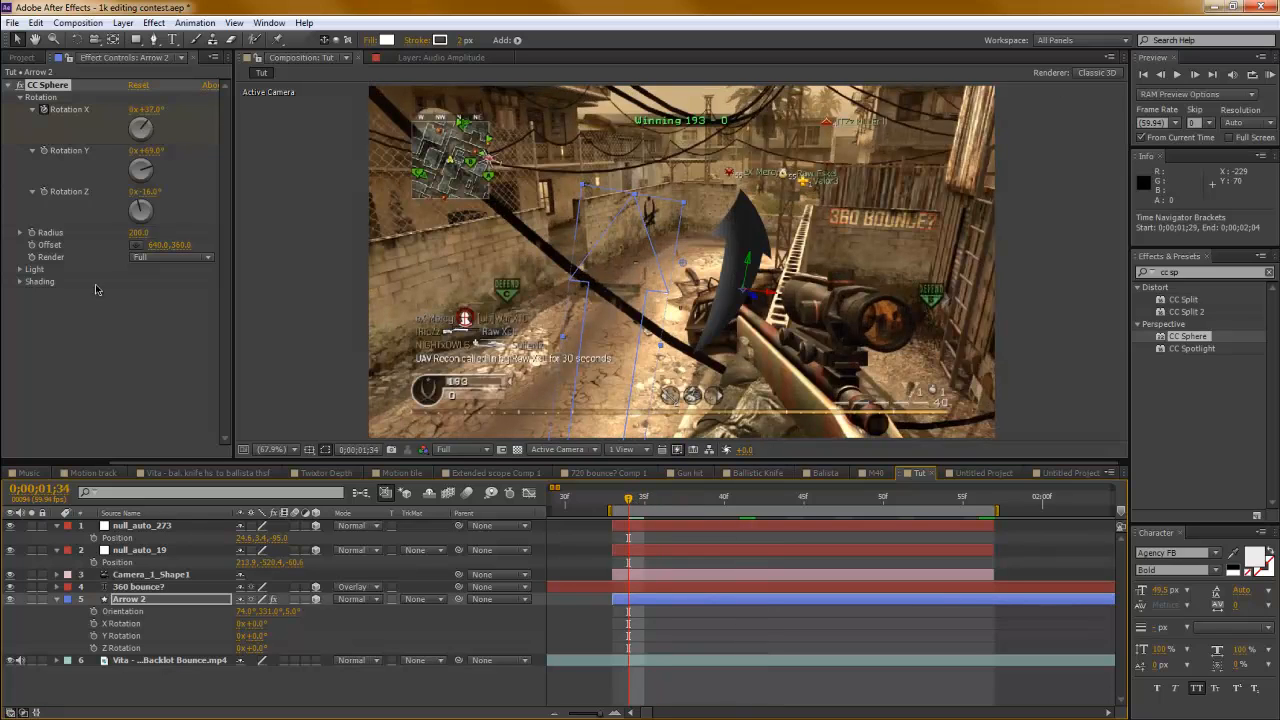
pyautogui.moveTo(20, 290)
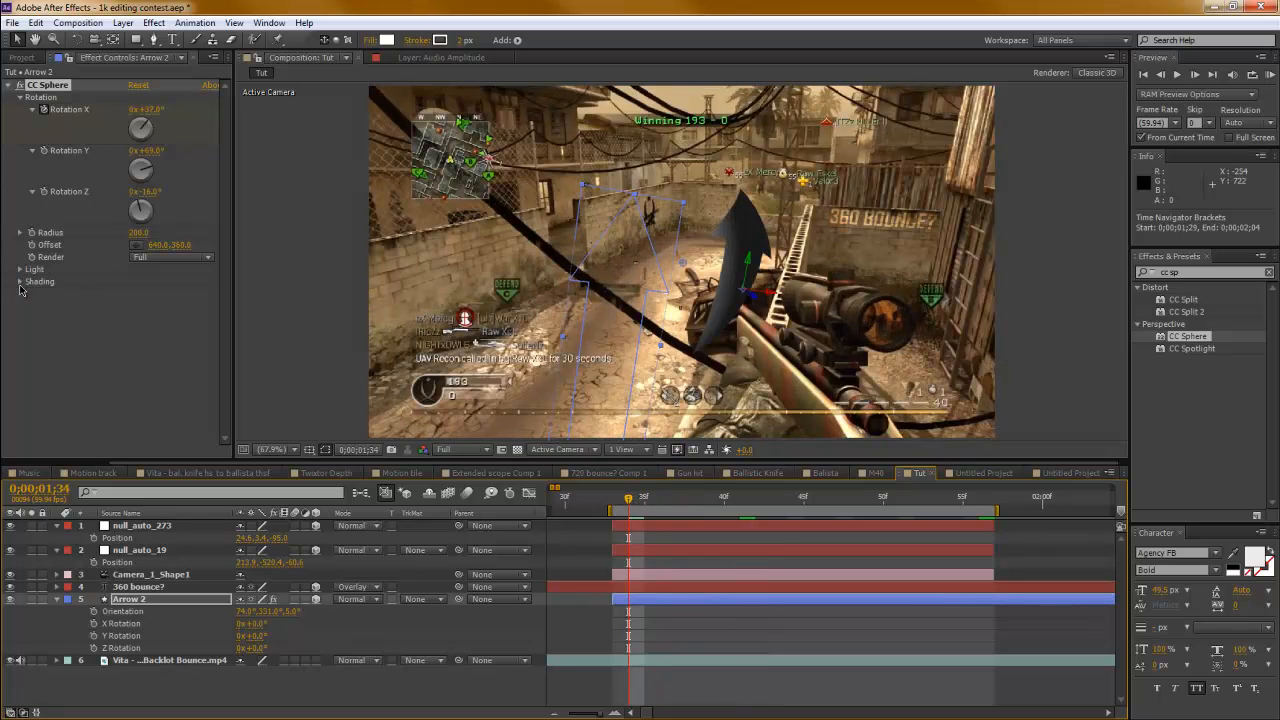
# - Expand CC Sphere's Light and Shading settings and scrub later frames to review the shaded arrow
pyautogui.click(20, 268)
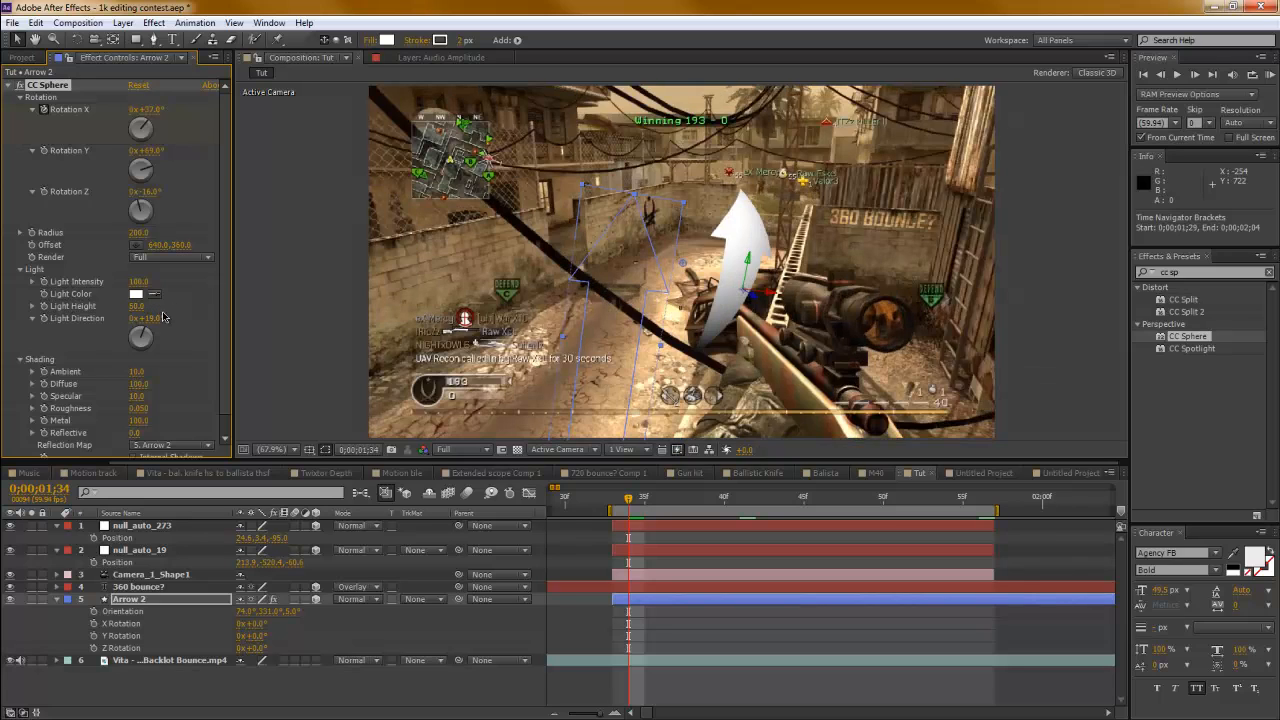
pyautogui.moveTo(818, 506)
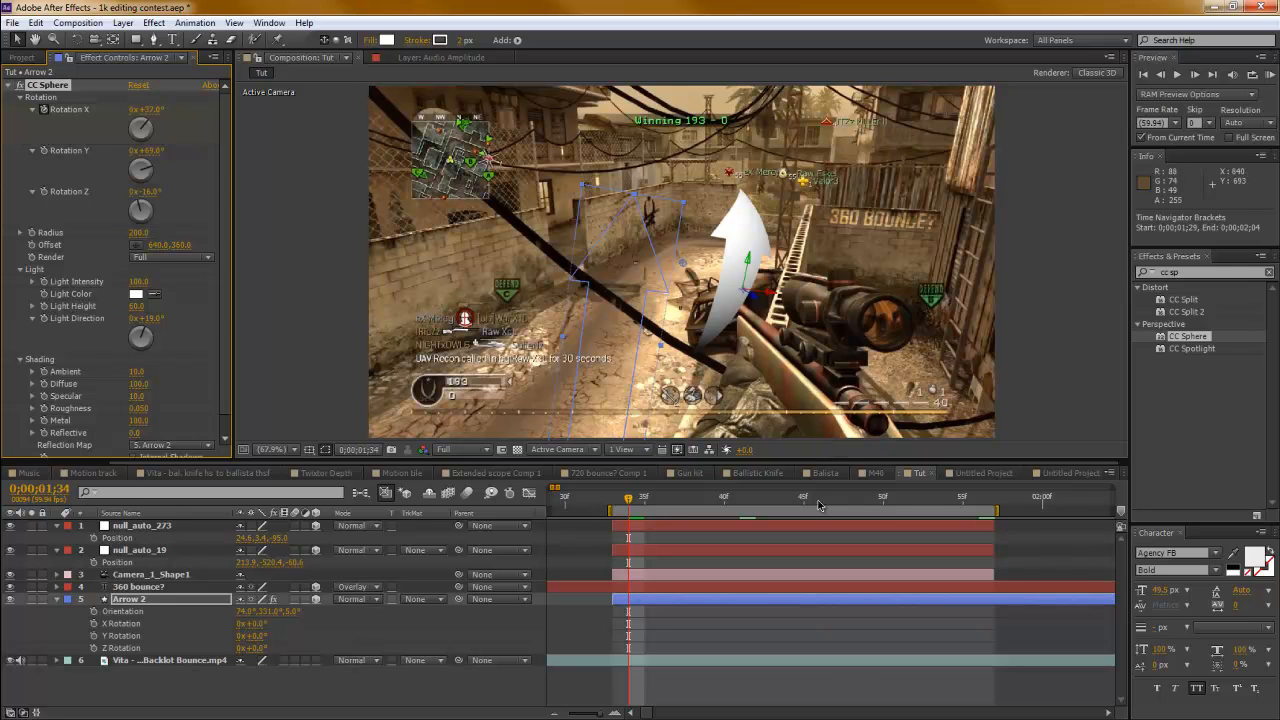
pyautogui.click(788, 496)
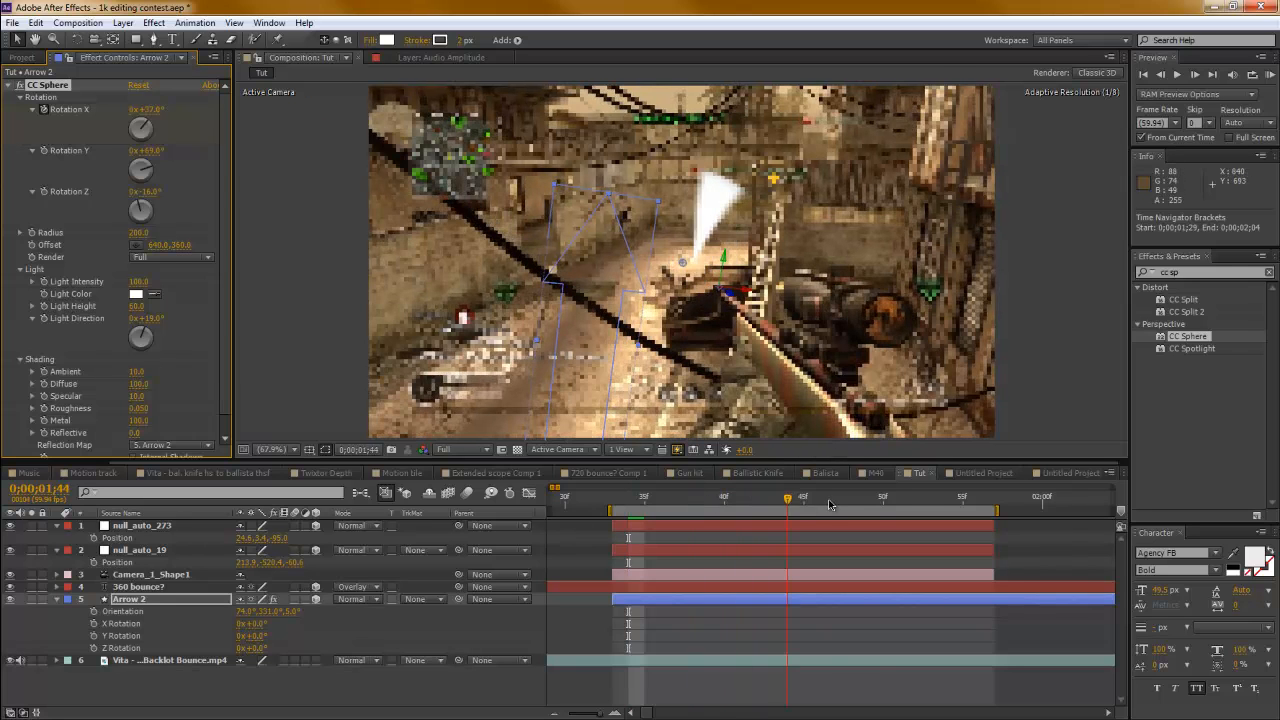
pyautogui.click(898, 498)
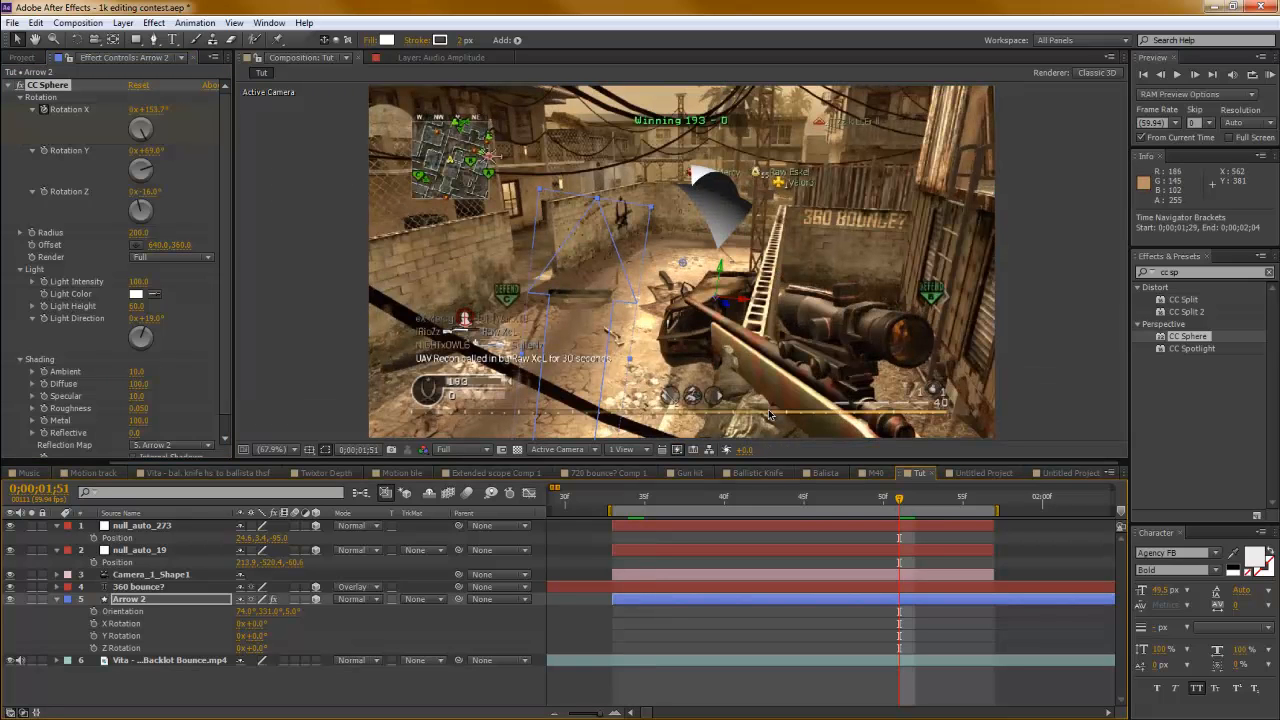
pyautogui.moveTo(898, 496); pyautogui.dragTo(804, 496)
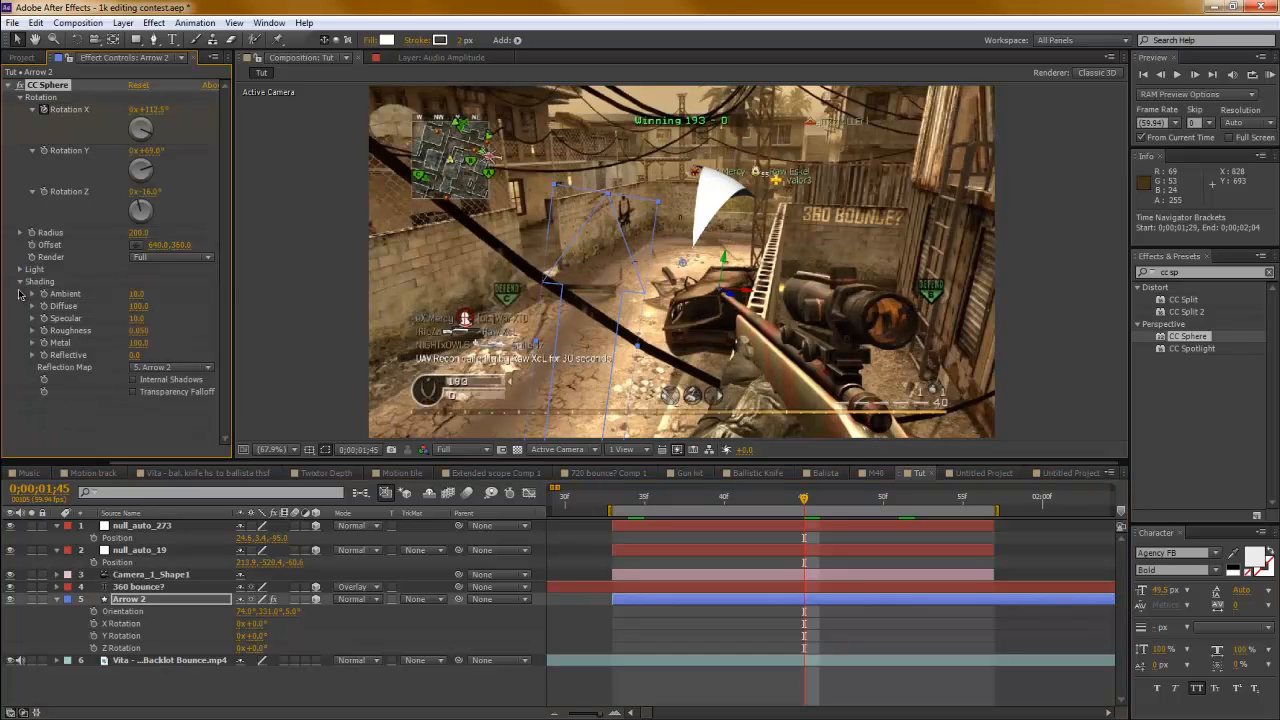
pyautogui.click(20, 280)
pyautogui.write('block')
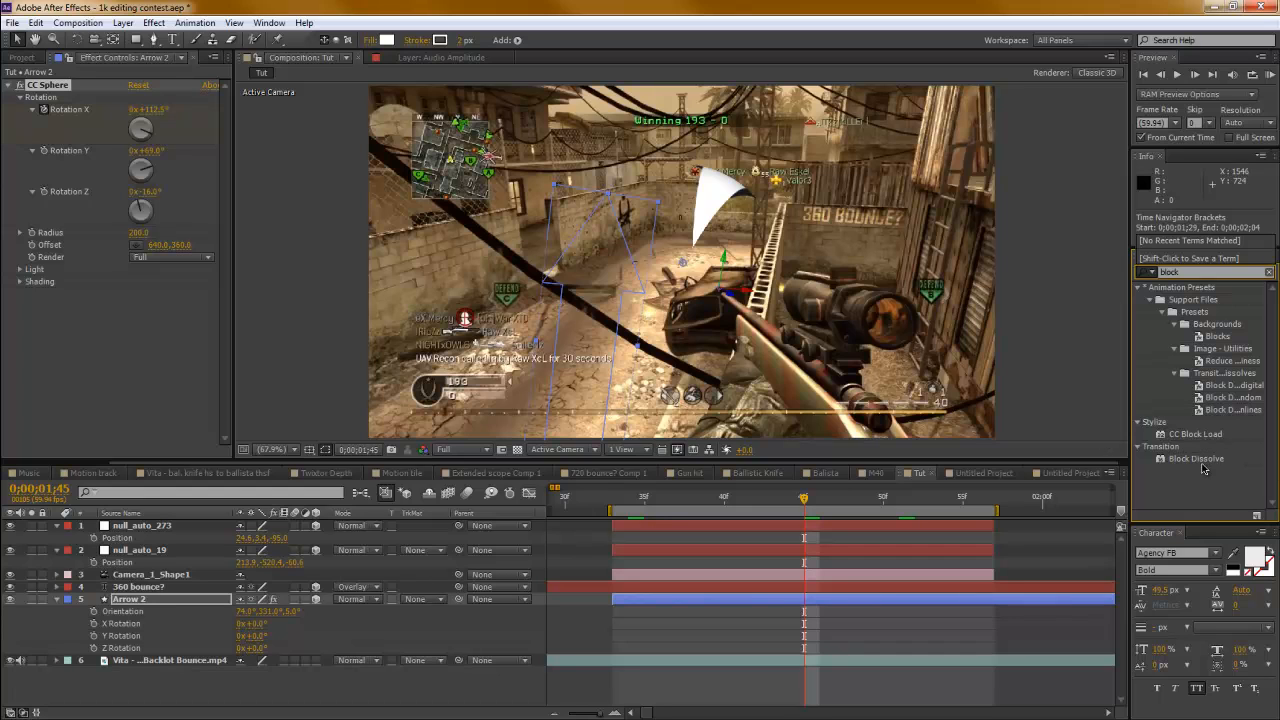
# - Apply Block Dissolve to Arrow 2, set its Transition Completion, and scrub to preview the arrow's reveal
pyautogui.moveTo(1196, 458); pyautogui.dragTo(164, 608)
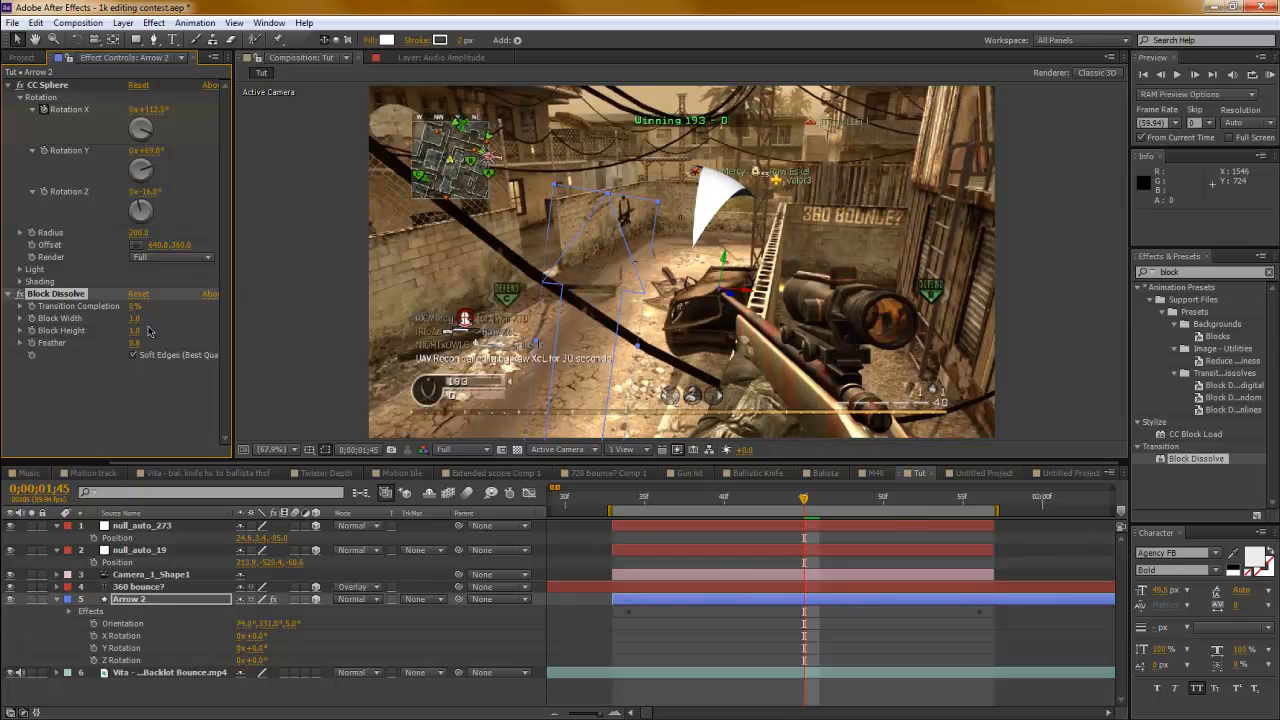
pyautogui.moveTo(804, 496); pyautogui.dragTo(612, 496)
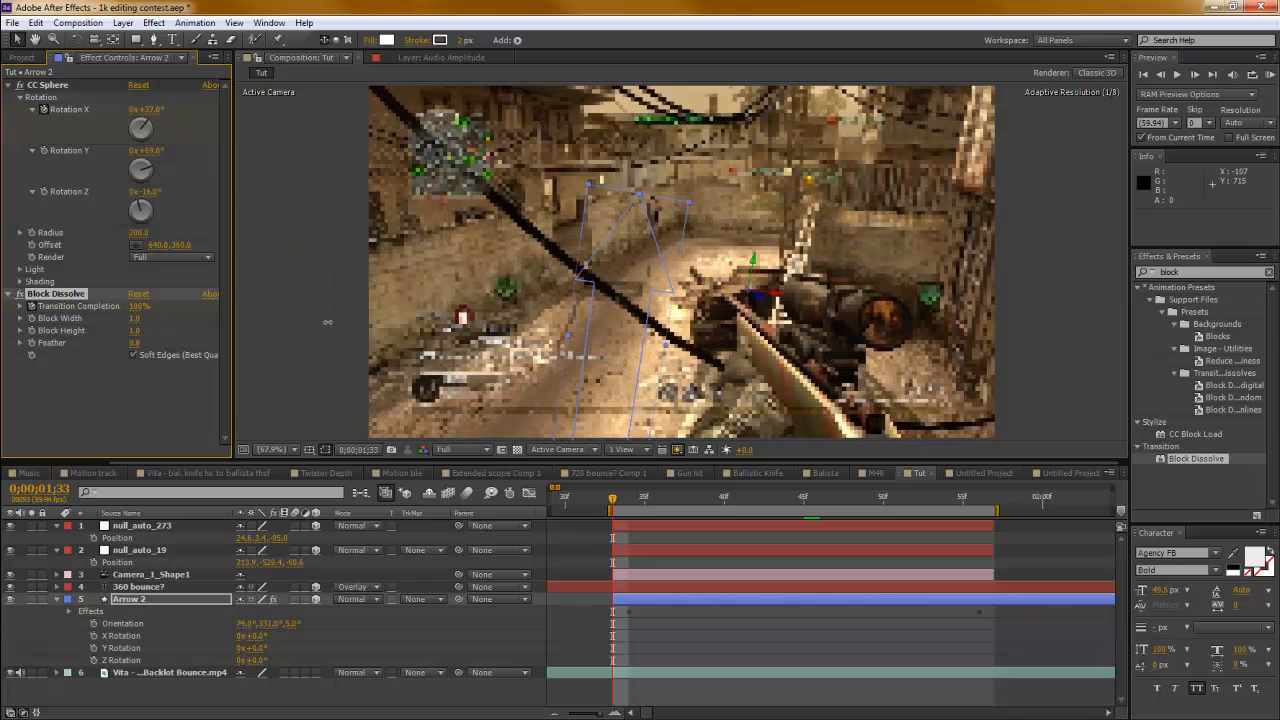
pyautogui.moveTo(612, 496); pyautogui.dragTo(660, 496)
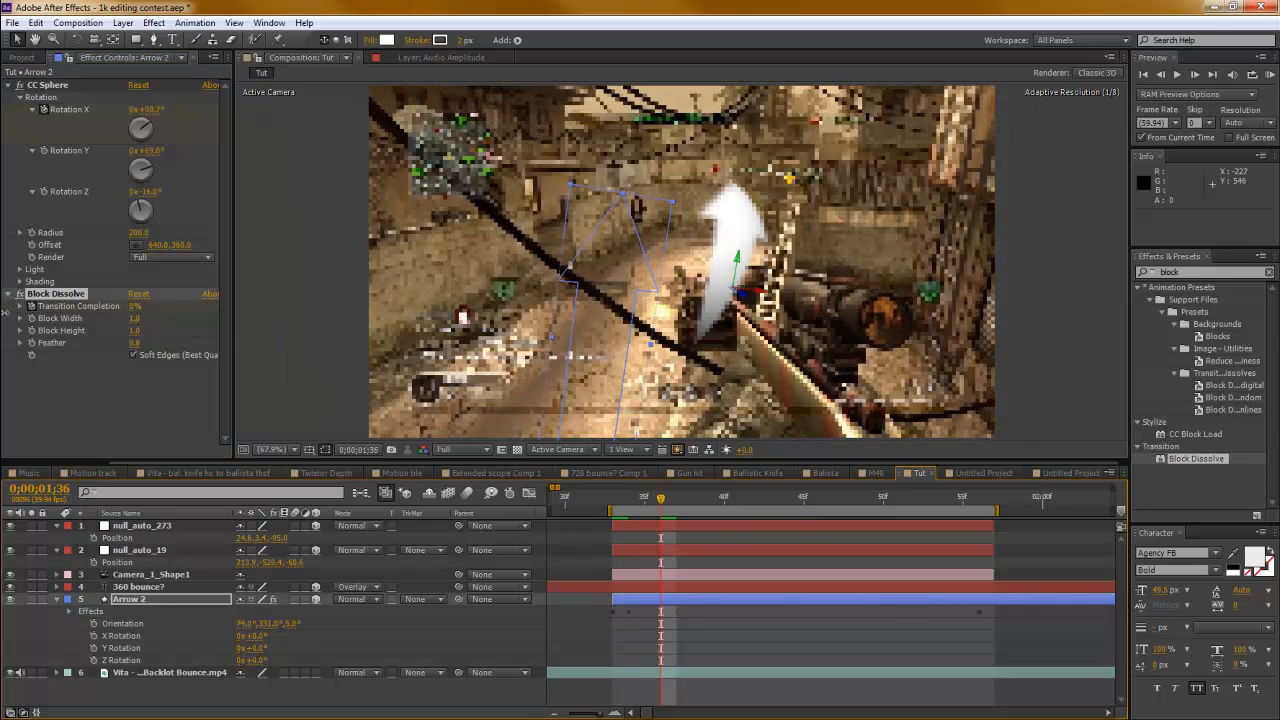
pyautogui.click(944, 496)
pyautogui.write('linear w')
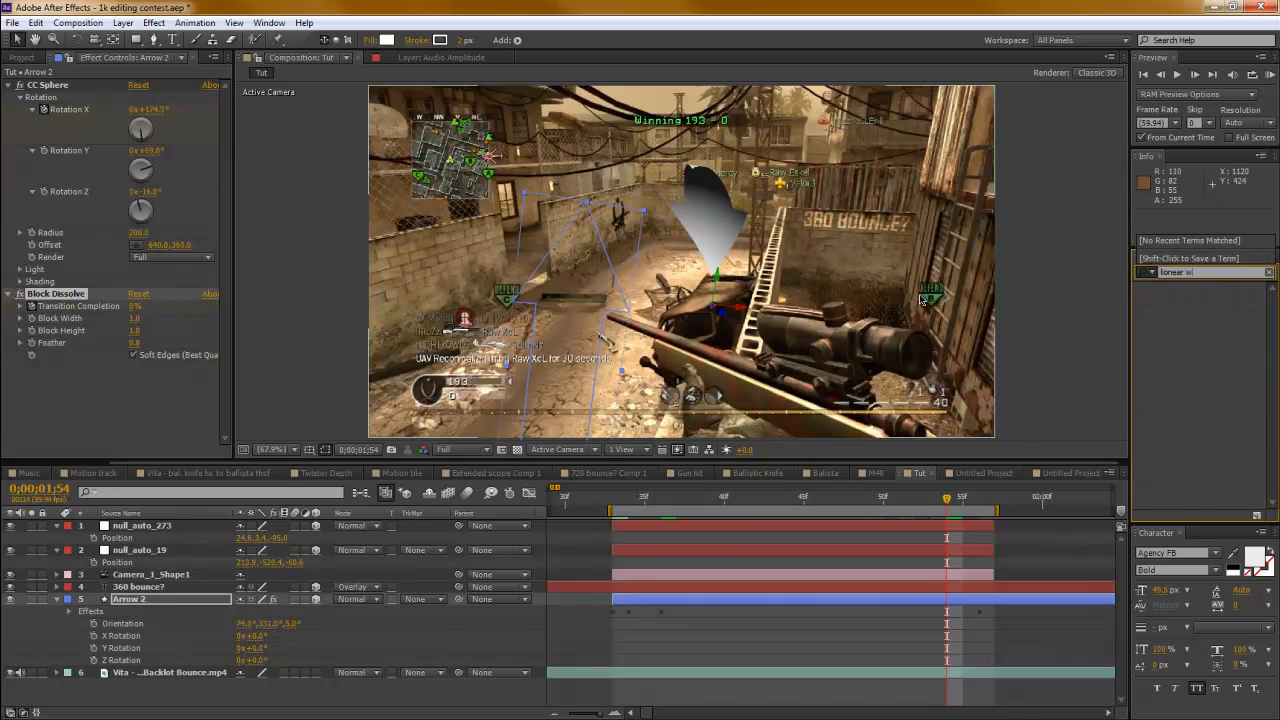
pyautogui.moveTo(1044, 360)
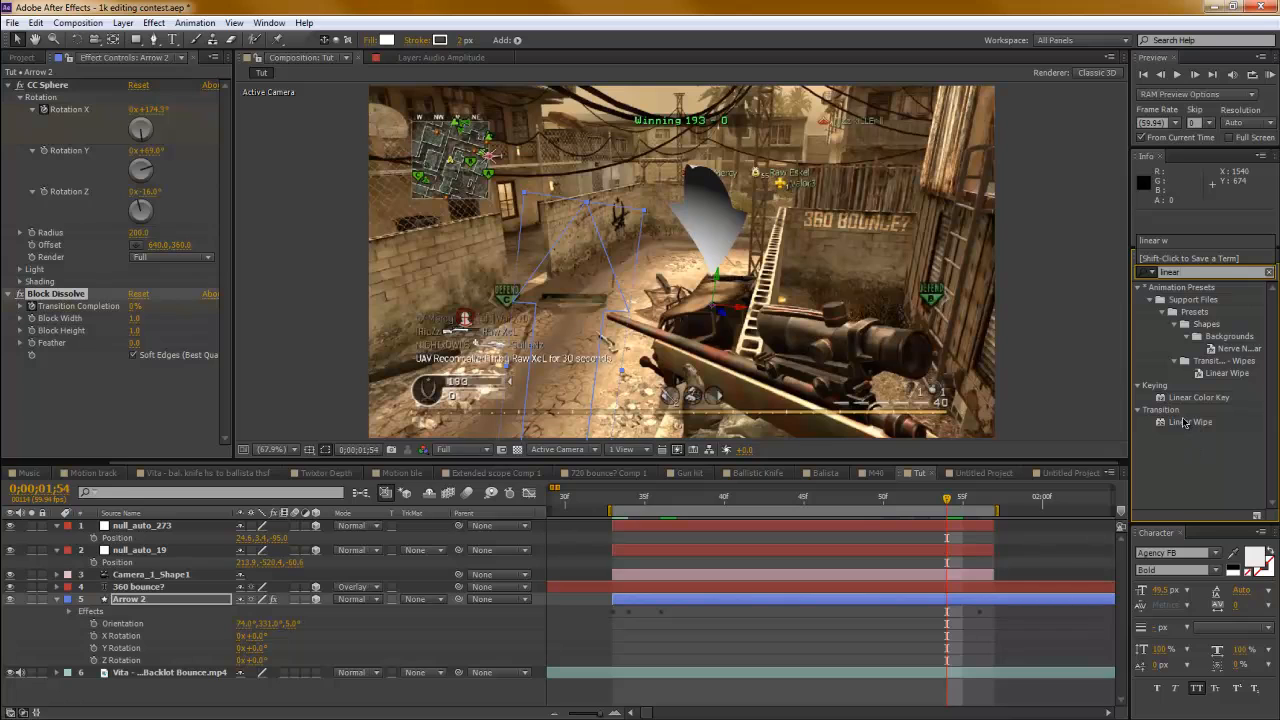
# - Apply Linear Wipe to Arrow 2 and adjust its Transition Completion and Wipe Angle
pyautogui.click(1190, 420)
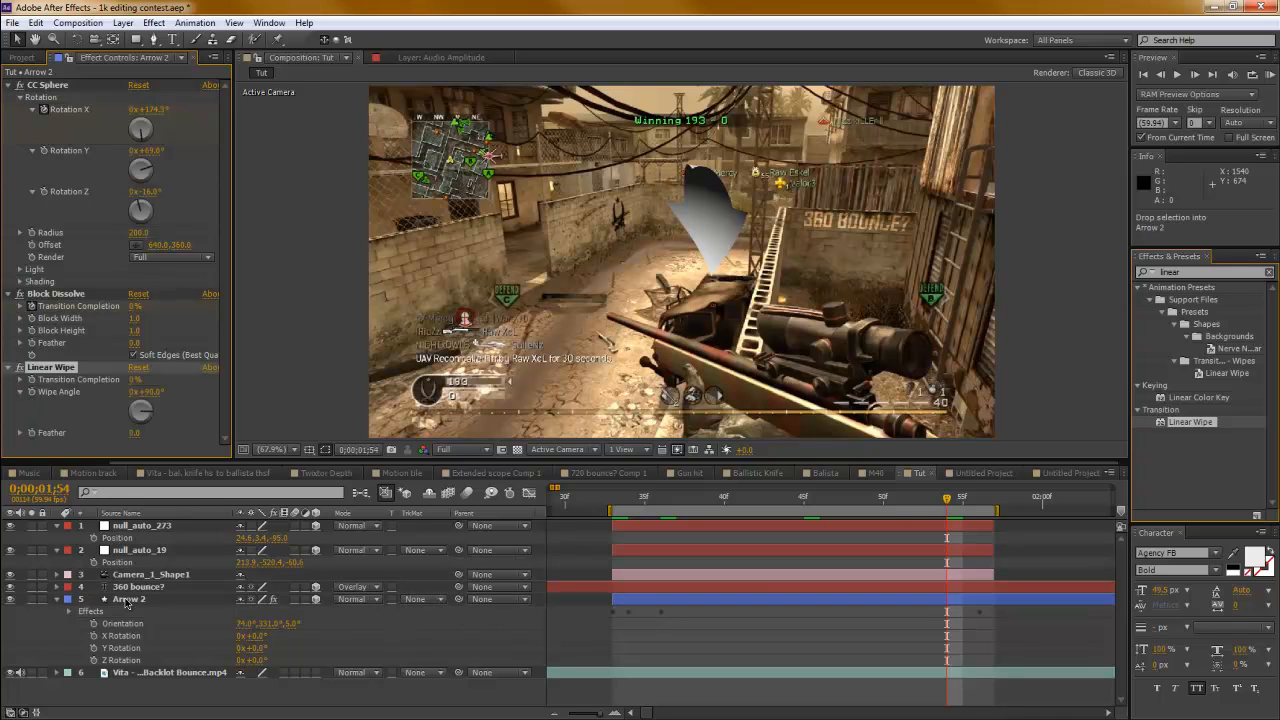
pyautogui.click(128, 598)
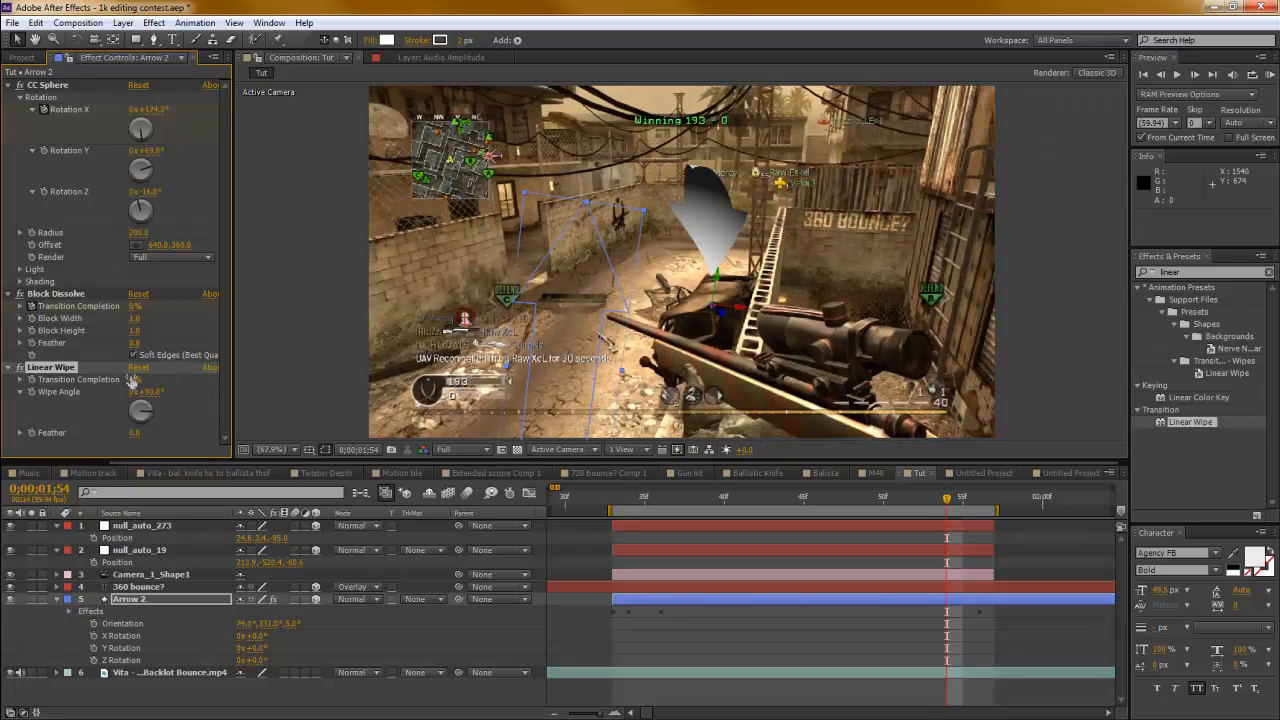
pyautogui.doubleClick(132, 380)
pyautogui.write('36')
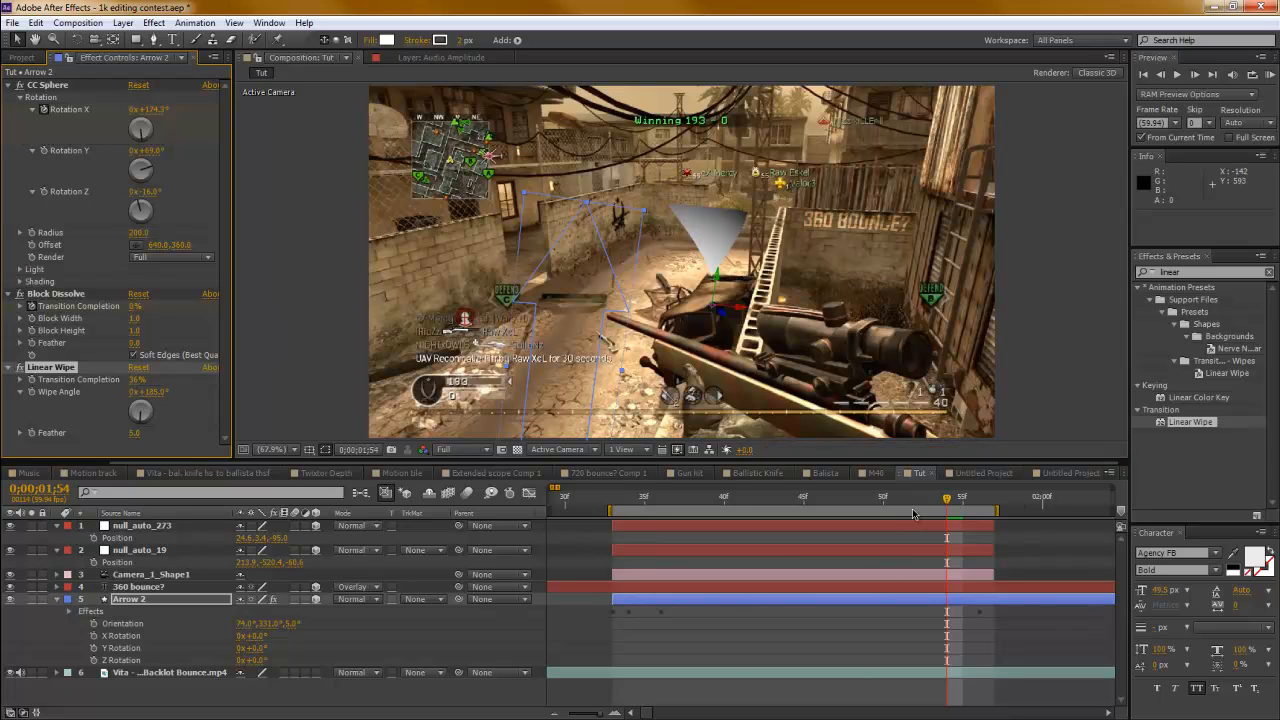
pyautogui.click(930, 496)
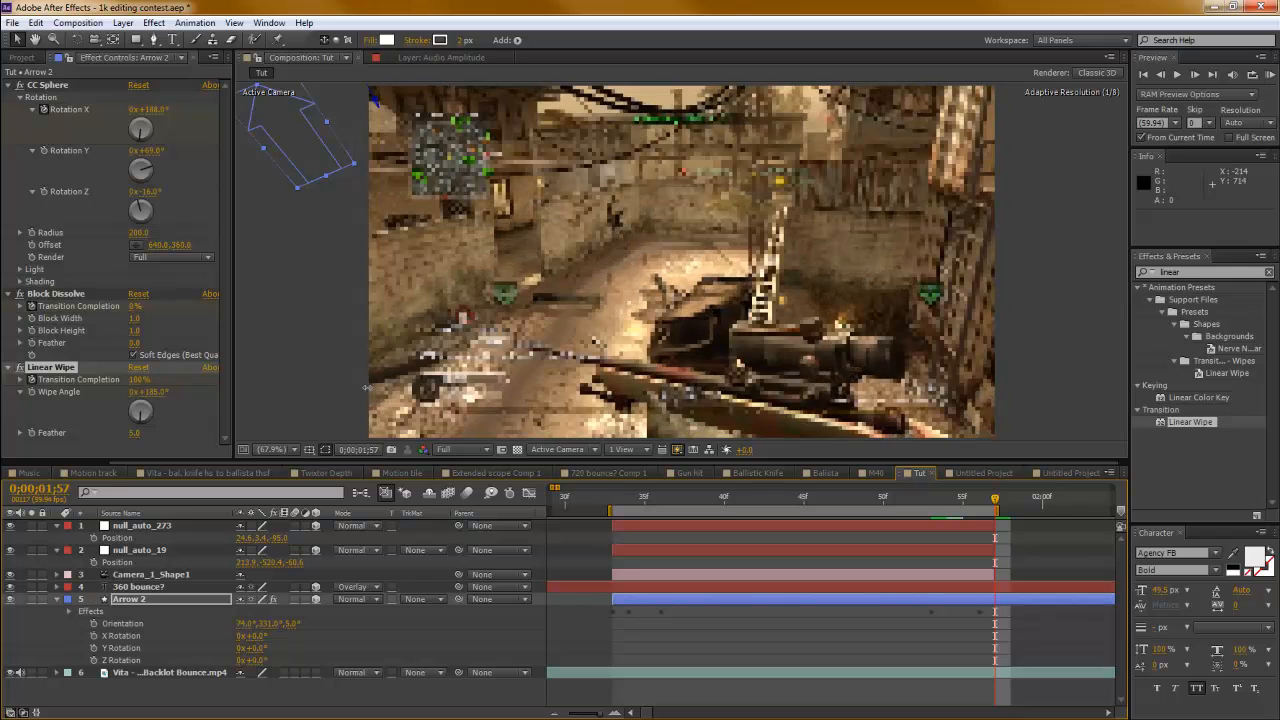
# - Keyframe Transition Completion near the arrow's end so it wipes away, then scrub back to check
pyautogui.click(978, 496)
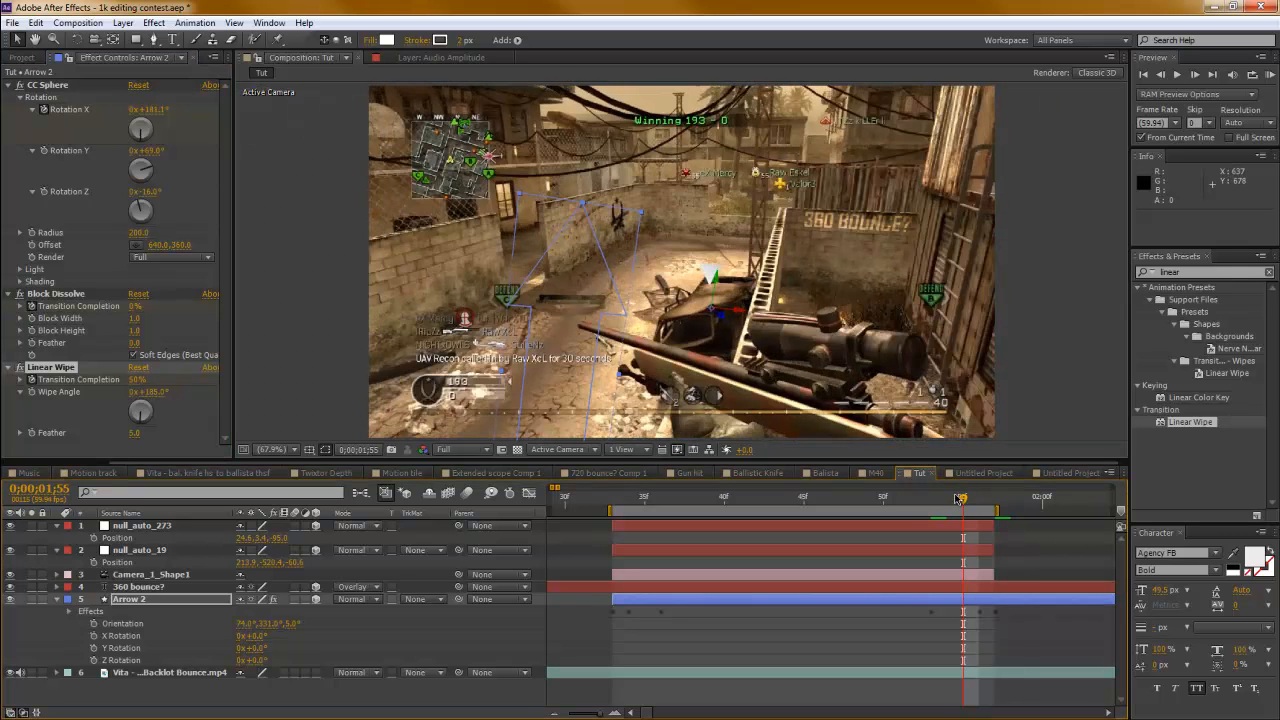
pyautogui.click(944, 496)
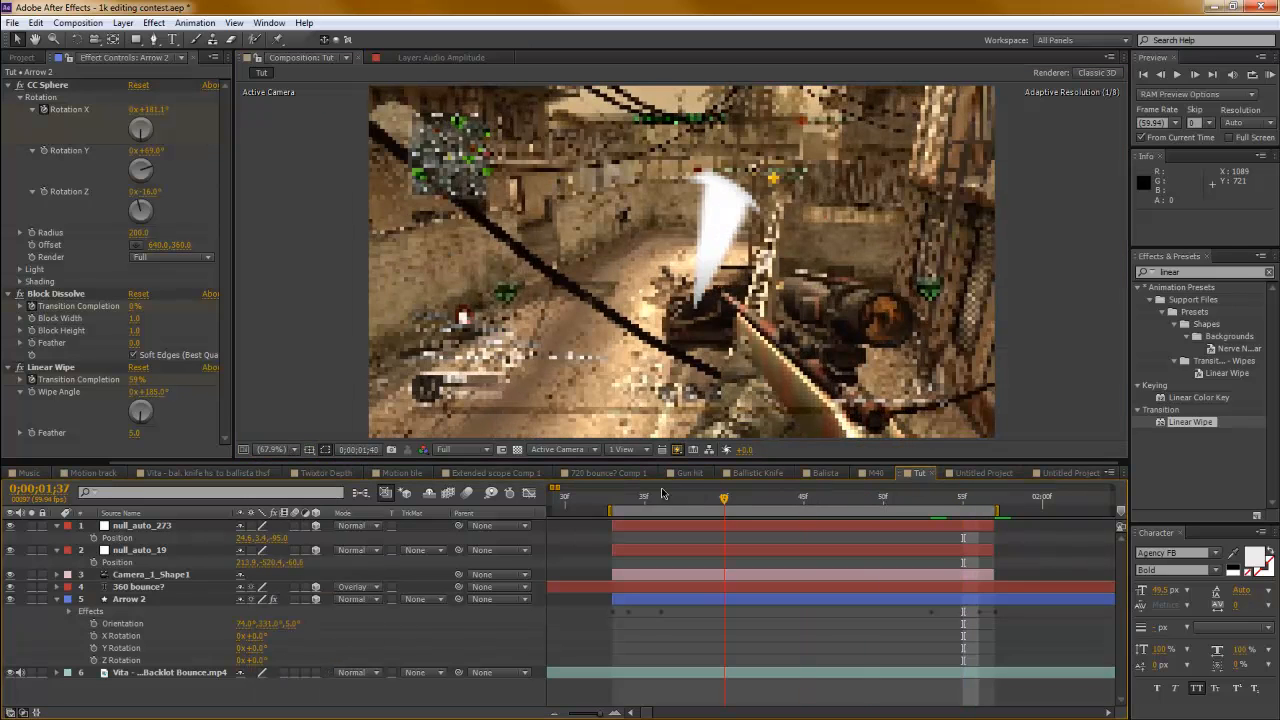
pyautogui.moveTo(724, 496); pyautogui.dragTo(612, 496)
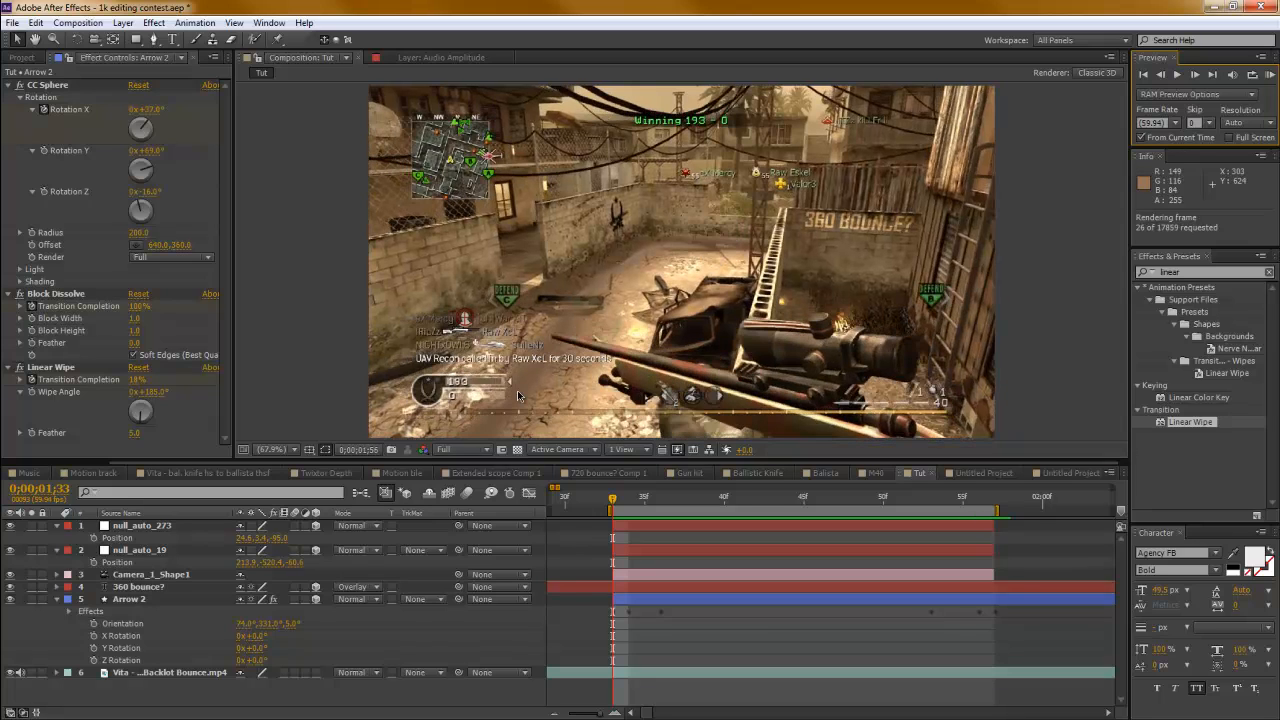
pyautogui.click(692, 496)
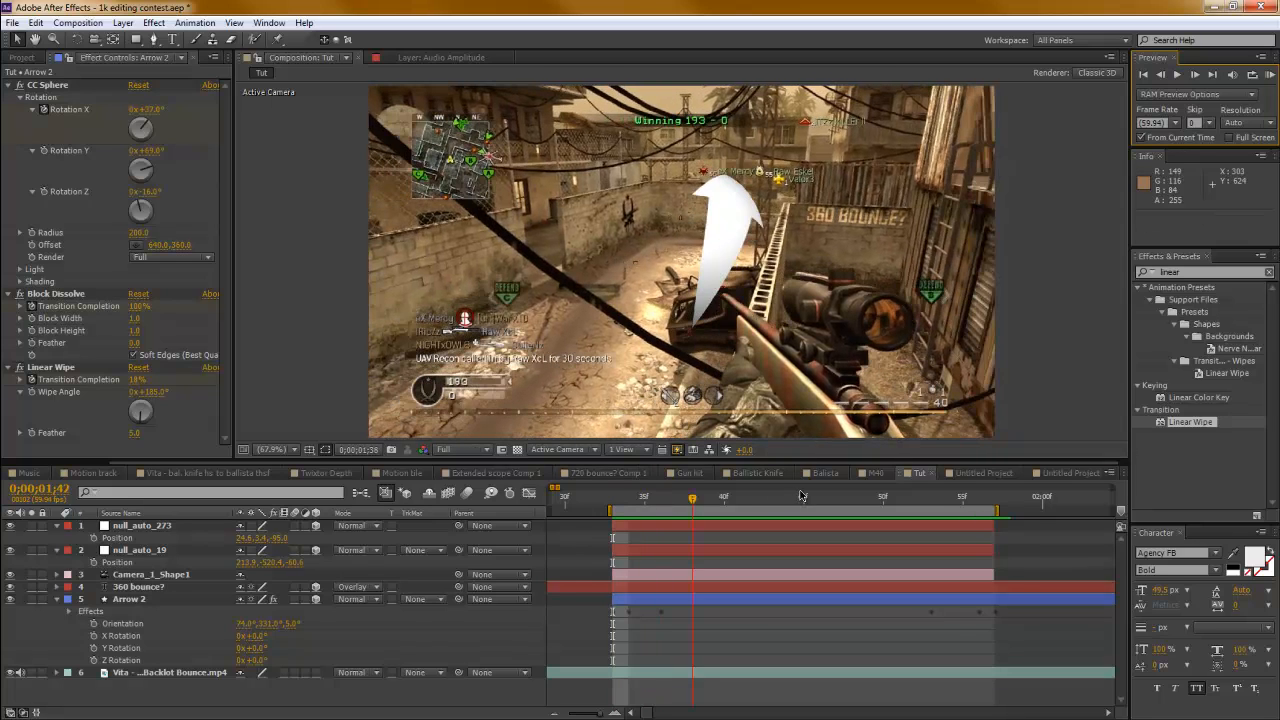
pyautogui.click(978, 496)
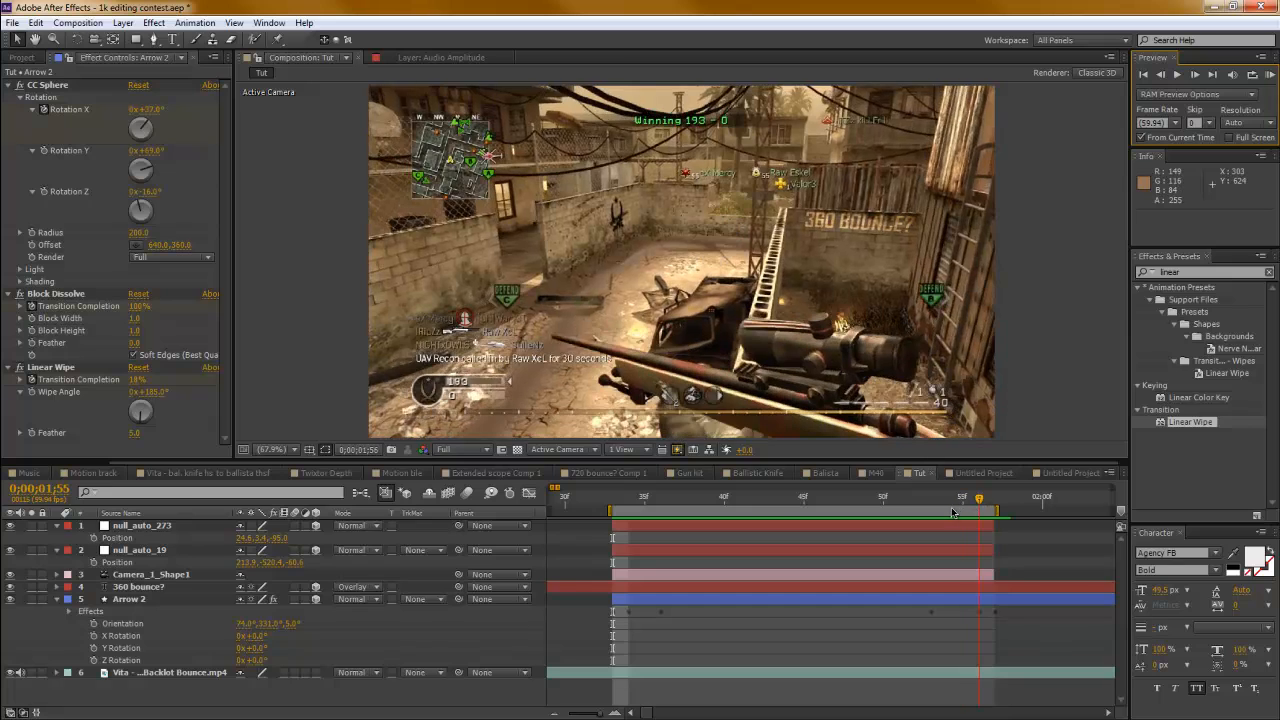
pyautogui.click(692, 496)
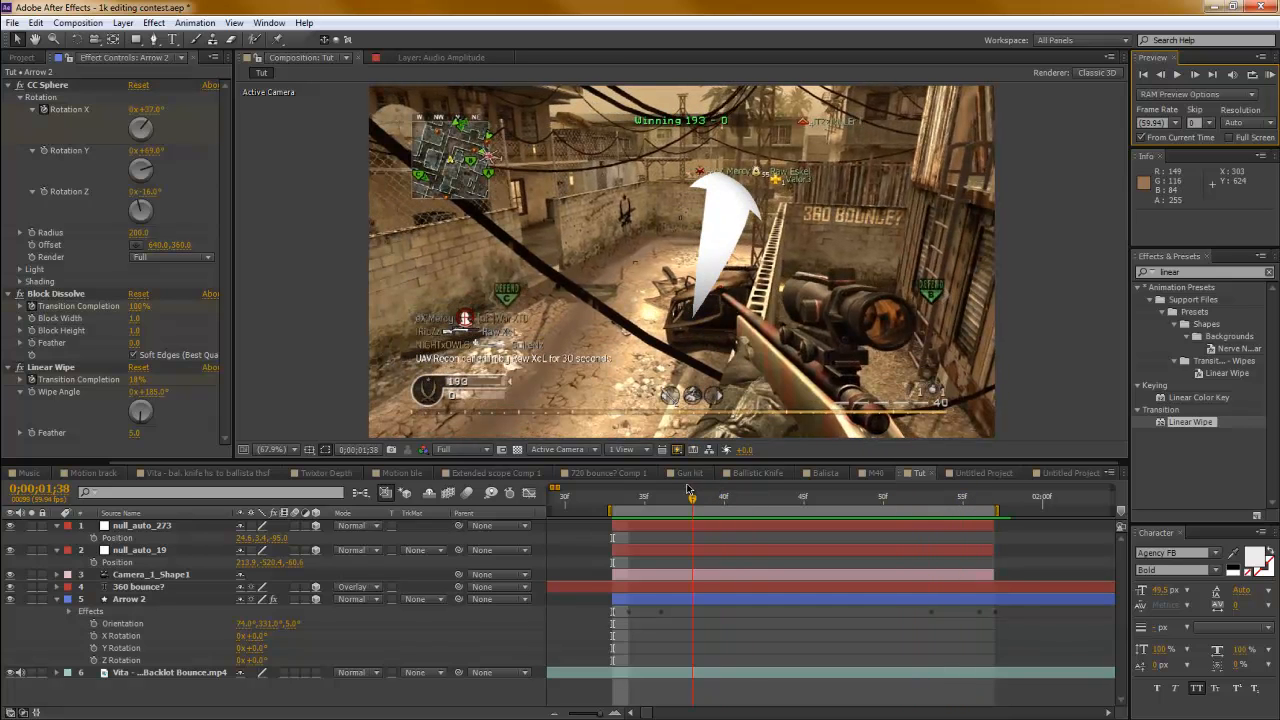